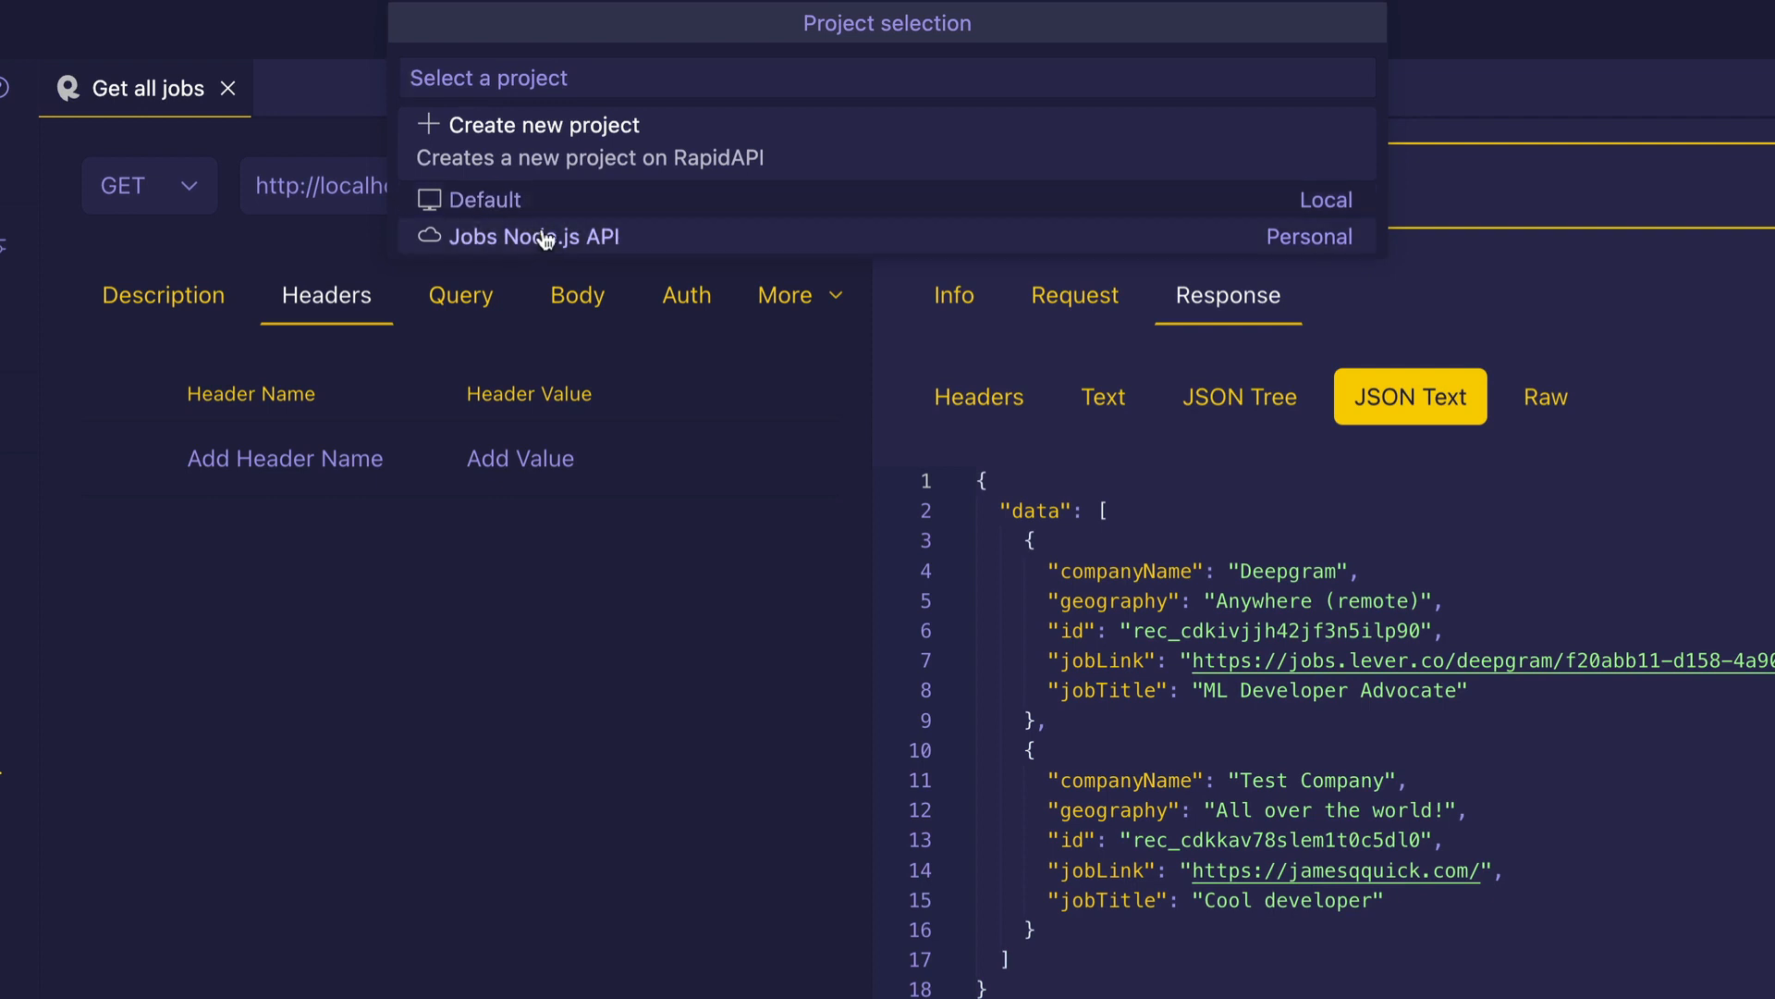
{"action": "mouse_move", "coordinate": [543, 211]}
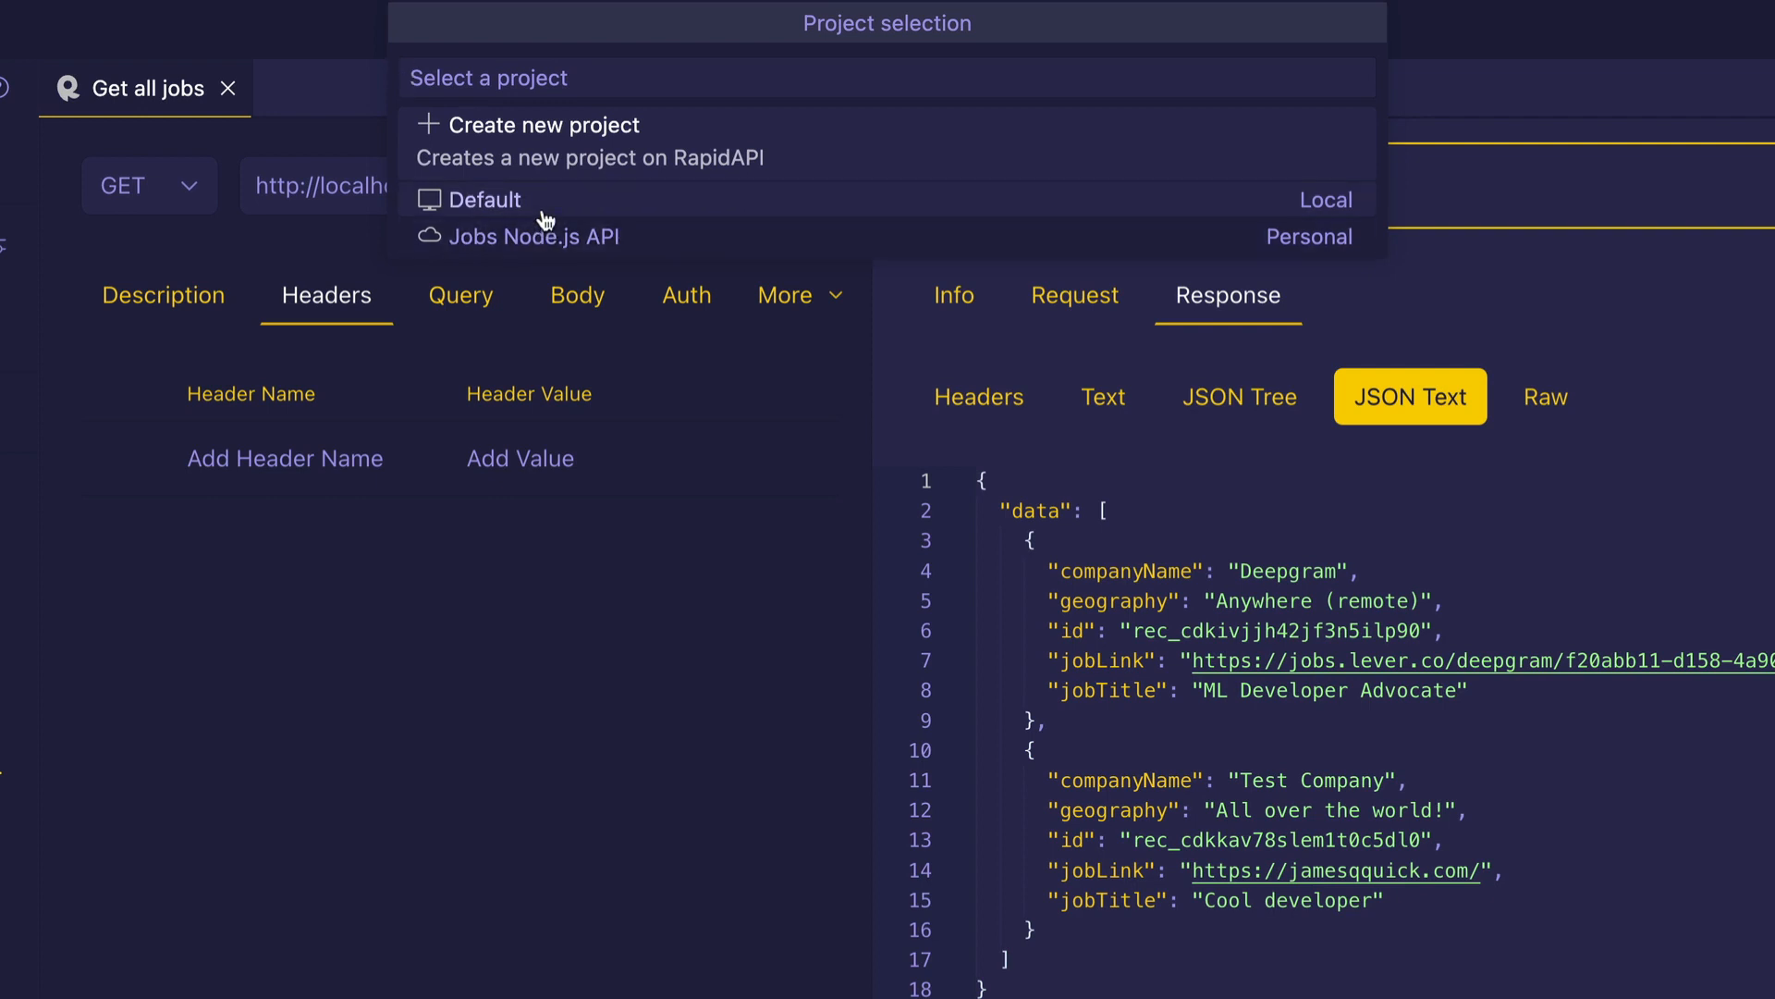
Review the nodejs-api-with-rapidapi-typescript-xata README's Part 1 and Part 2, then return to the file list.
{"action": "left_click", "coordinate": [534, 237]}
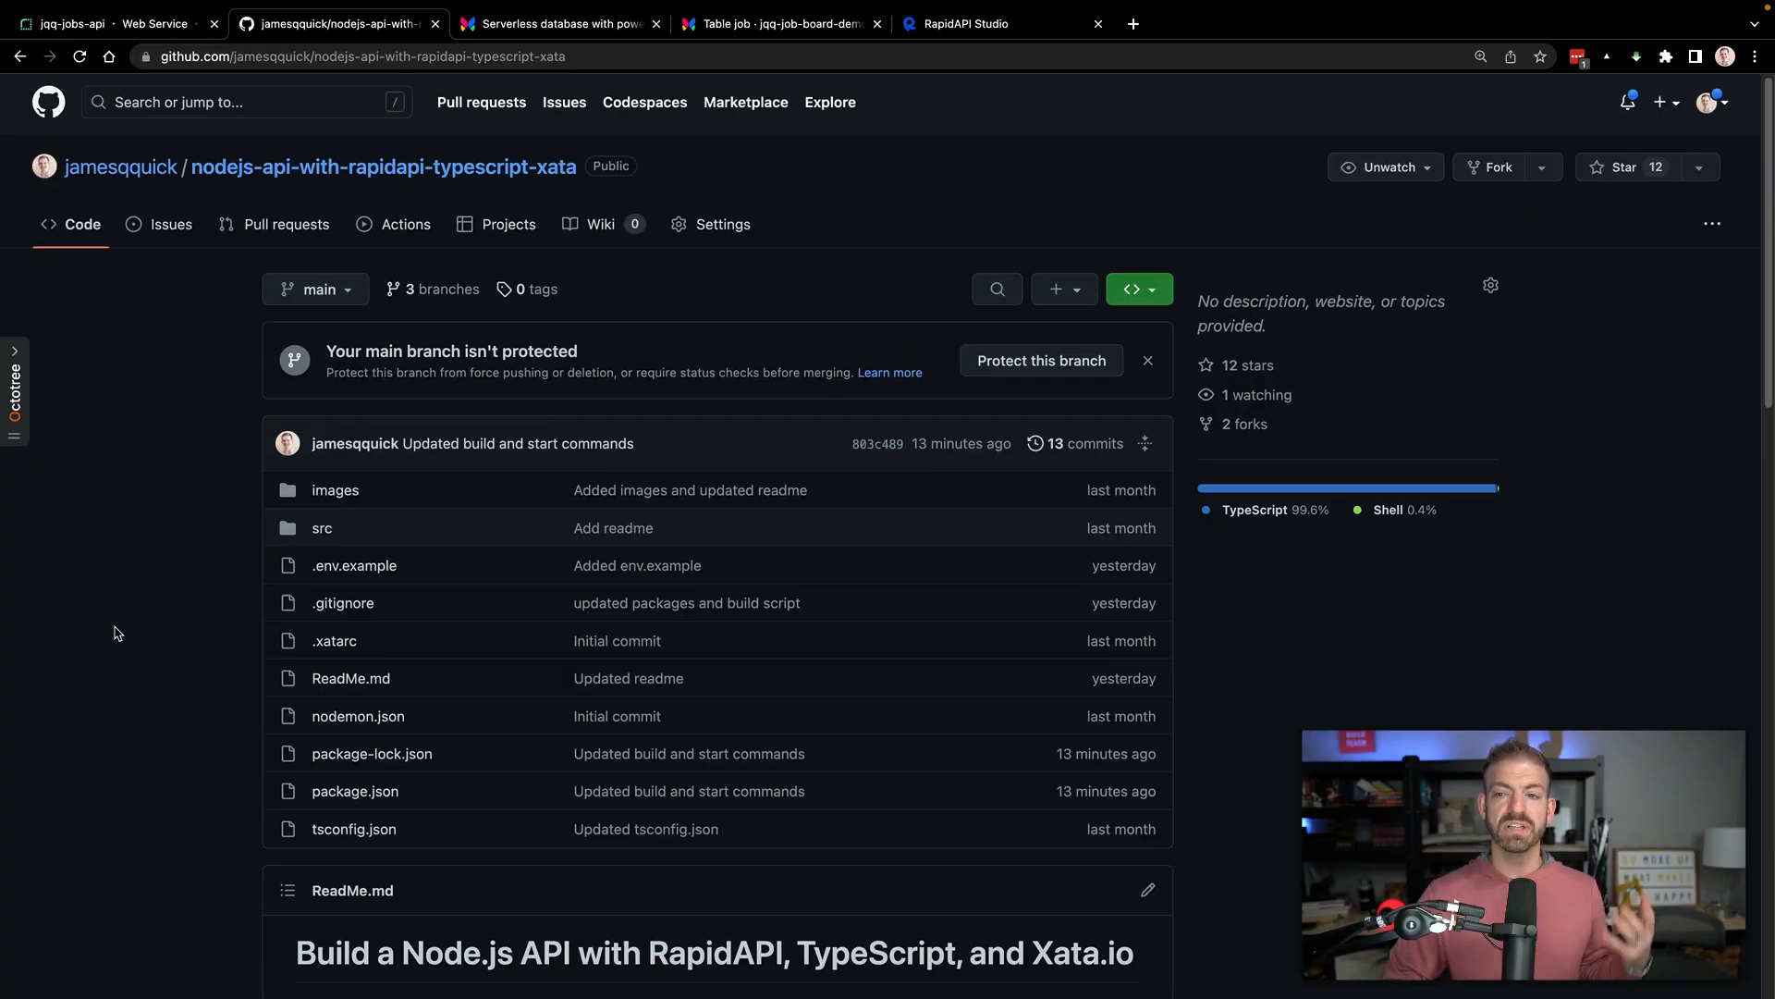
{"action": "scroll", "scroll_direction": "down", "scroll_amount": 3}
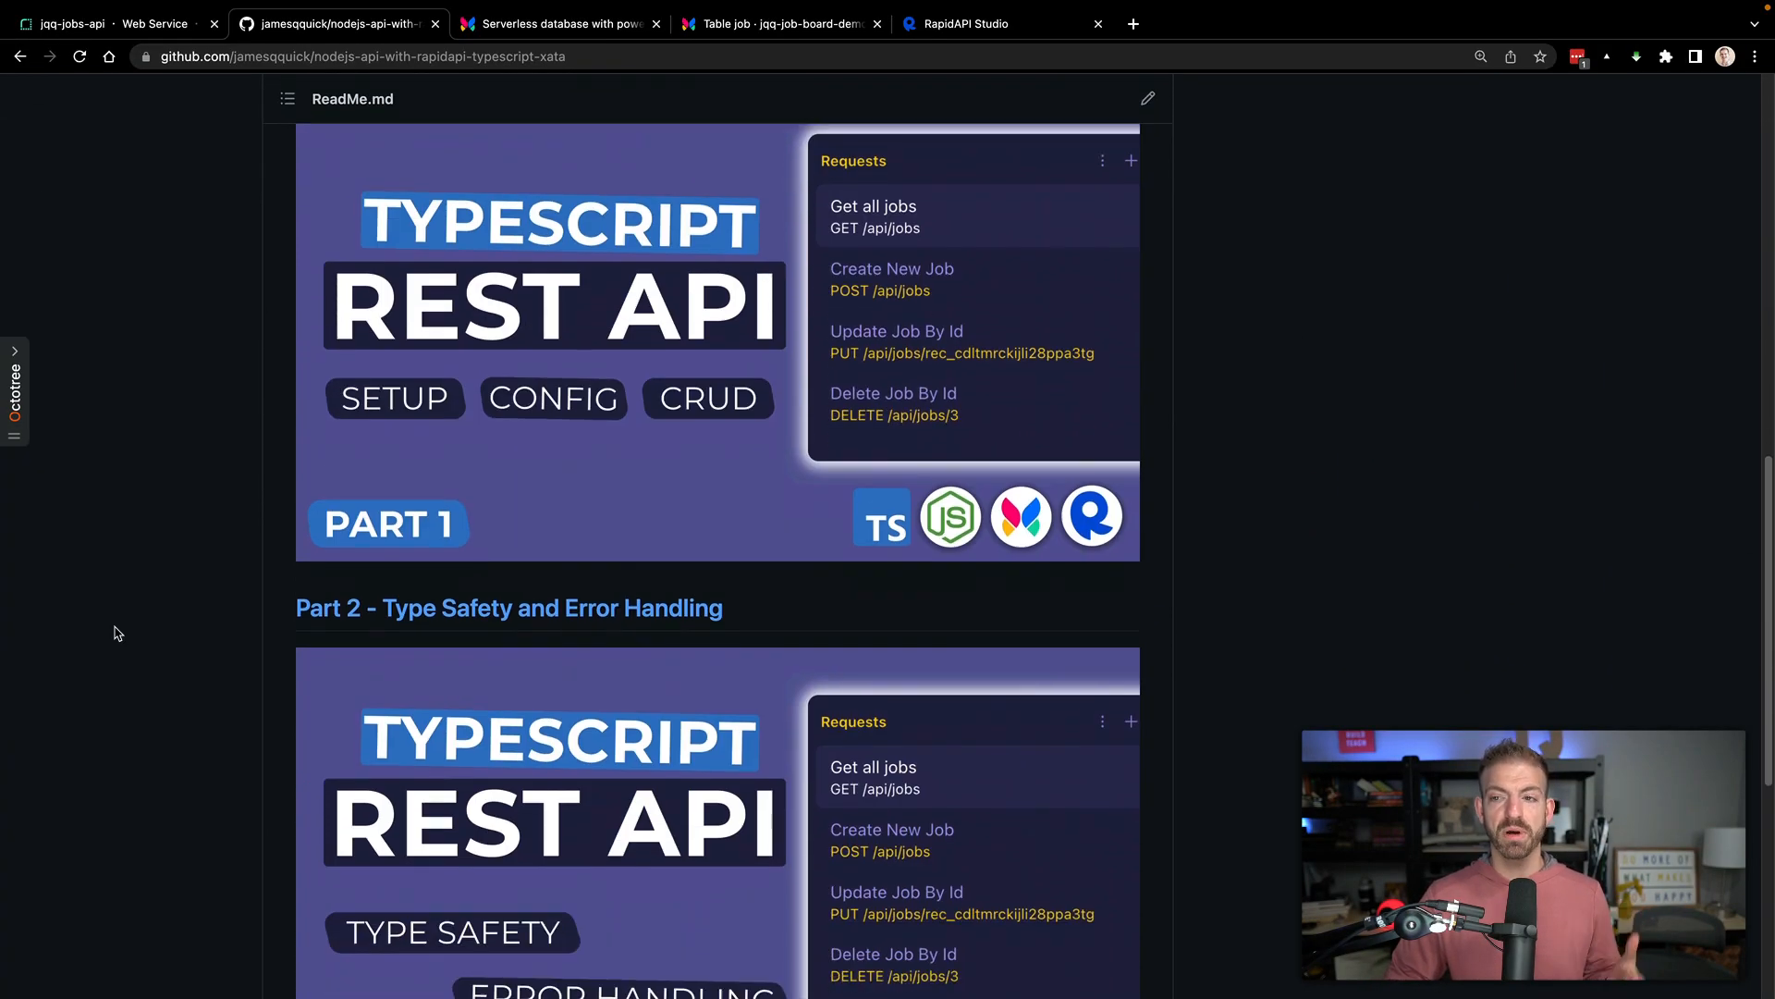
{"action": "scroll", "scroll_direction": "down", "scroll_amount": 3}
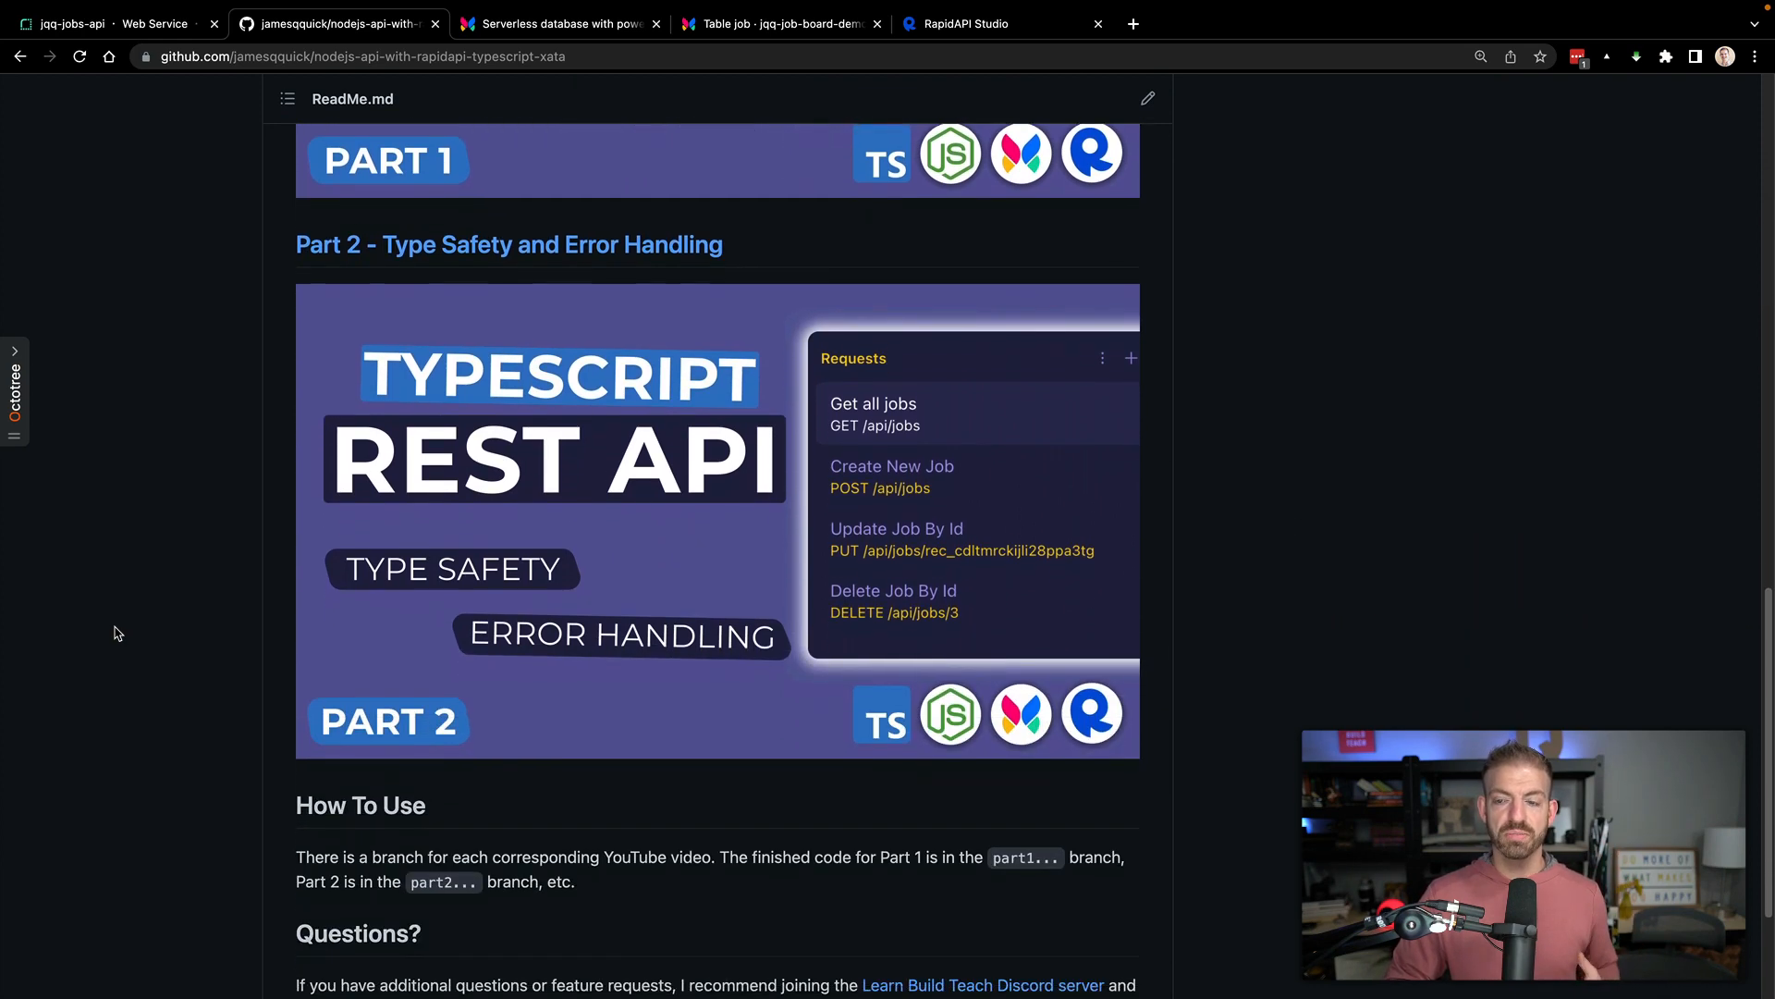
{"action": "scroll", "scroll_direction": "up", "scroll_amount": 3}
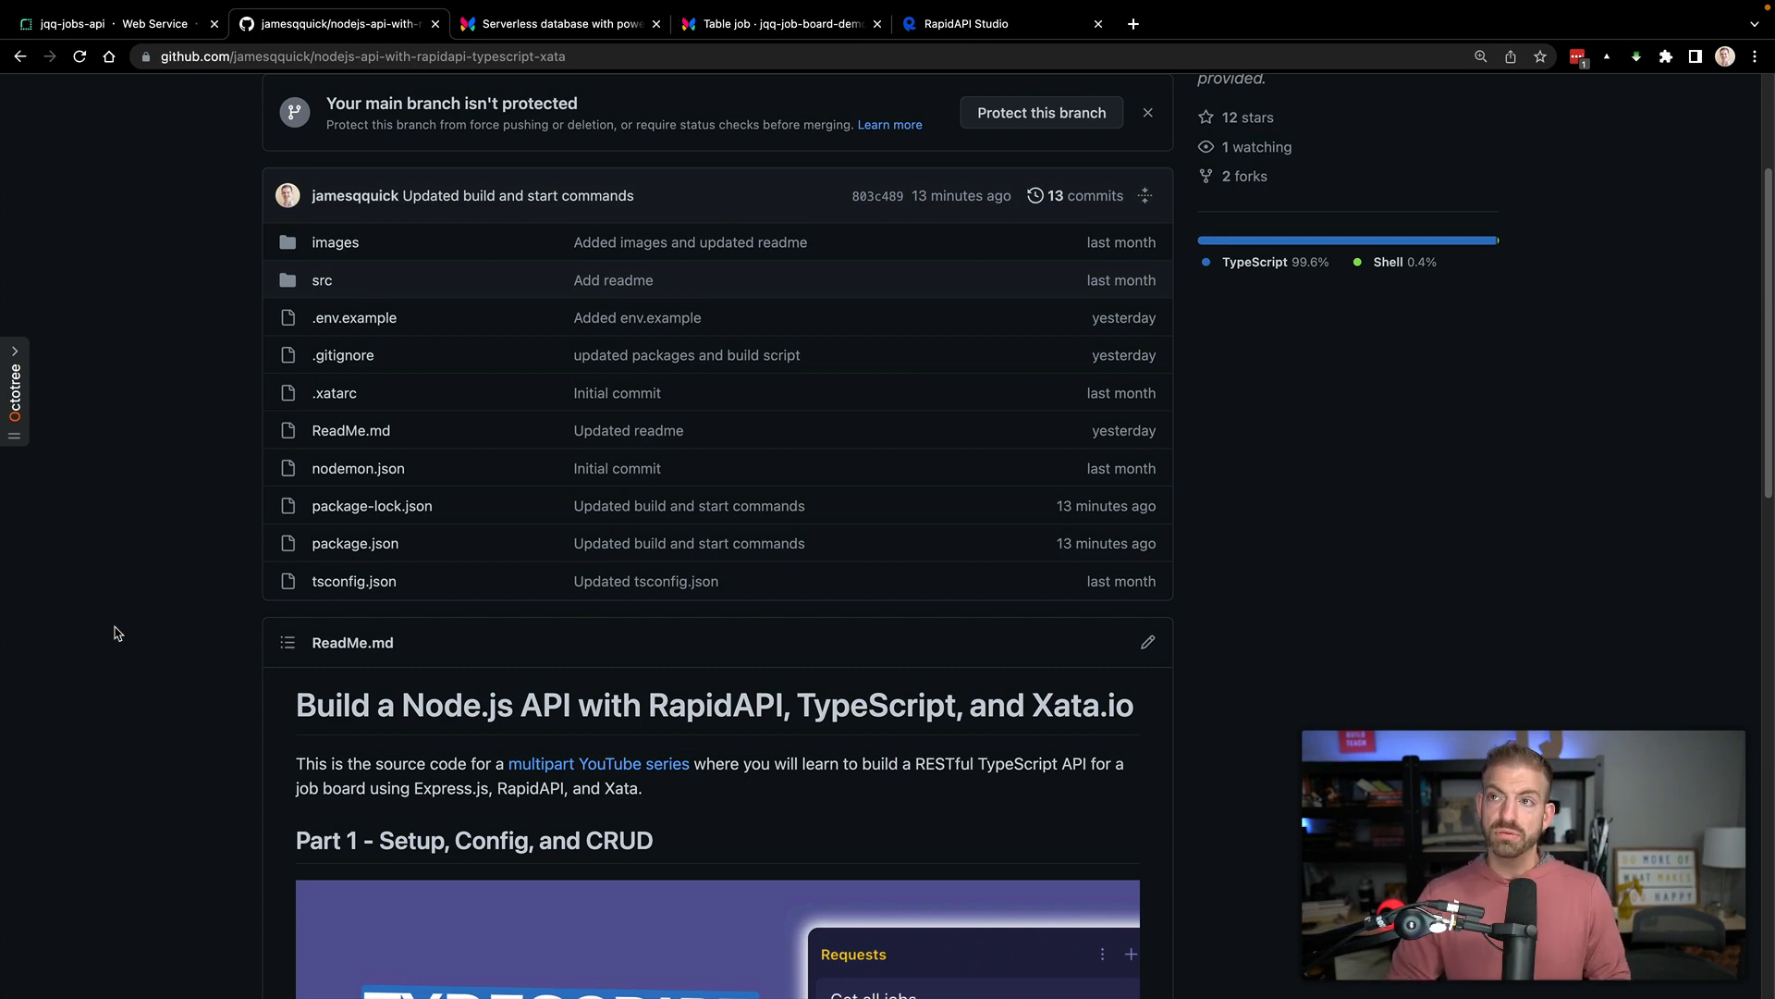
Show the Xata job table with the Cool Company #1 and #2 records.
{"action": "left_click", "coordinate": [777, 23]}
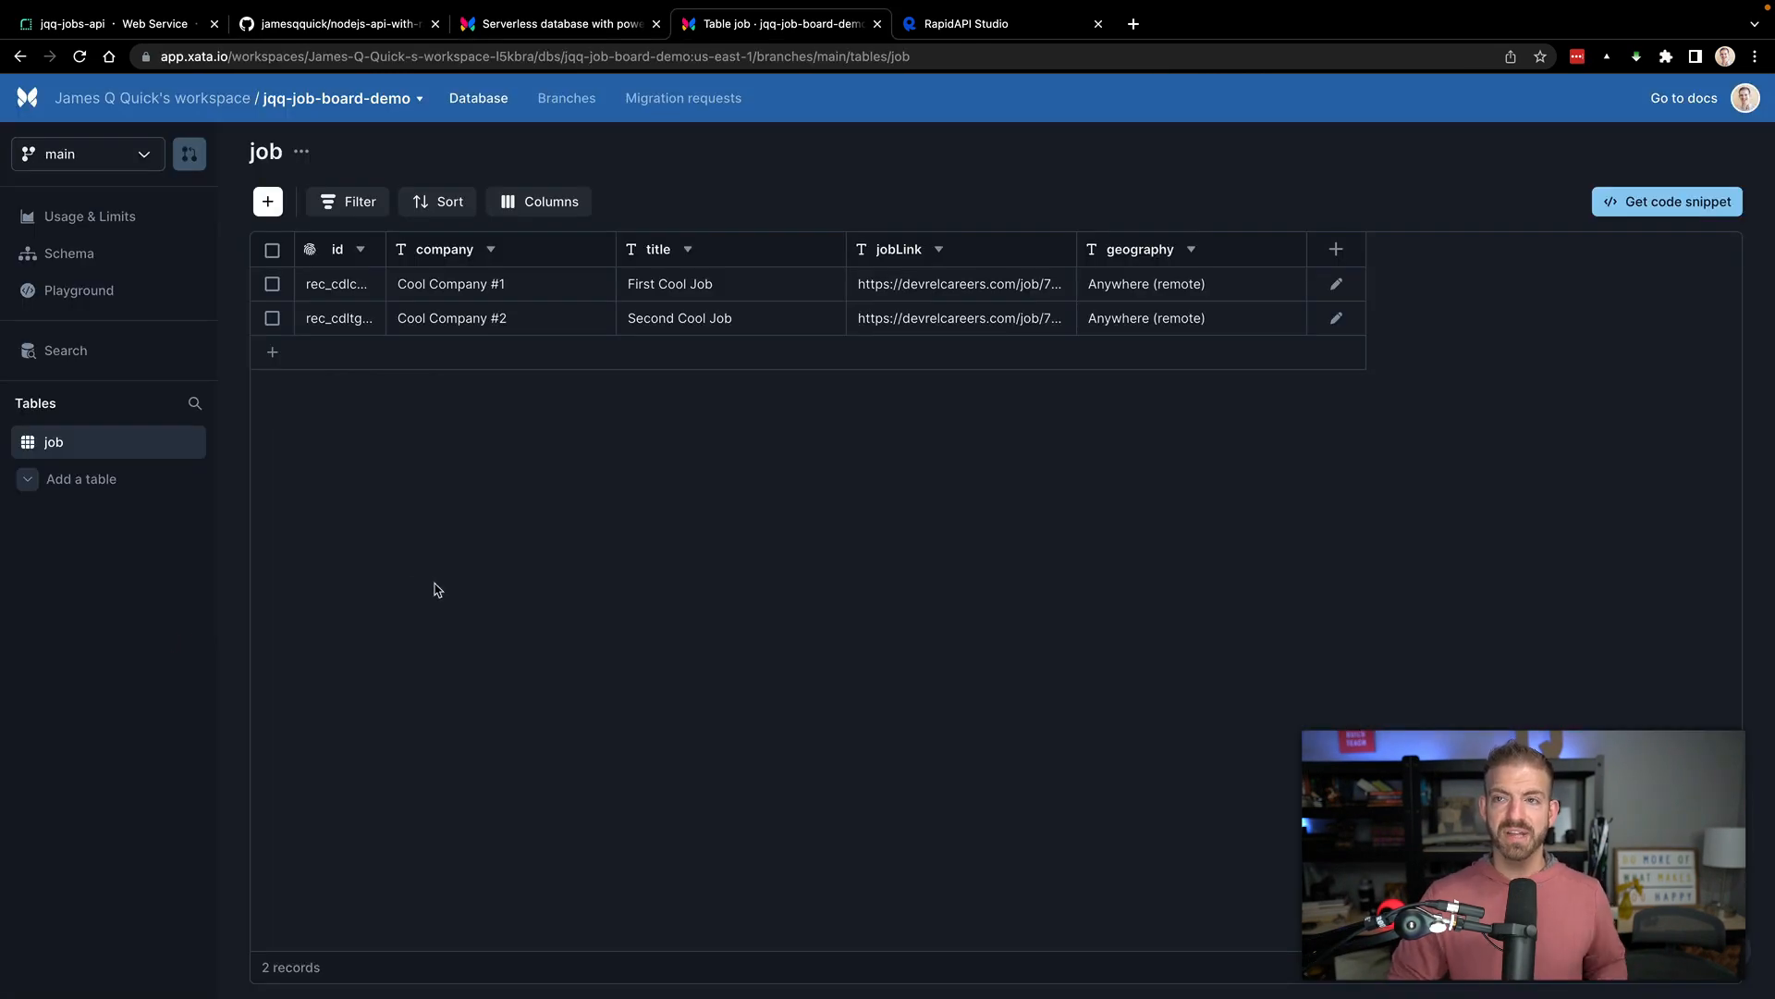
{"action": "mouse_move", "coordinate": [474, 351]}
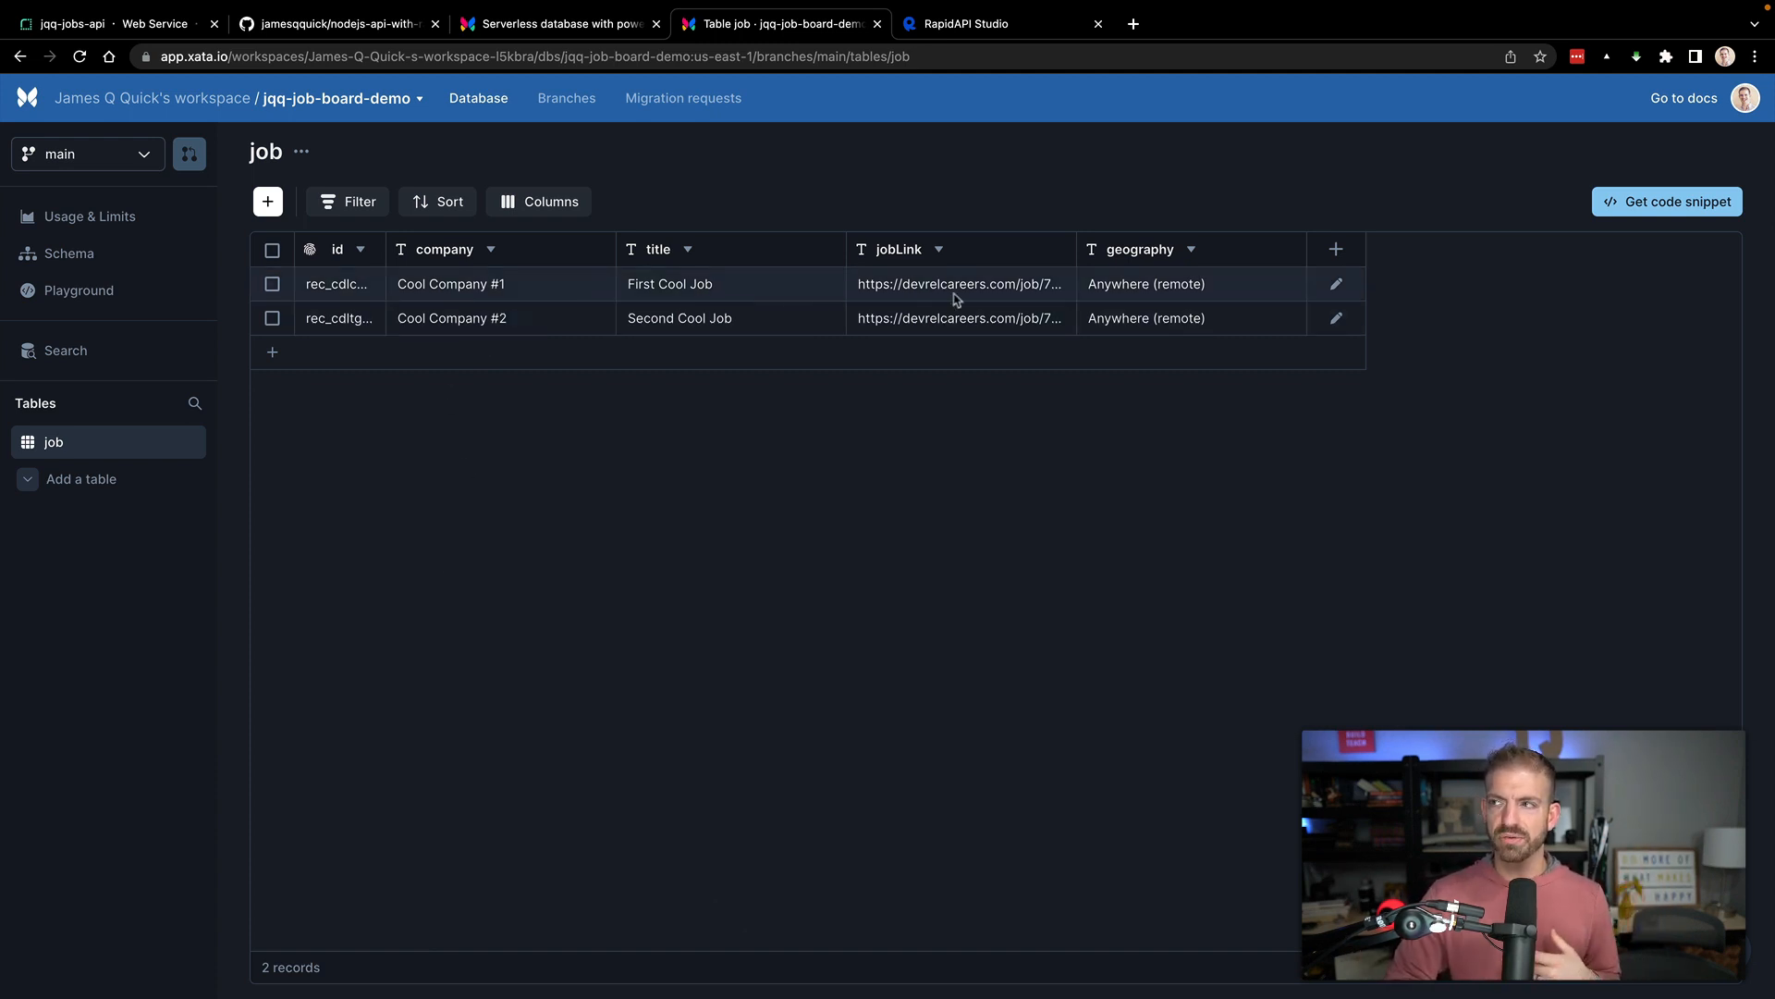
{"action": "mouse_move", "coordinate": [1068, 564]}
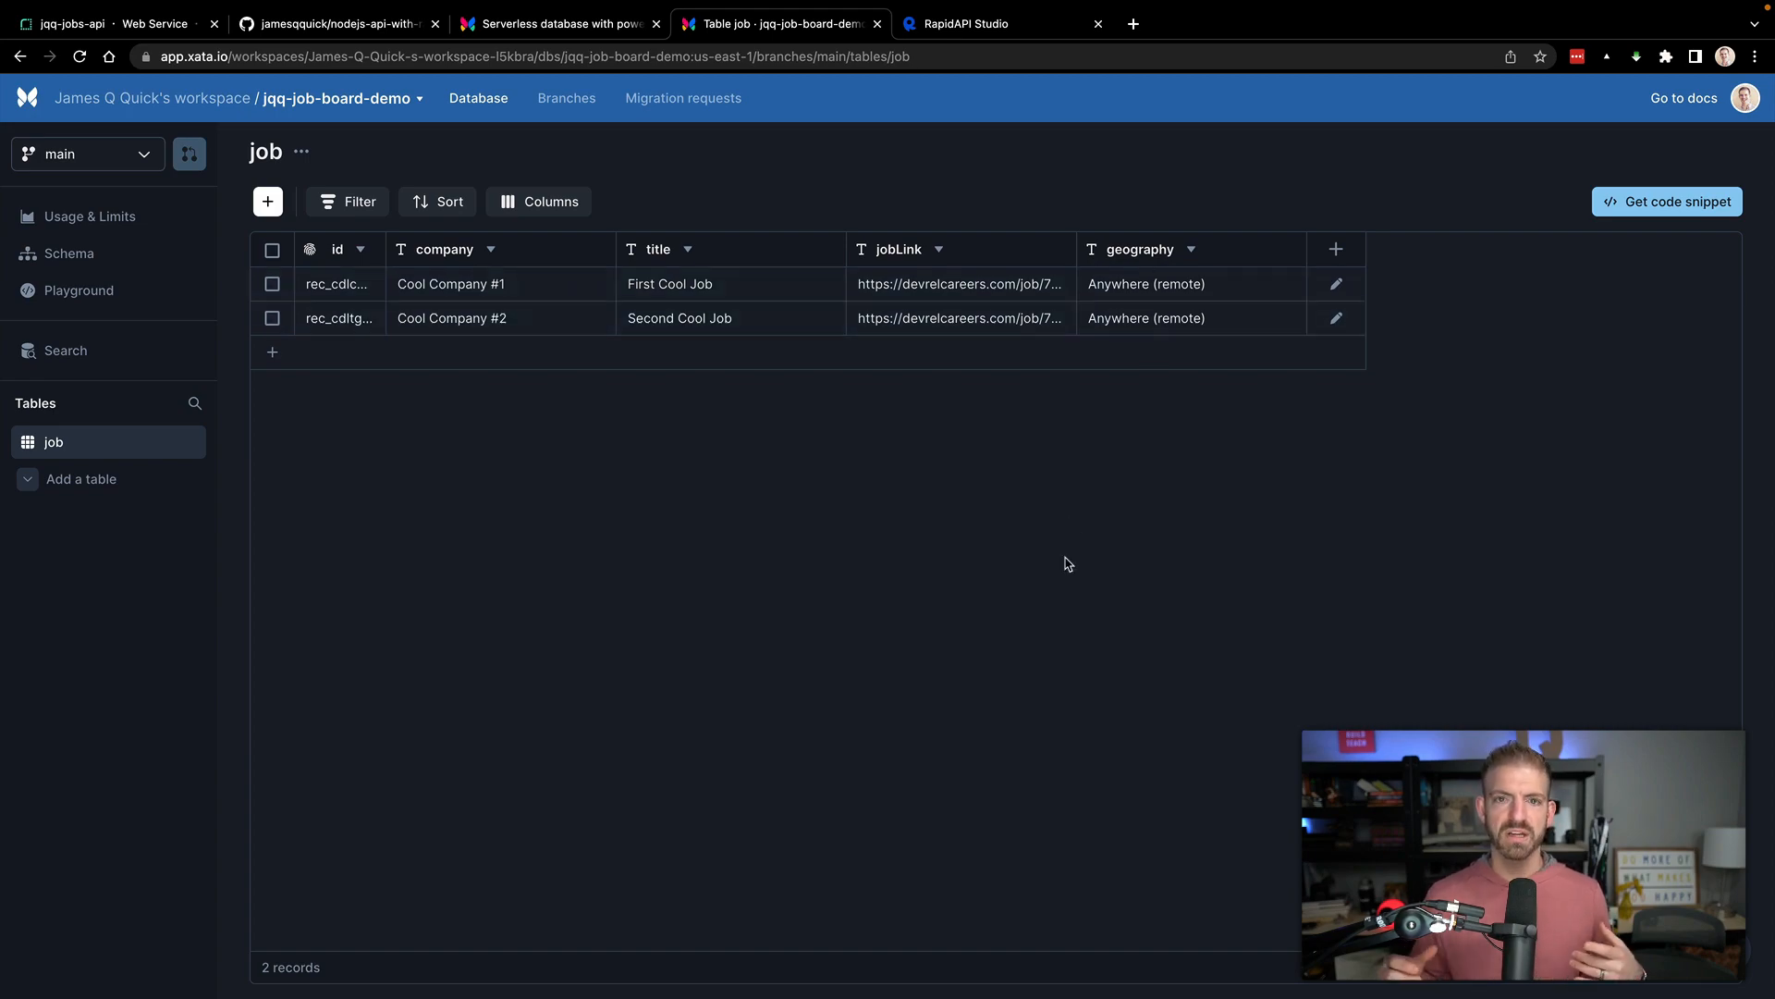
{"action": "mouse_move", "coordinate": [1011, 564]}
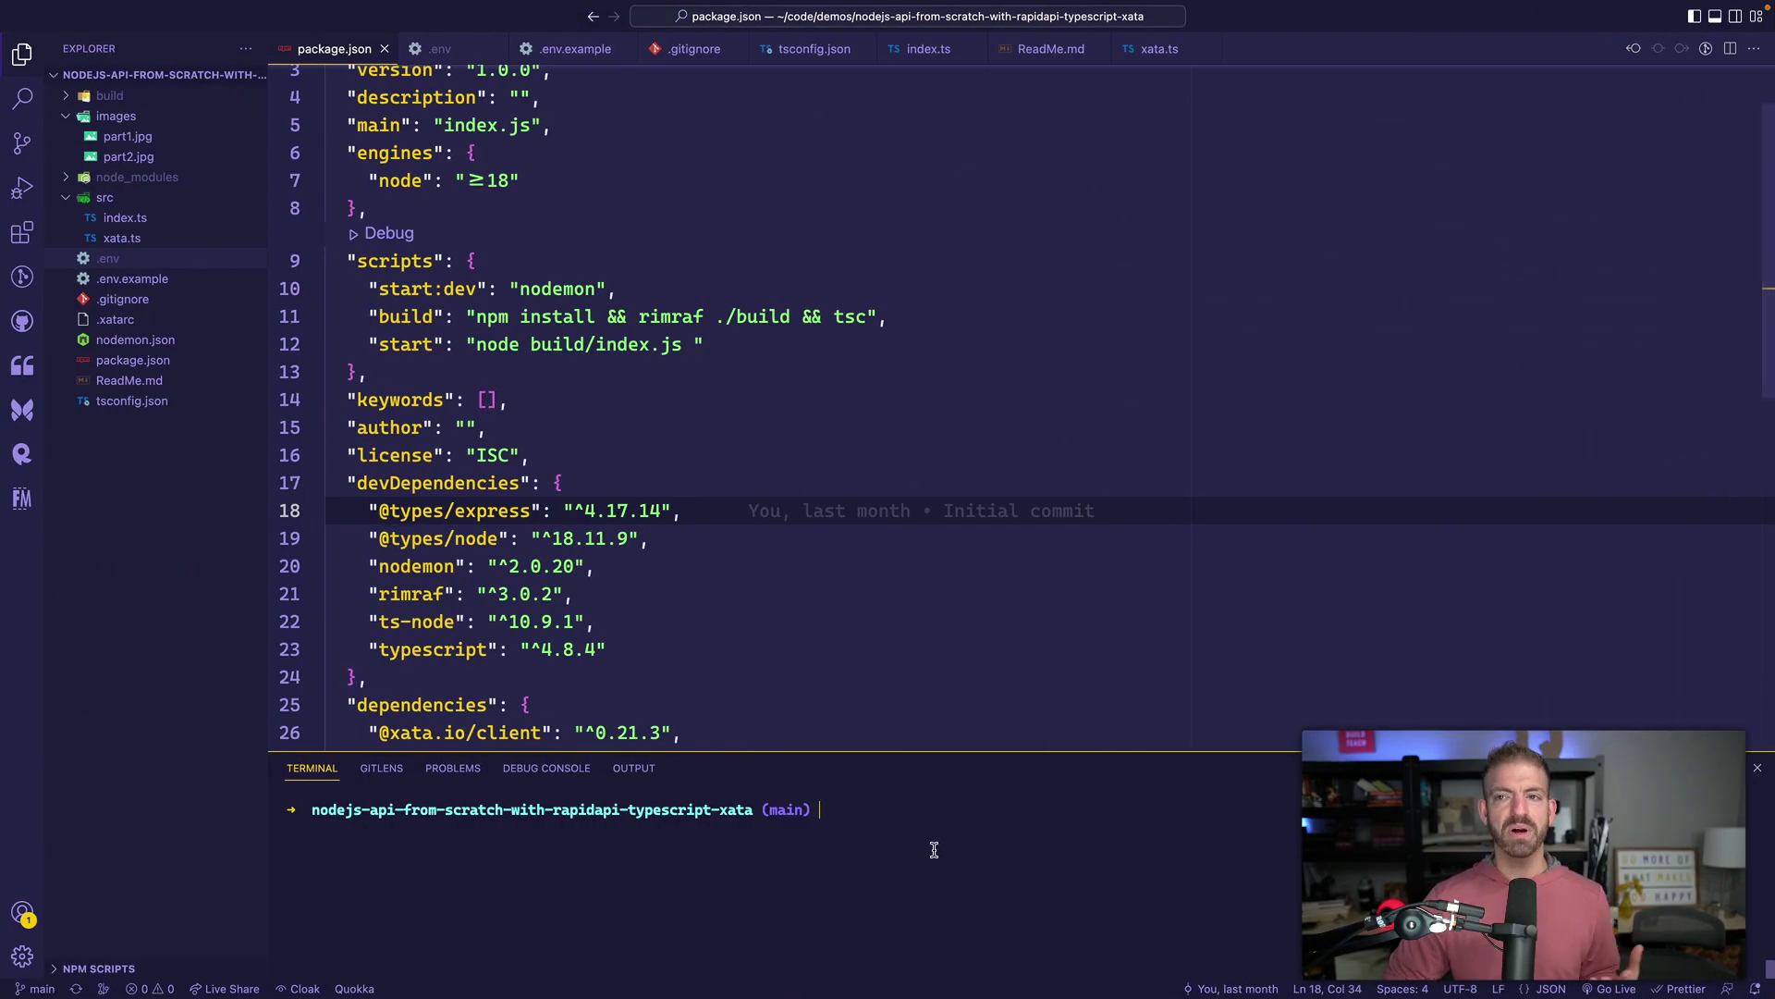
Start the dev server with npm run start:dev and view the jobs routes in index.ts.
{"action": "type", "text": "npm"}
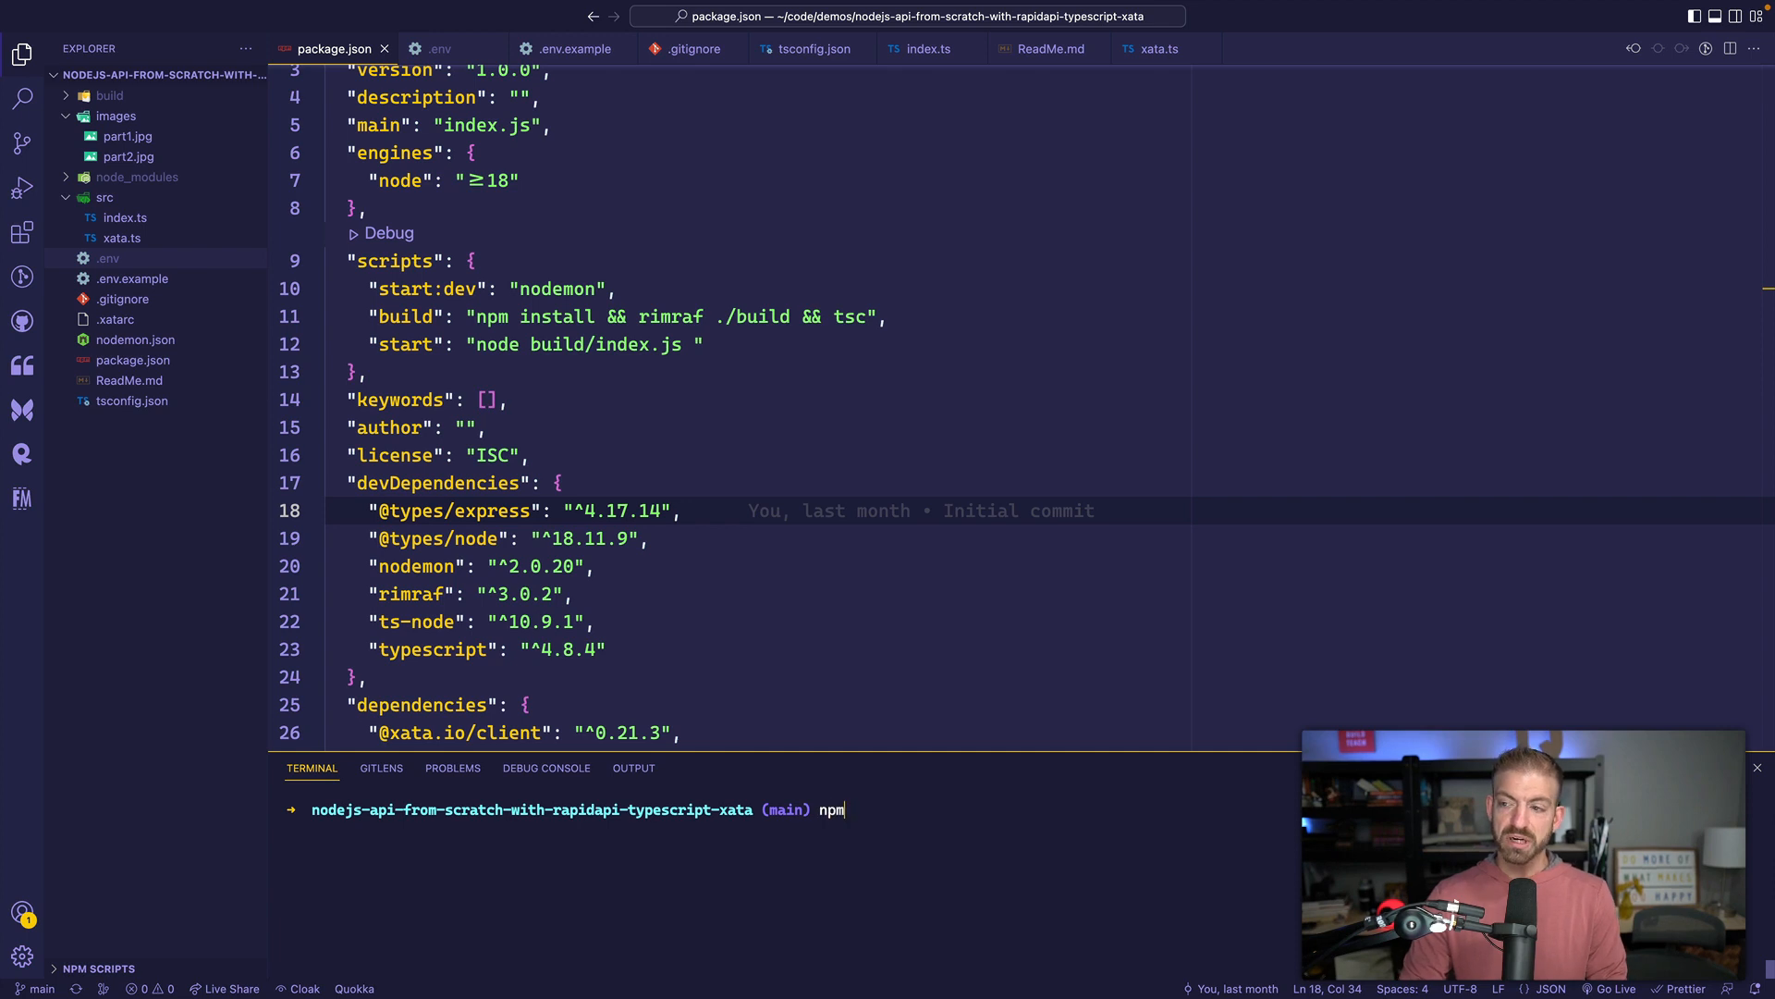
{"action": "type", "text": "run start:dev"}
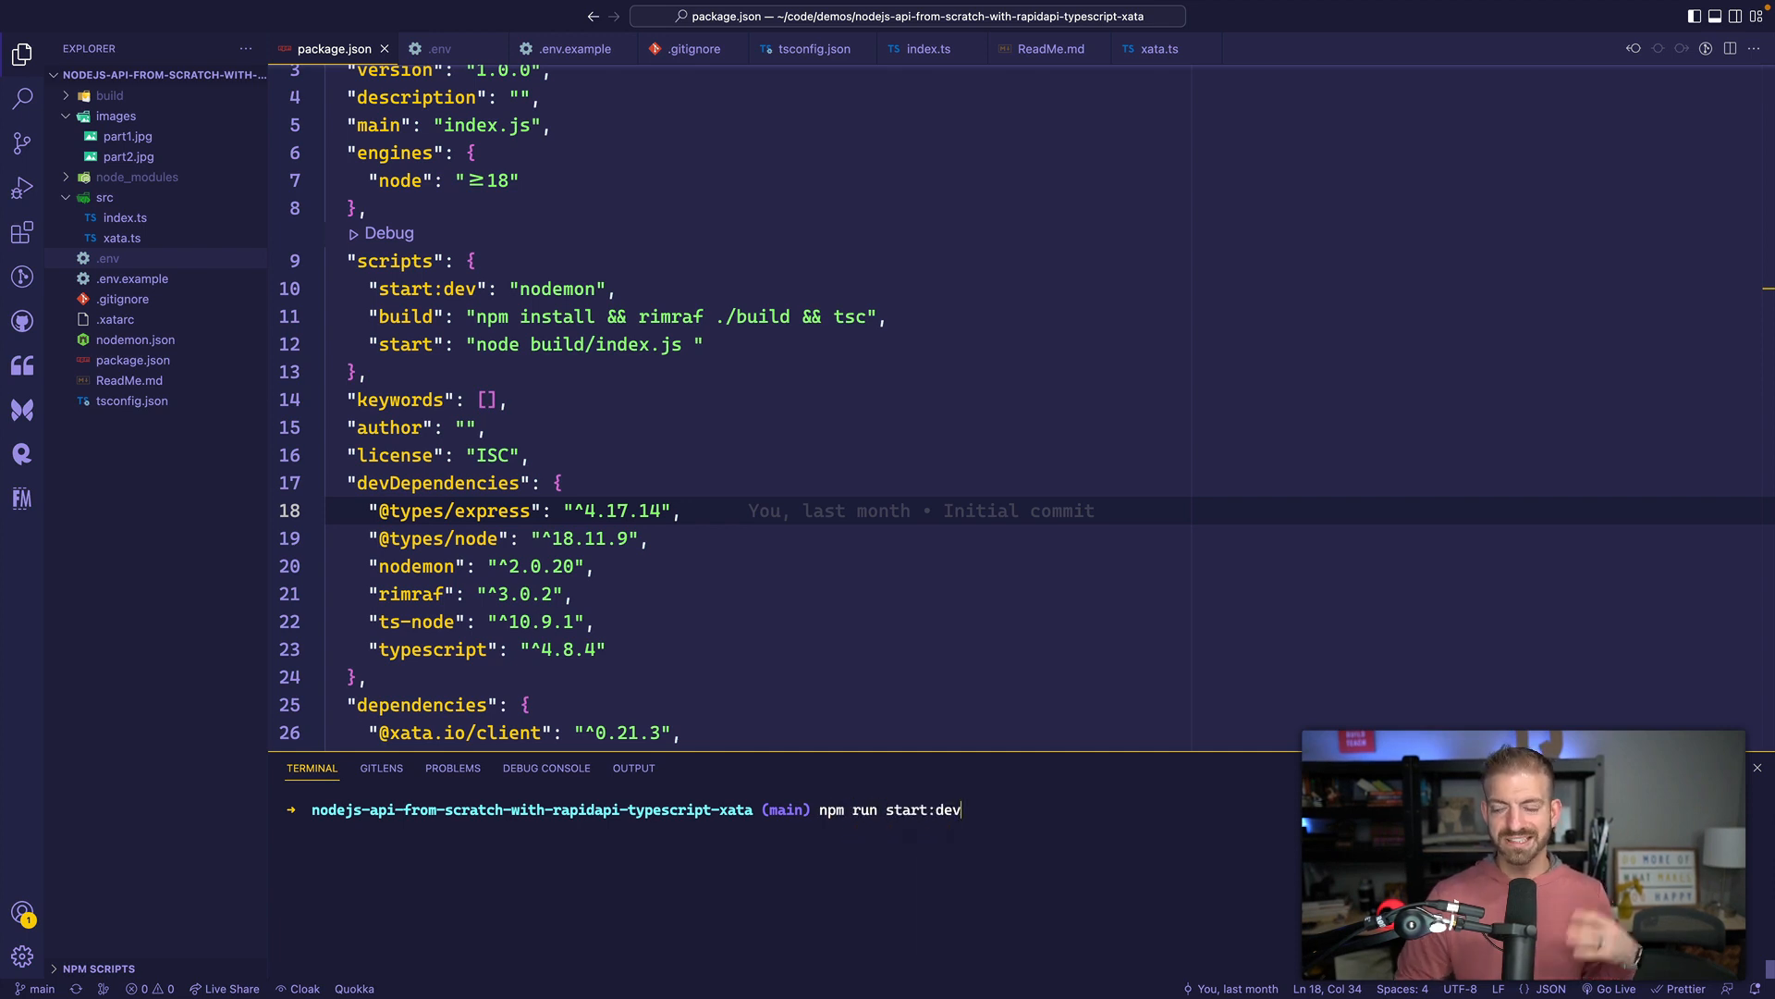
{"action": "key", "text": "Enter"}
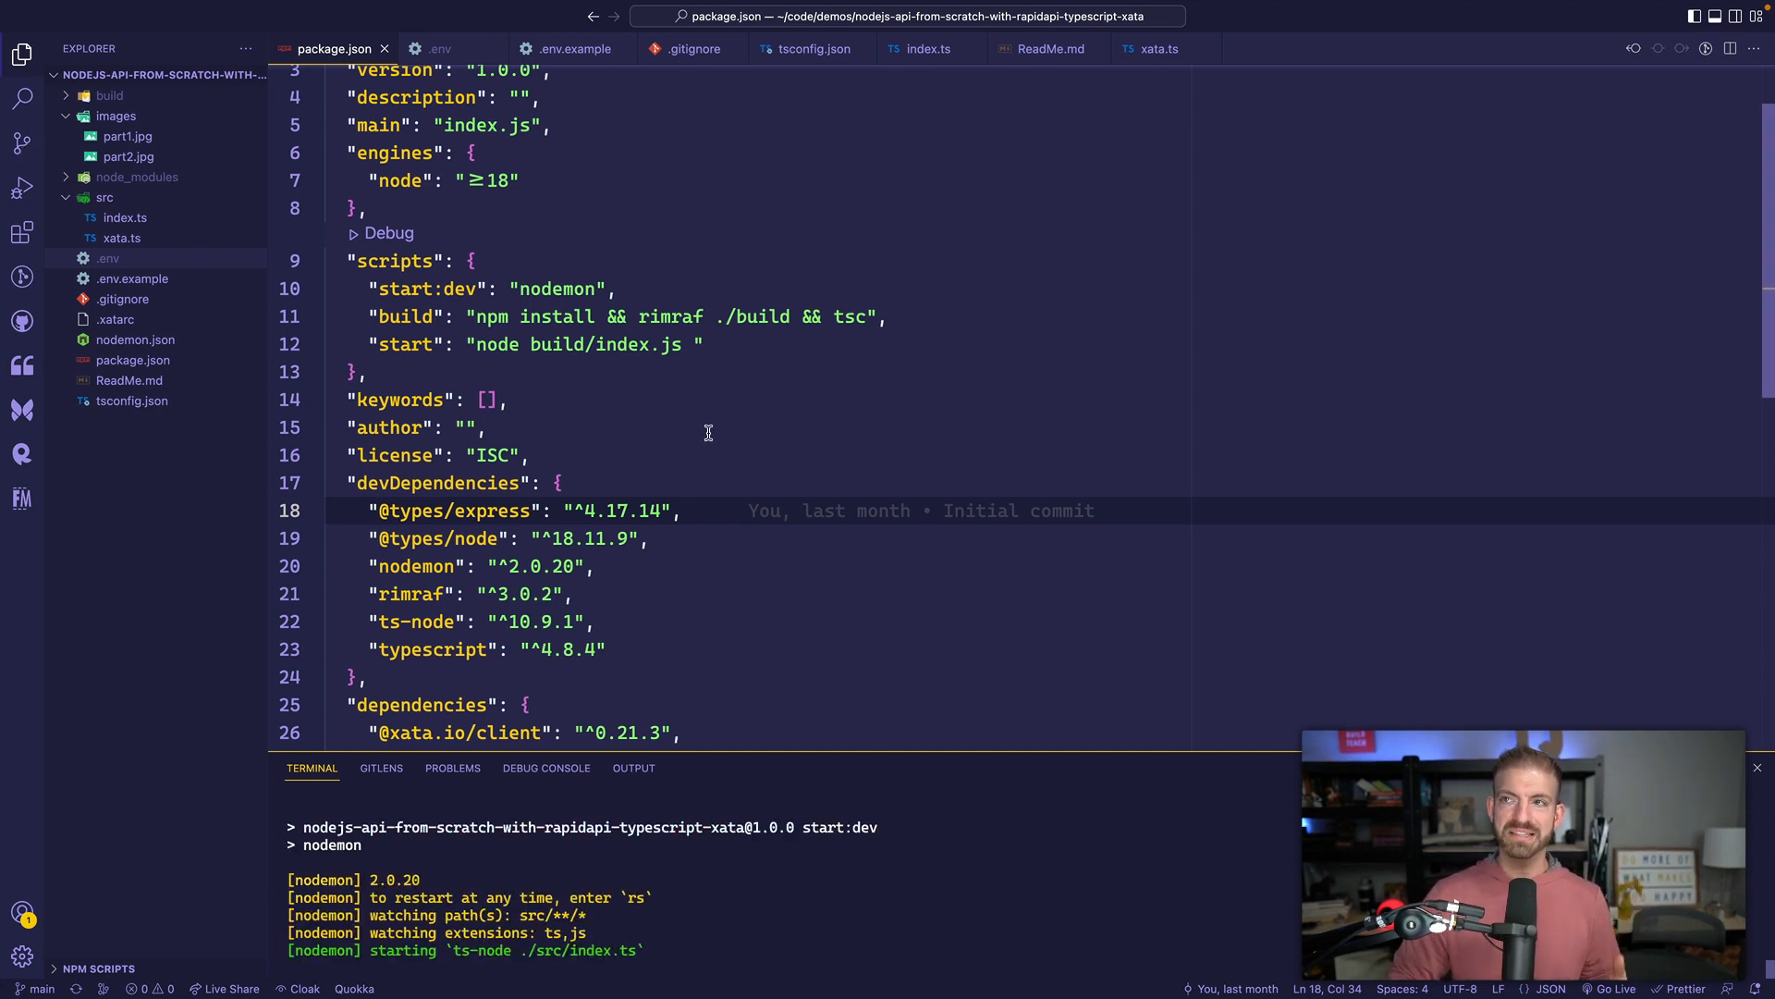
{"action": "left_click", "coordinate": [927, 48]}
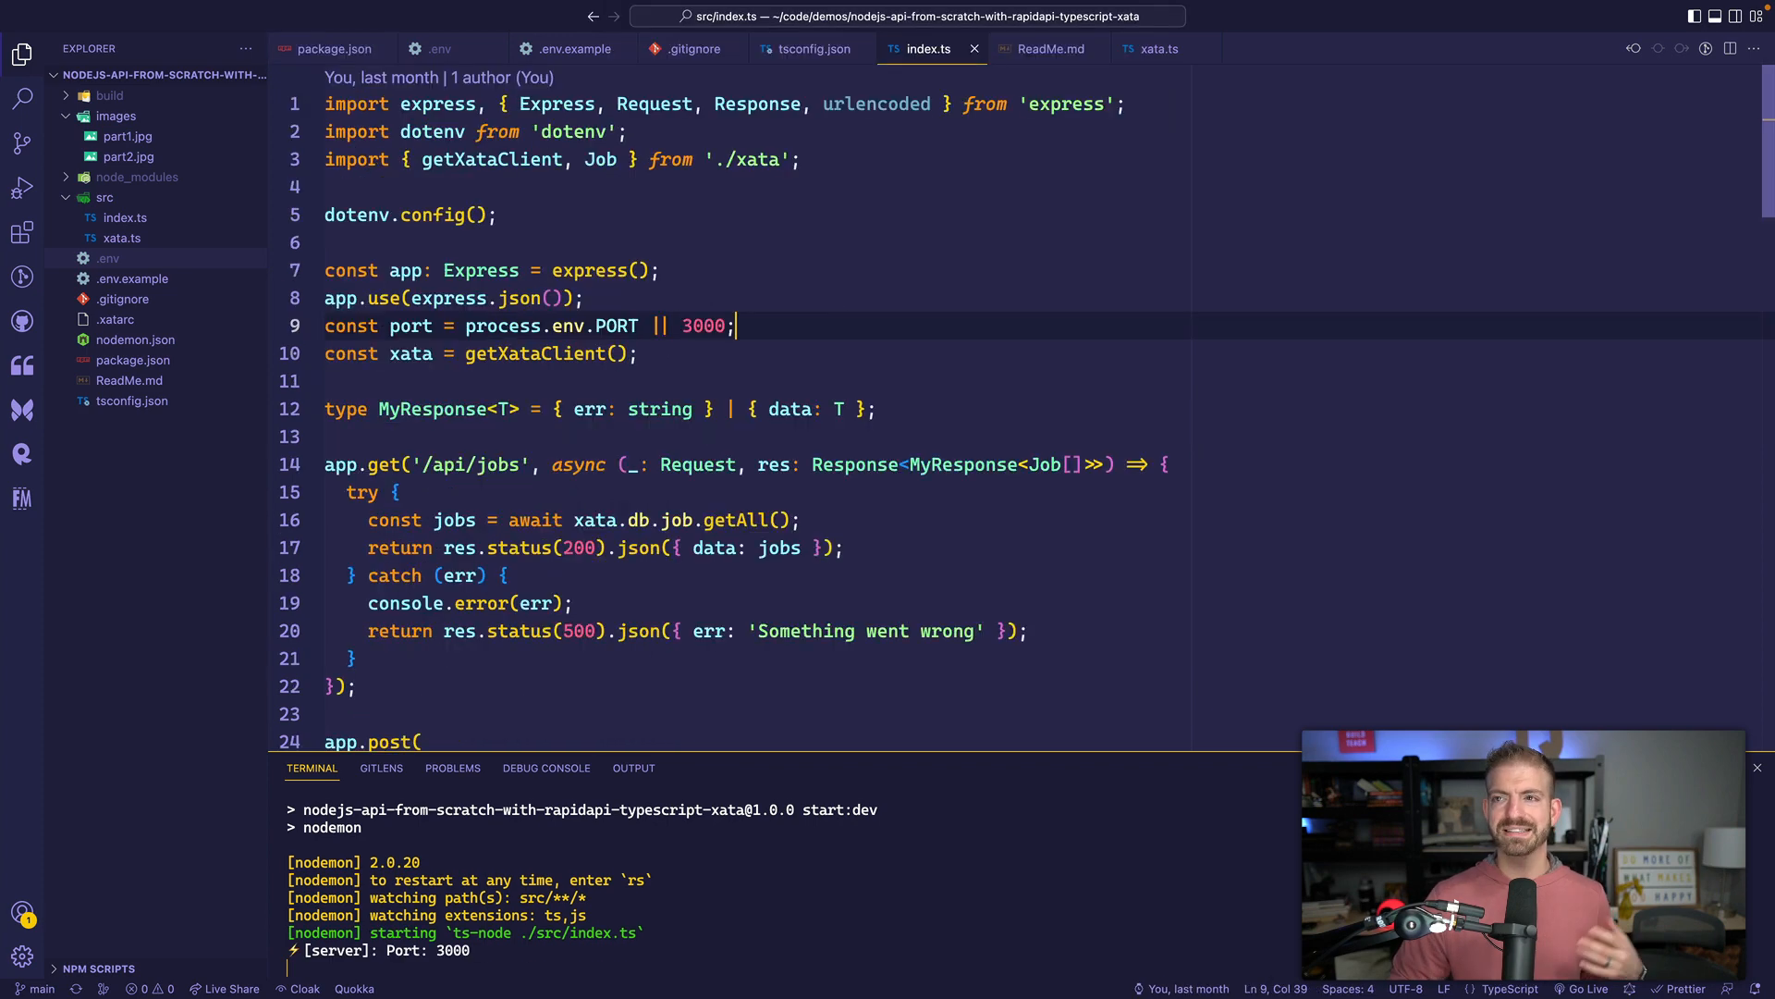
{"action": "scroll", "scroll_direction": "down", "scroll_amount": 3}
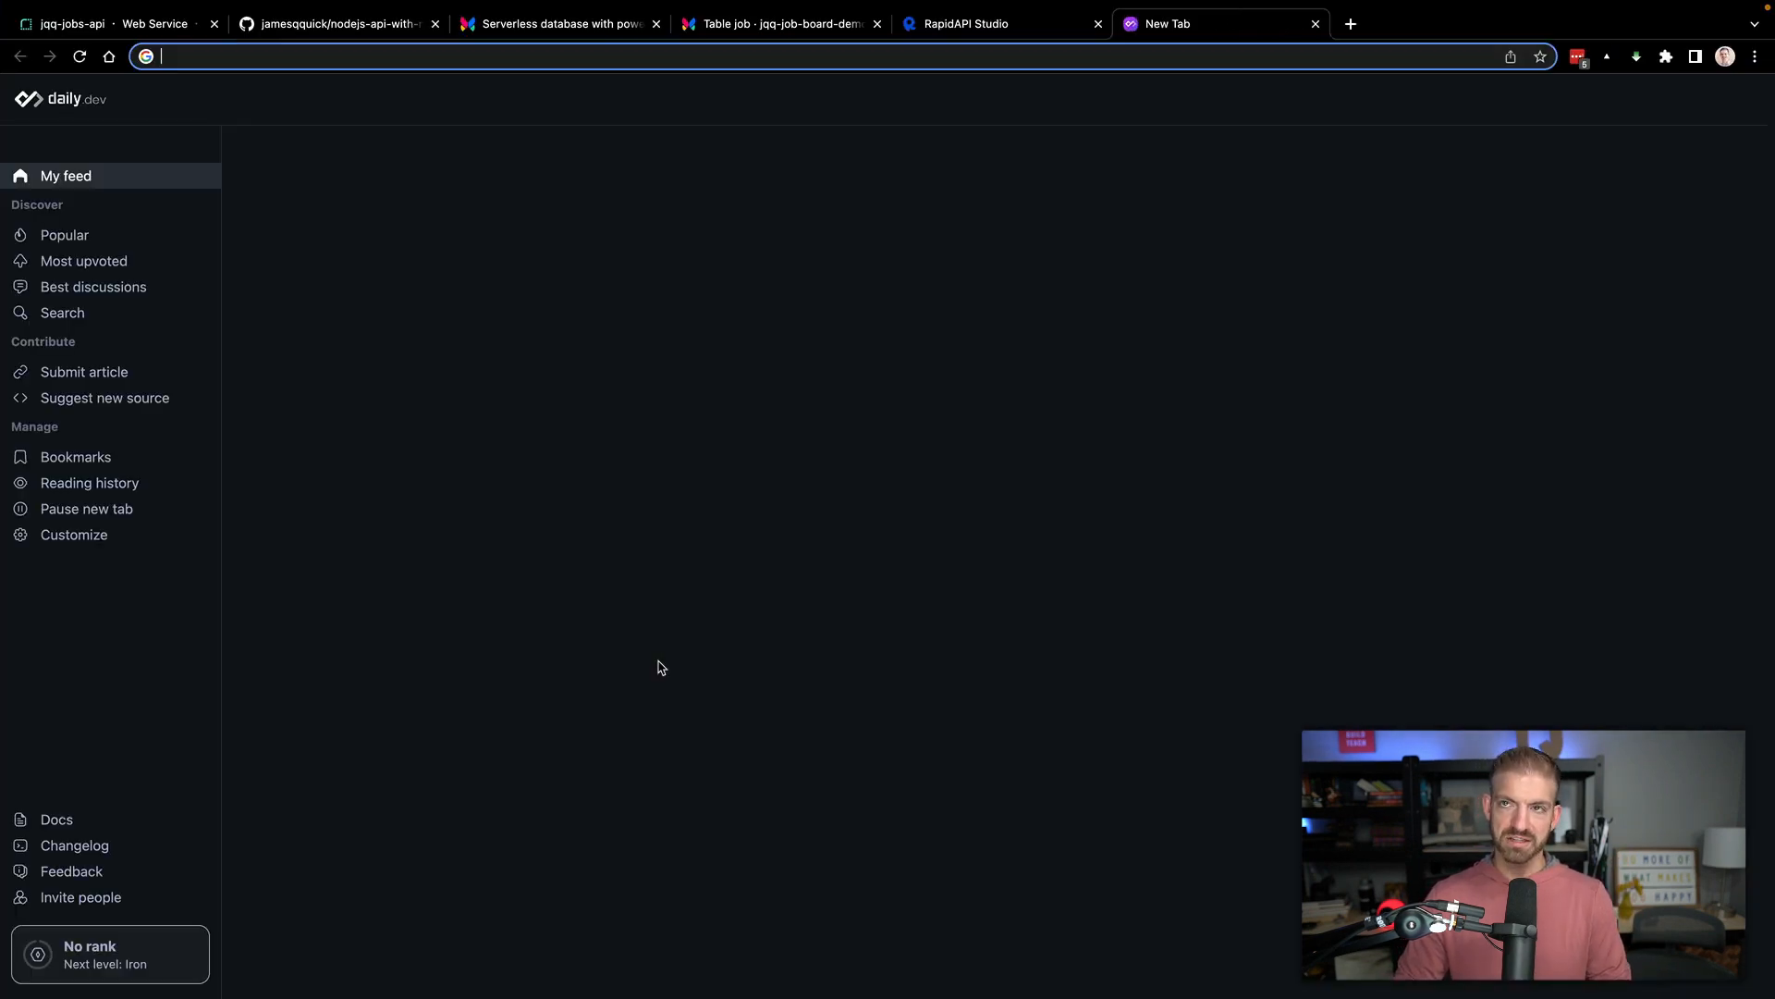
Confirm localhost:3000/api/jobs returns the jobs JSON, close that tab, and return to GitHub.
{"action": "type", "text": "localhost:3000/api/jobs"}
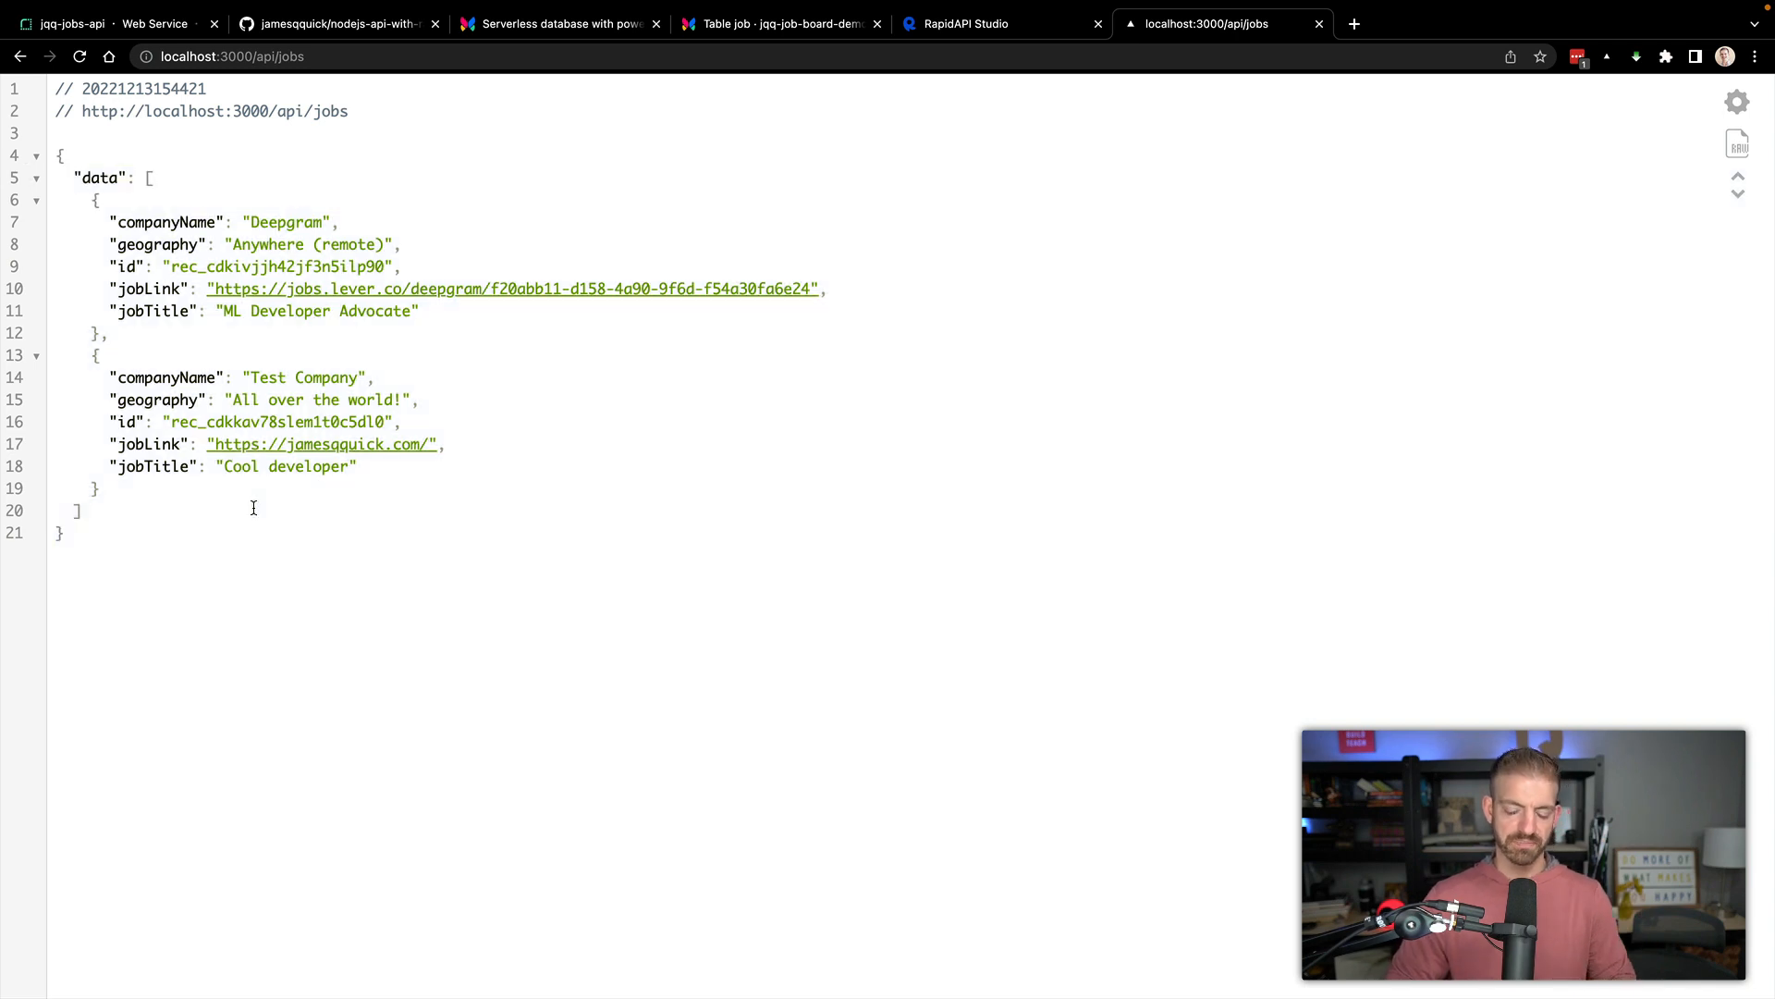
{"action": "left_click", "coordinate": [780, 24]}
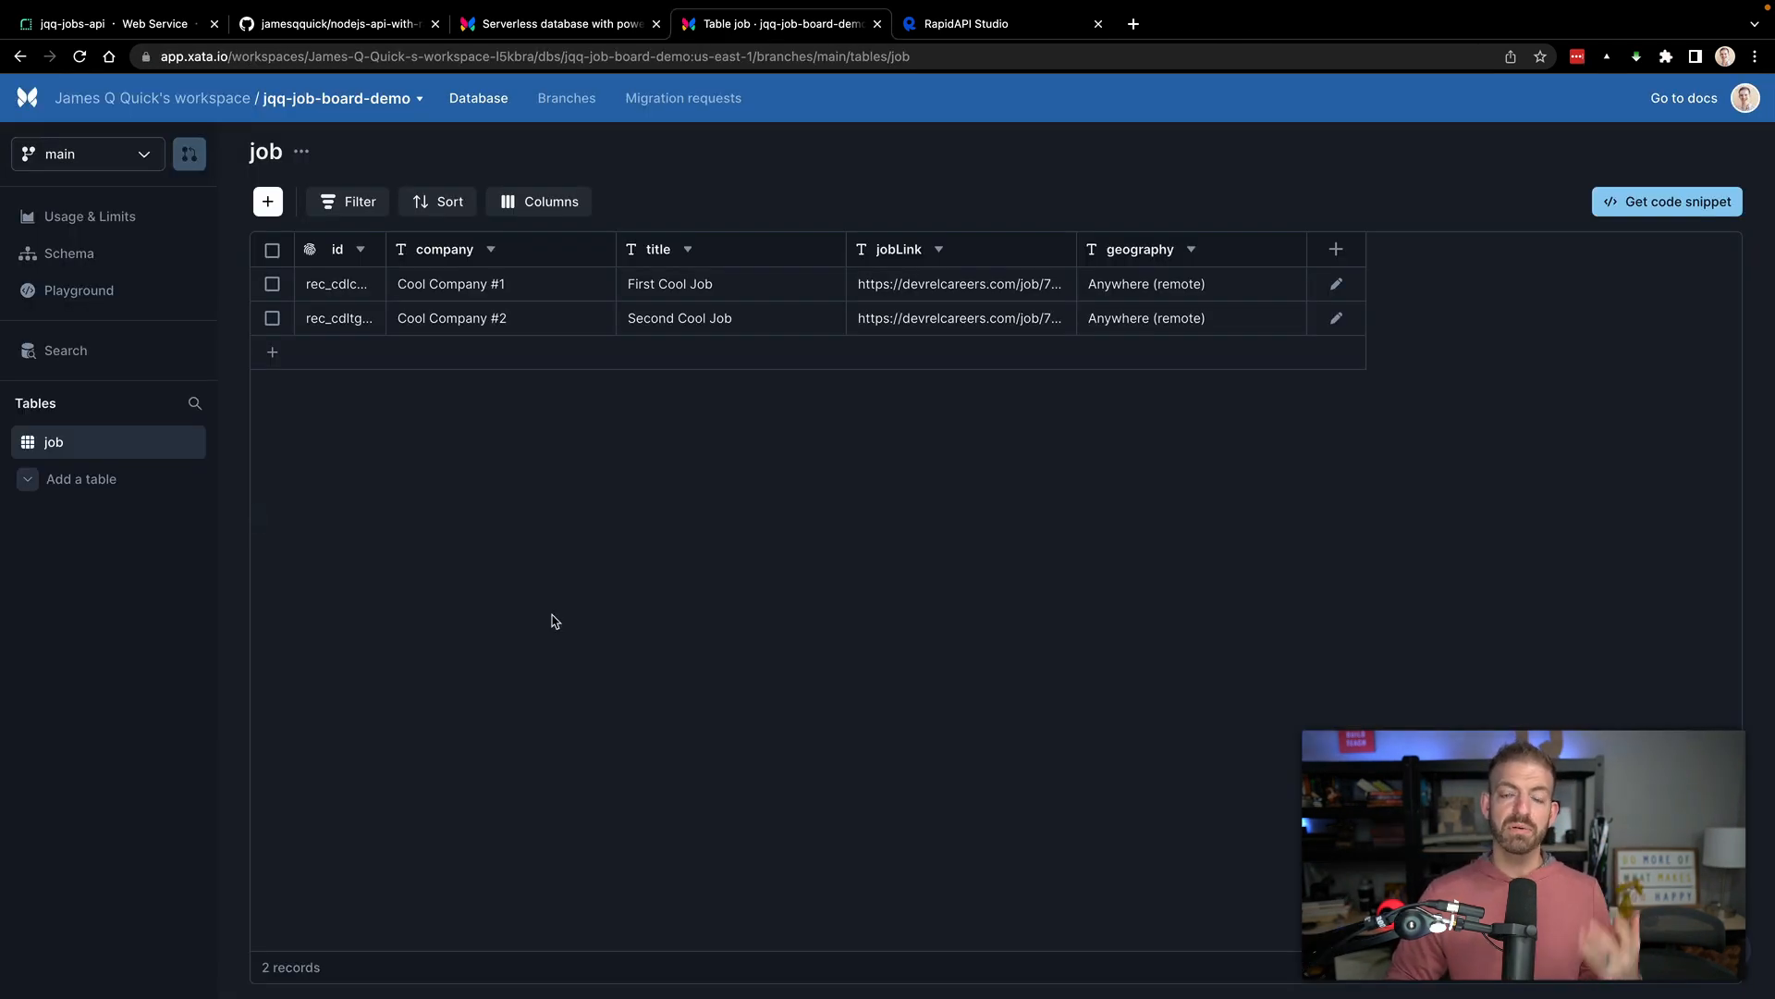
{"action": "mouse_move", "coordinate": [377, 8]}
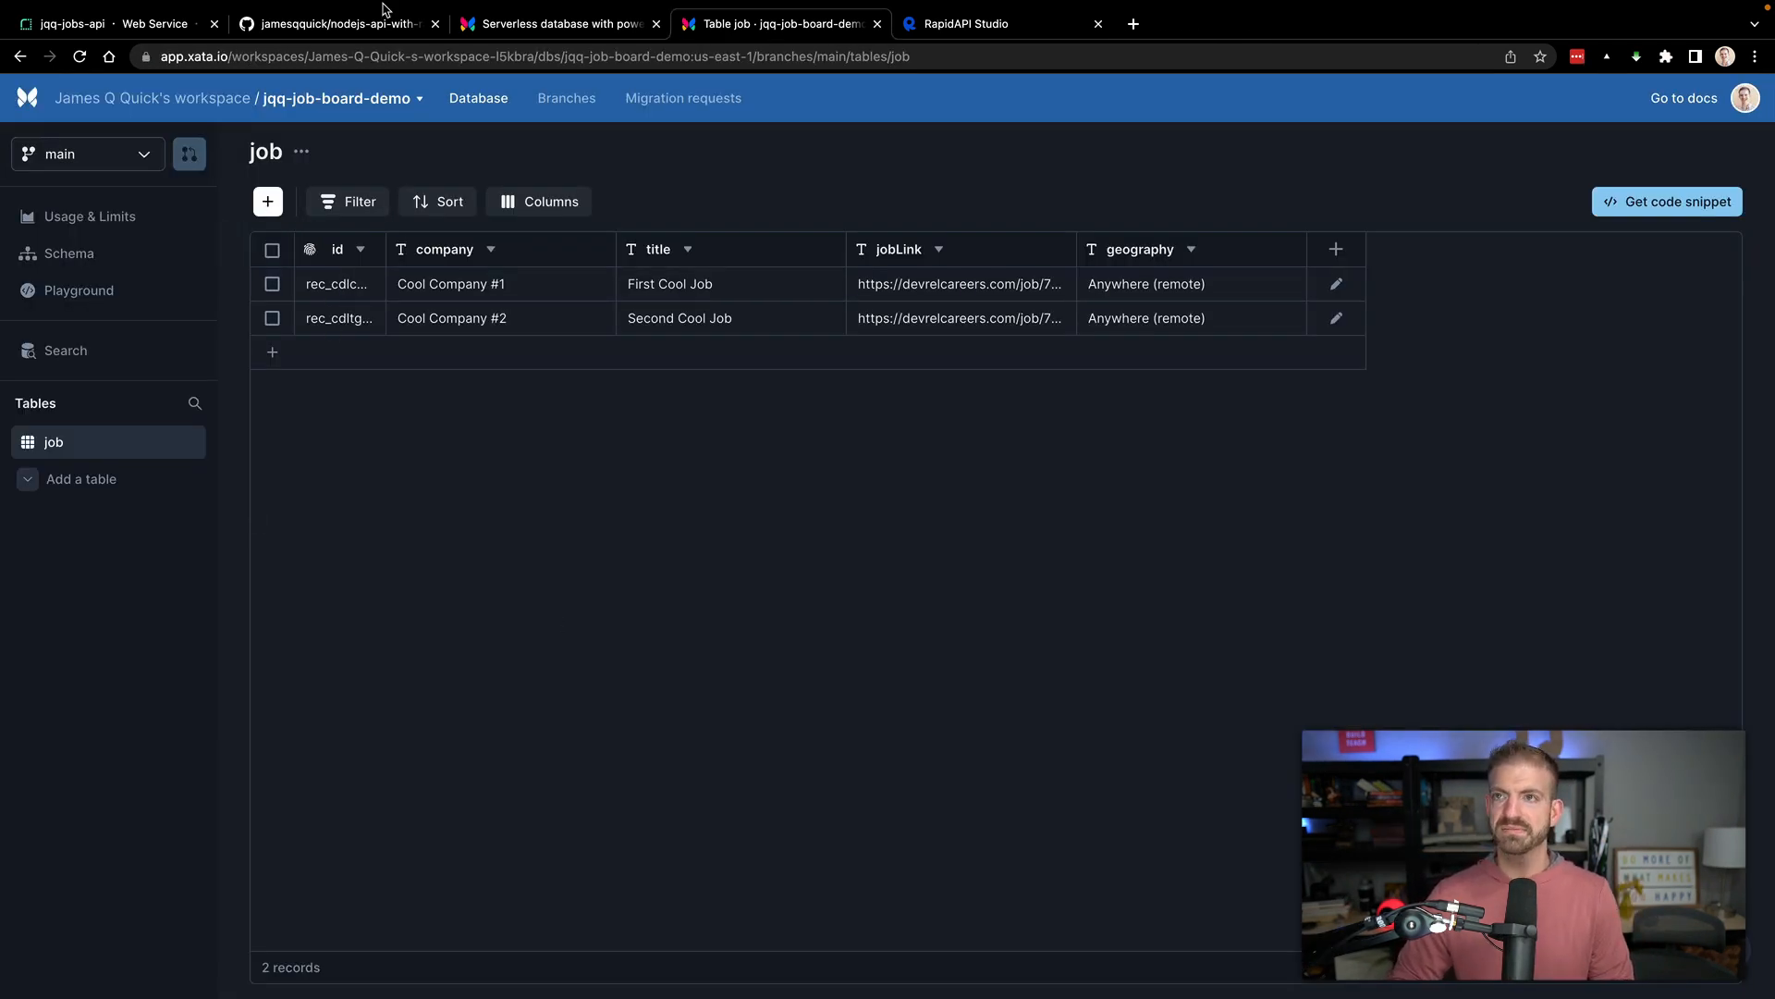
{"action": "left_click", "coordinate": [334, 23]}
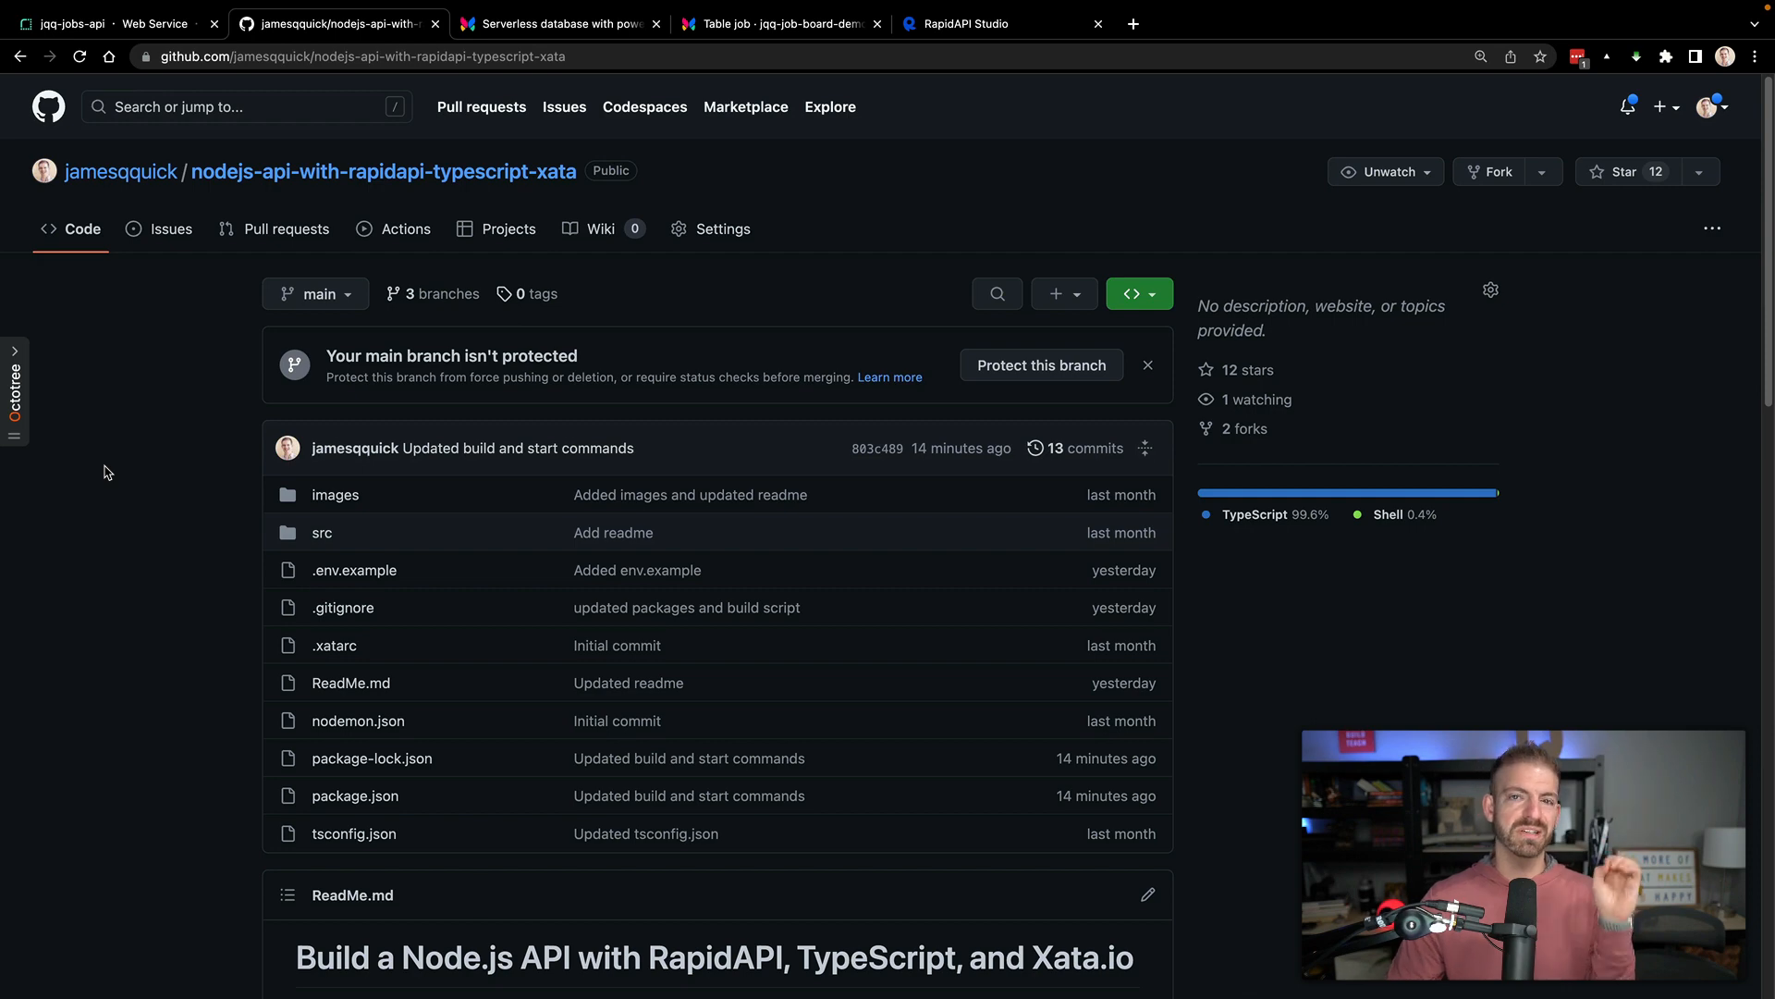
Open the deployed jqq-jobs-api web service to check its live deploy and logs.
{"action": "left_click", "coordinate": [111, 23]}
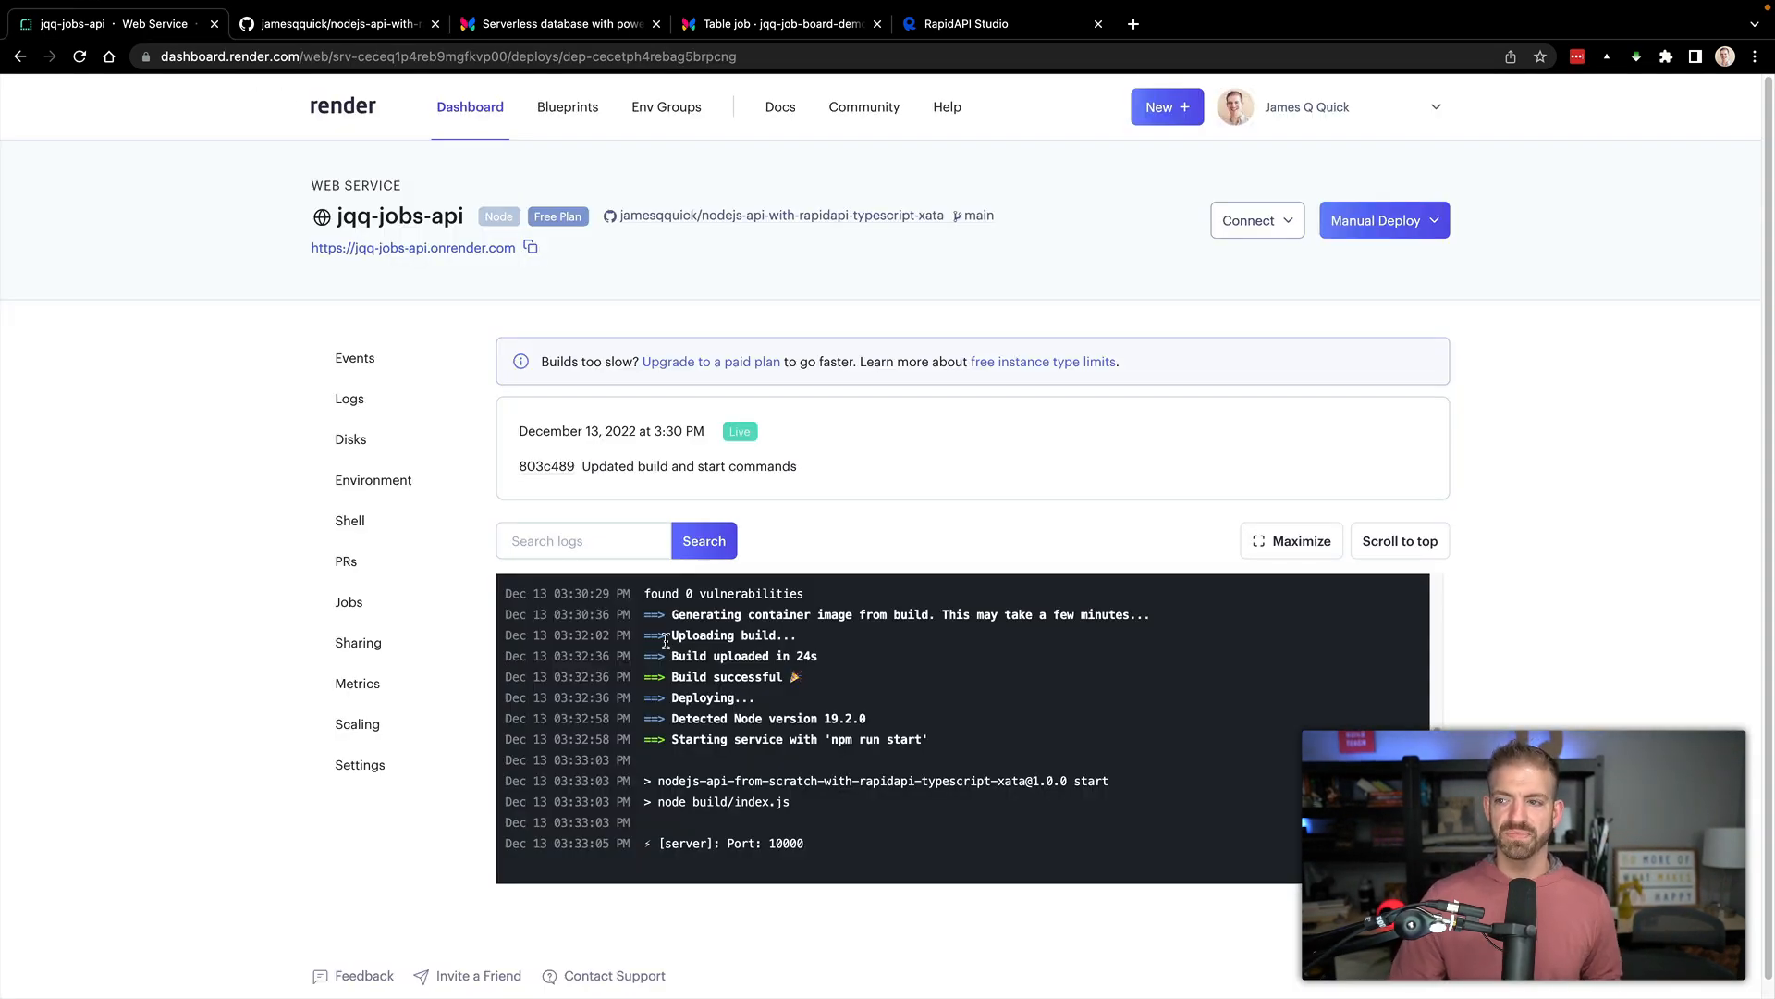
{"action": "mouse_move", "coordinate": [360, 124]}
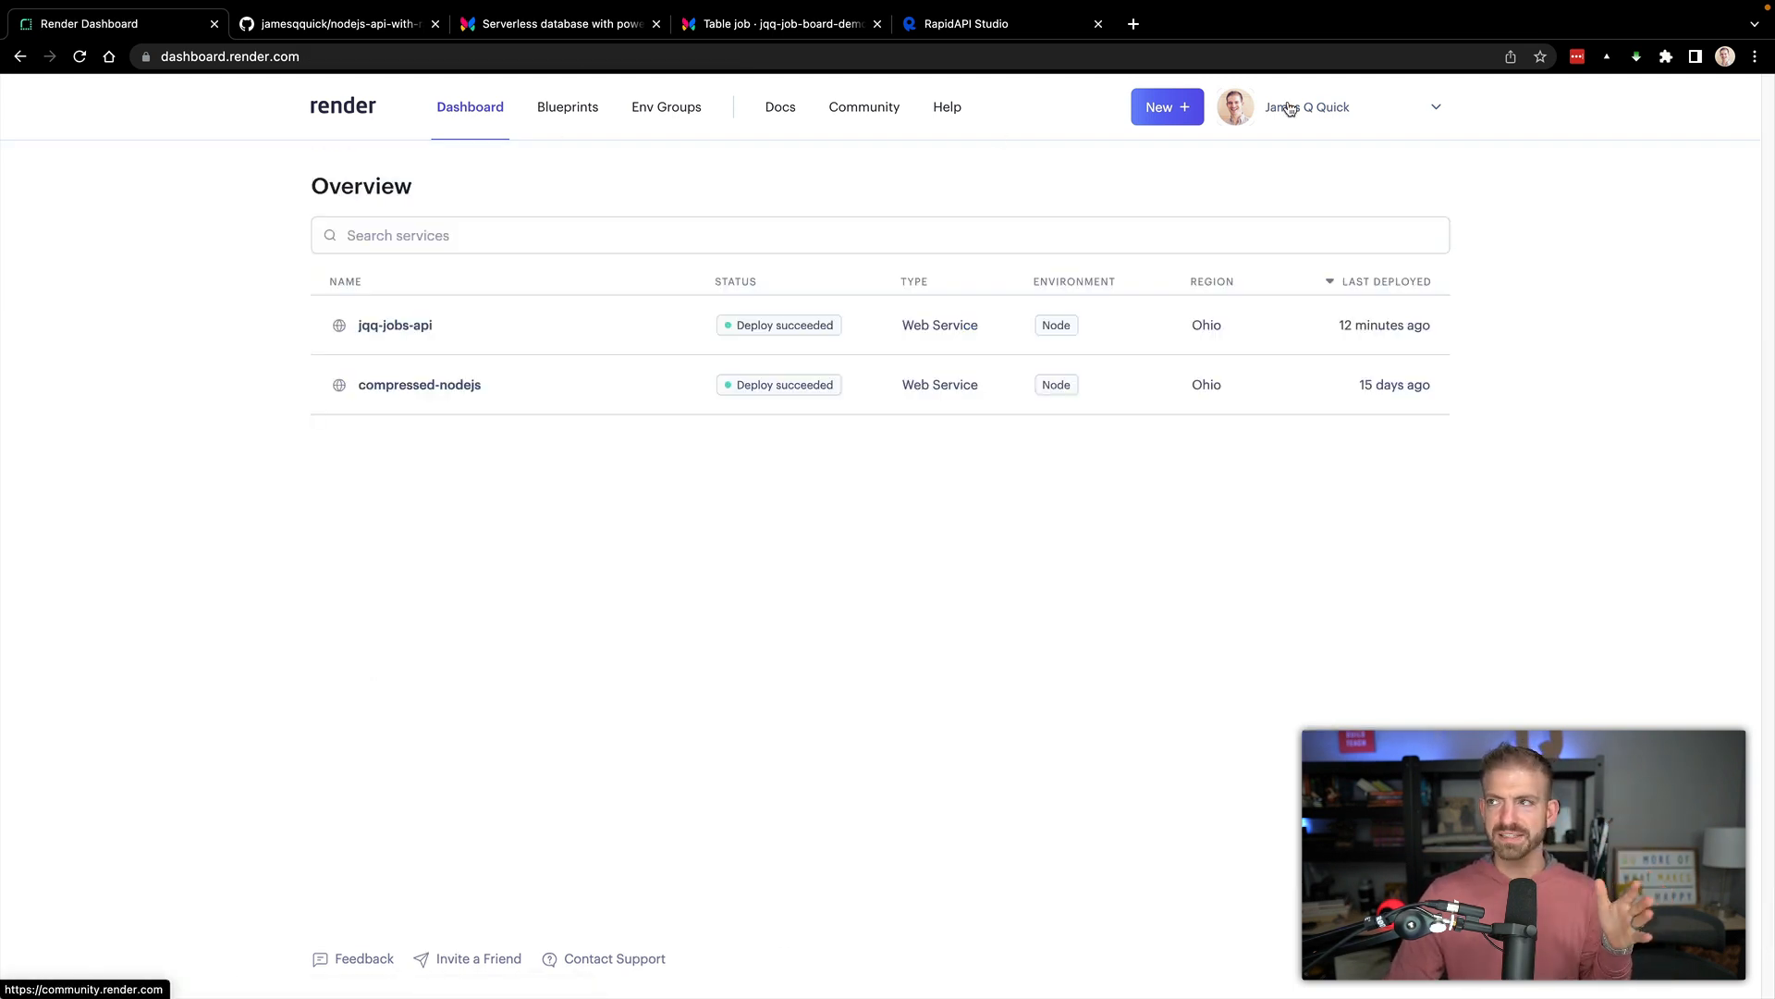
Create a new web service and connect the nodejs-api-with-rapidapi-typescript-xata repository.
{"action": "left_click", "coordinate": [1167, 107]}
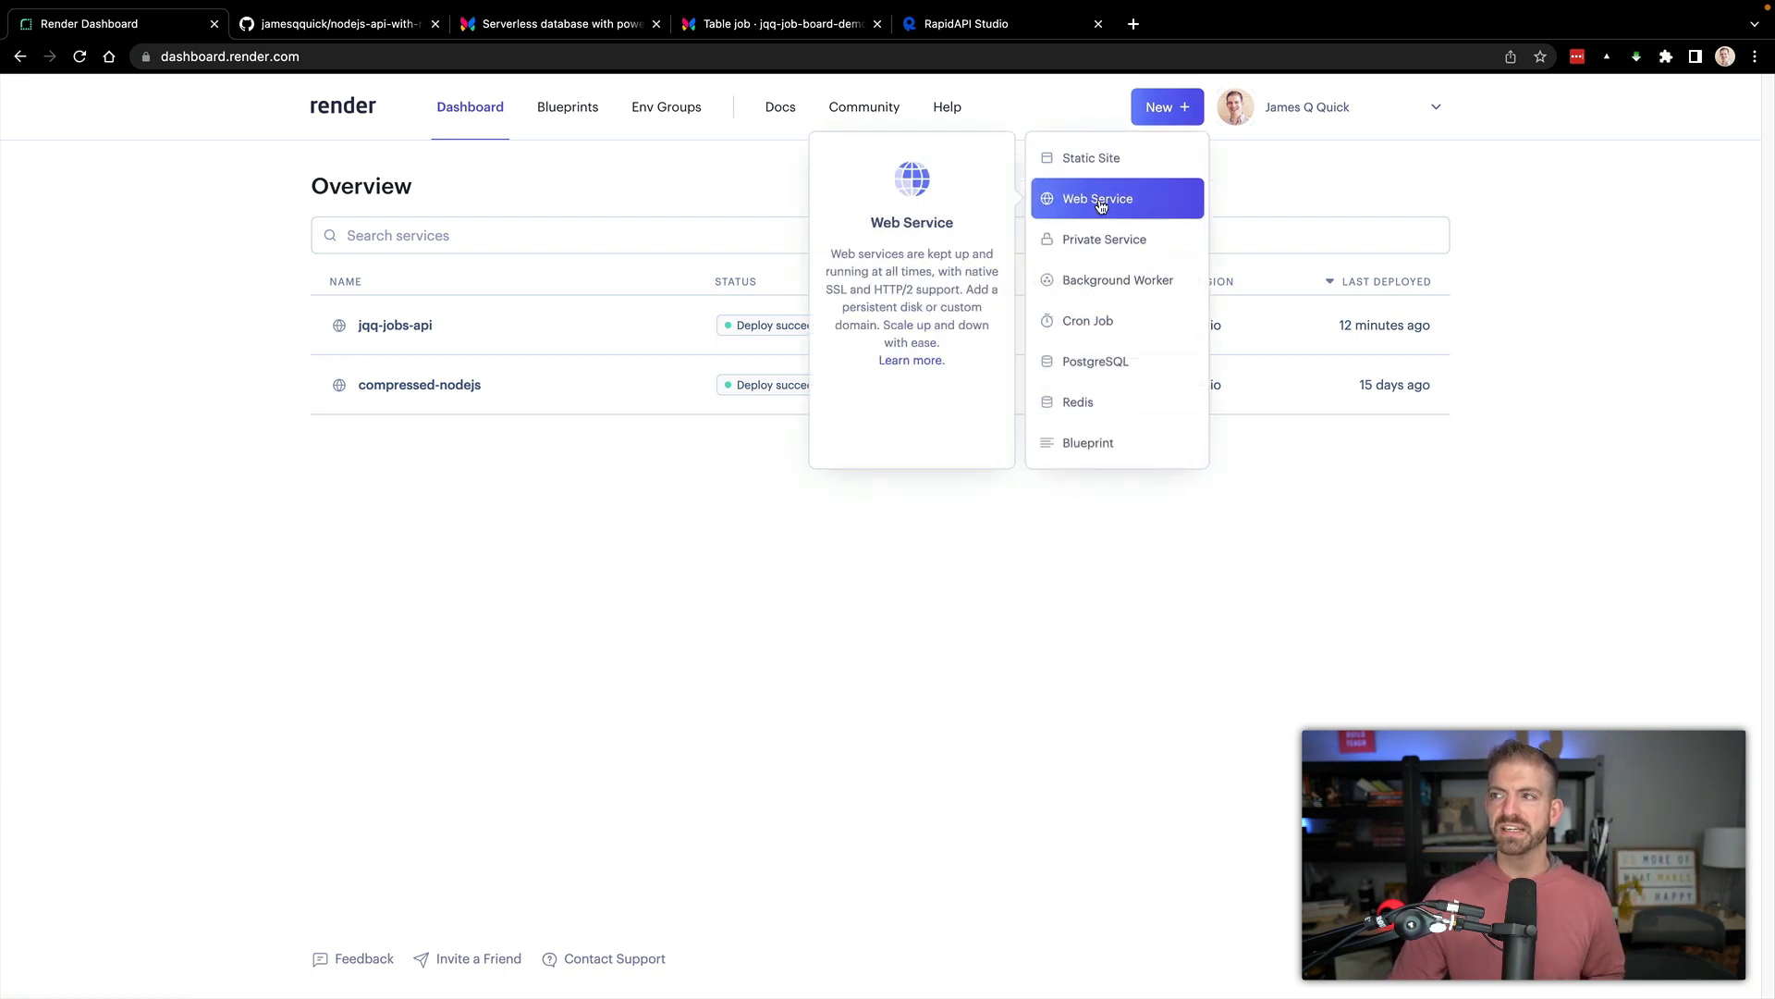
{"action": "left_click", "coordinate": [1102, 198]}
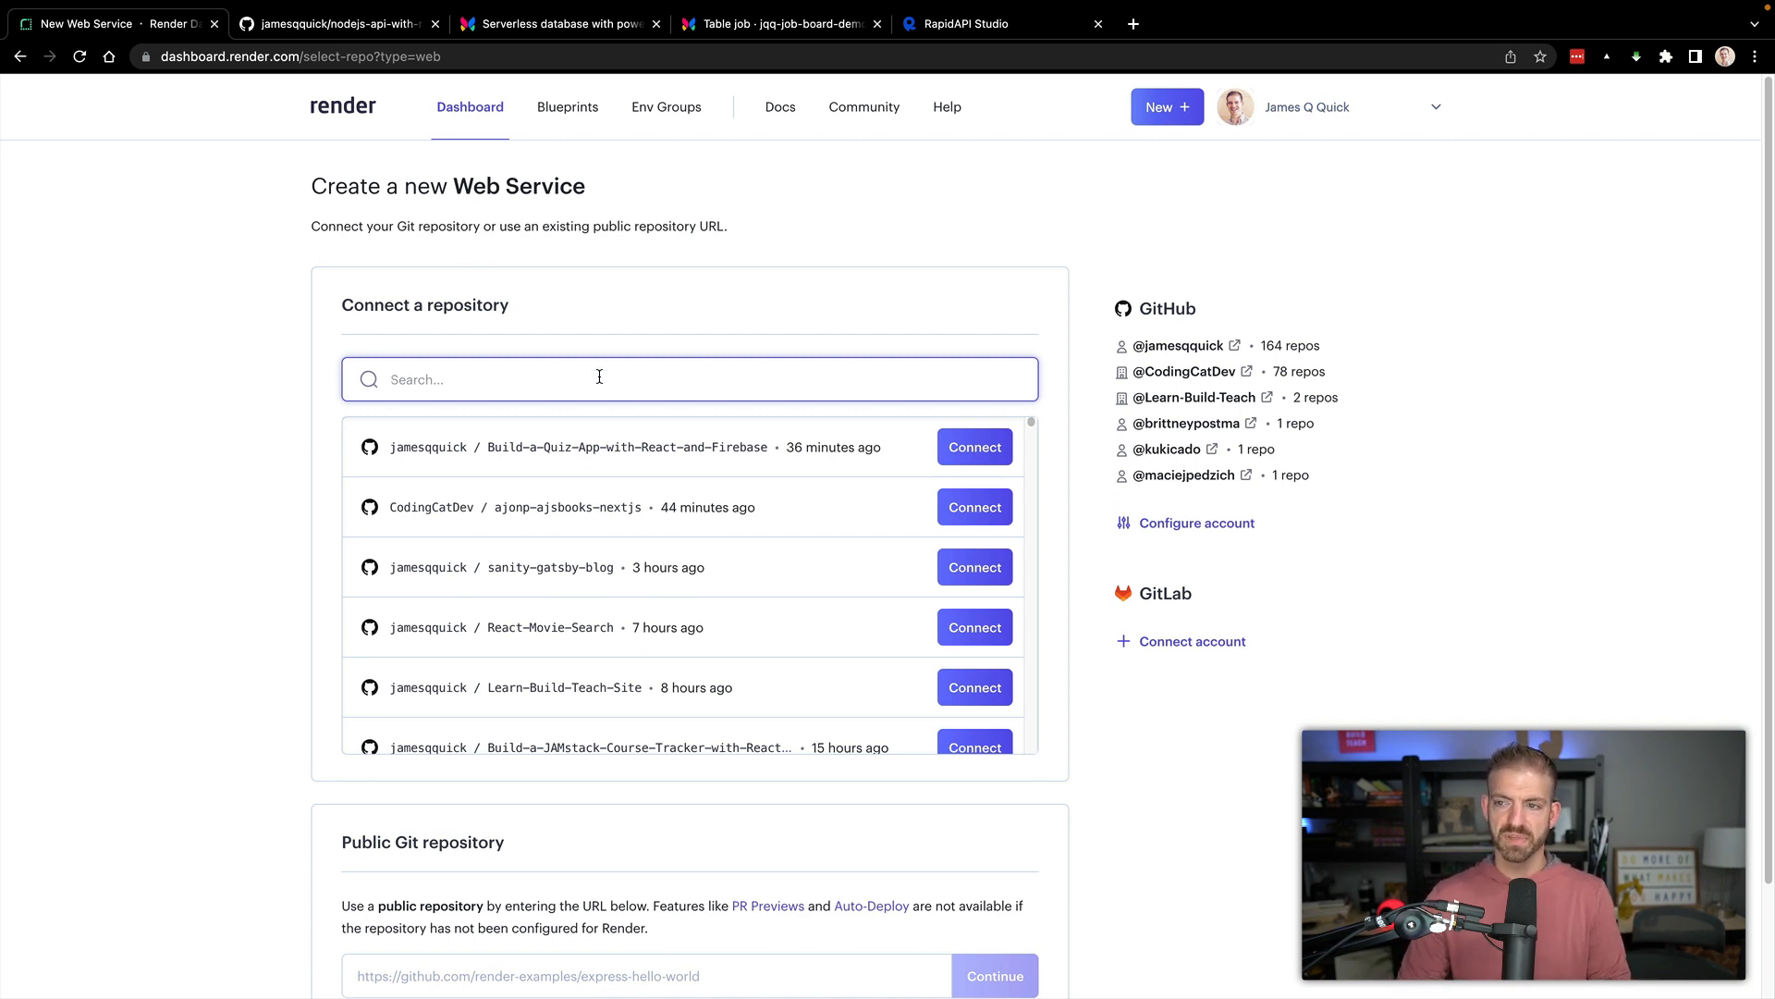
{"action": "type", "text": "xata"}
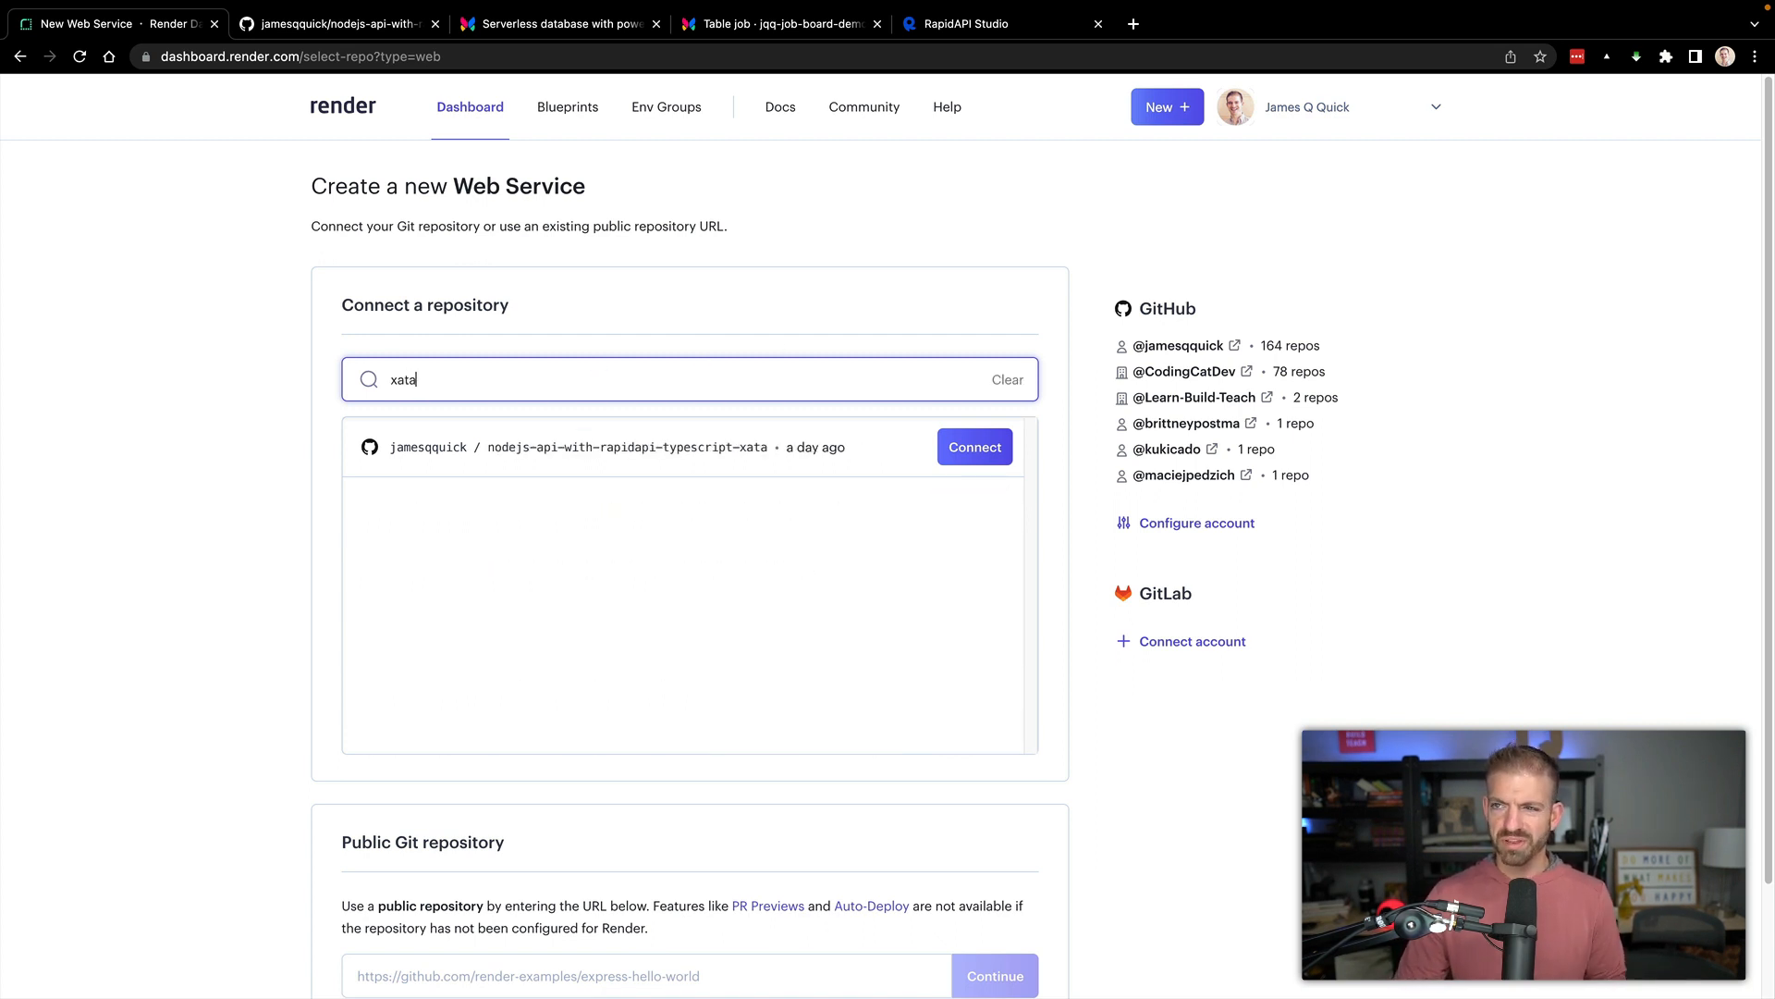
{"action": "mouse_move", "coordinate": [965, 453]}
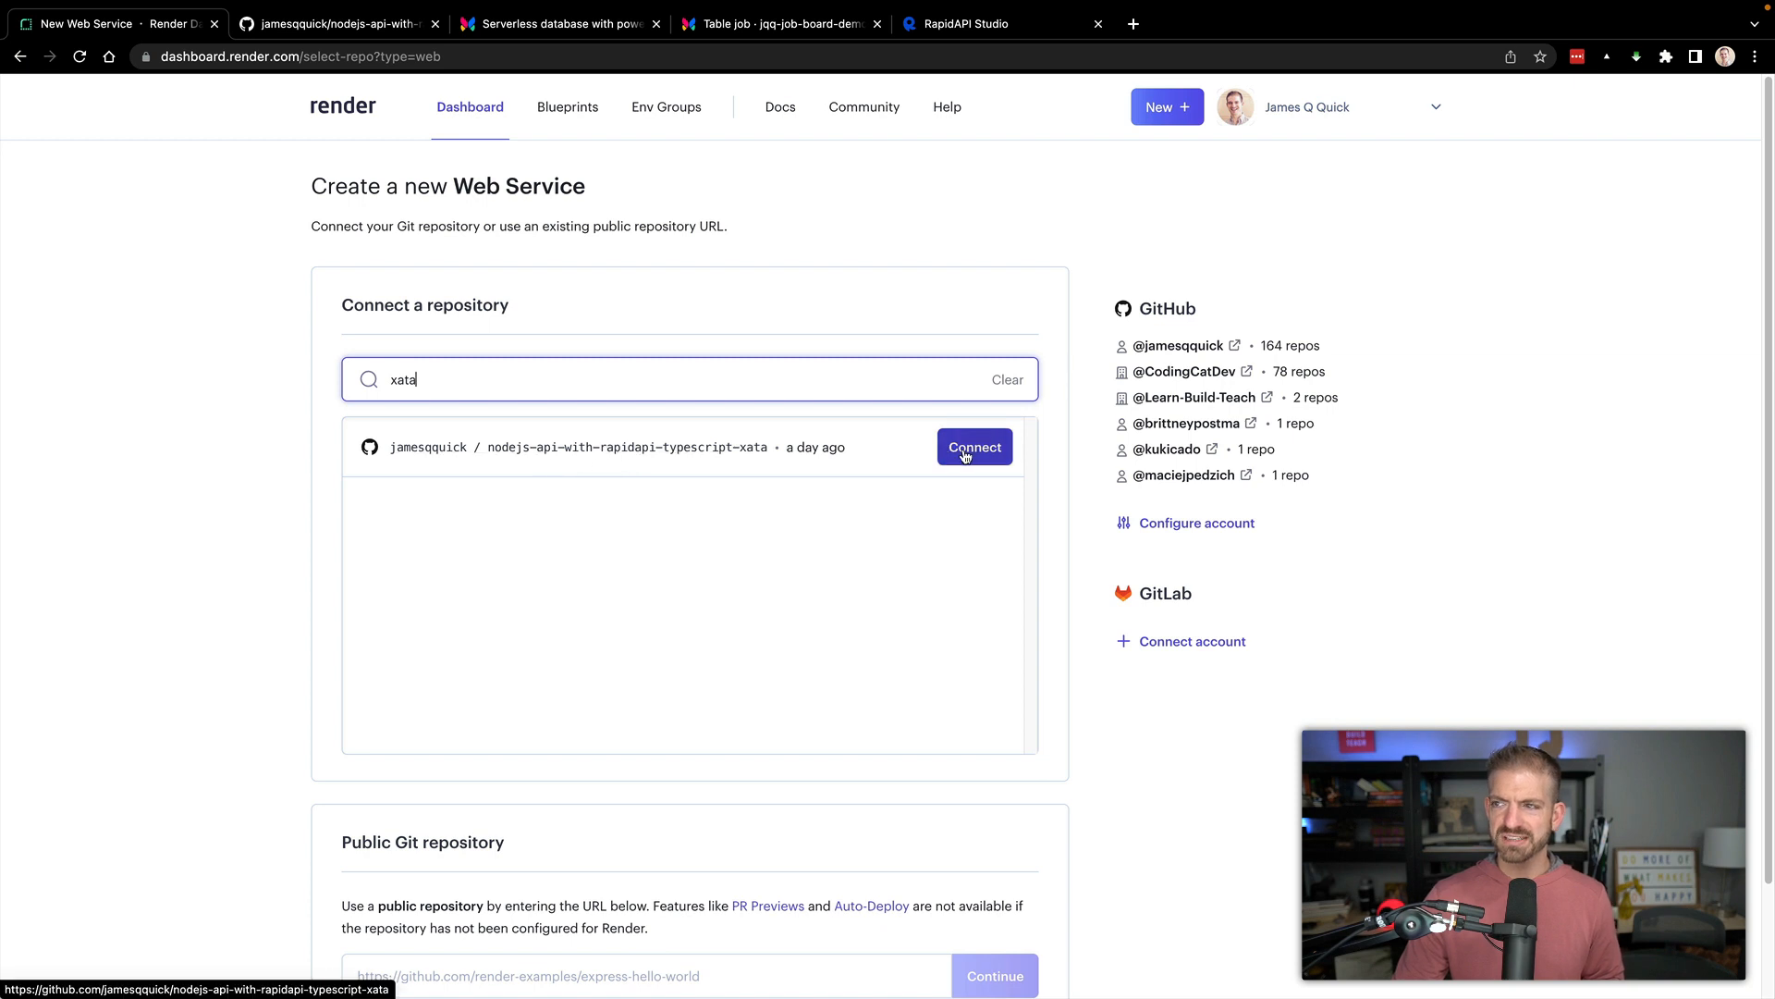
{"action": "left_click", "coordinate": [975, 446]}
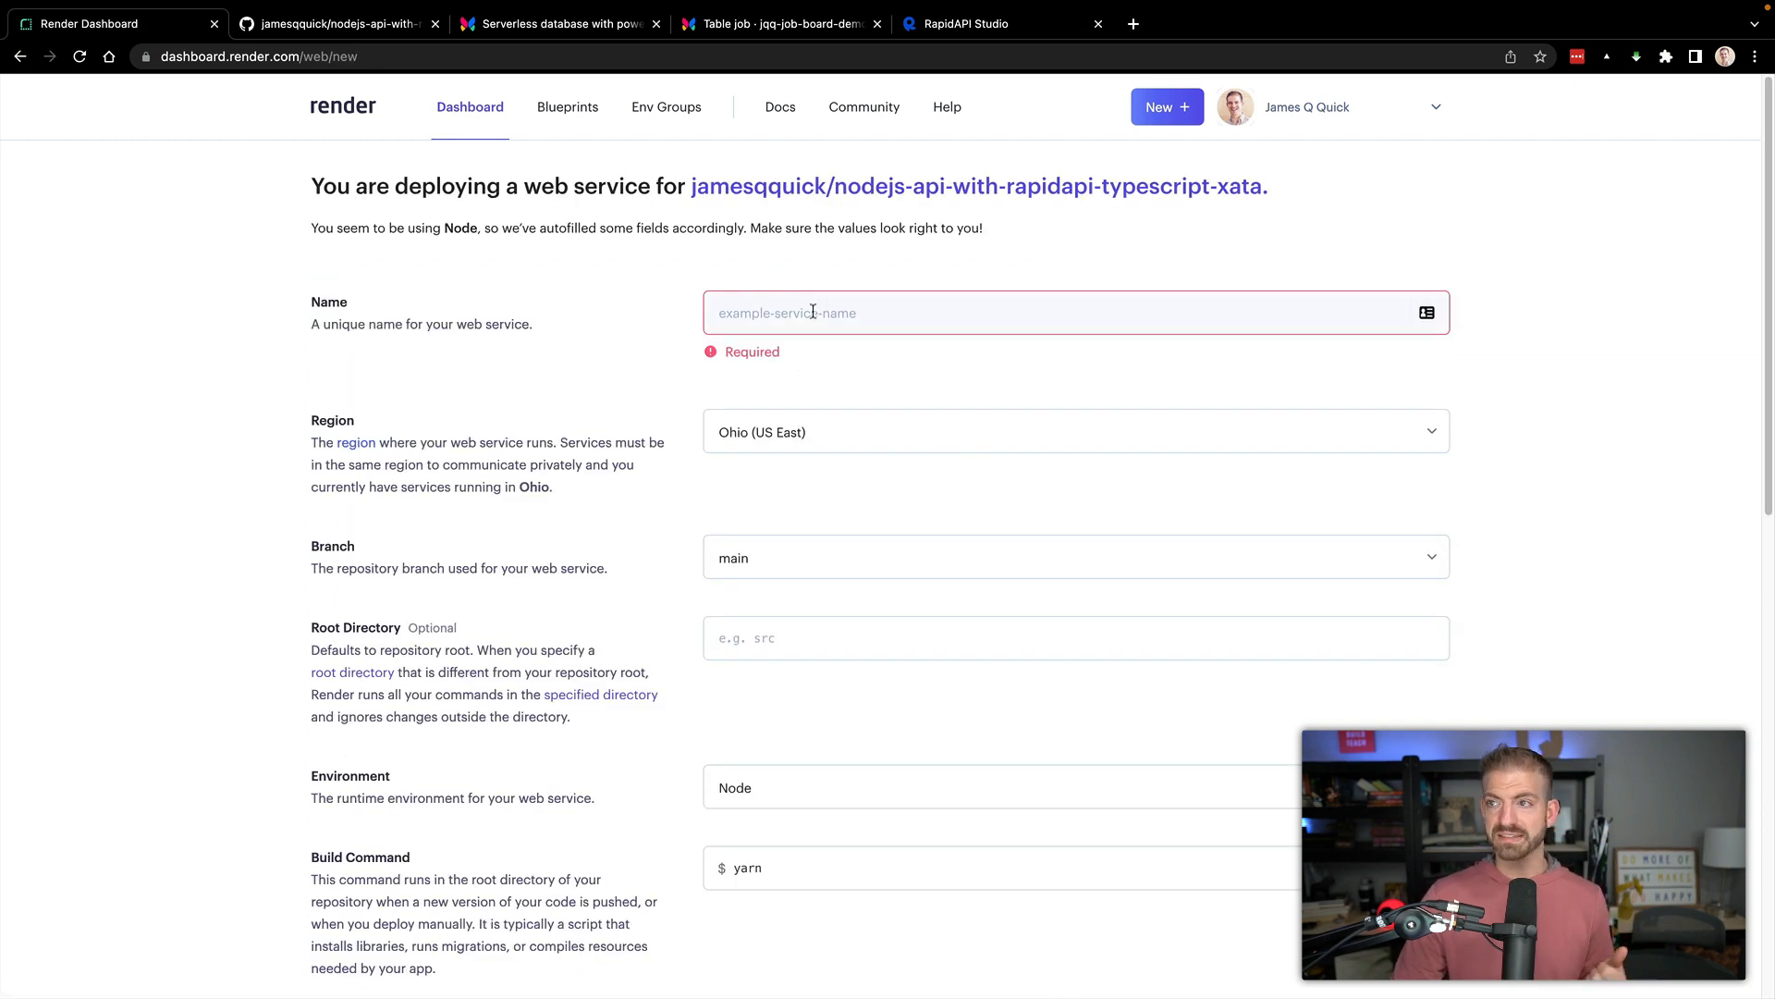
Name the new web service jqq-jobs-api-2.
{"action": "type", "text": "jqq-jobs-api"}
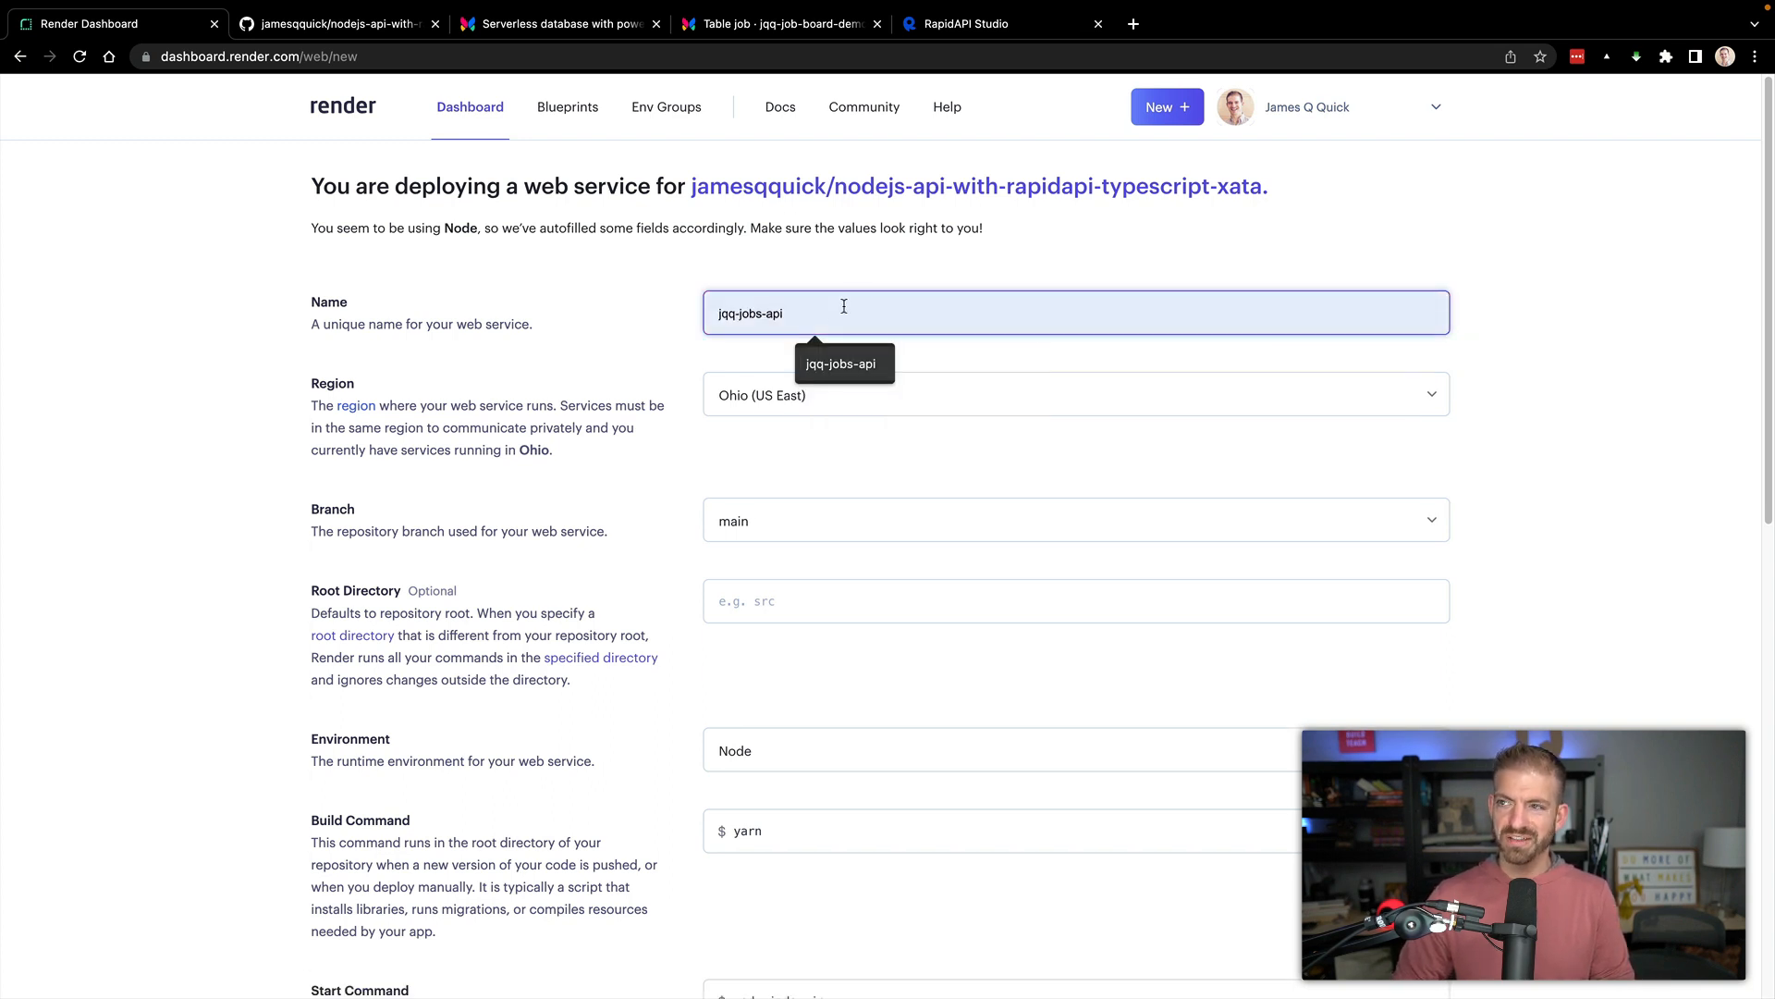
{"action": "mouse_move", "coordinate": [798, 320]}
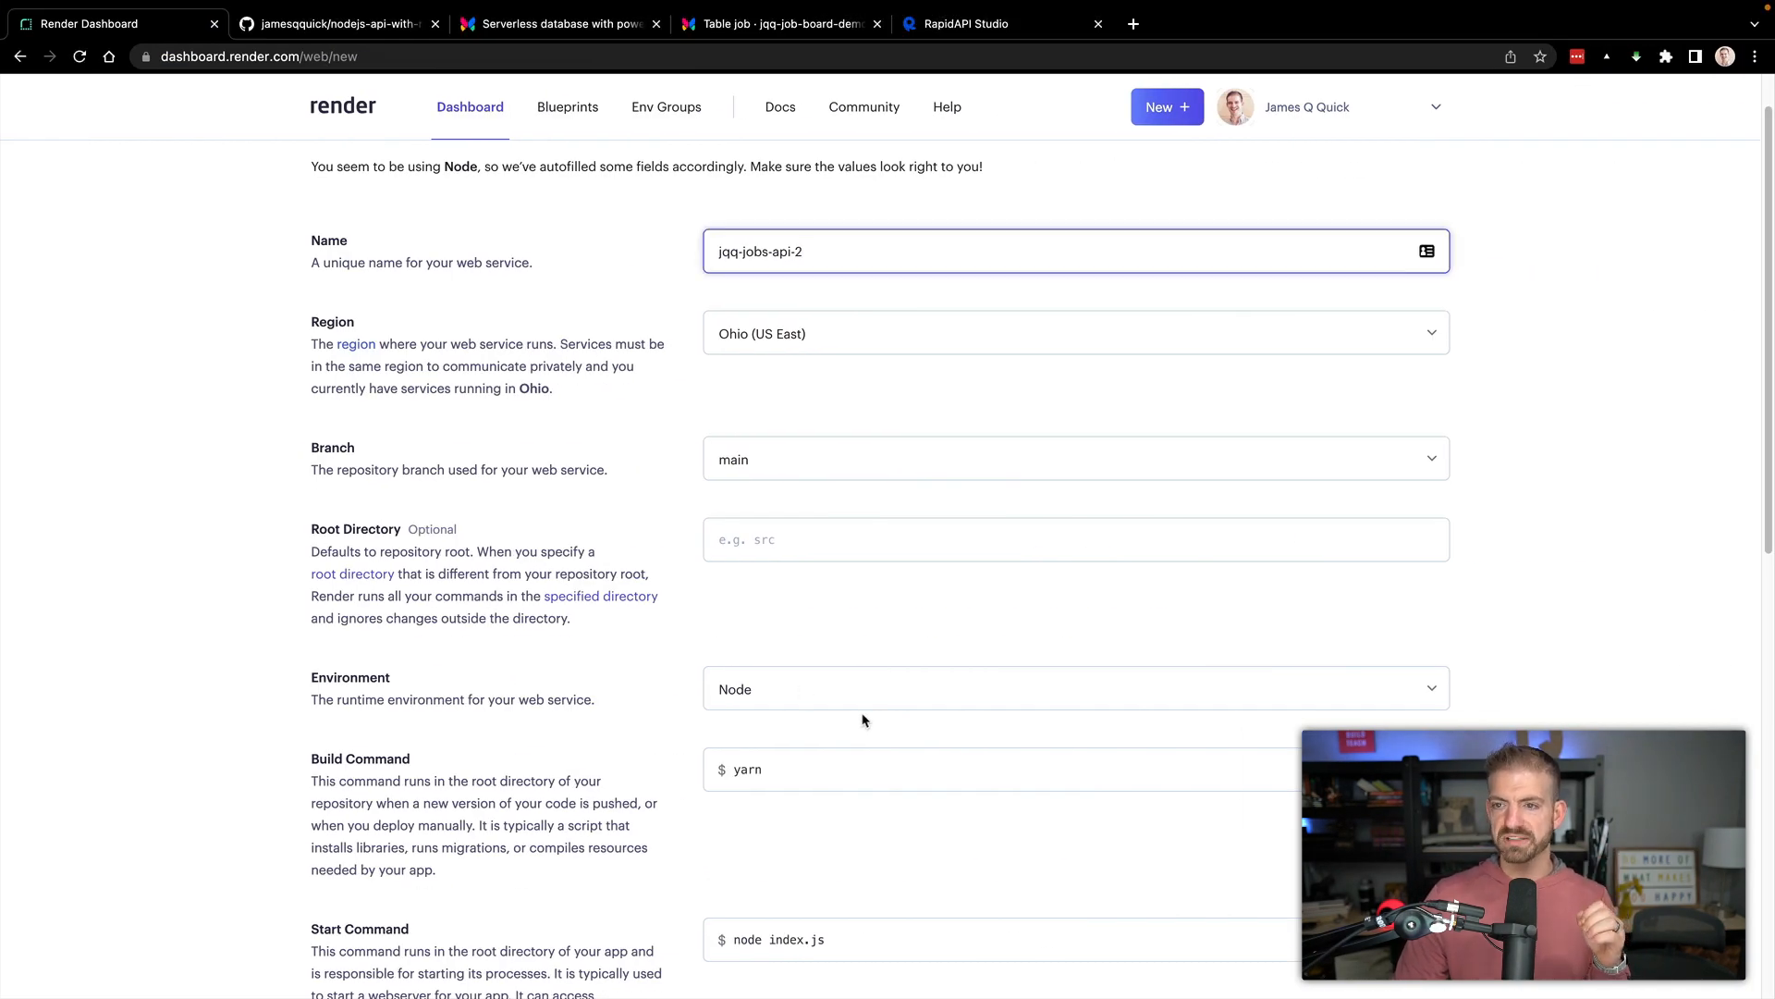
{"action": "mouse_move", "coordinate": [842, 693]}
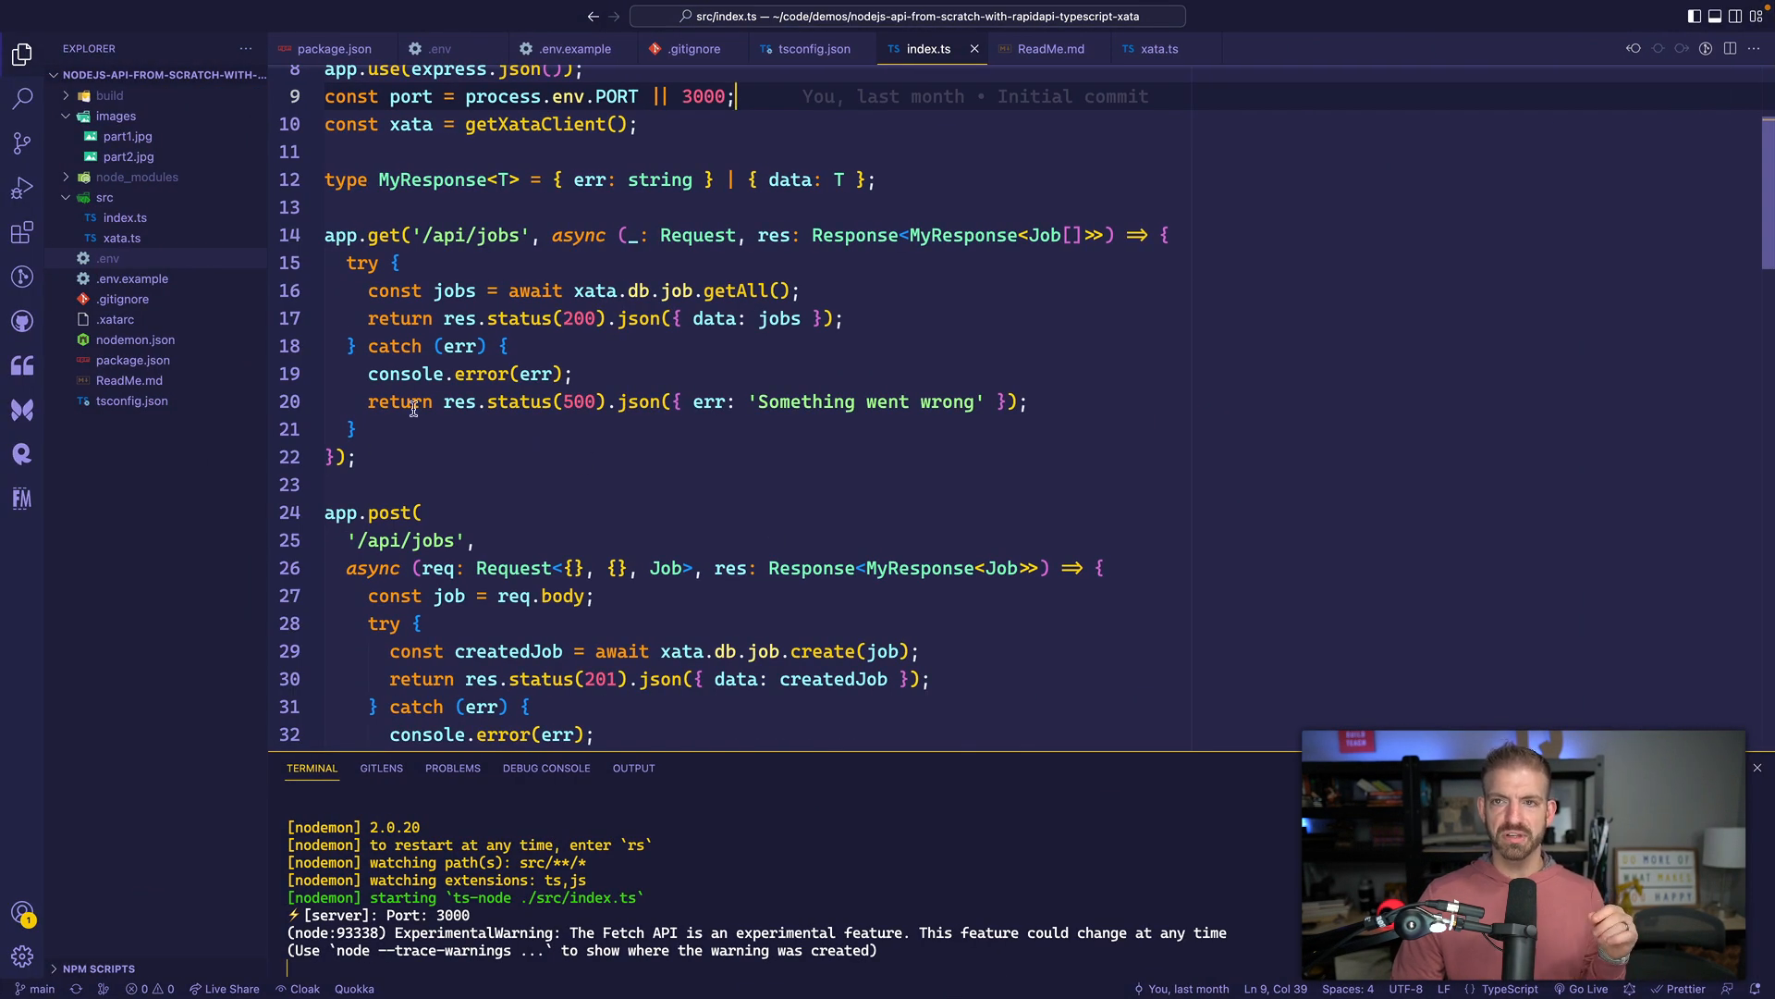
Replace the yarn build command with npm run build, checking package.json scripts in VS Code.
{"action": "left_click", "coordinate": [507, 346]}
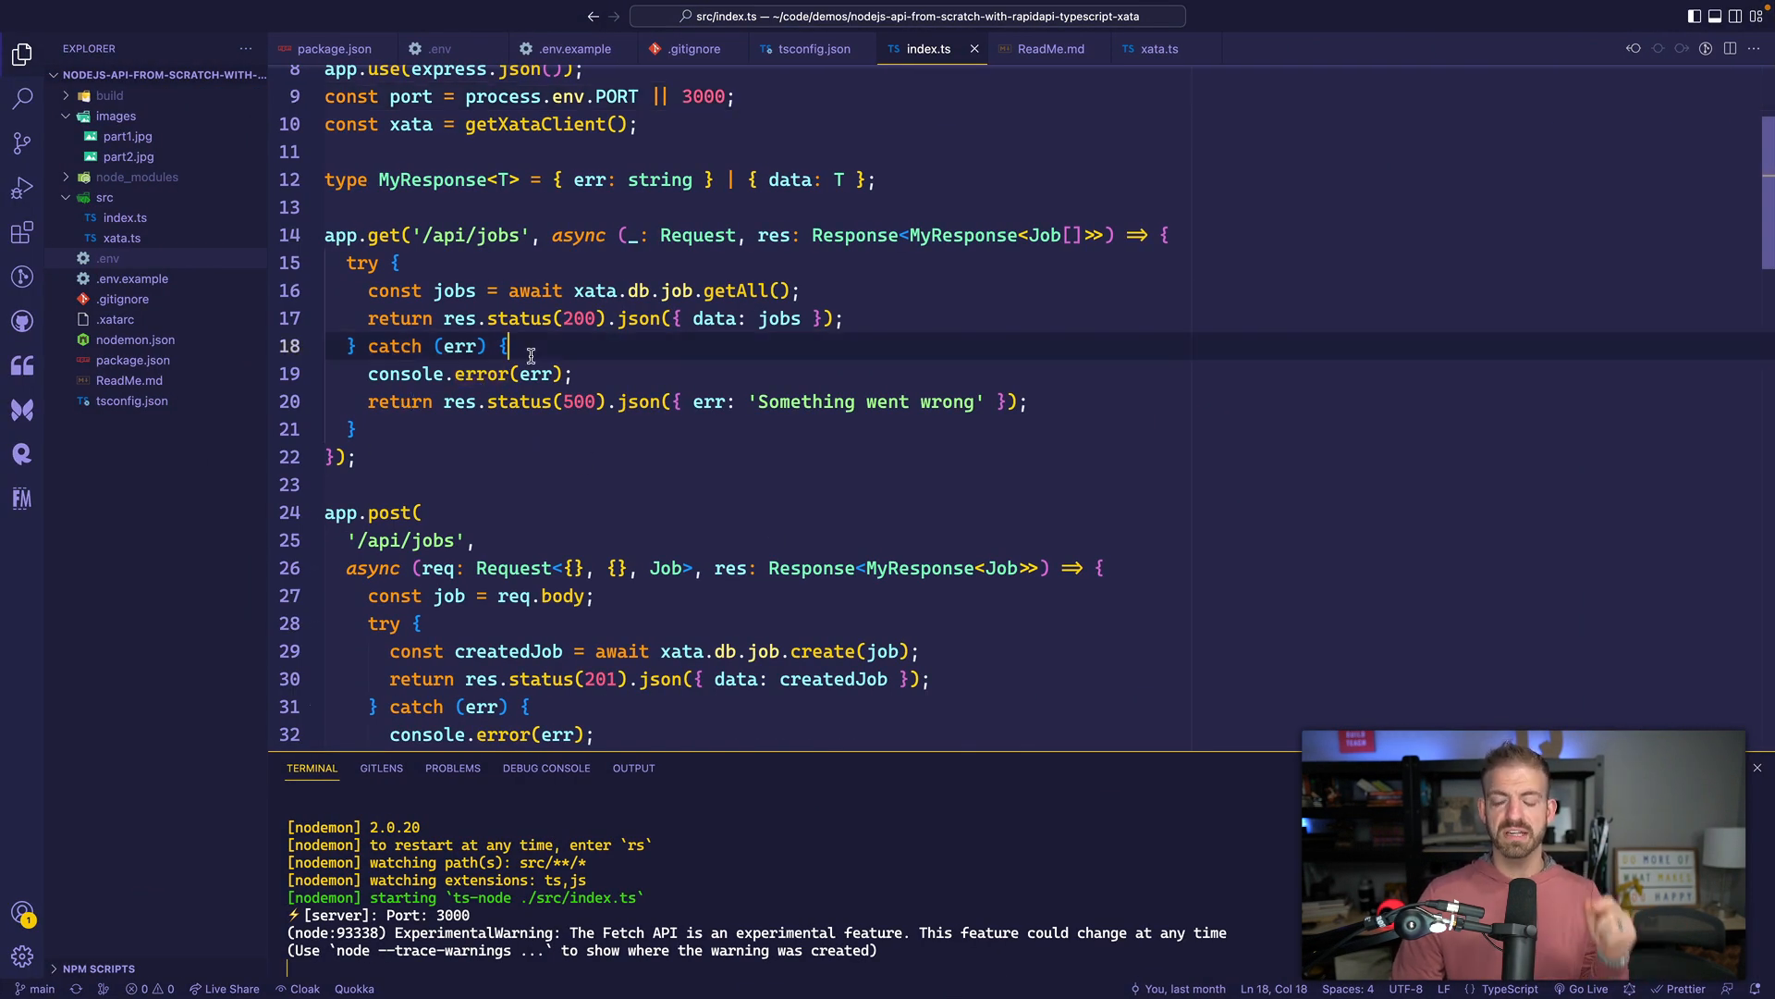
{"action": "left_click", "coordinate": [333, 48]}
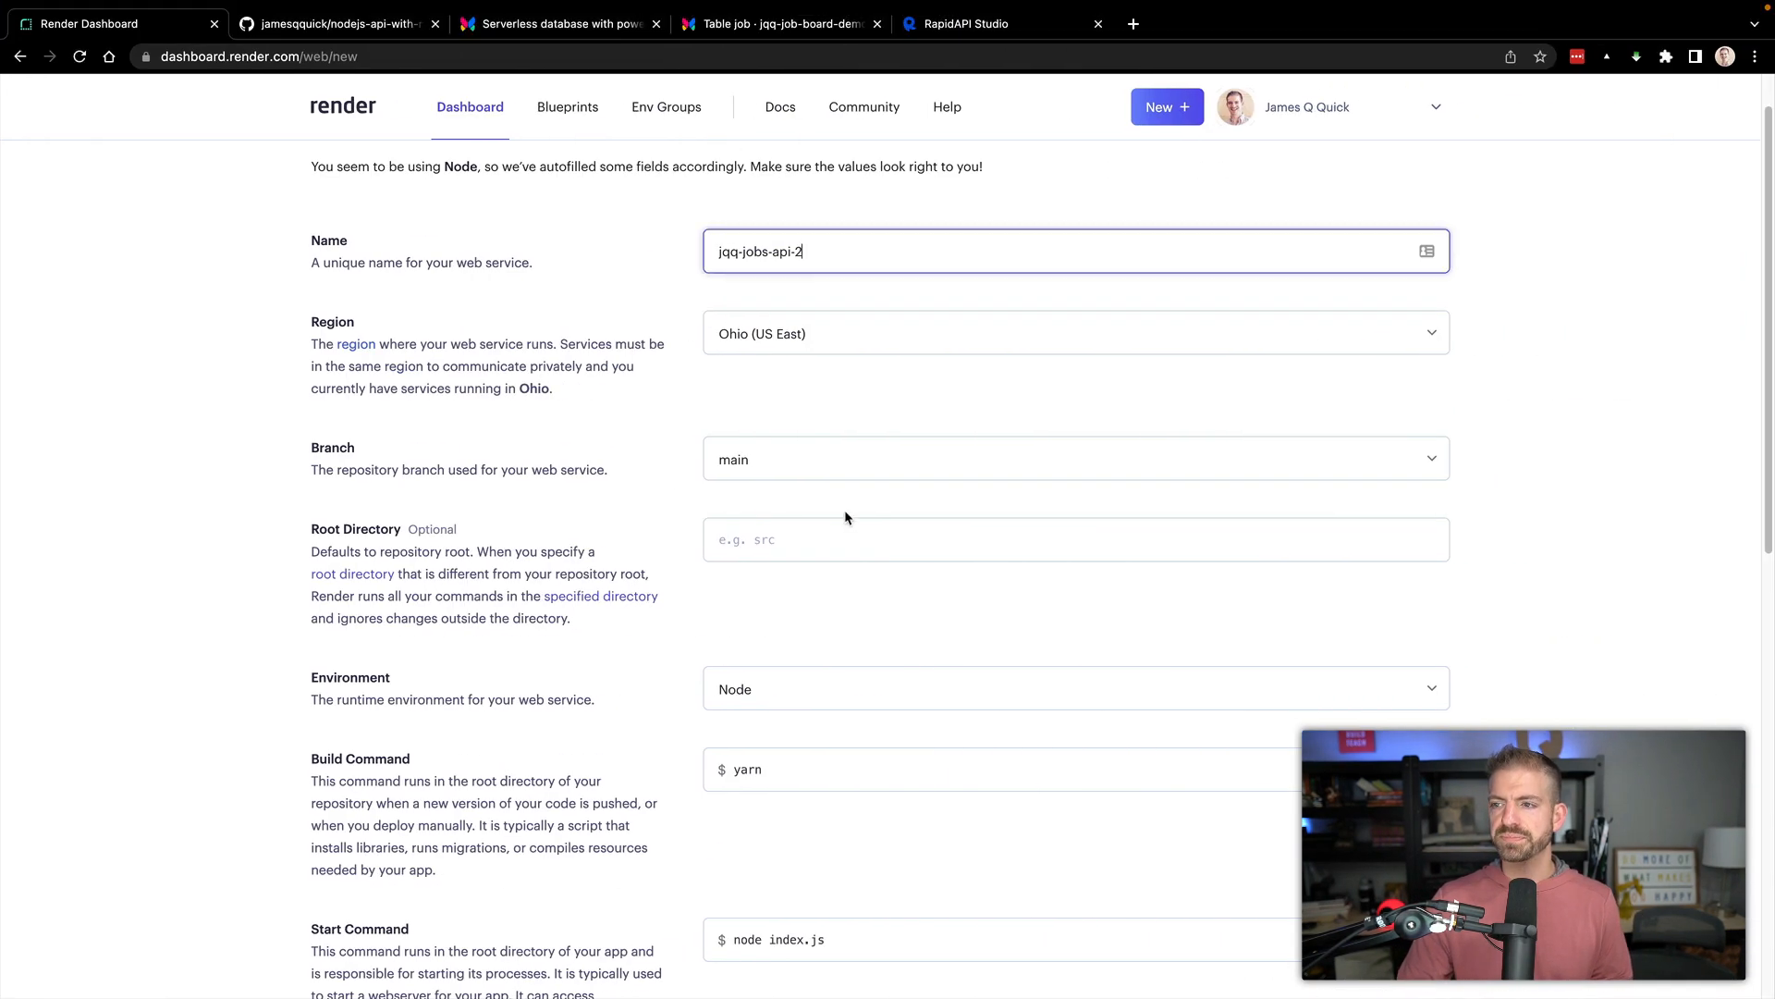
{"action": "double_click", "coordinate": [746, 769]}
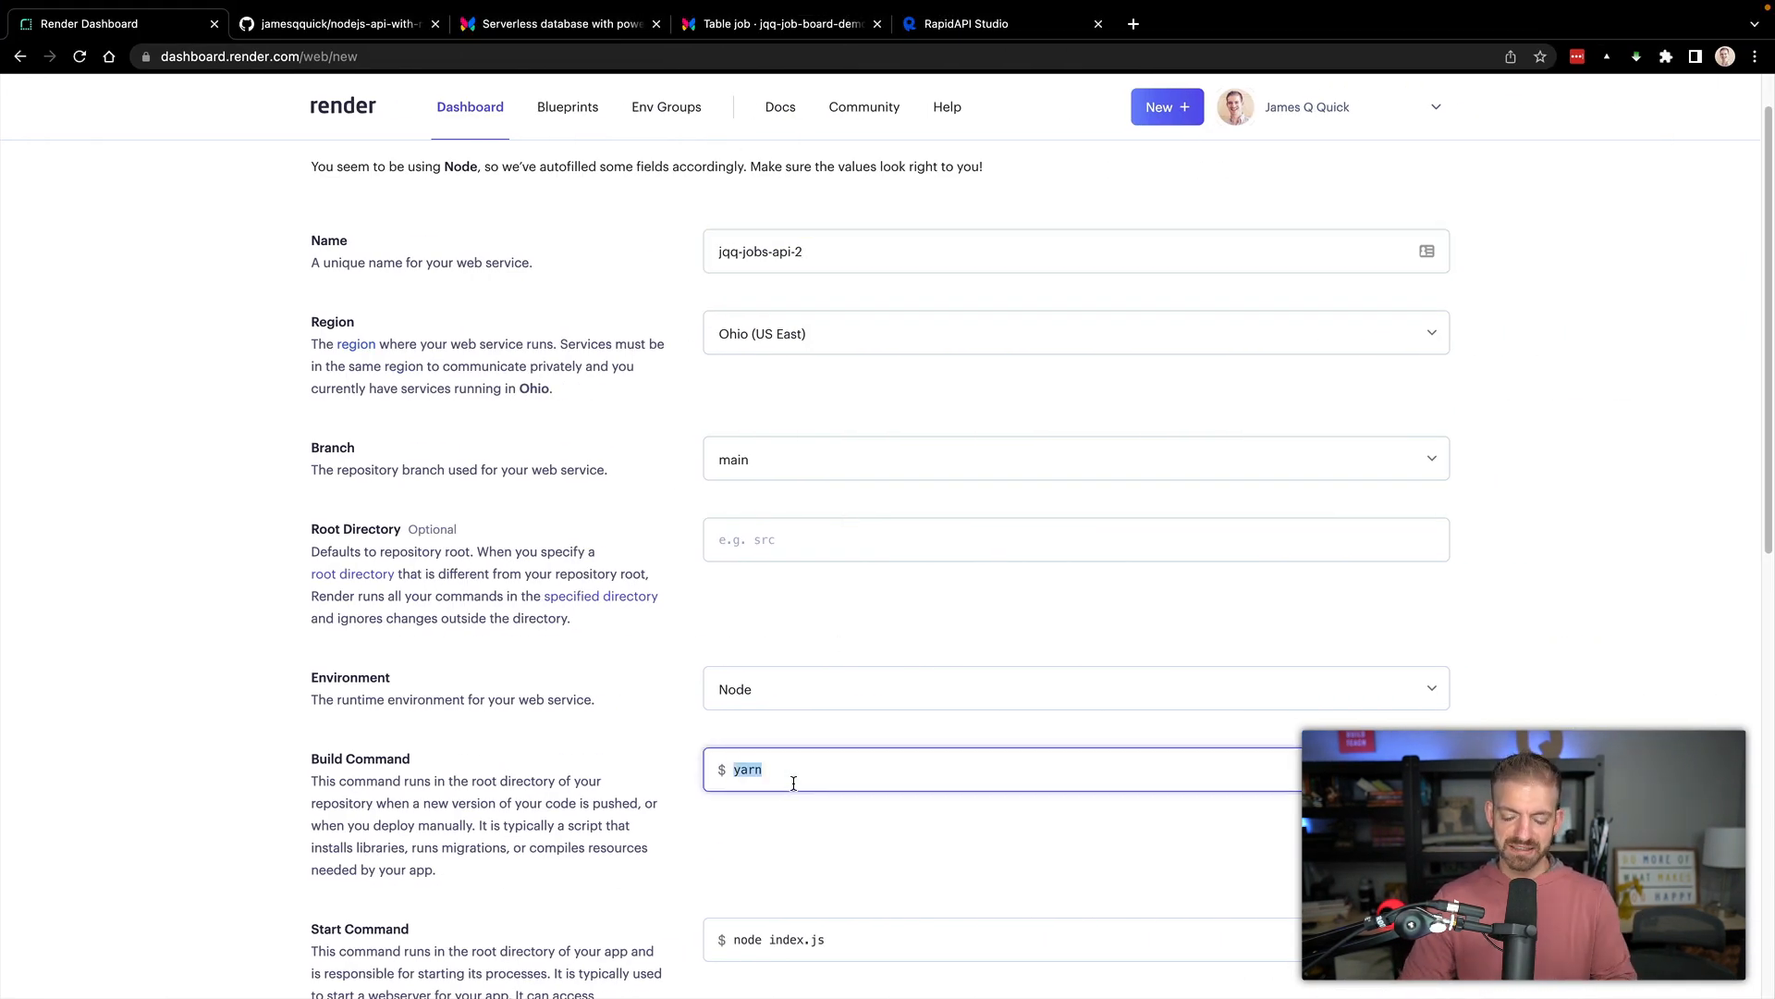
{"action": "type", "text": "npm run build"}
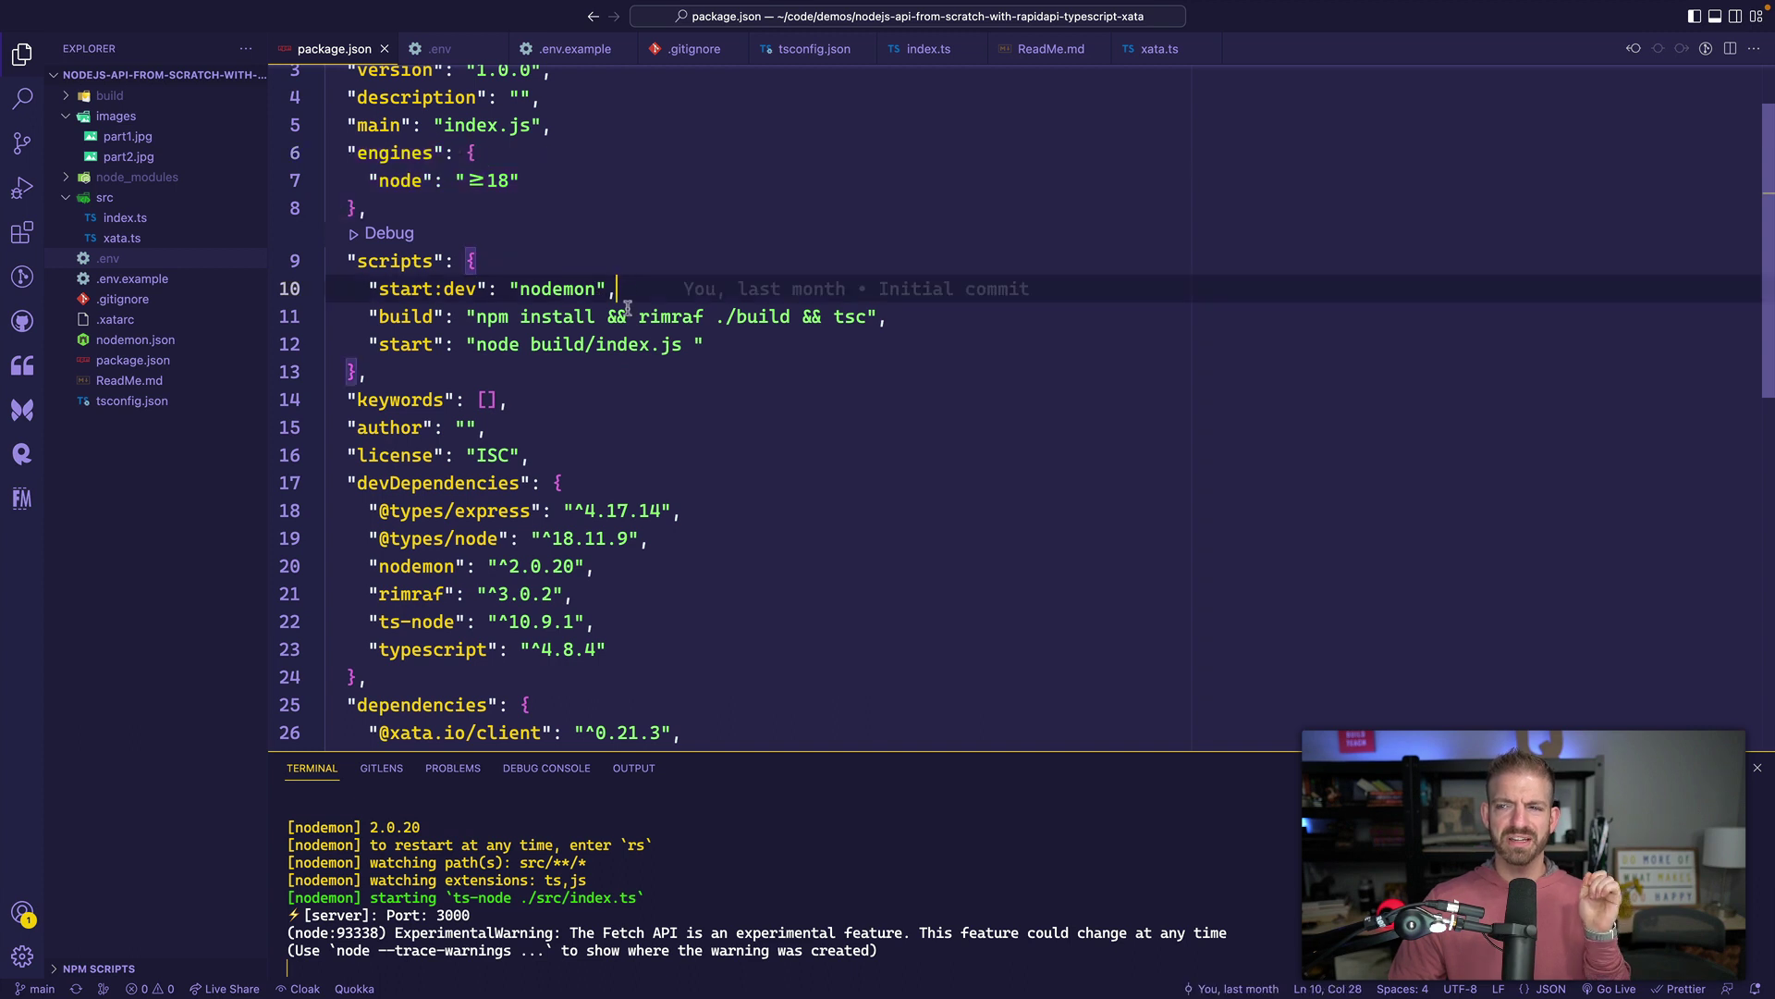
{"action": "double_click", "coordinate": [556, 316]}
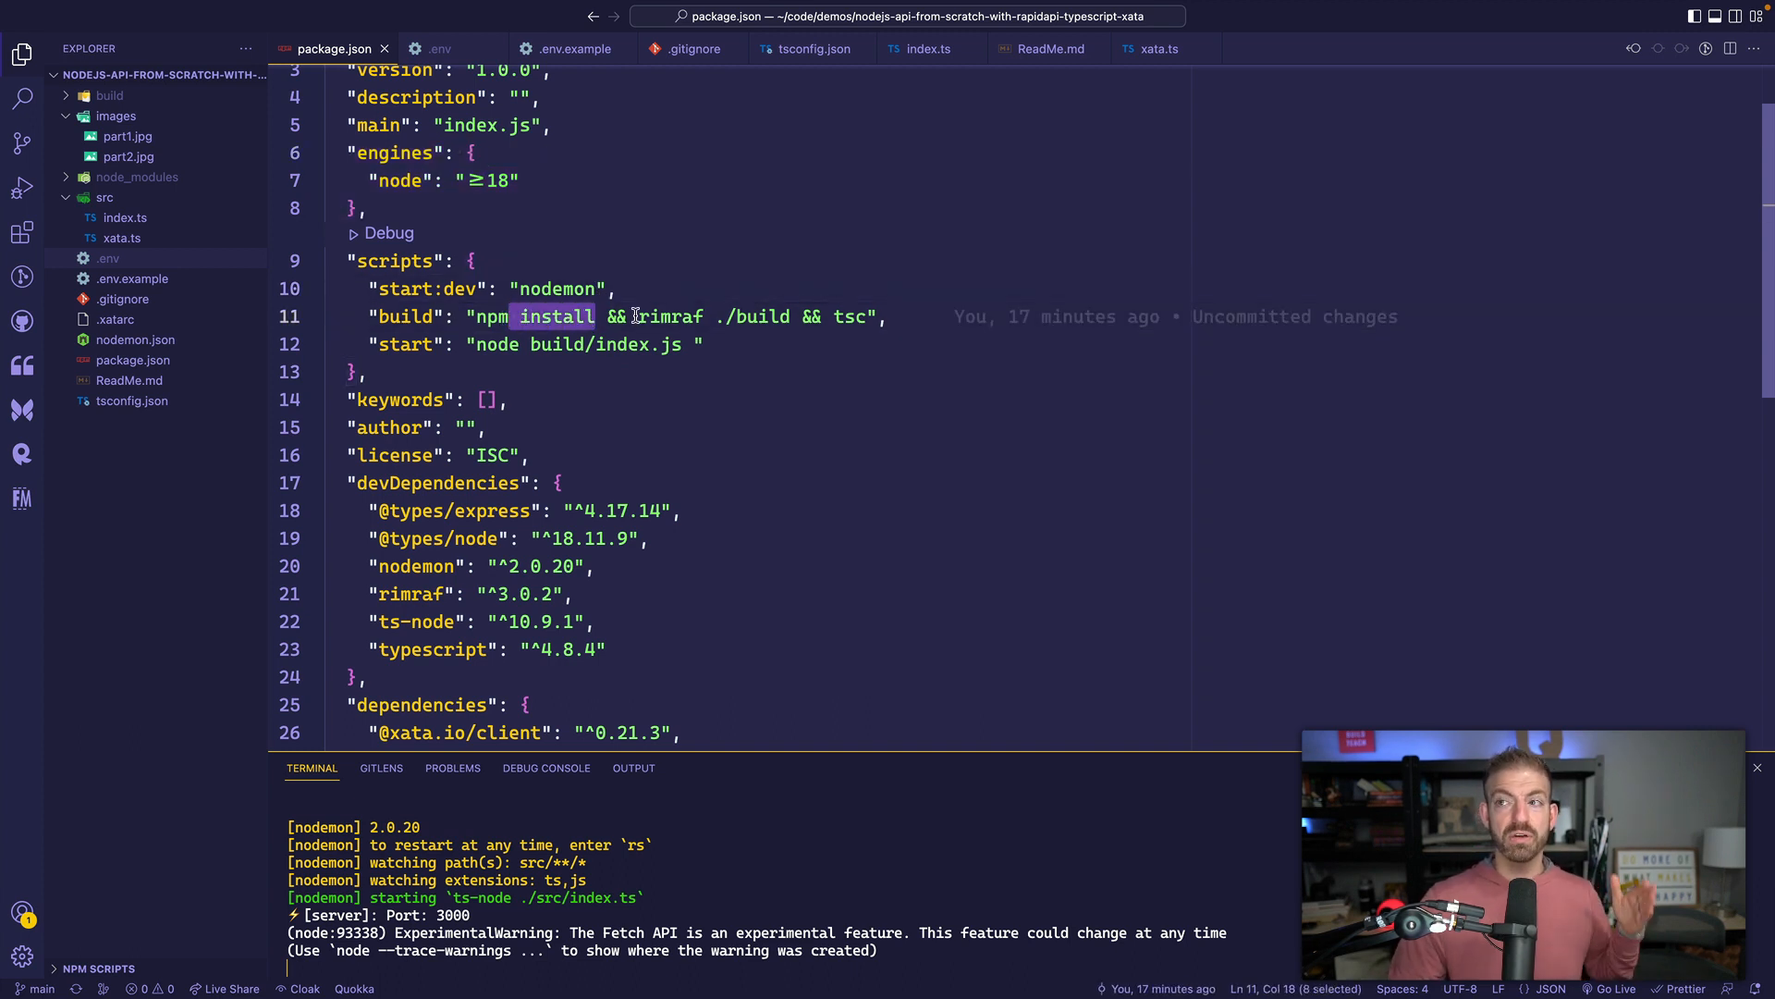
{"action": "left_click_drag", "start_coordinate": [639, 316], "coordinate": [792, 317]}
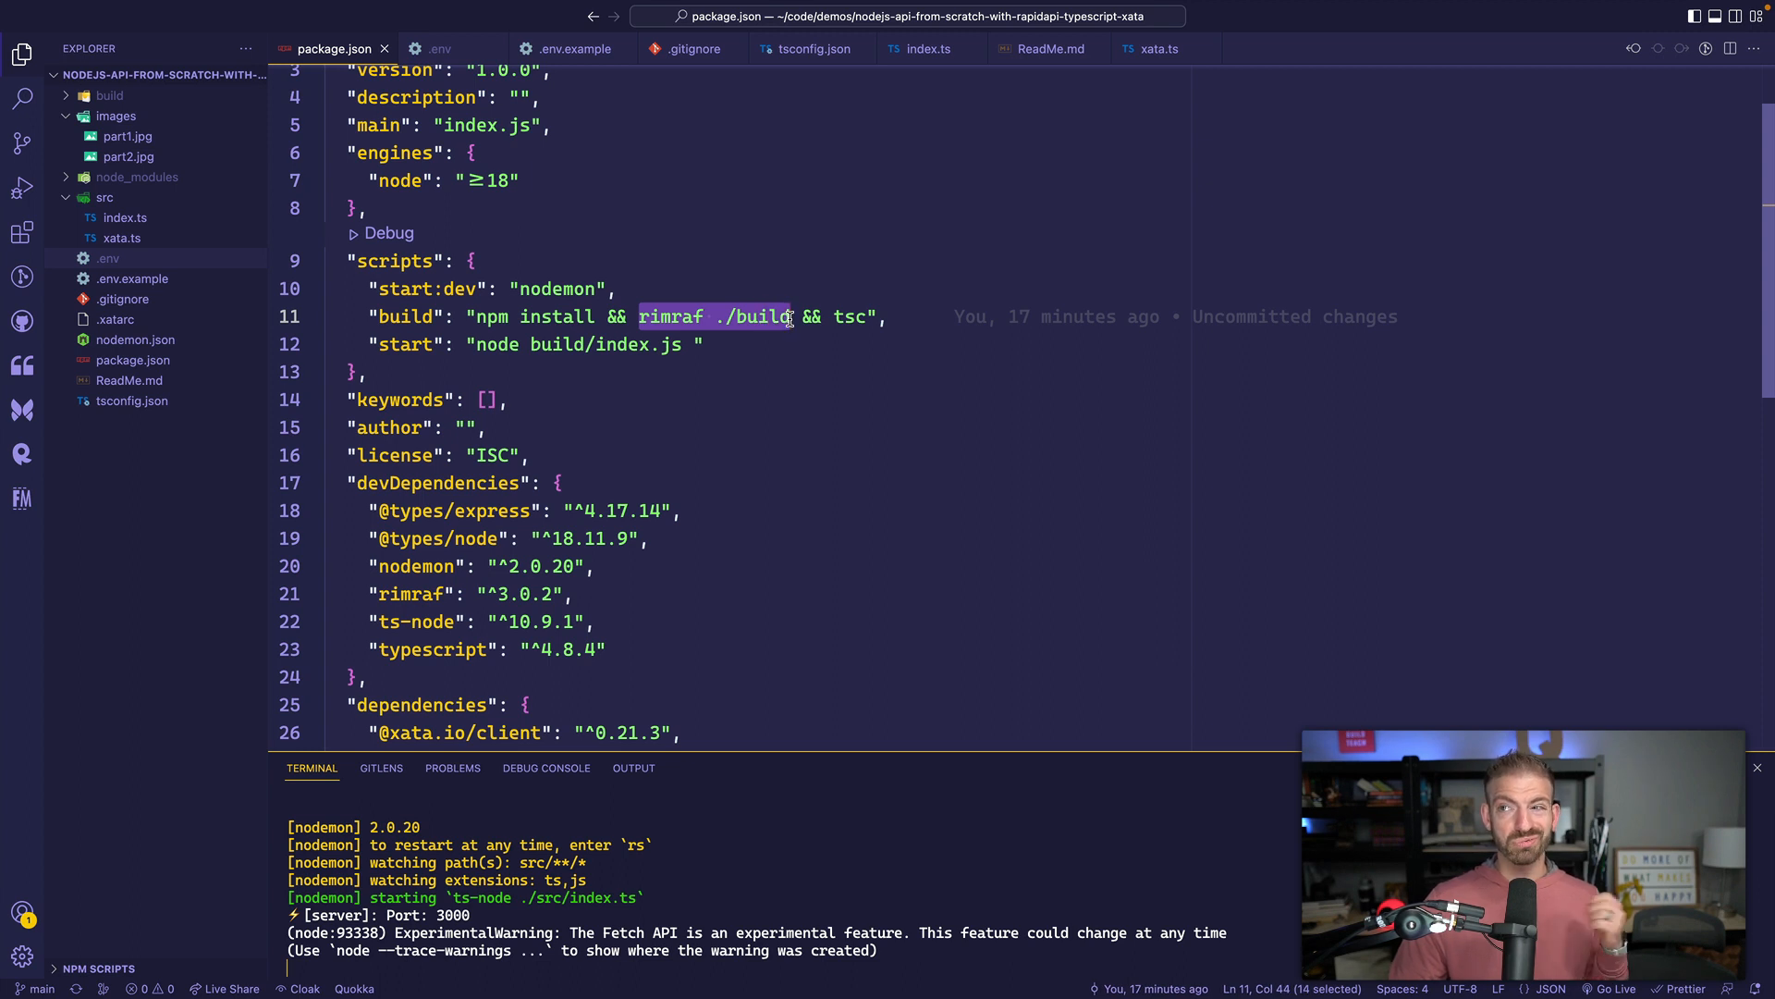
{"action": "double_click", "coordinate": [849, 317]}
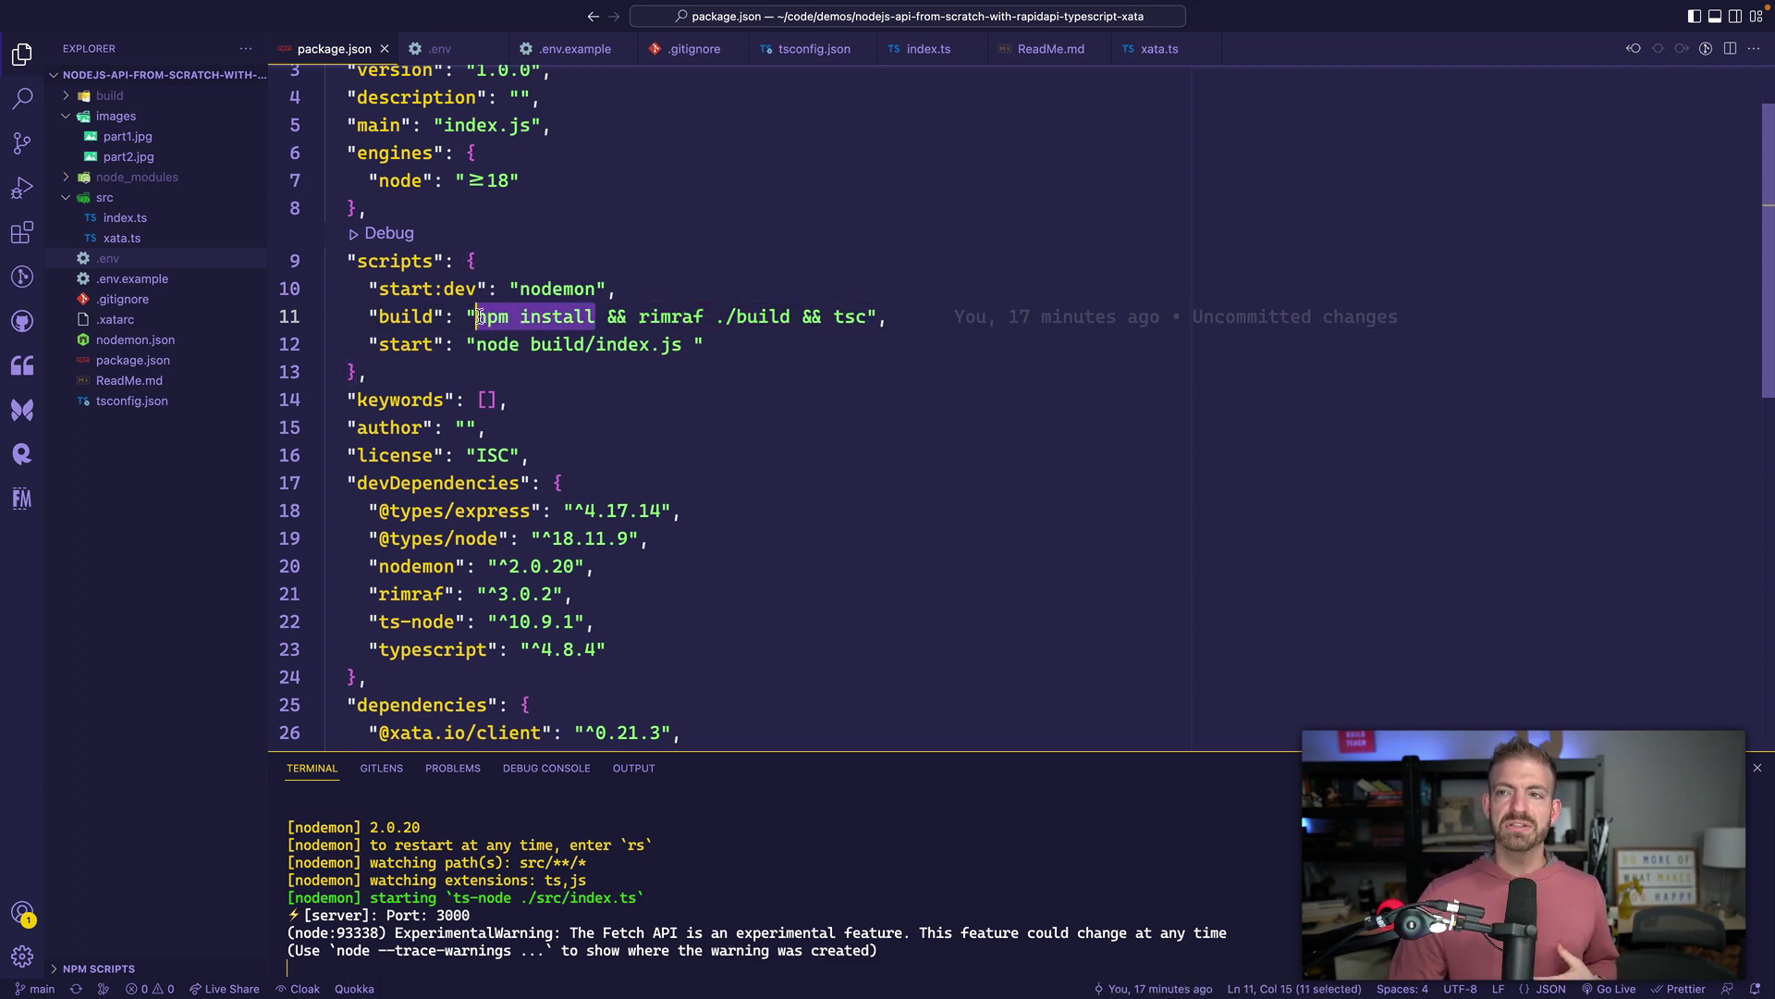
{"action": "double_click", "coordinate": [671, 316]}
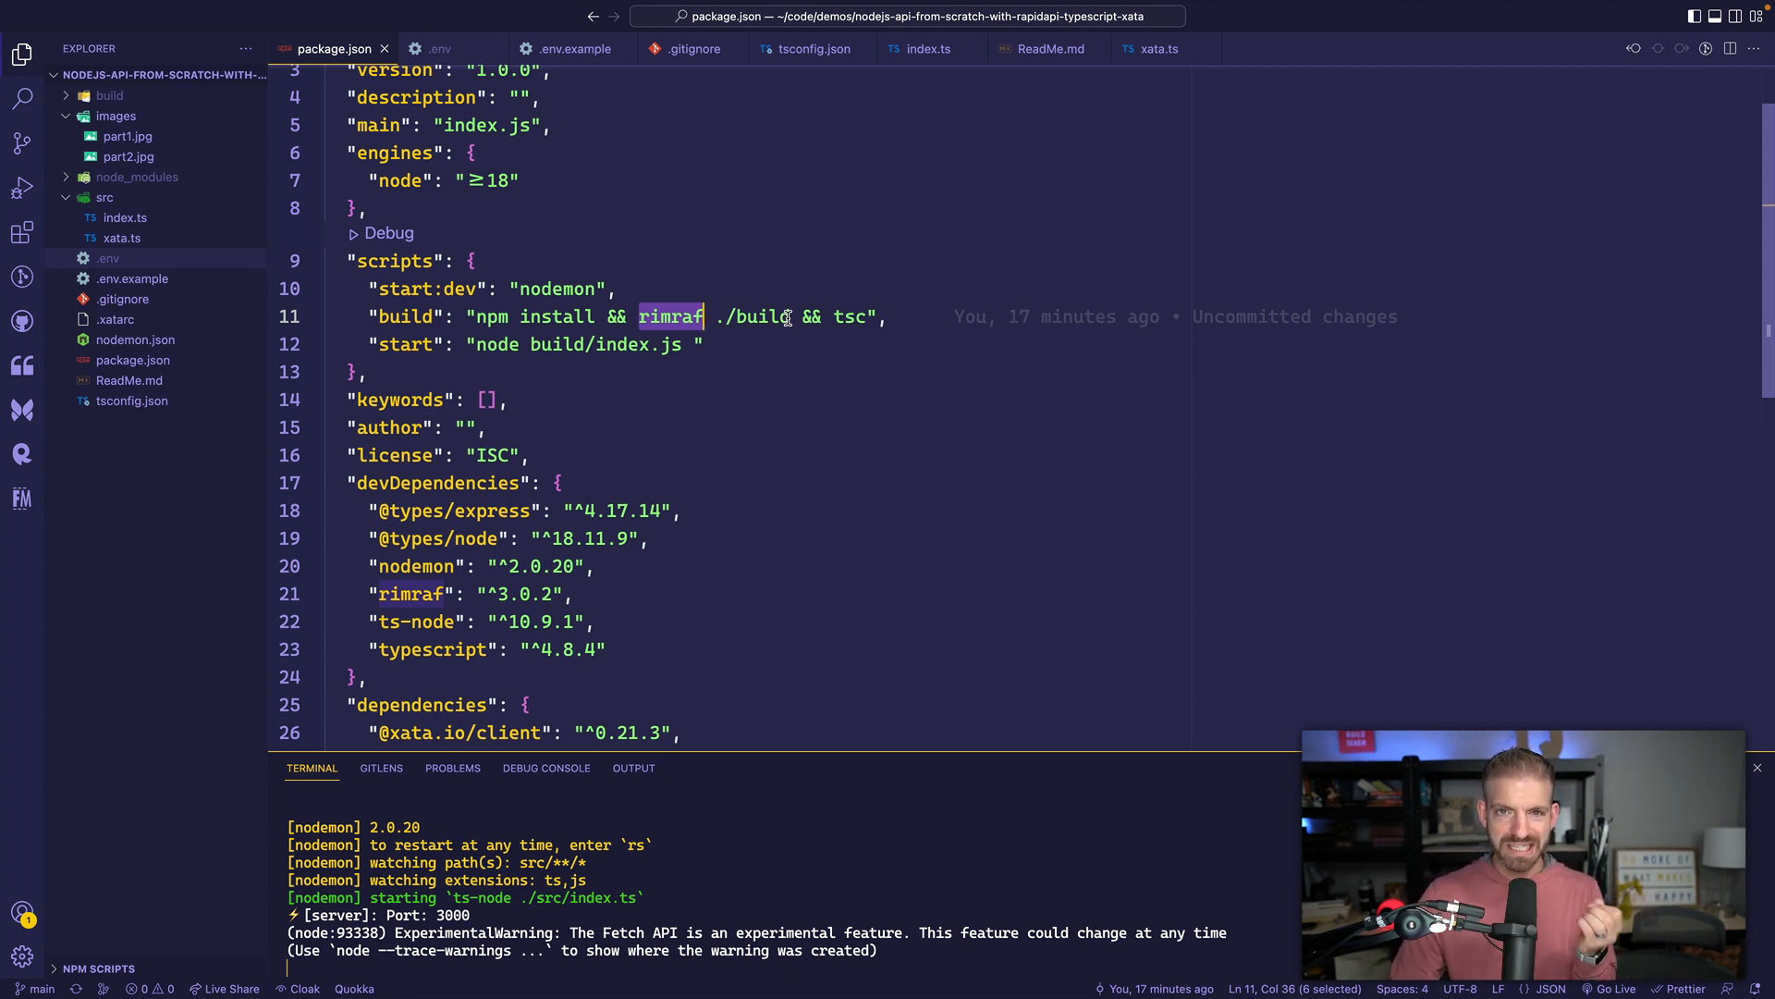
{"action": "double_click", "coordinate": [849, 317]}
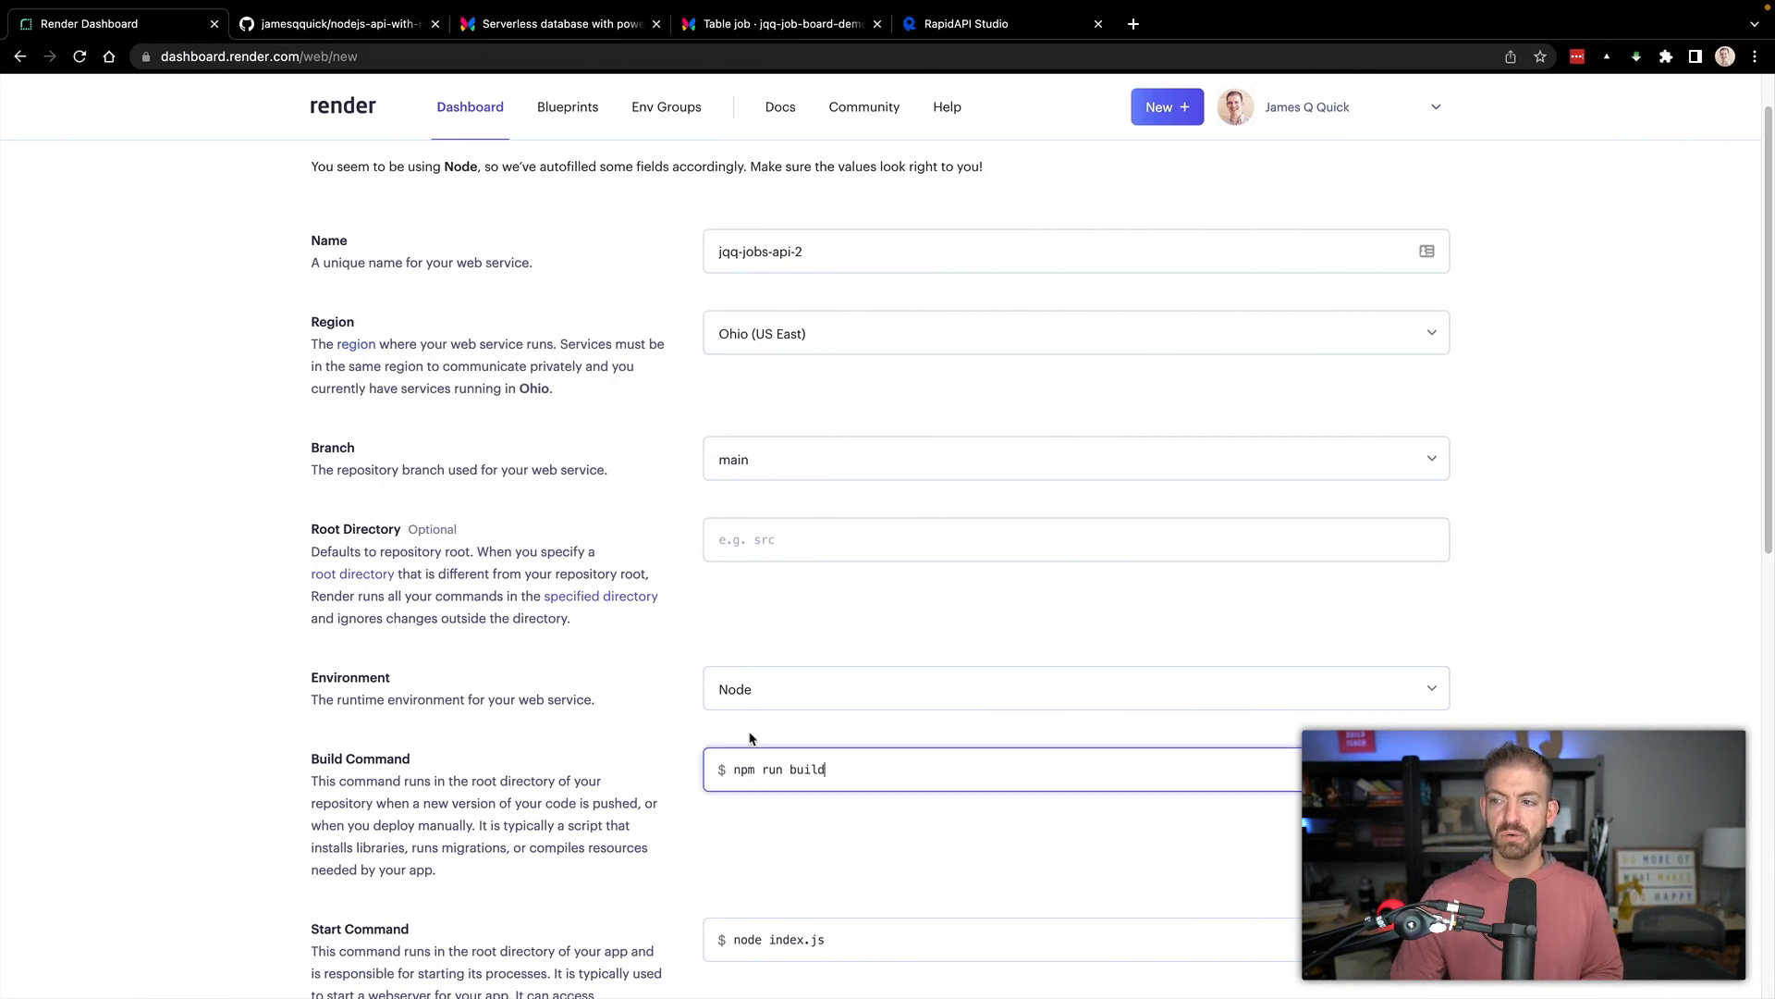
Set the start command to npm run start and create the service on the Free instance.
{"action": "double_click", "coordinate": [776, 939]}
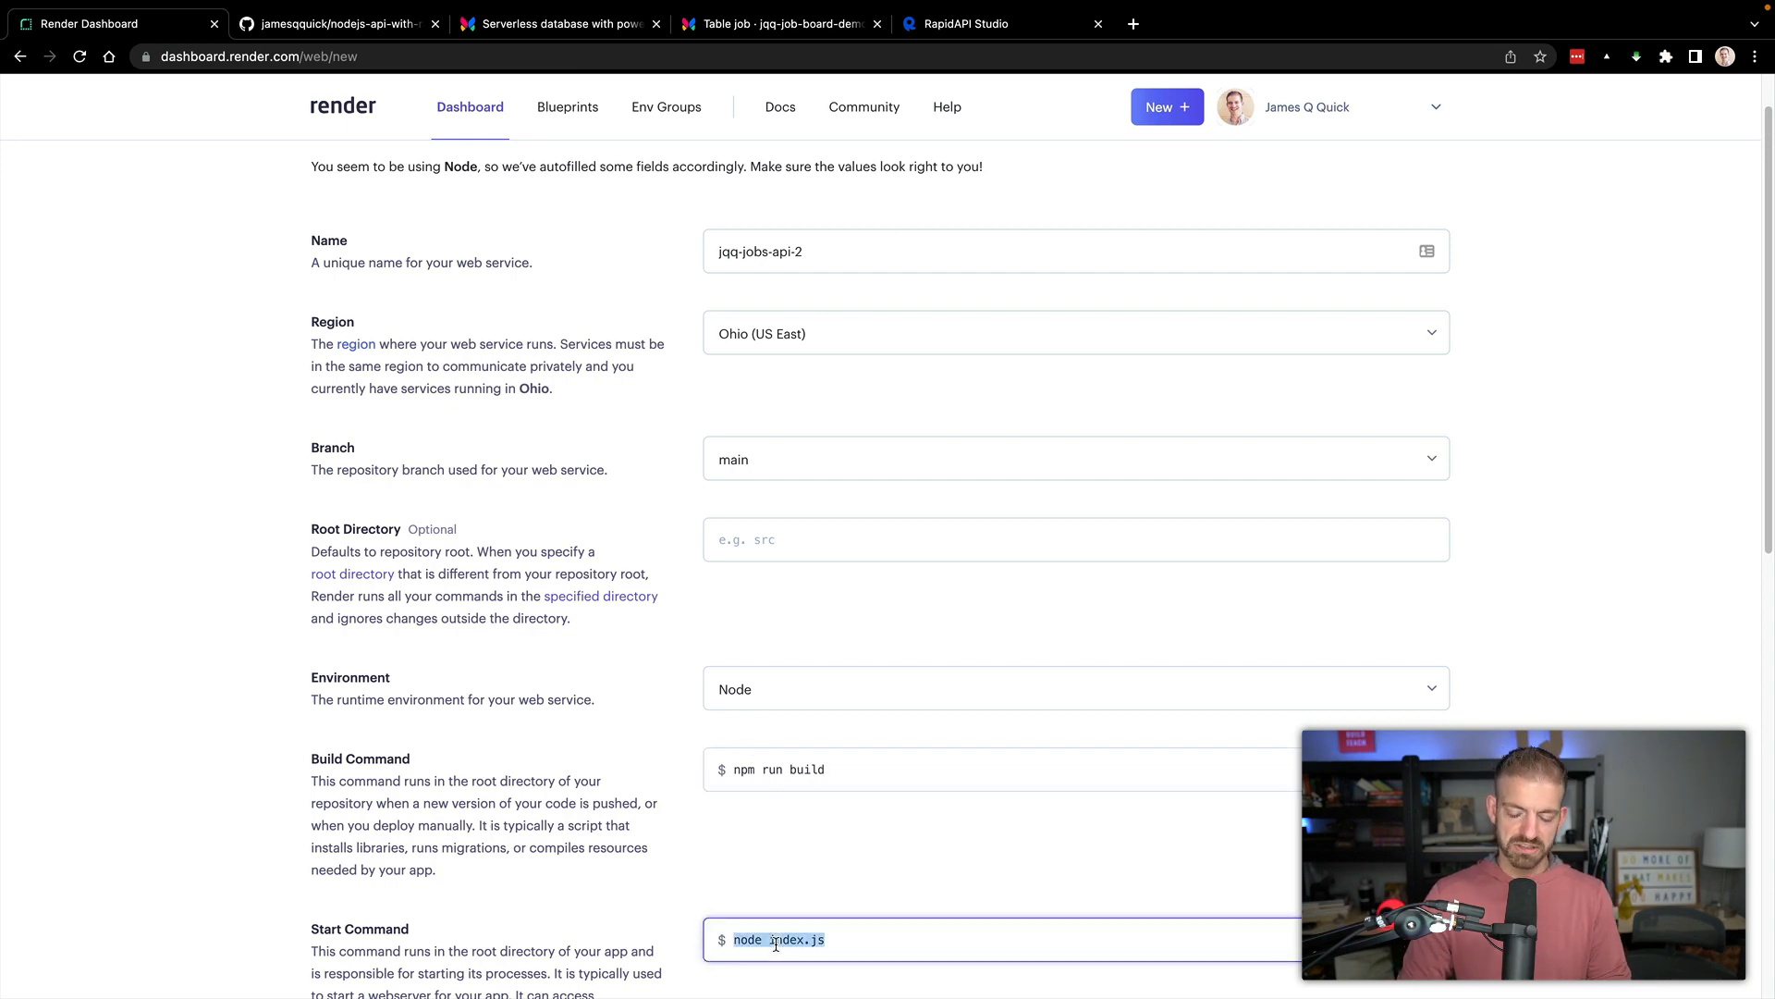
{"action": "type", "text": "npm run start"}
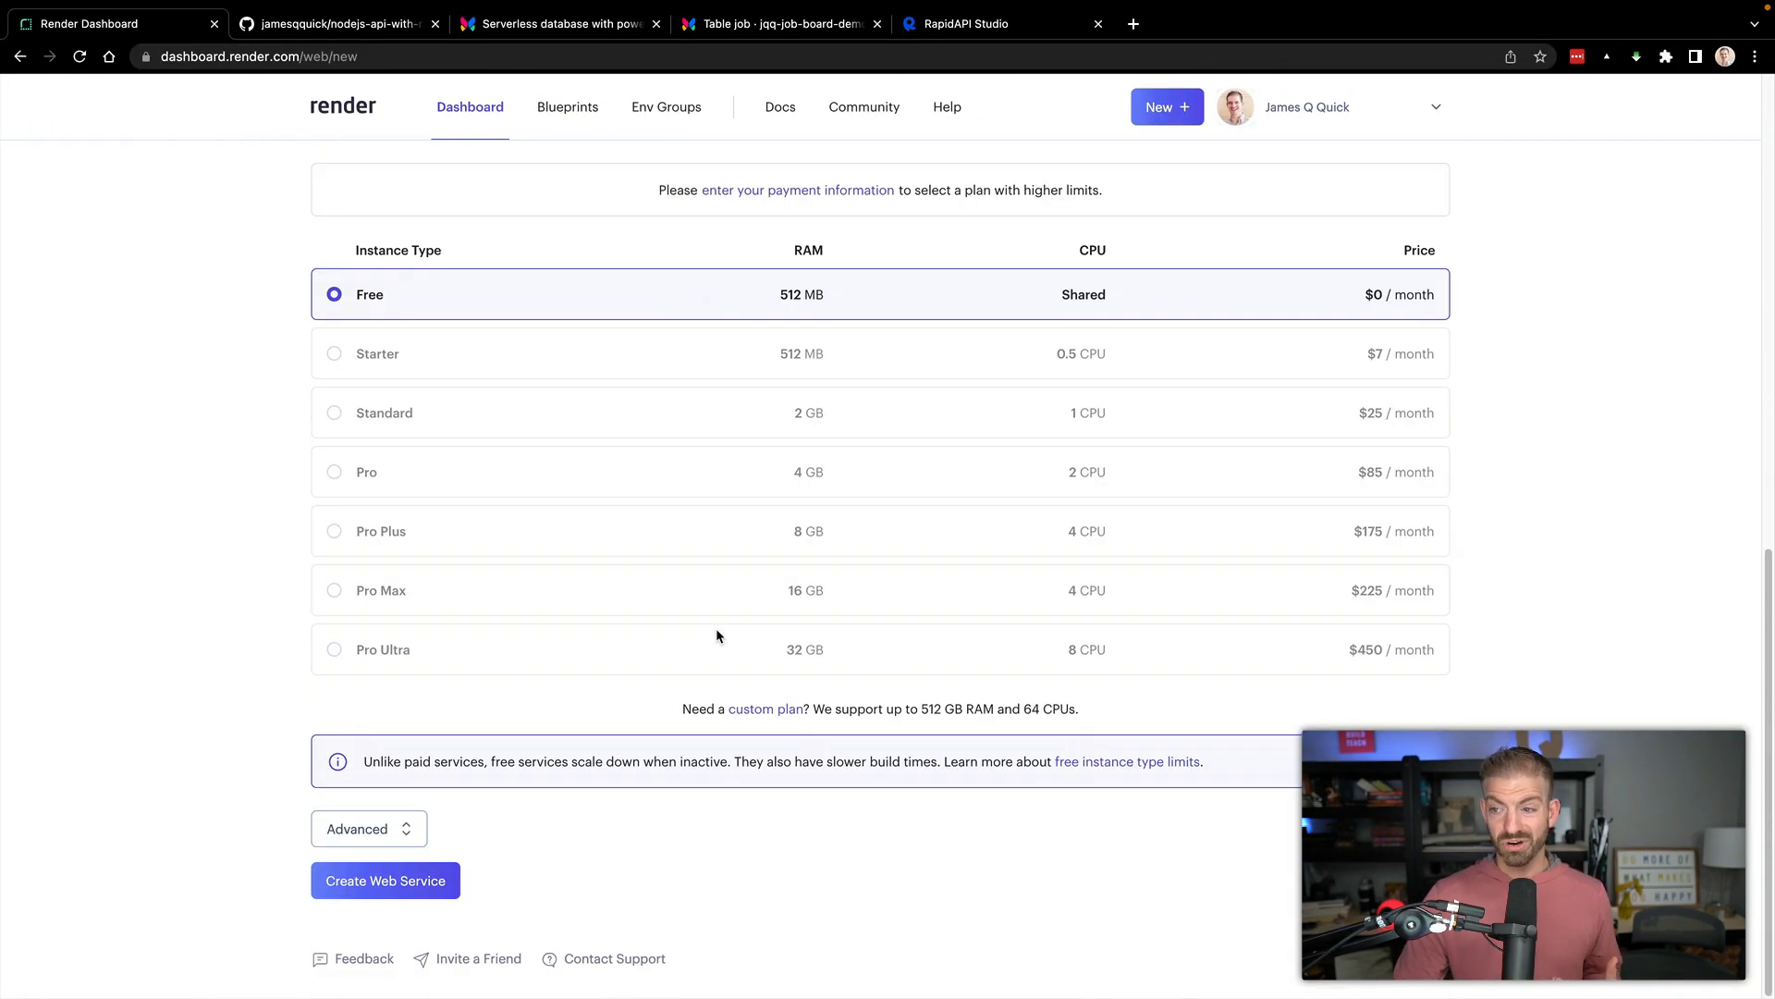
{"action": "left_click", "coordinate": [385, 880]}
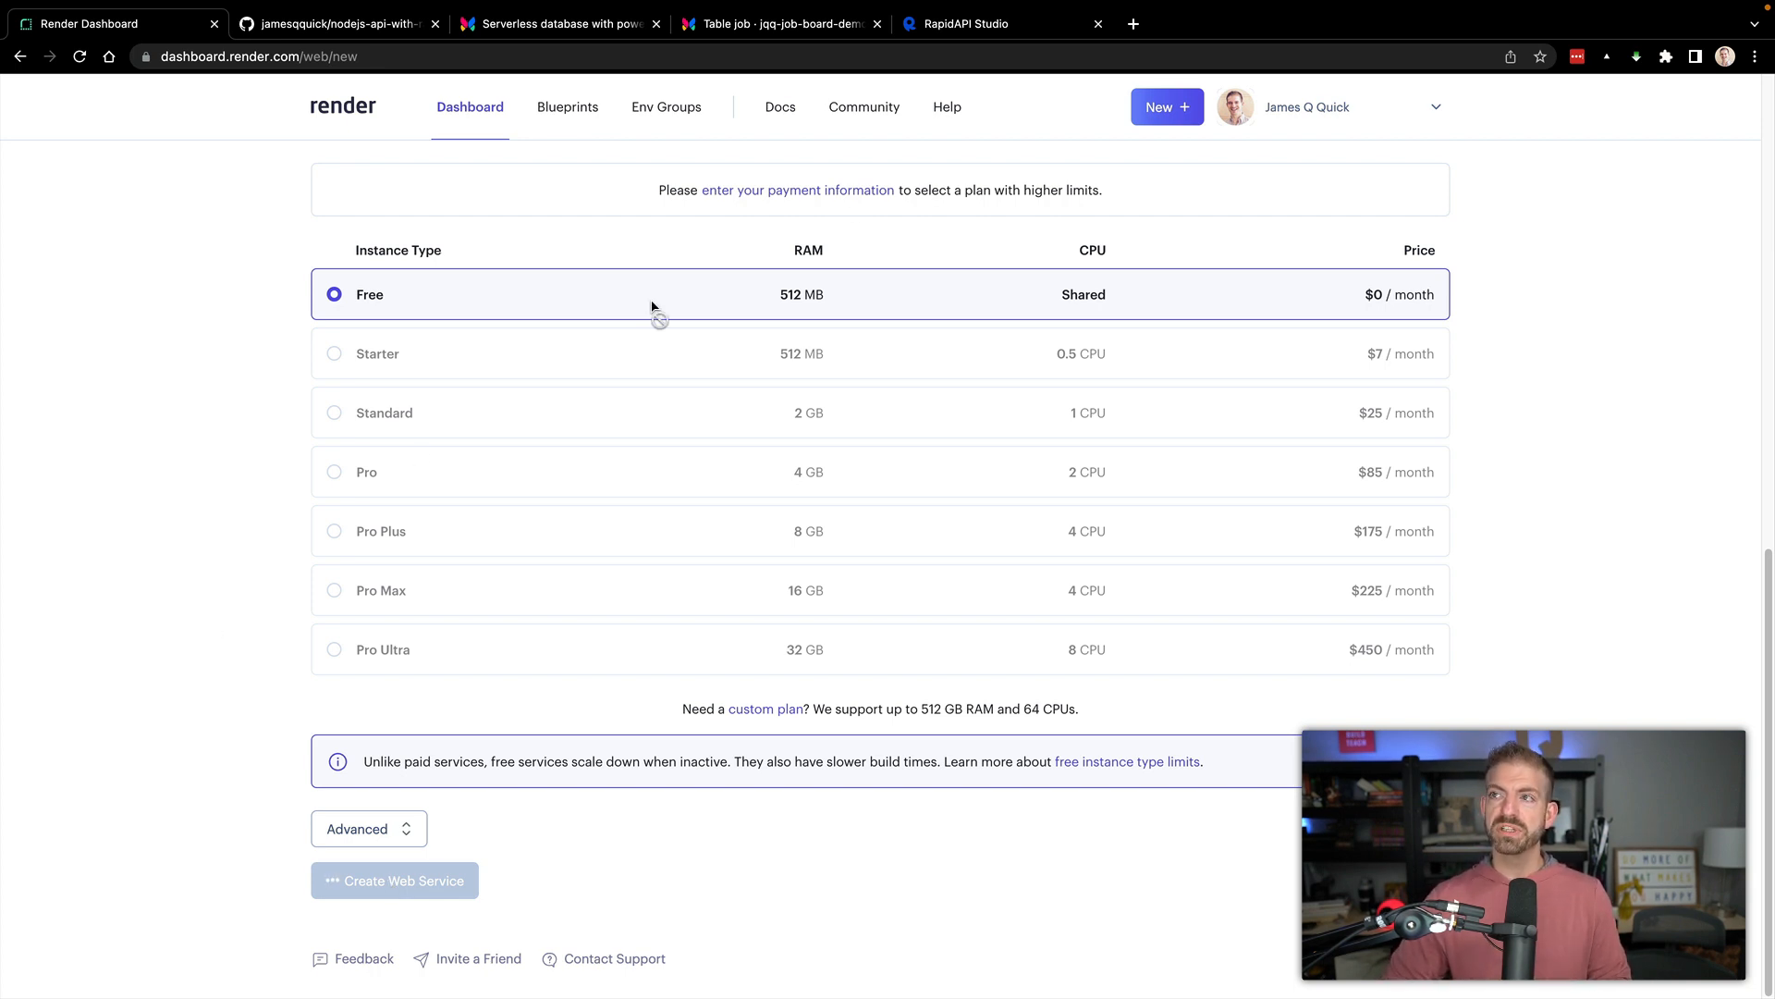
Open the Jobs Node.js API project's Hub Listing in RapidAPI Studio.
{"action": "left_click", "coordinate": [982, 24]}
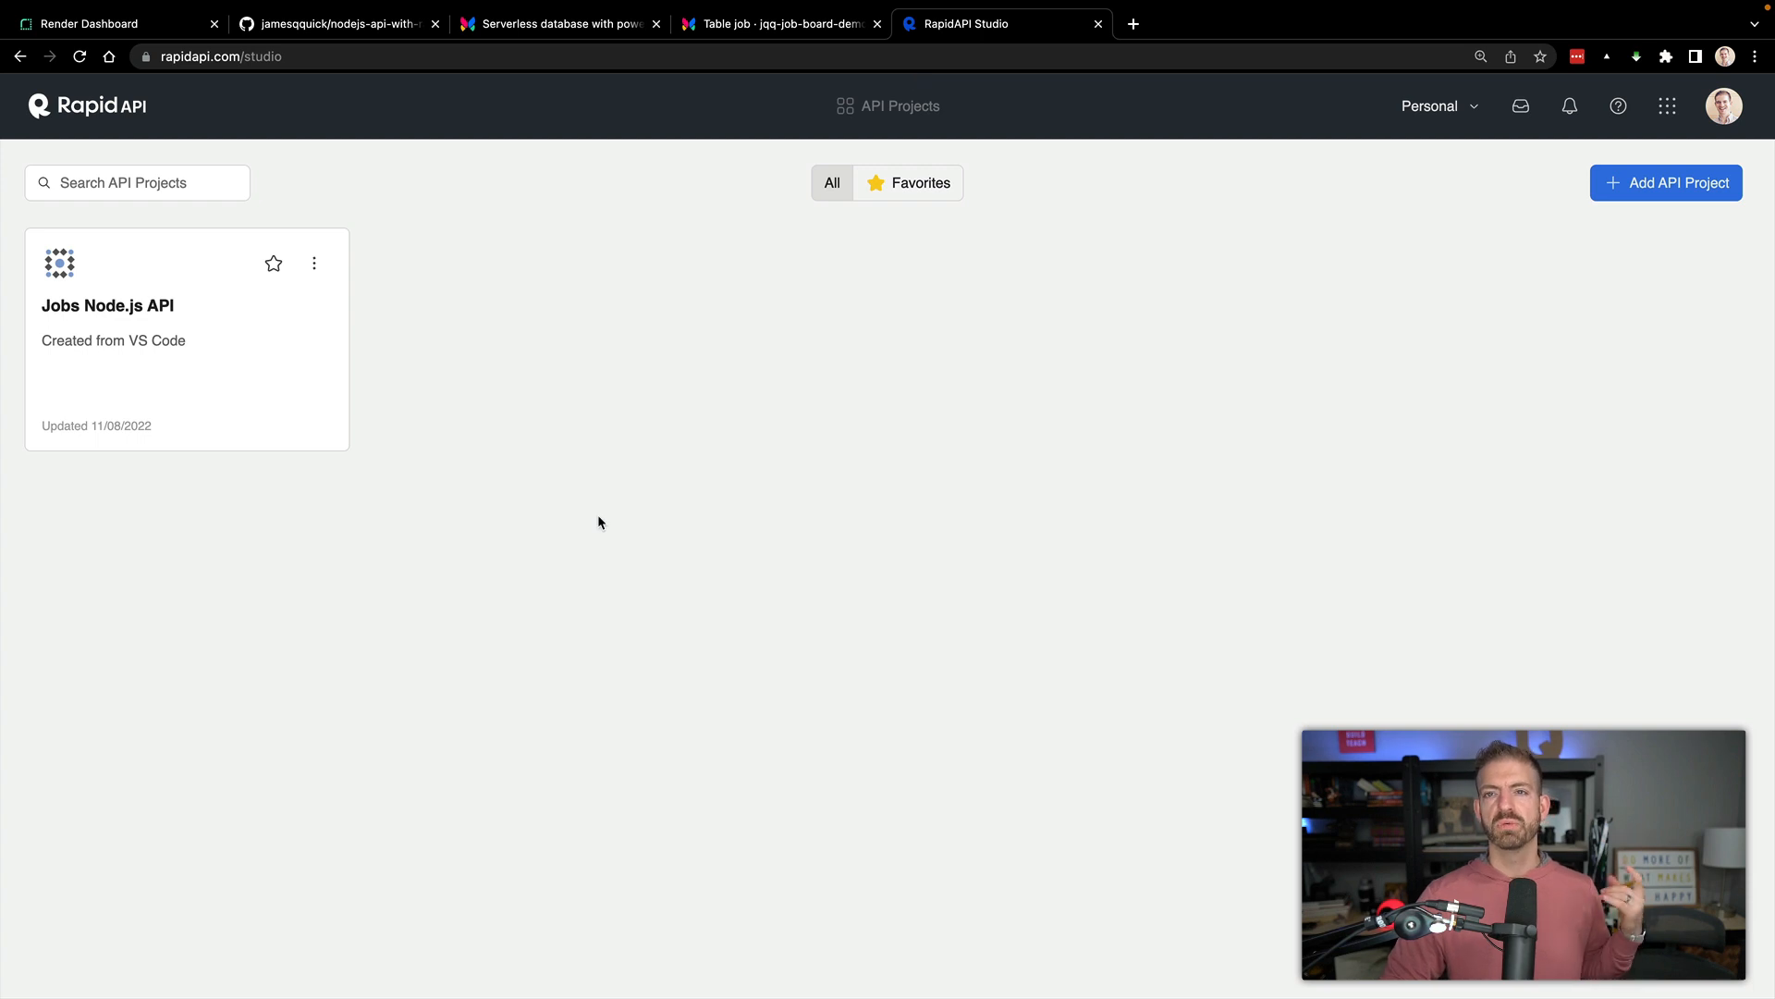
{"action": "mouse_move", "coordinate": [447, 383]}
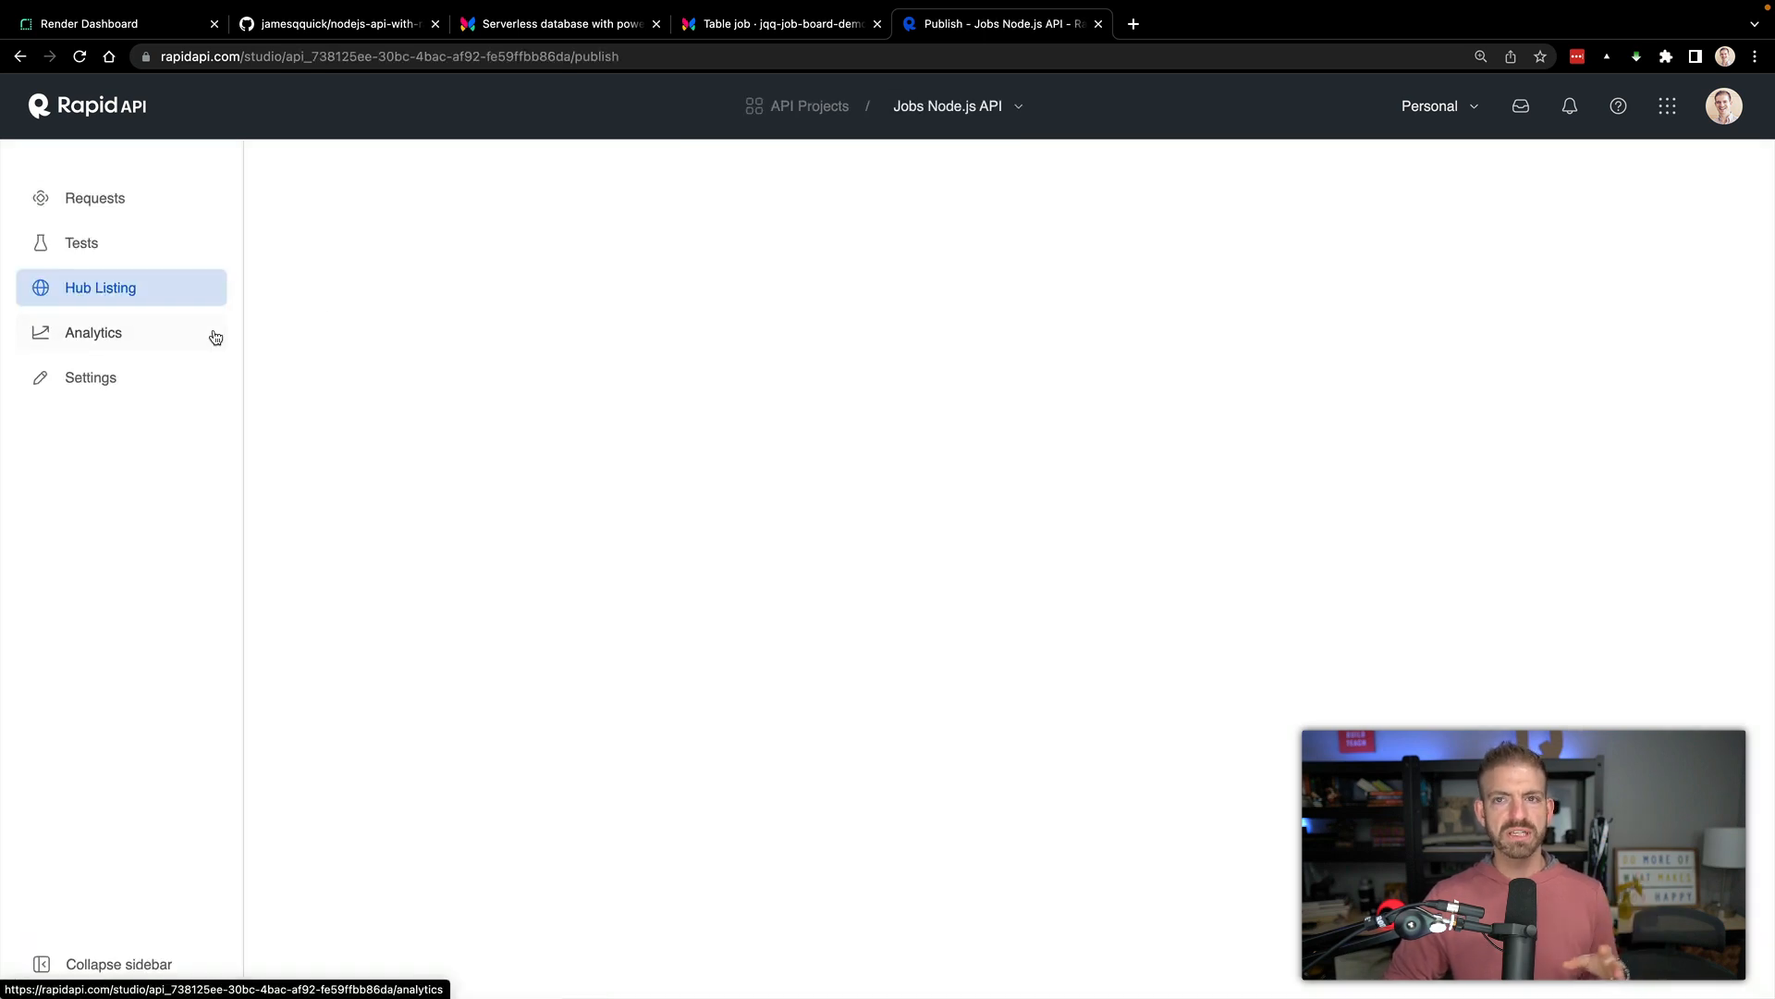
{"action": "left_click", "coordinate": [93, 198]}
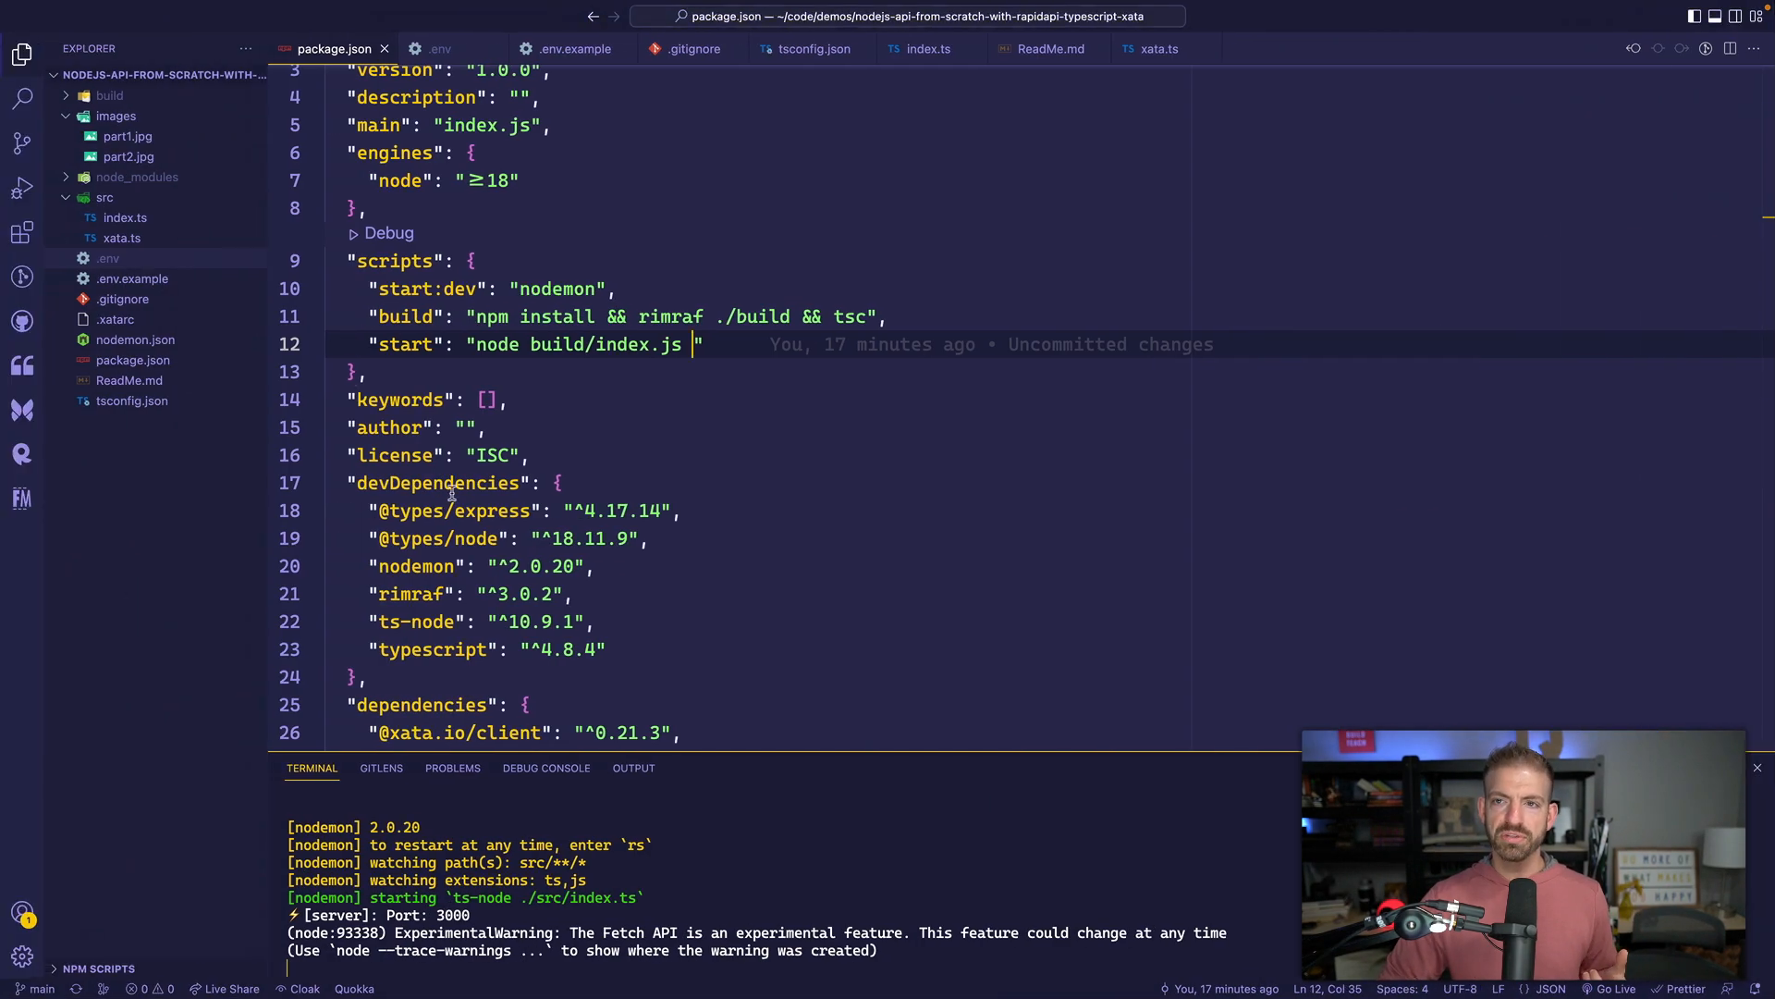
{"action": "mouse_move", "coordinate": [21, 410]}
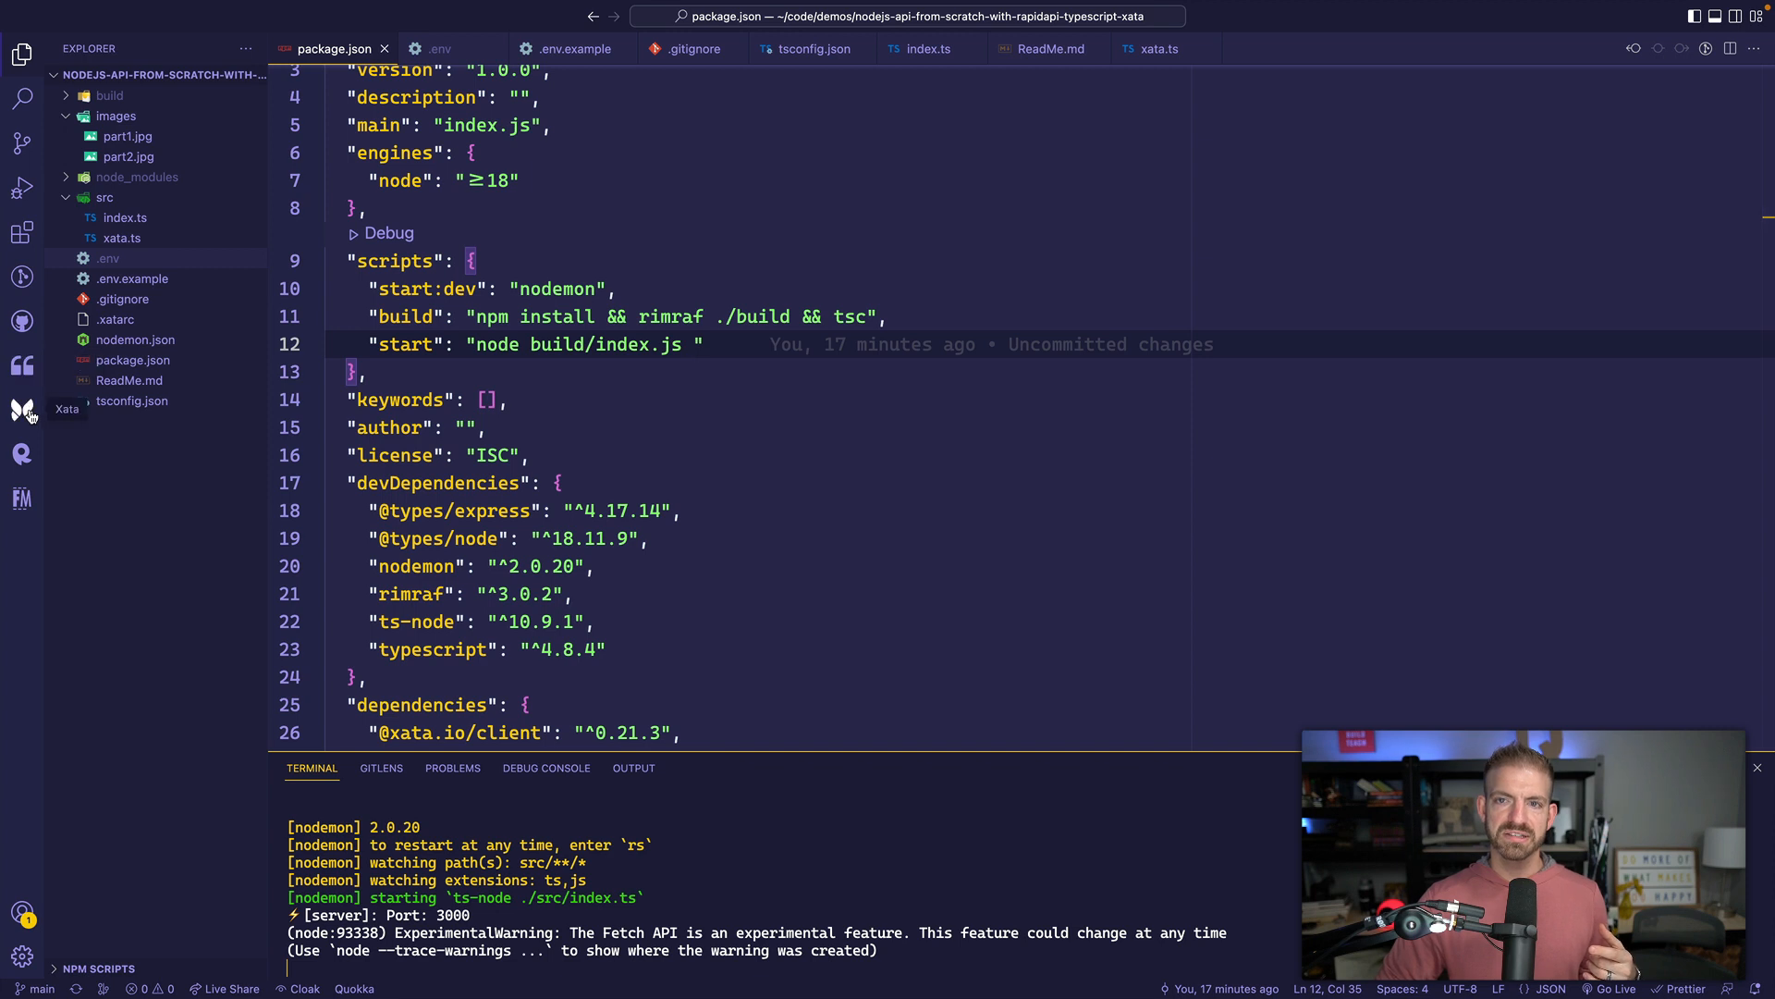
{"action": "mouse_move", "coordinate": [21, 454]}
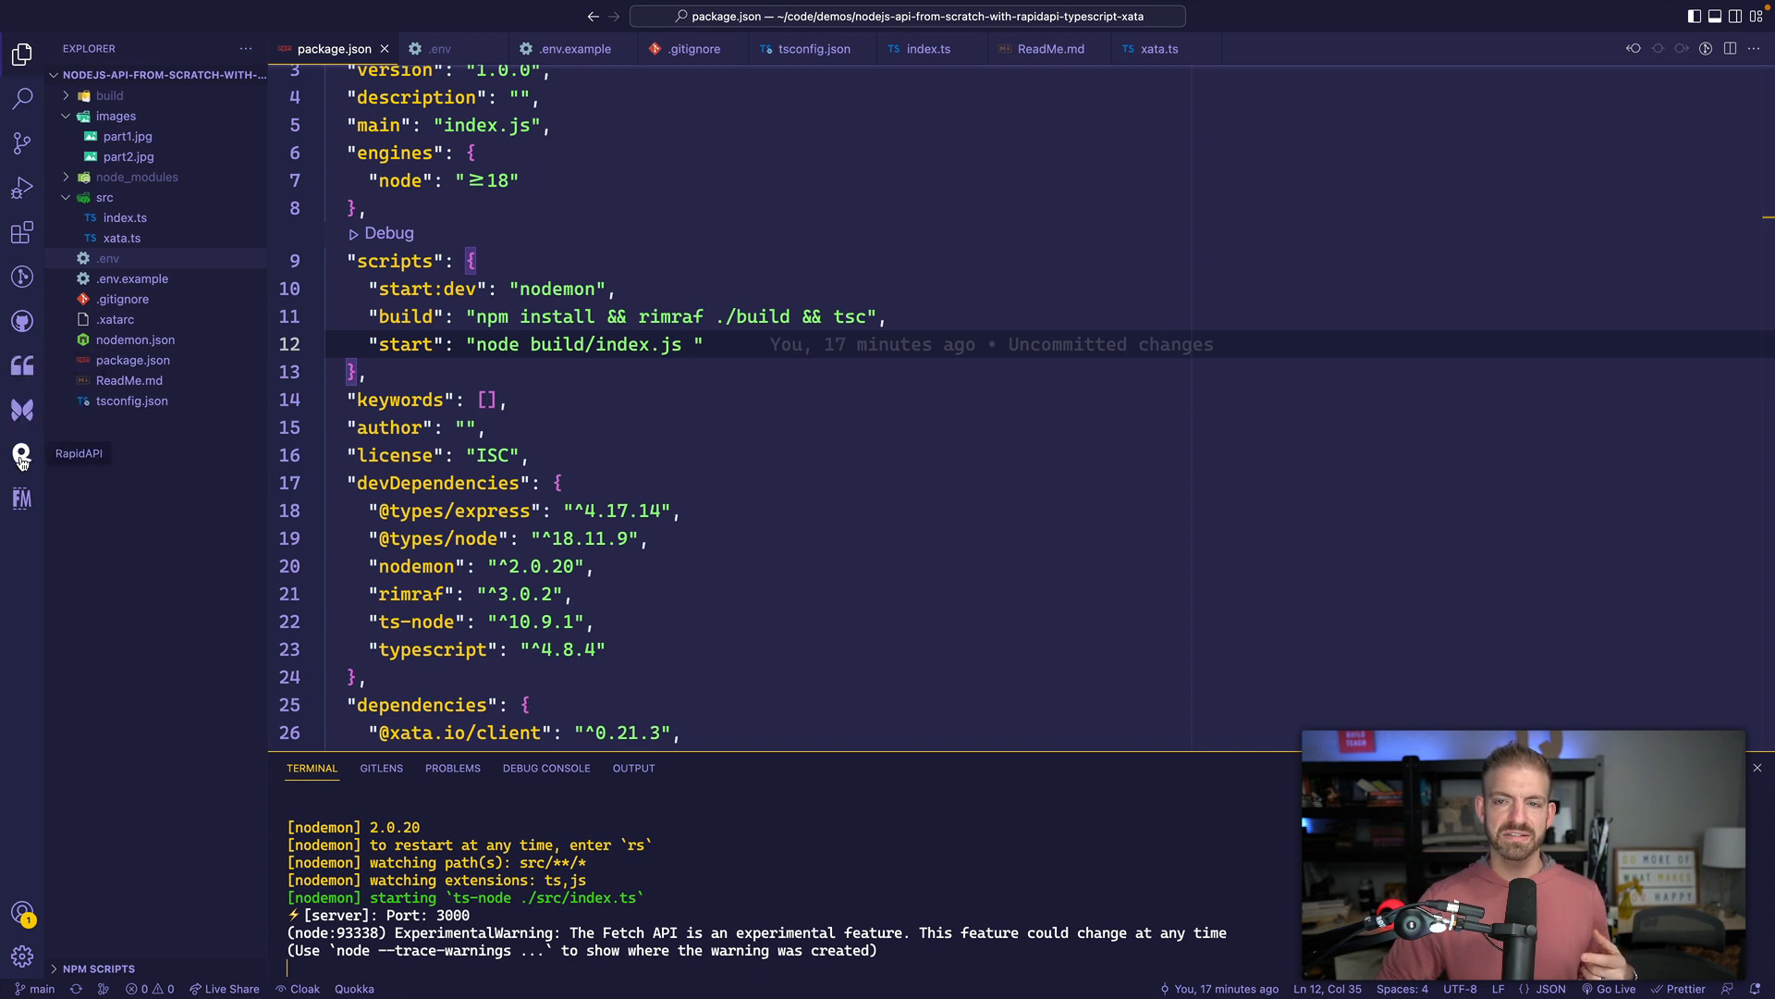
In the RapidAPI extension, load the Jobs Node.js API project and send Get all jobs.
{"action": "left_click", "coordinate": [21, 454]}
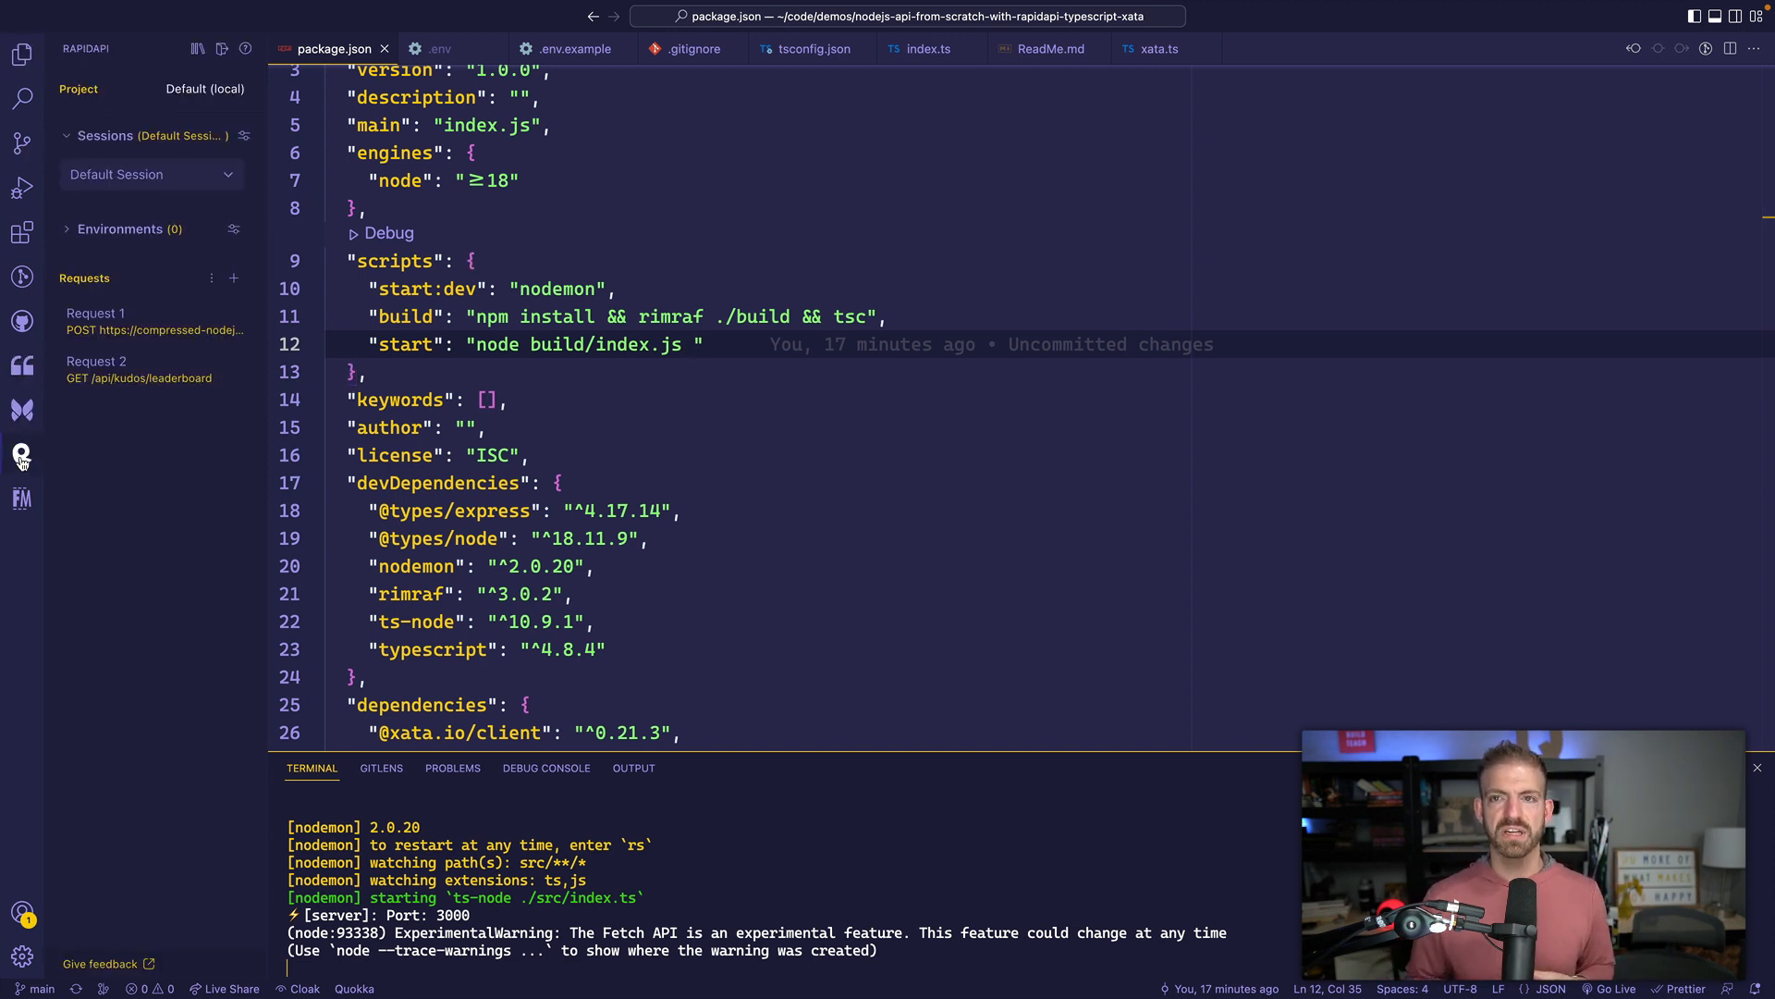
{"action": "mouse_move", "coordinate": [165, 211]}
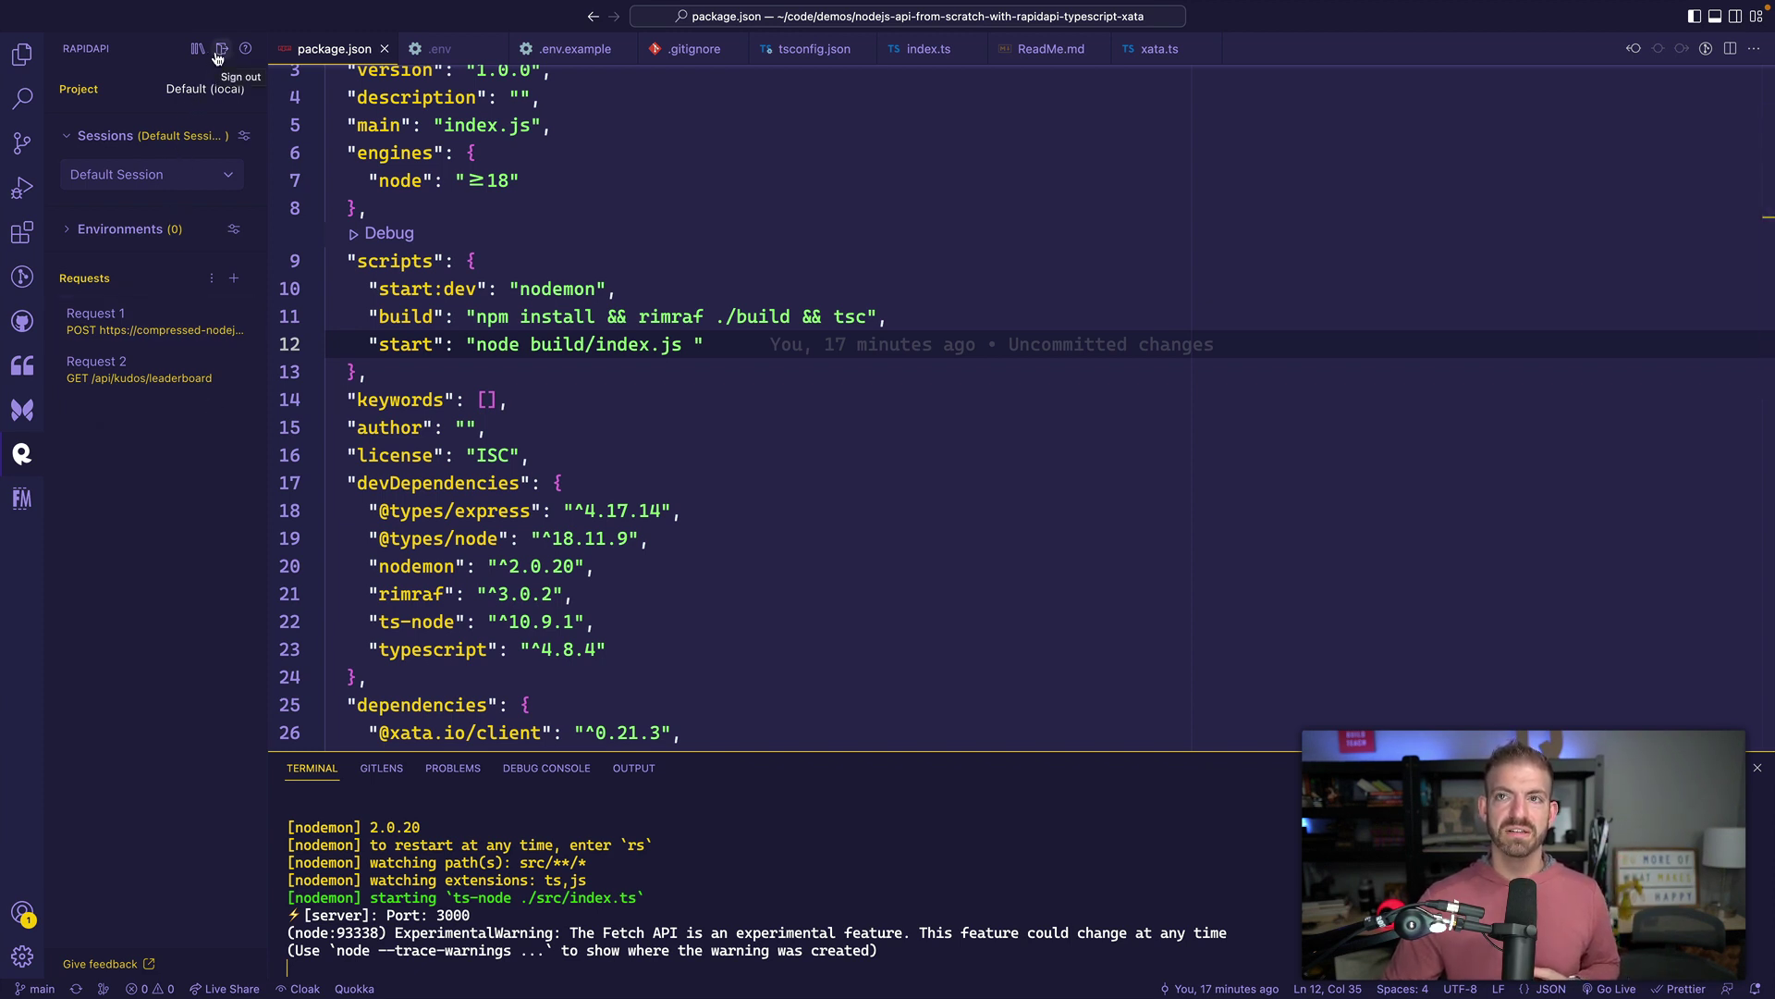
{"action": "left_click", "coordinate": [200, 48]}
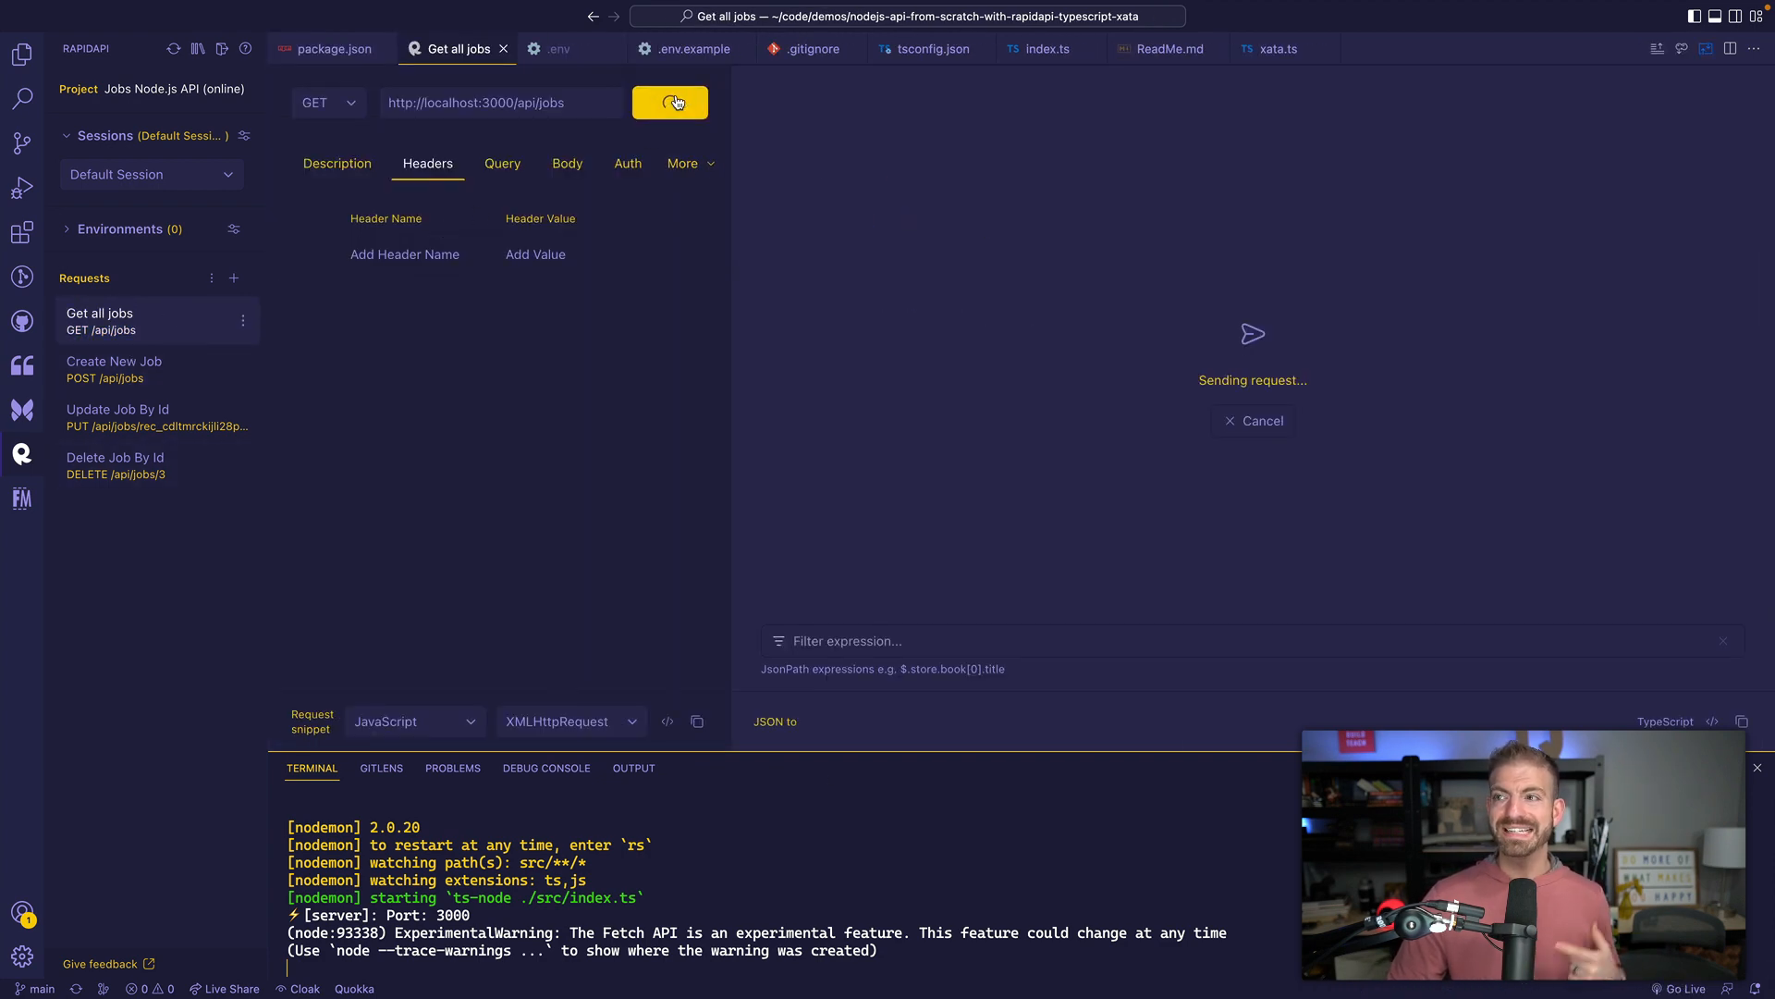
{"action": "left_click", "coordinate": [670, 102]}
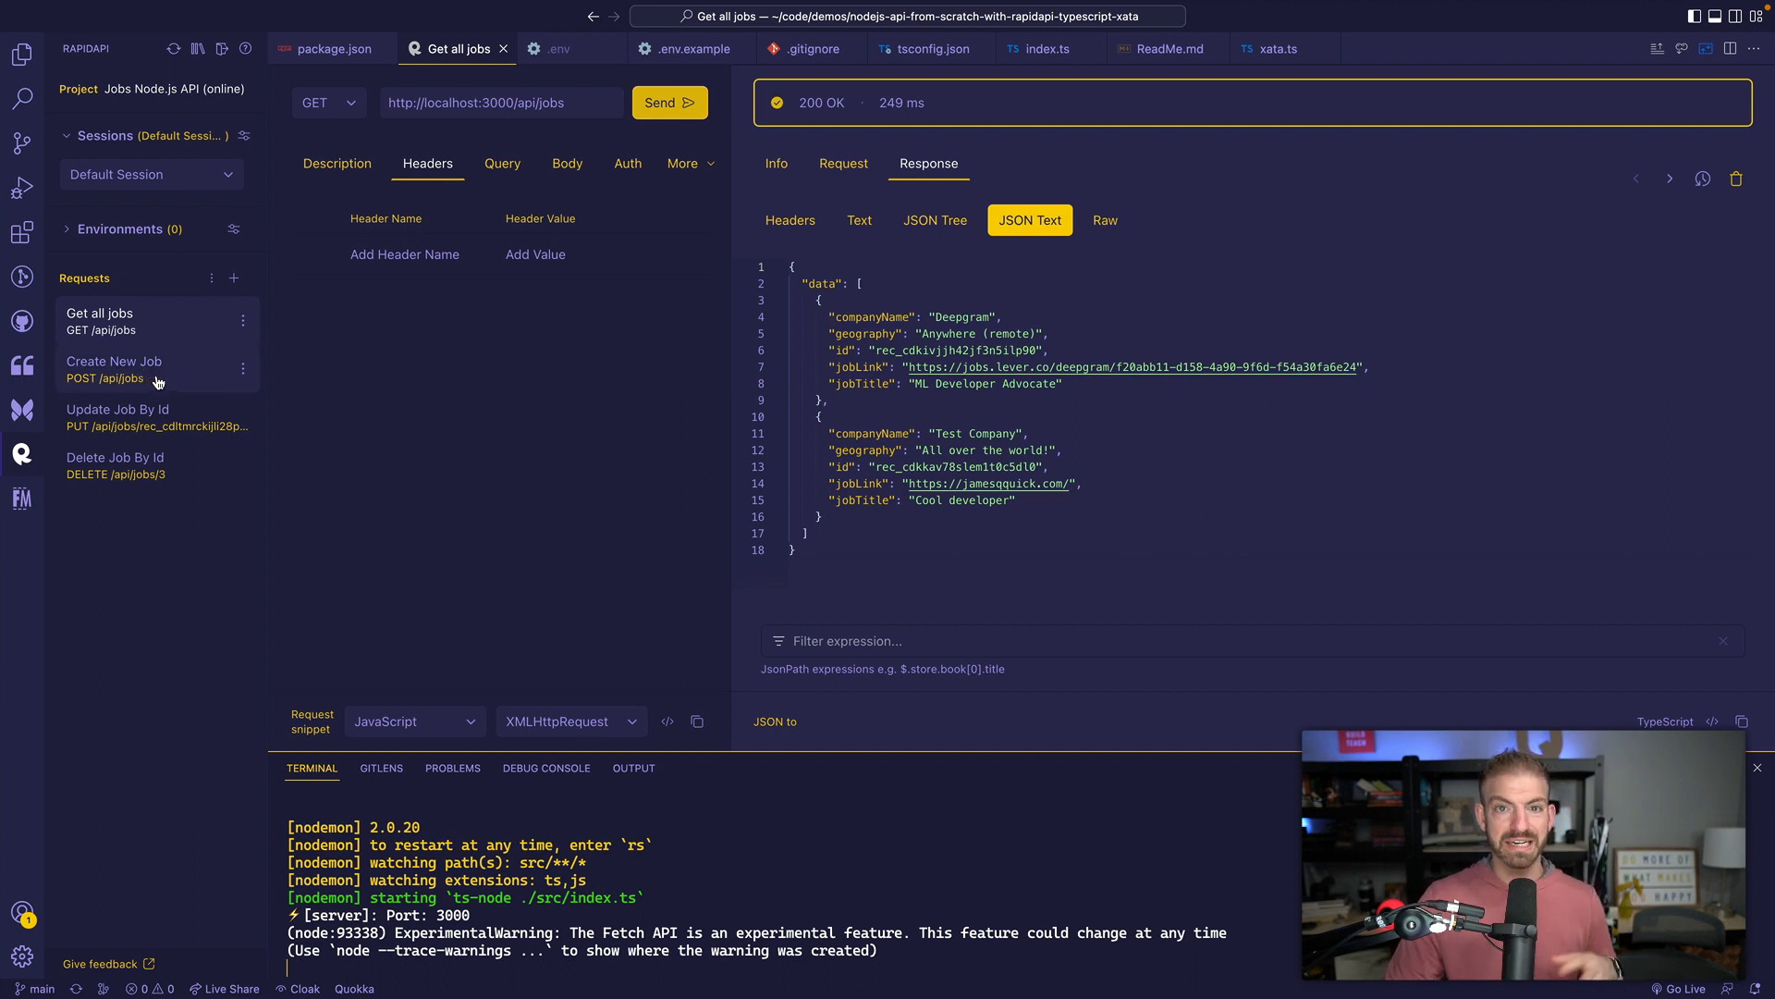
{"action": "mouse_move", "coordinate": [610, 379]}
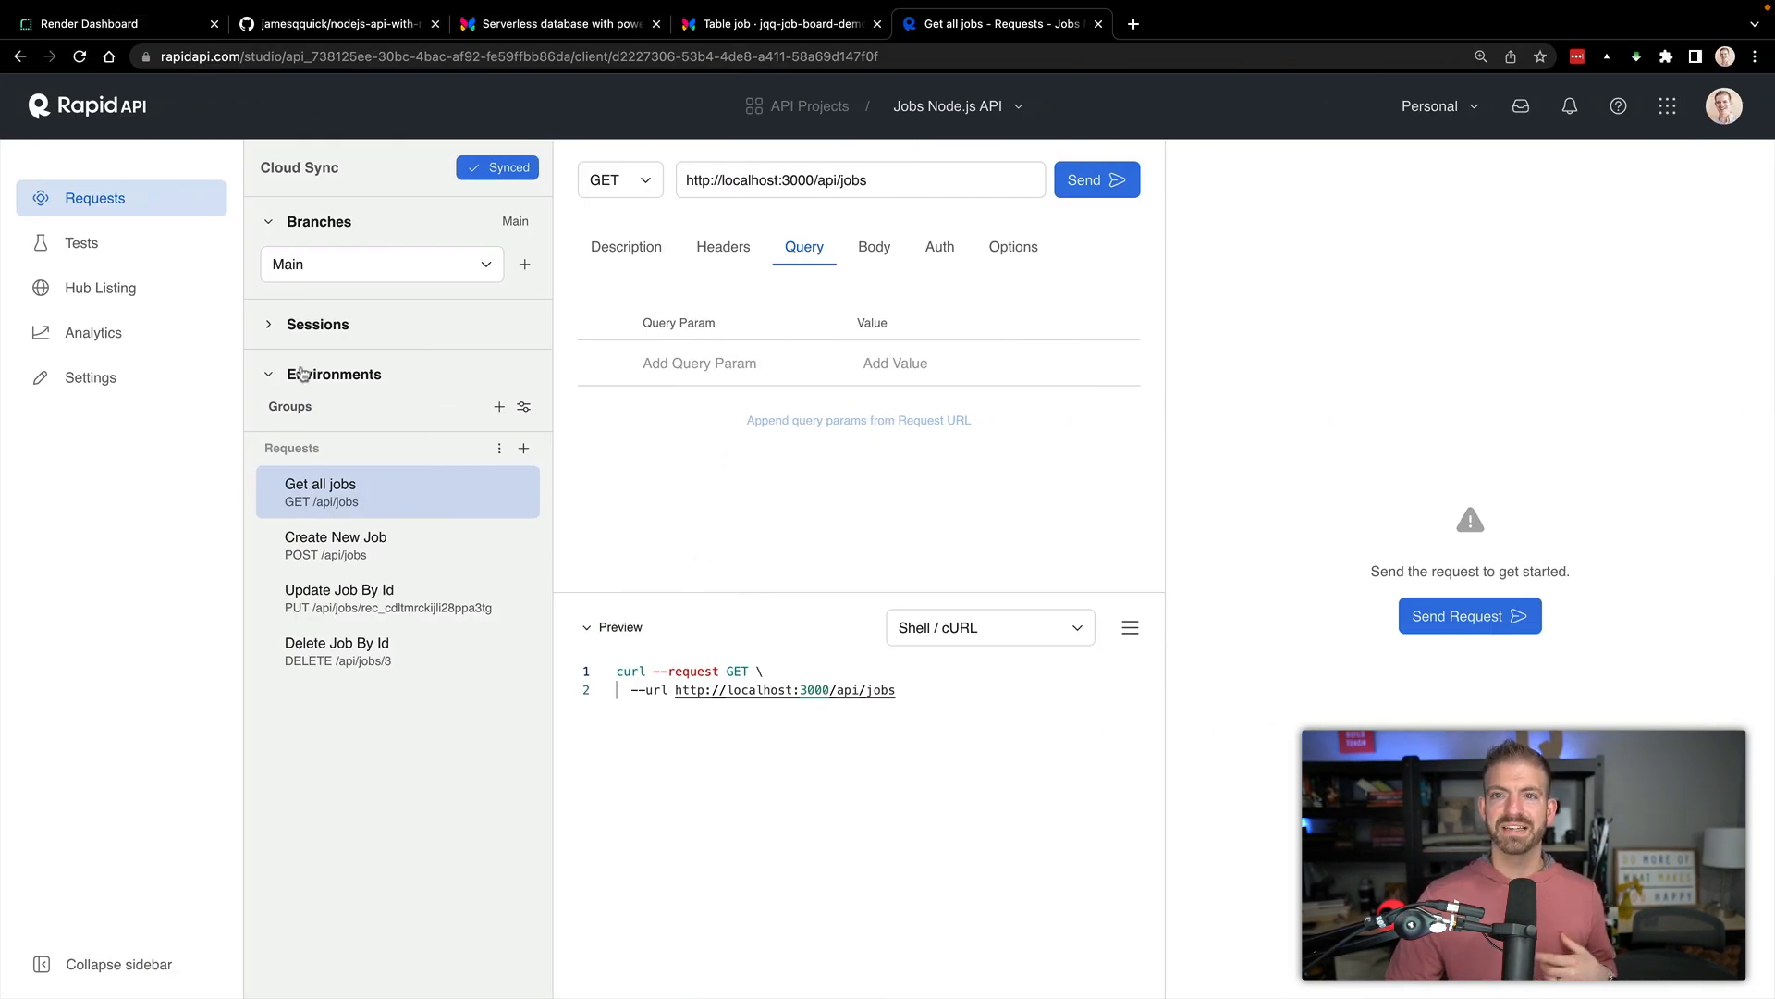
{"action": "mouse_move", "coordinate": [79, 269]}
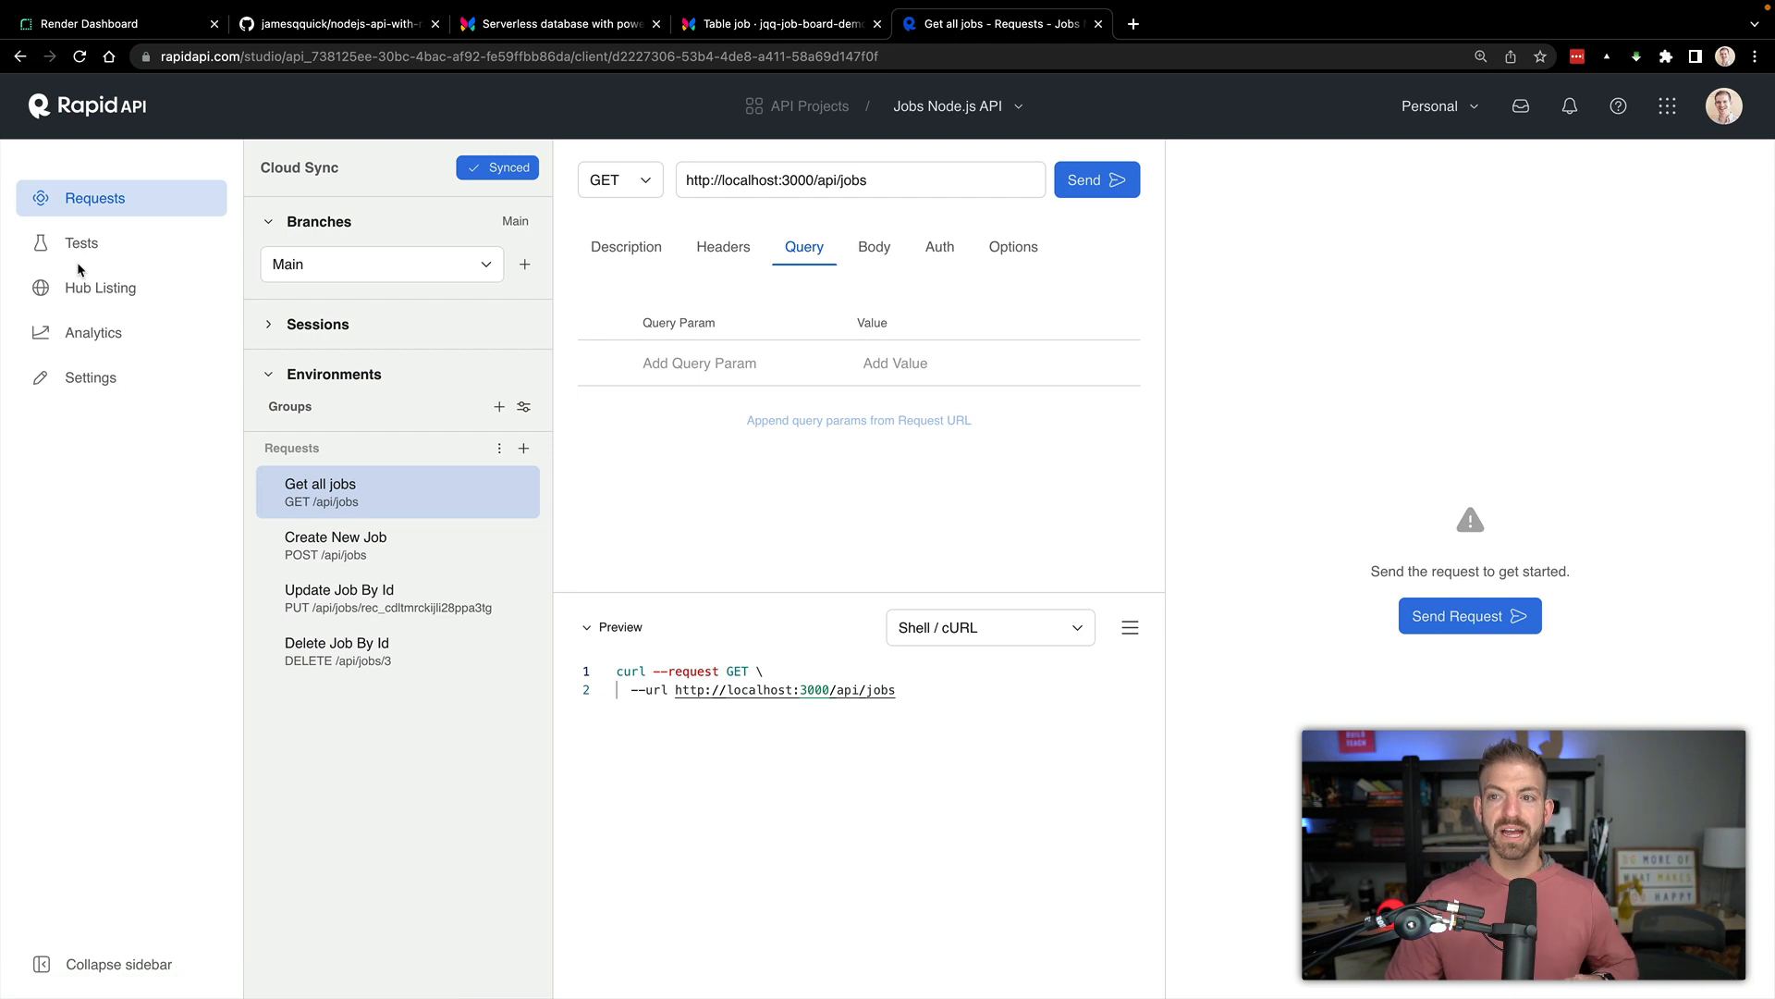
View the hub listing's empty Endpoints section, then return to the Render tab.
{"action": "left_click", "coordinate": [100, 287]}
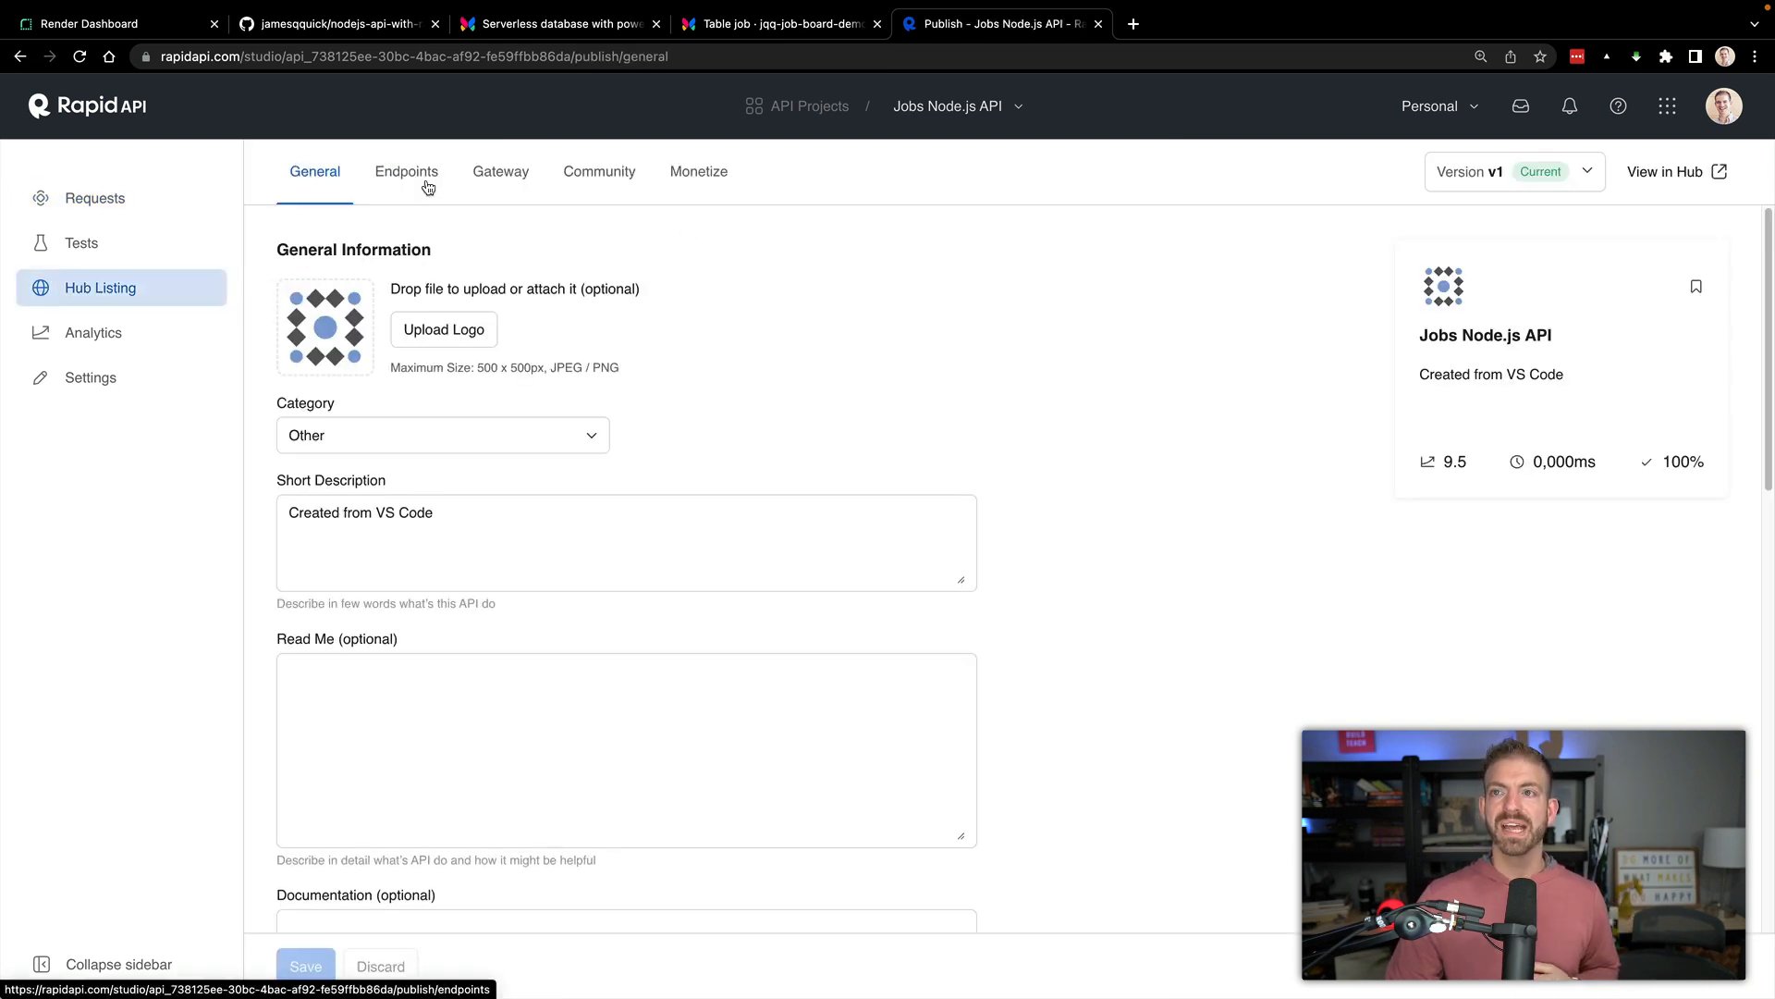
{"action": "left_click", "coordinate": [406, 172]}
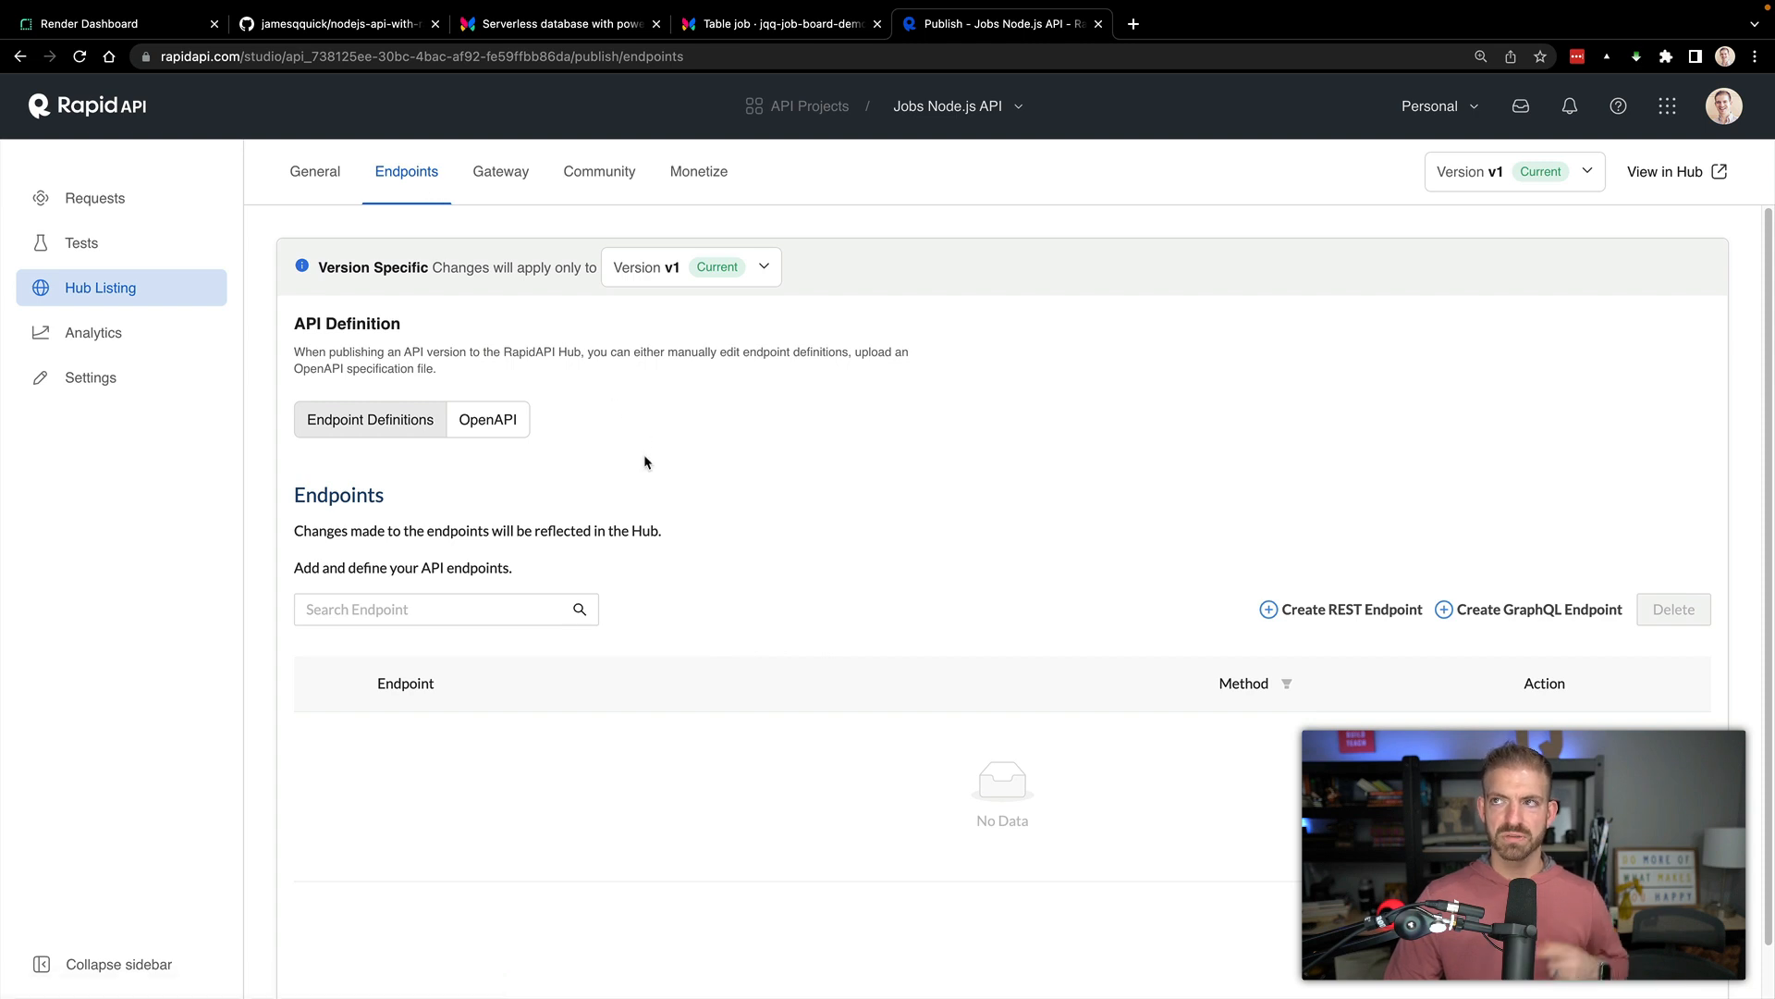
{"action": "left_click", "coordinate": [111, 23]}
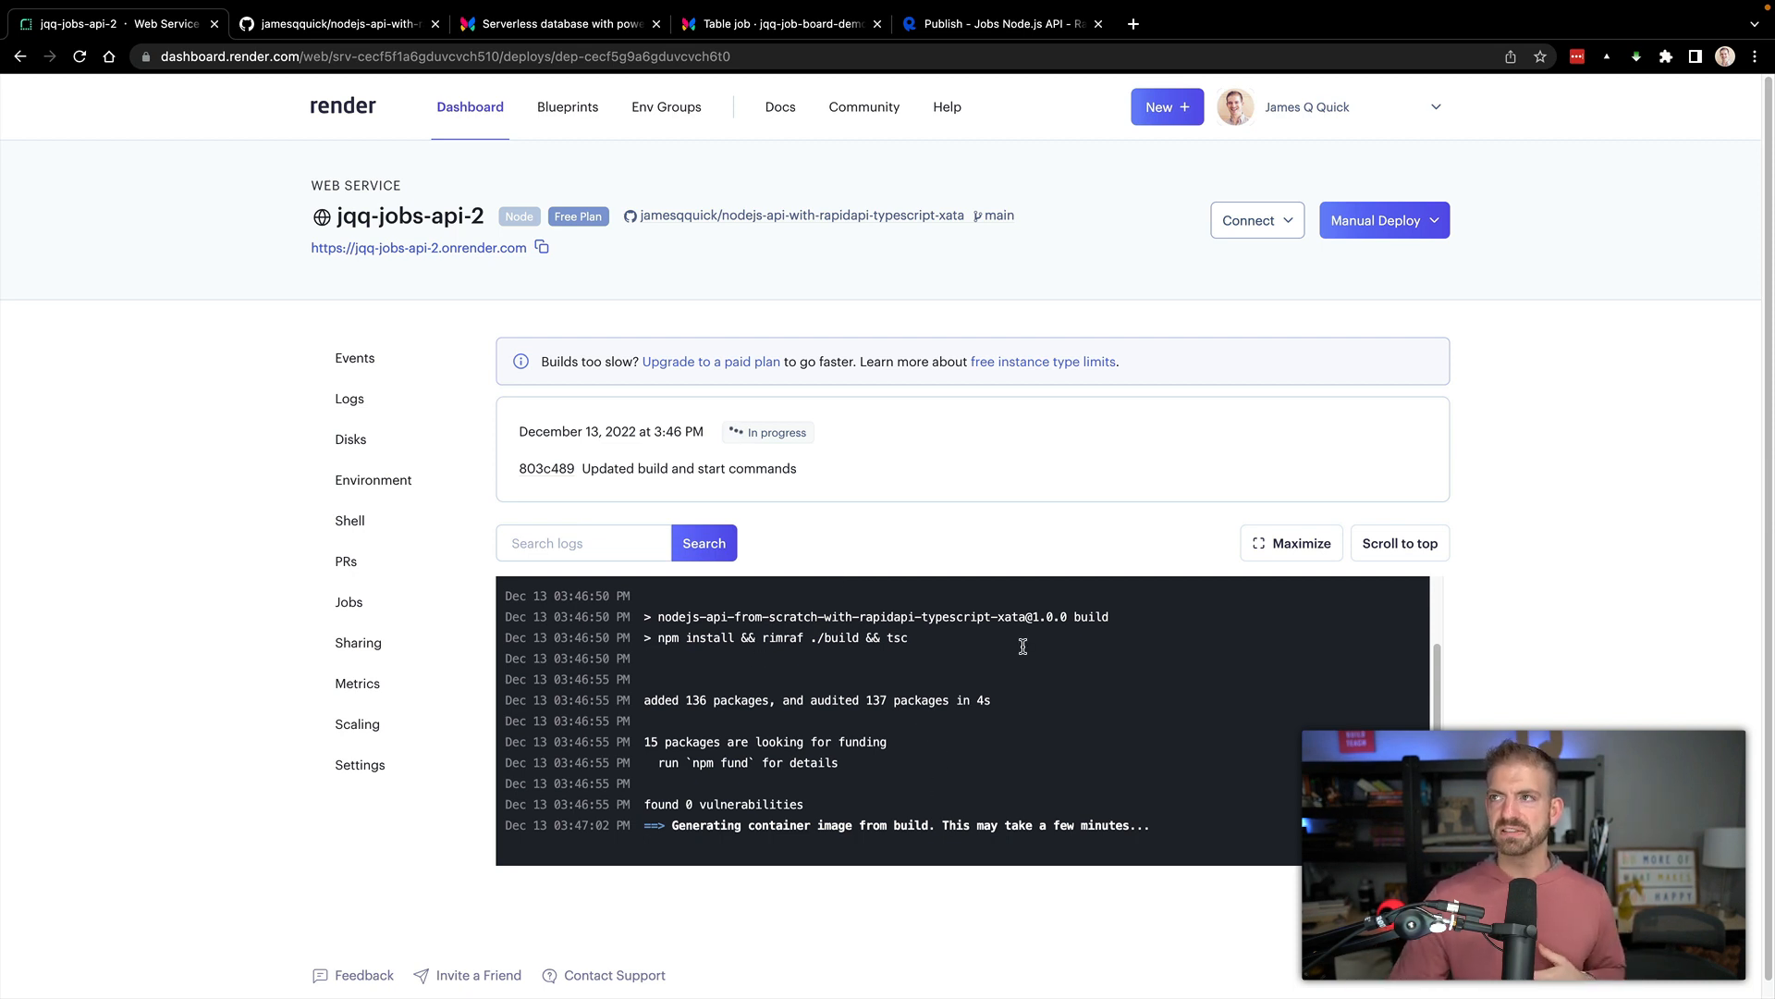
Copy the jqq-jobs-api-2 onrender.com URL from Render's in-progress deploy page.
{"action": "left_click", "coordinate": [1010, 21]}
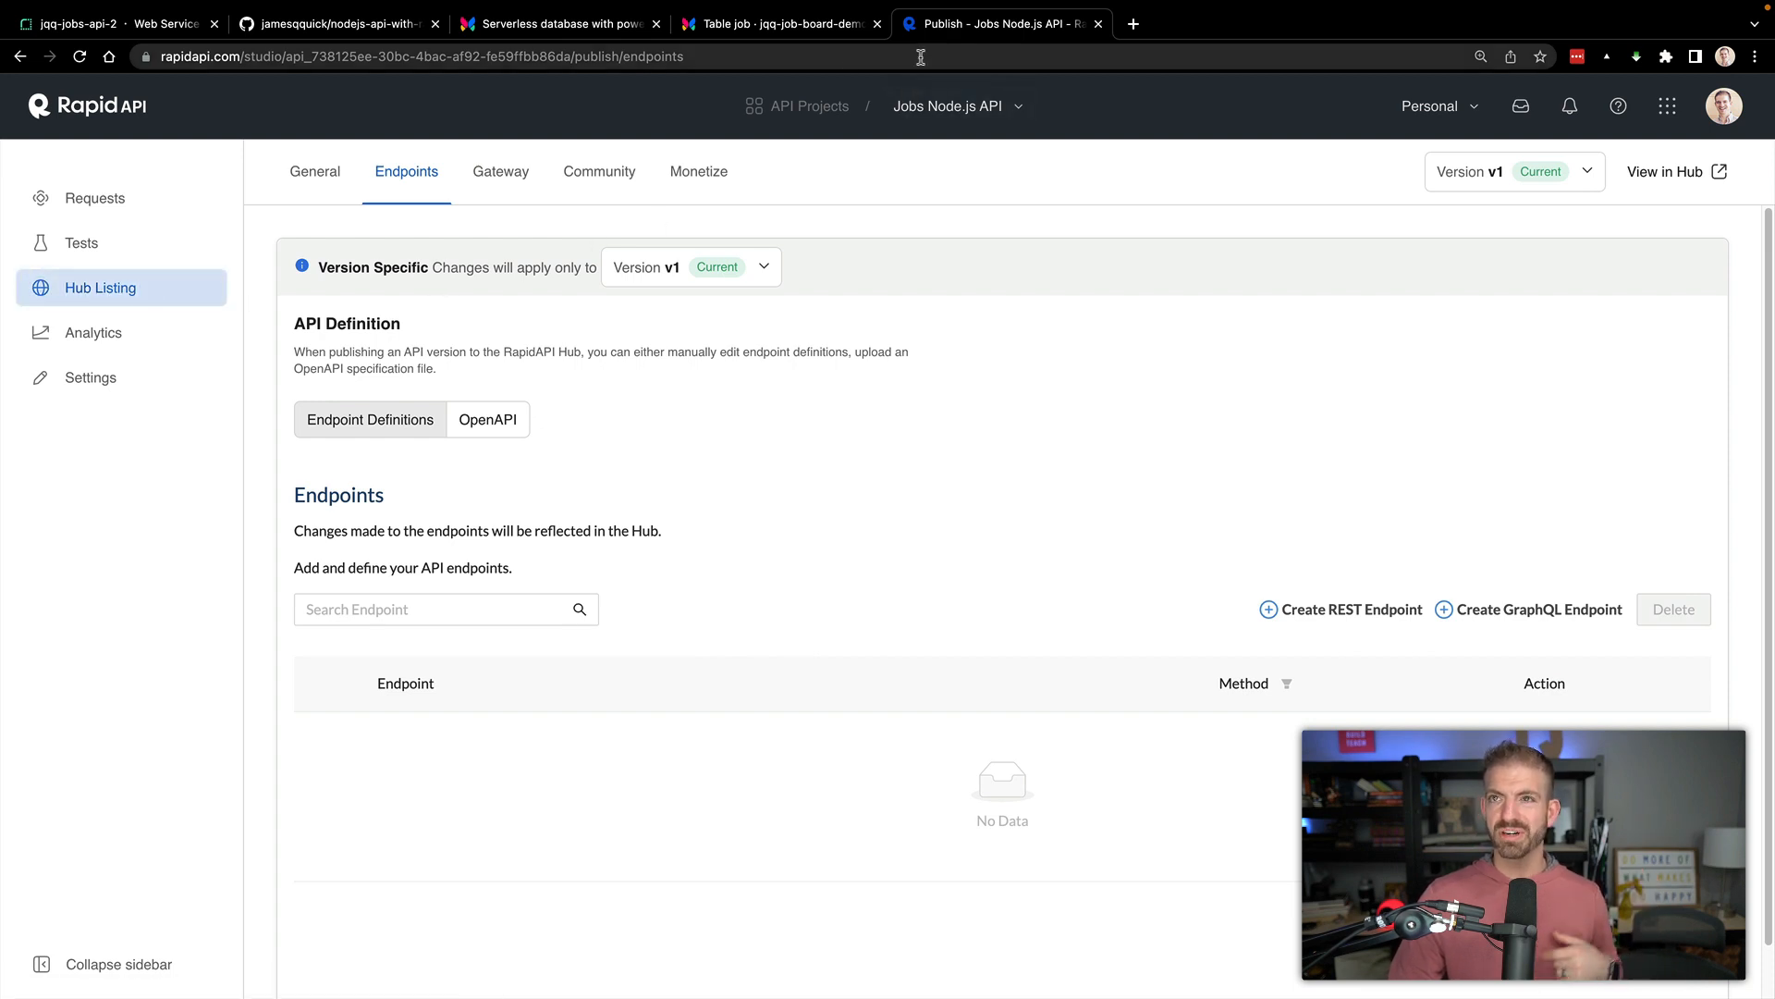
{"action": "left_click", "coordinate": [102, 22]}
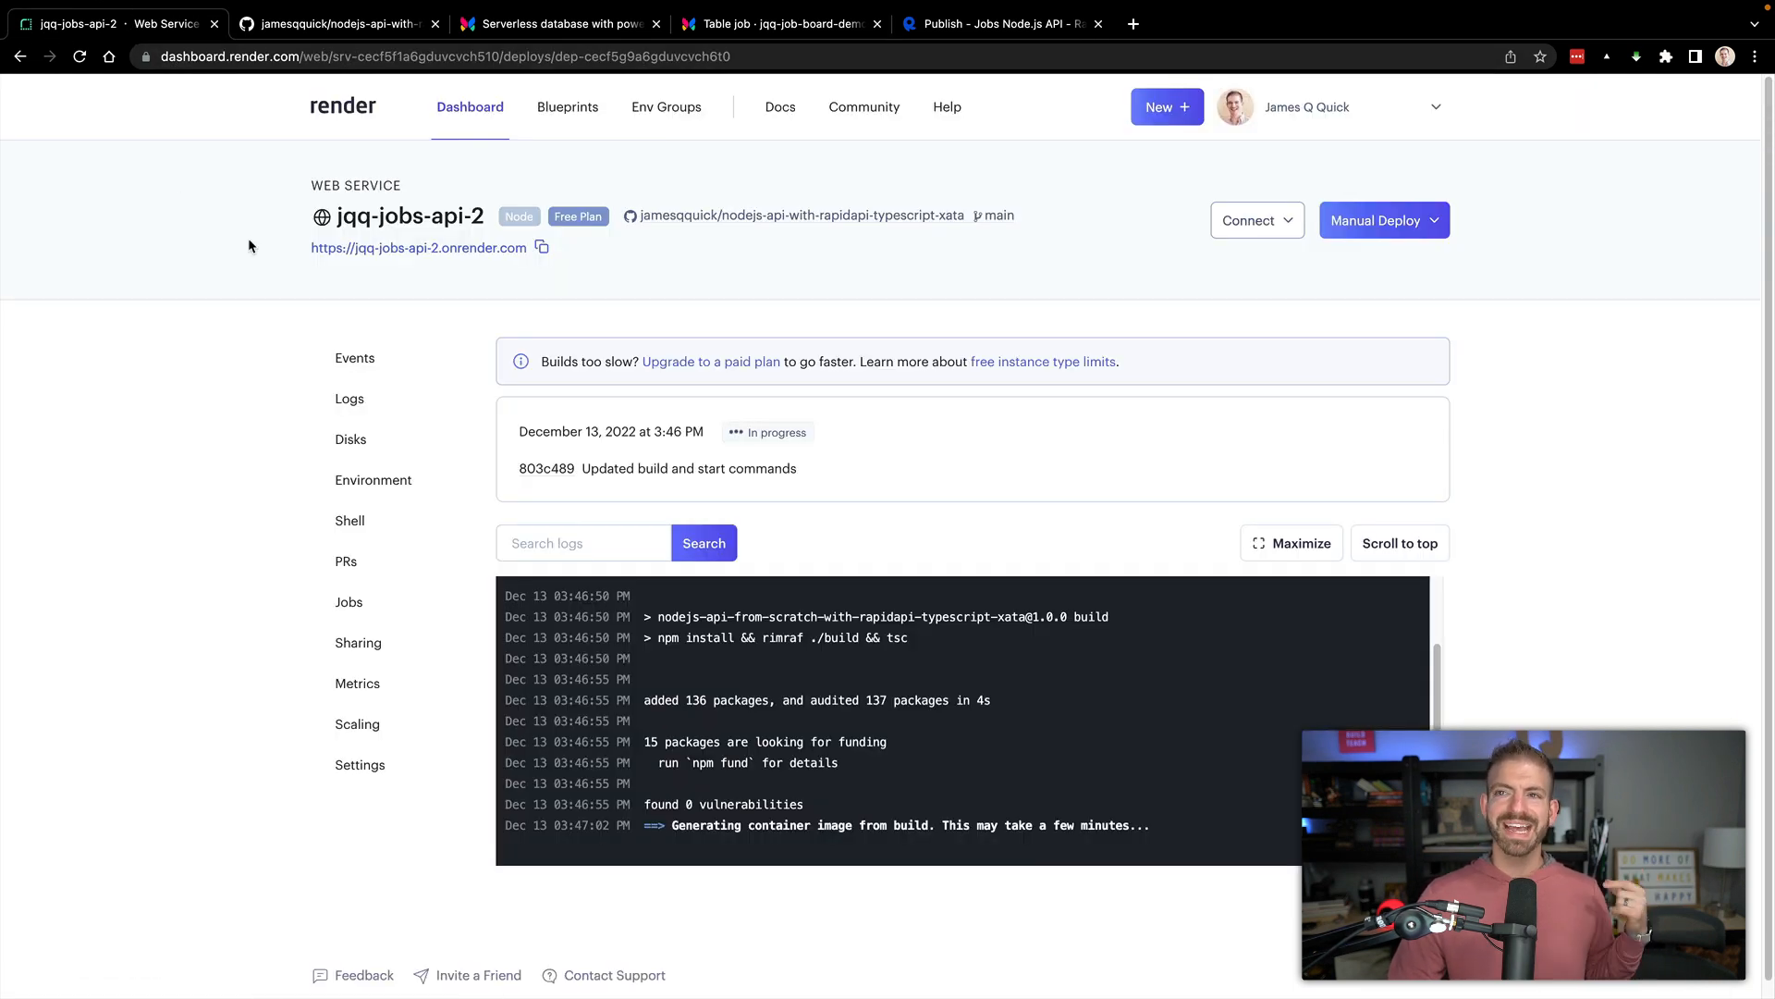
{"action": "mouse_move", "coordinate": [541, 248]}
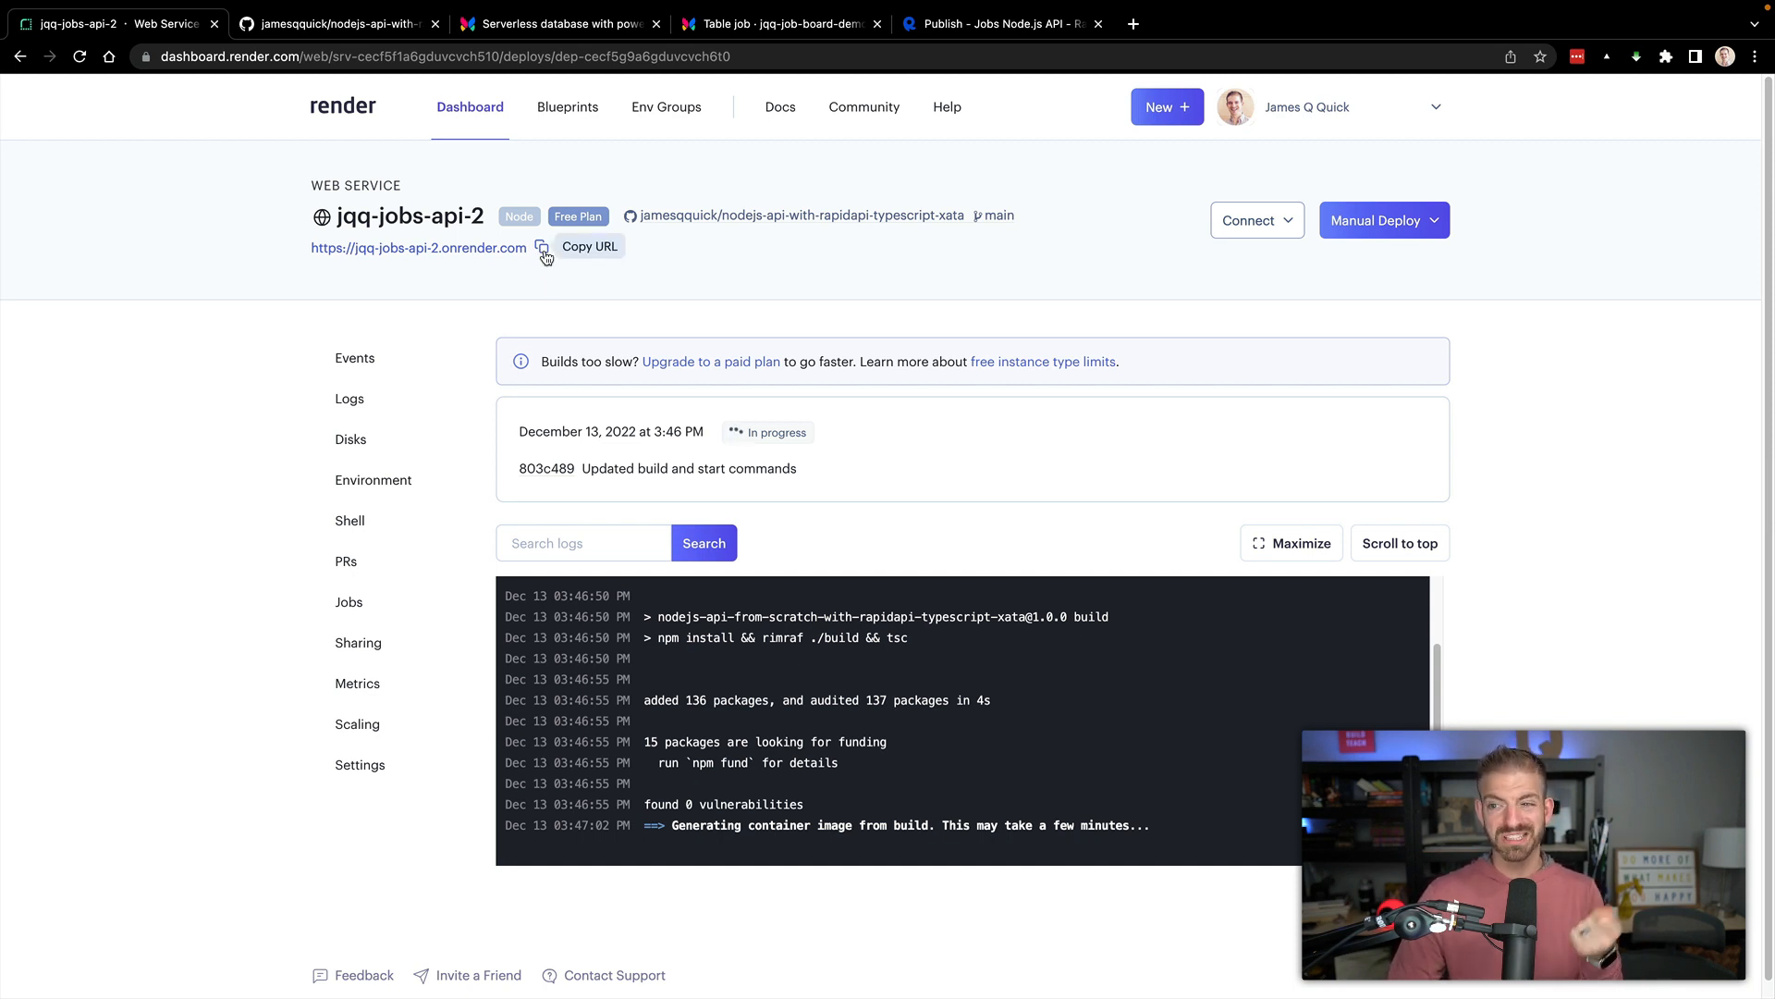
{"action": "left_click", "coordinate": [541, 246]}
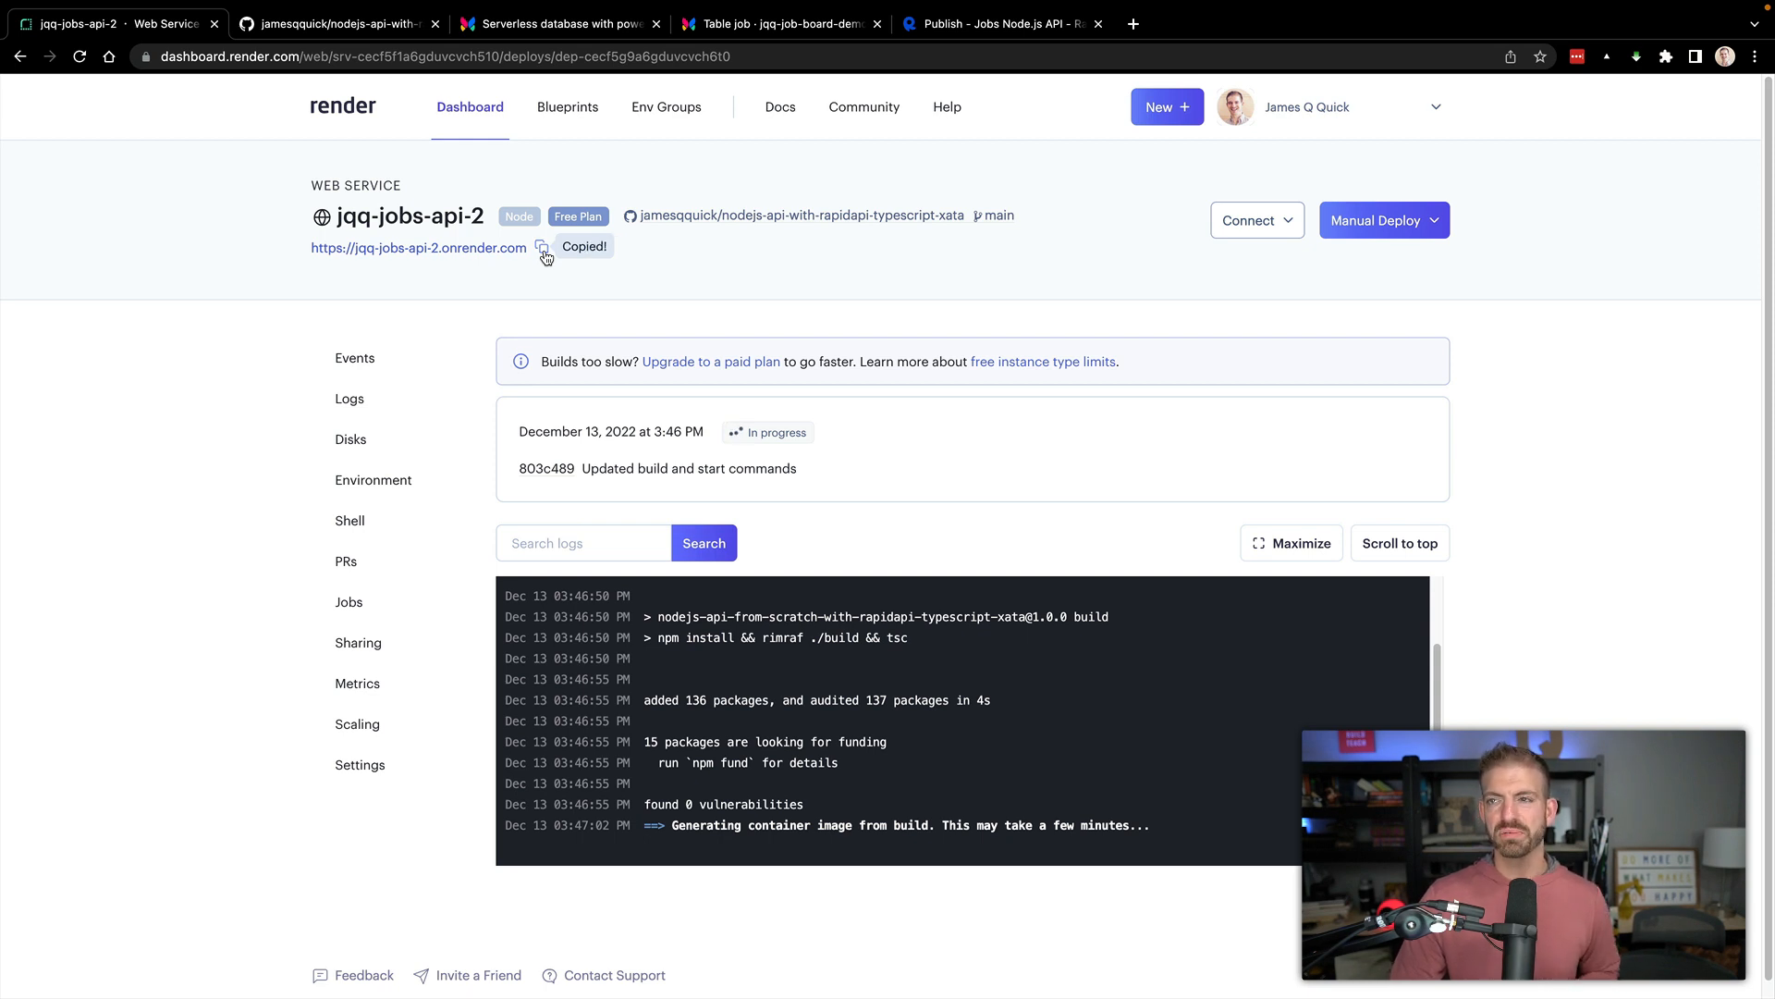
{"action": "left_click", "coordinate": [1000, 21]}
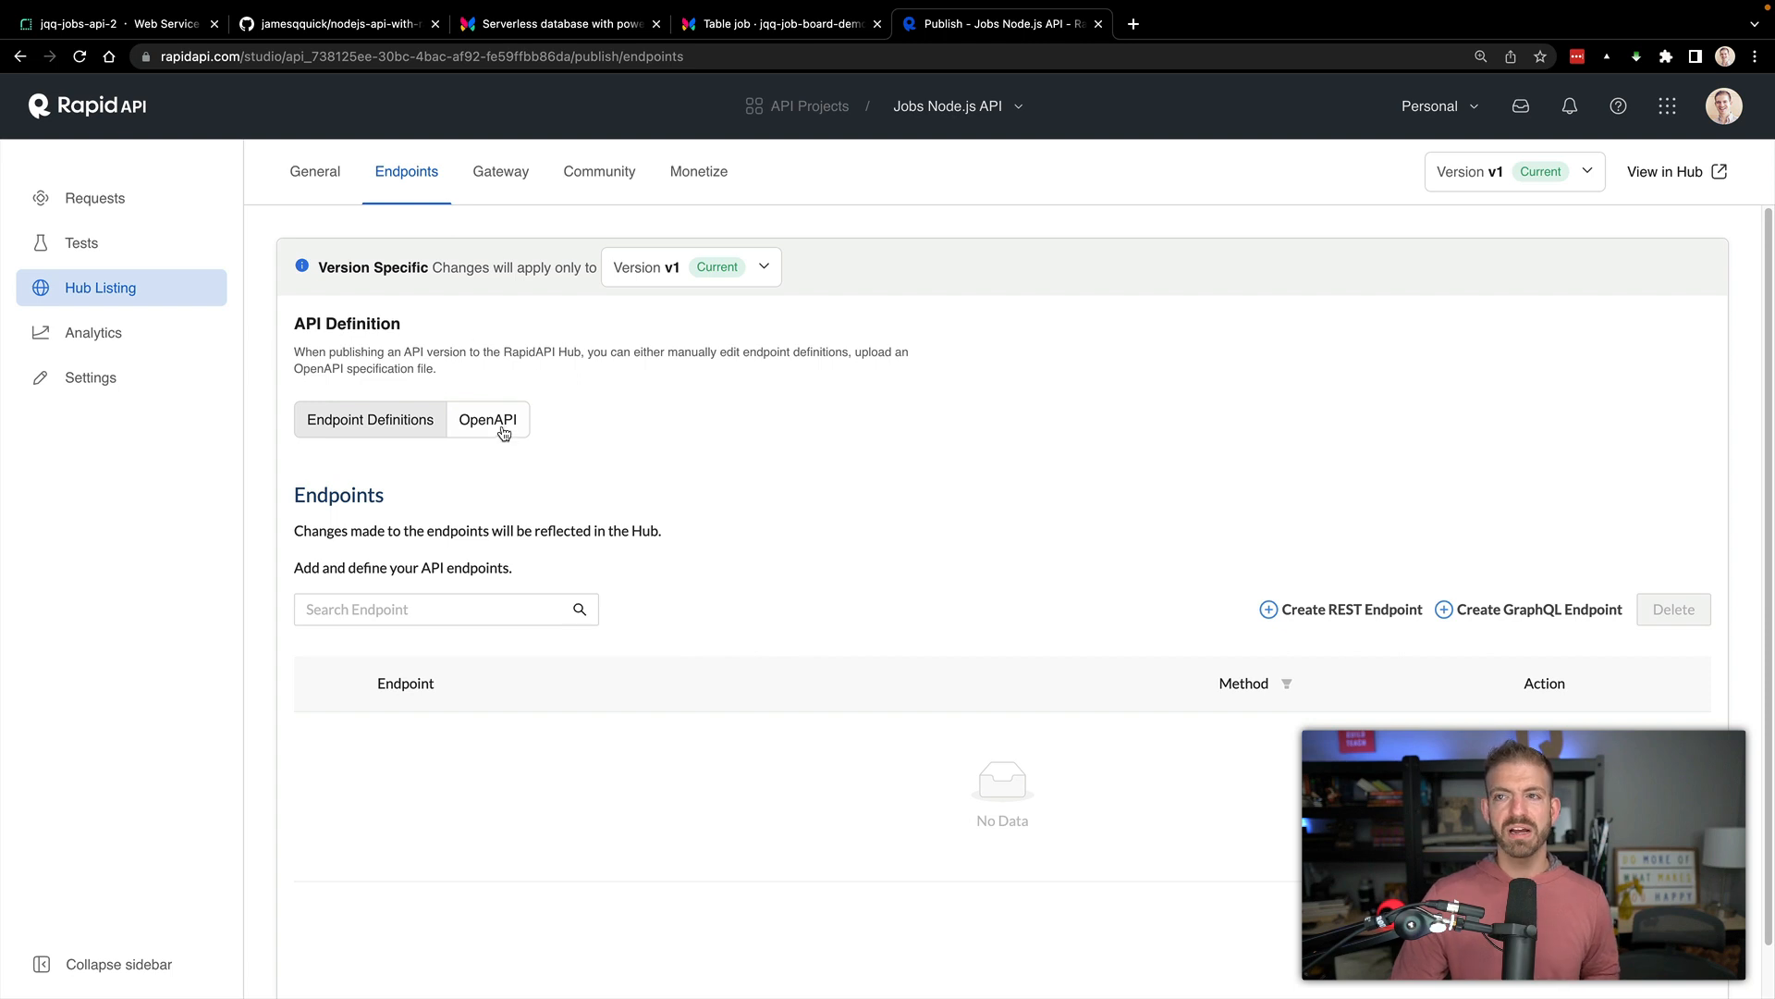
{"action": "left_click", "coordinate": [314, 171]}
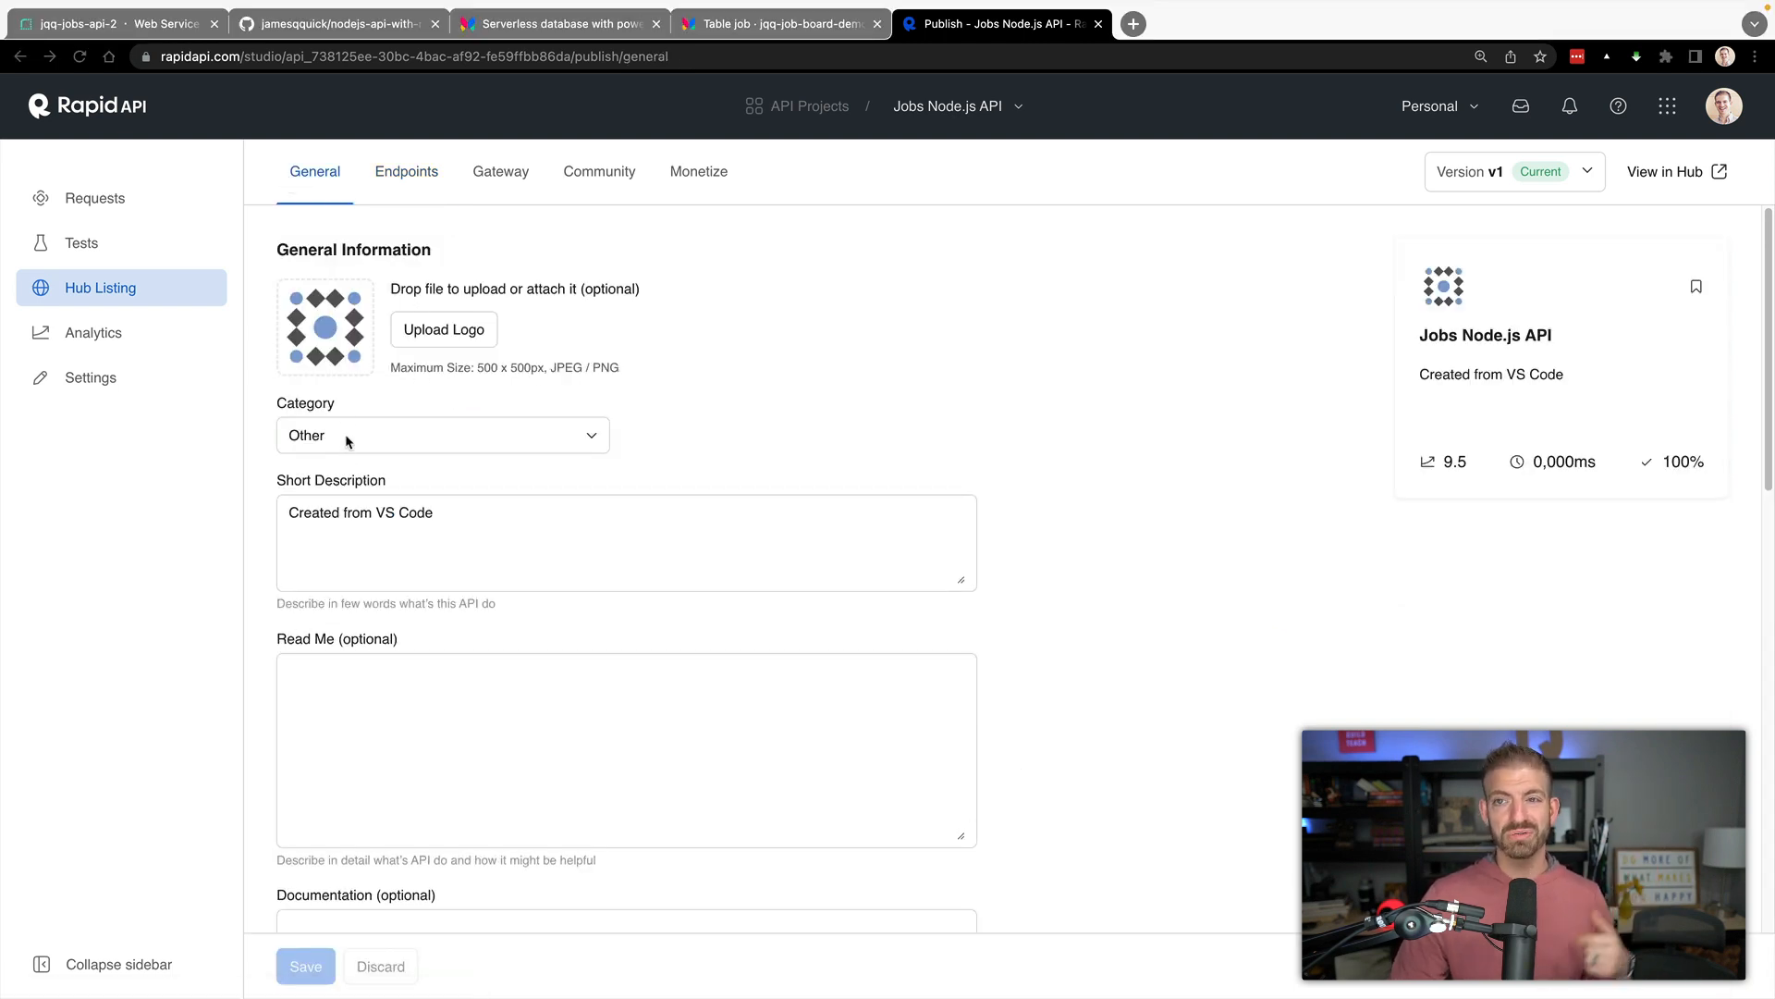
{"action": "left_click", "coordinate": [442, 434]}
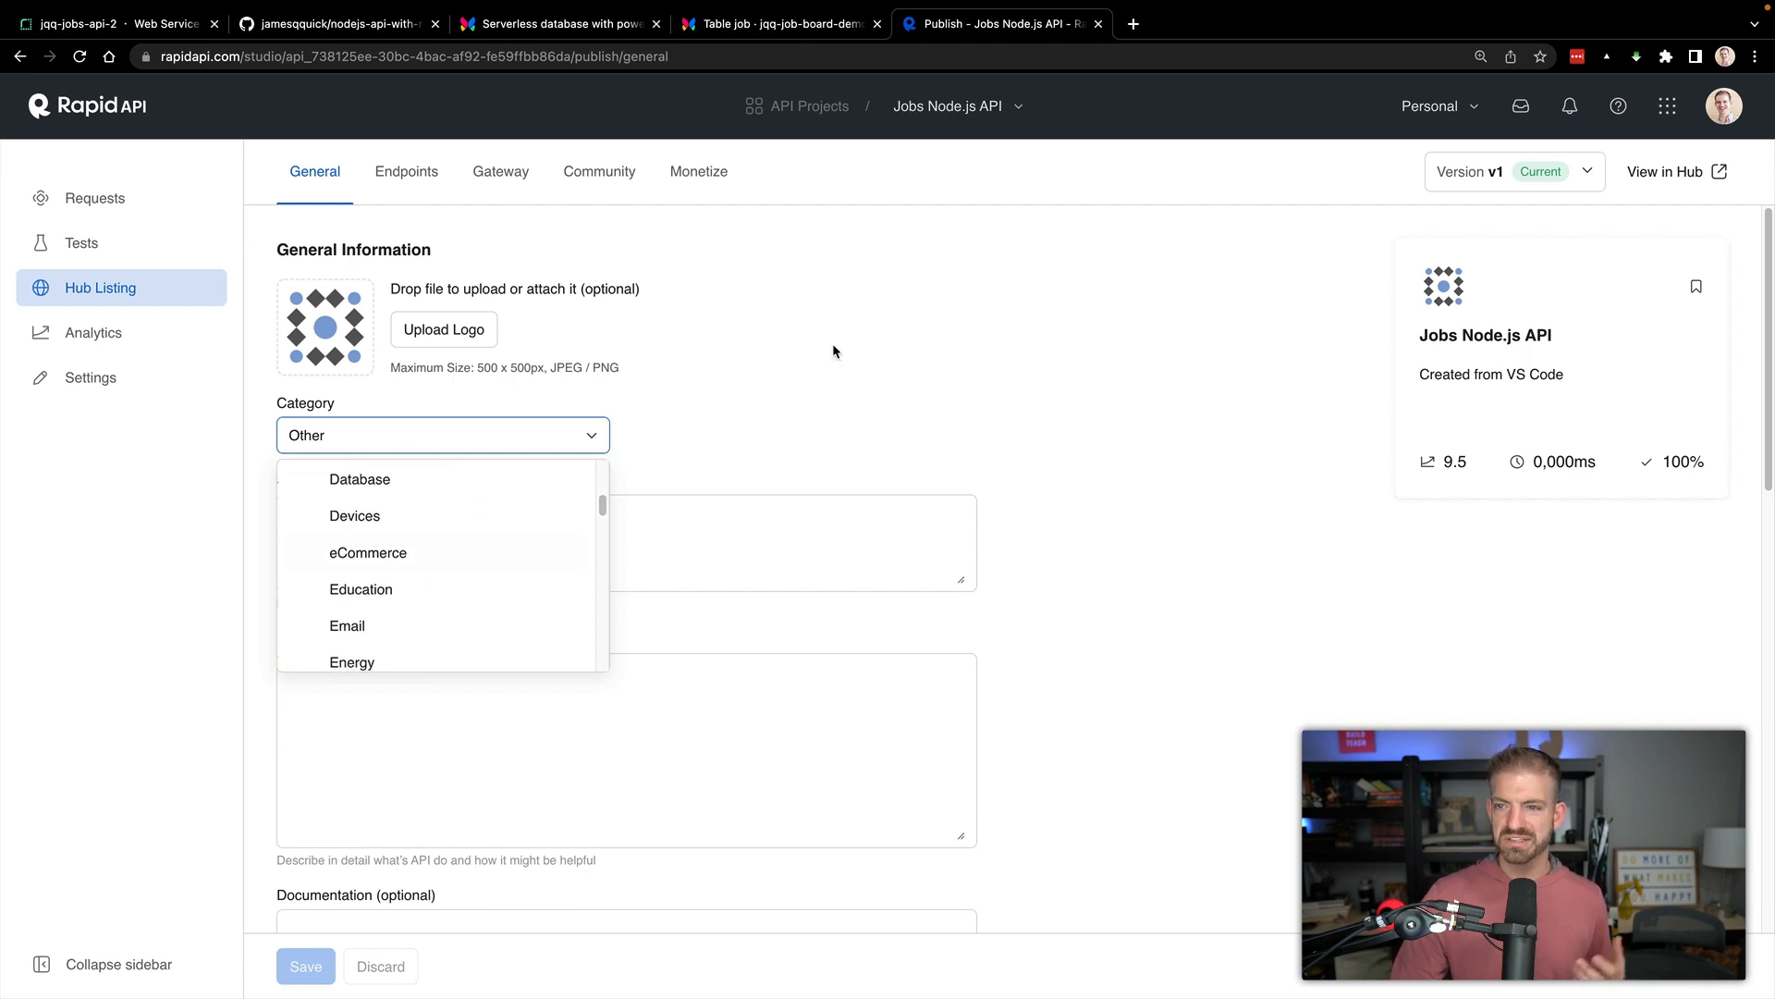
{"action": "left_click", "coordinate": [442, 434]}
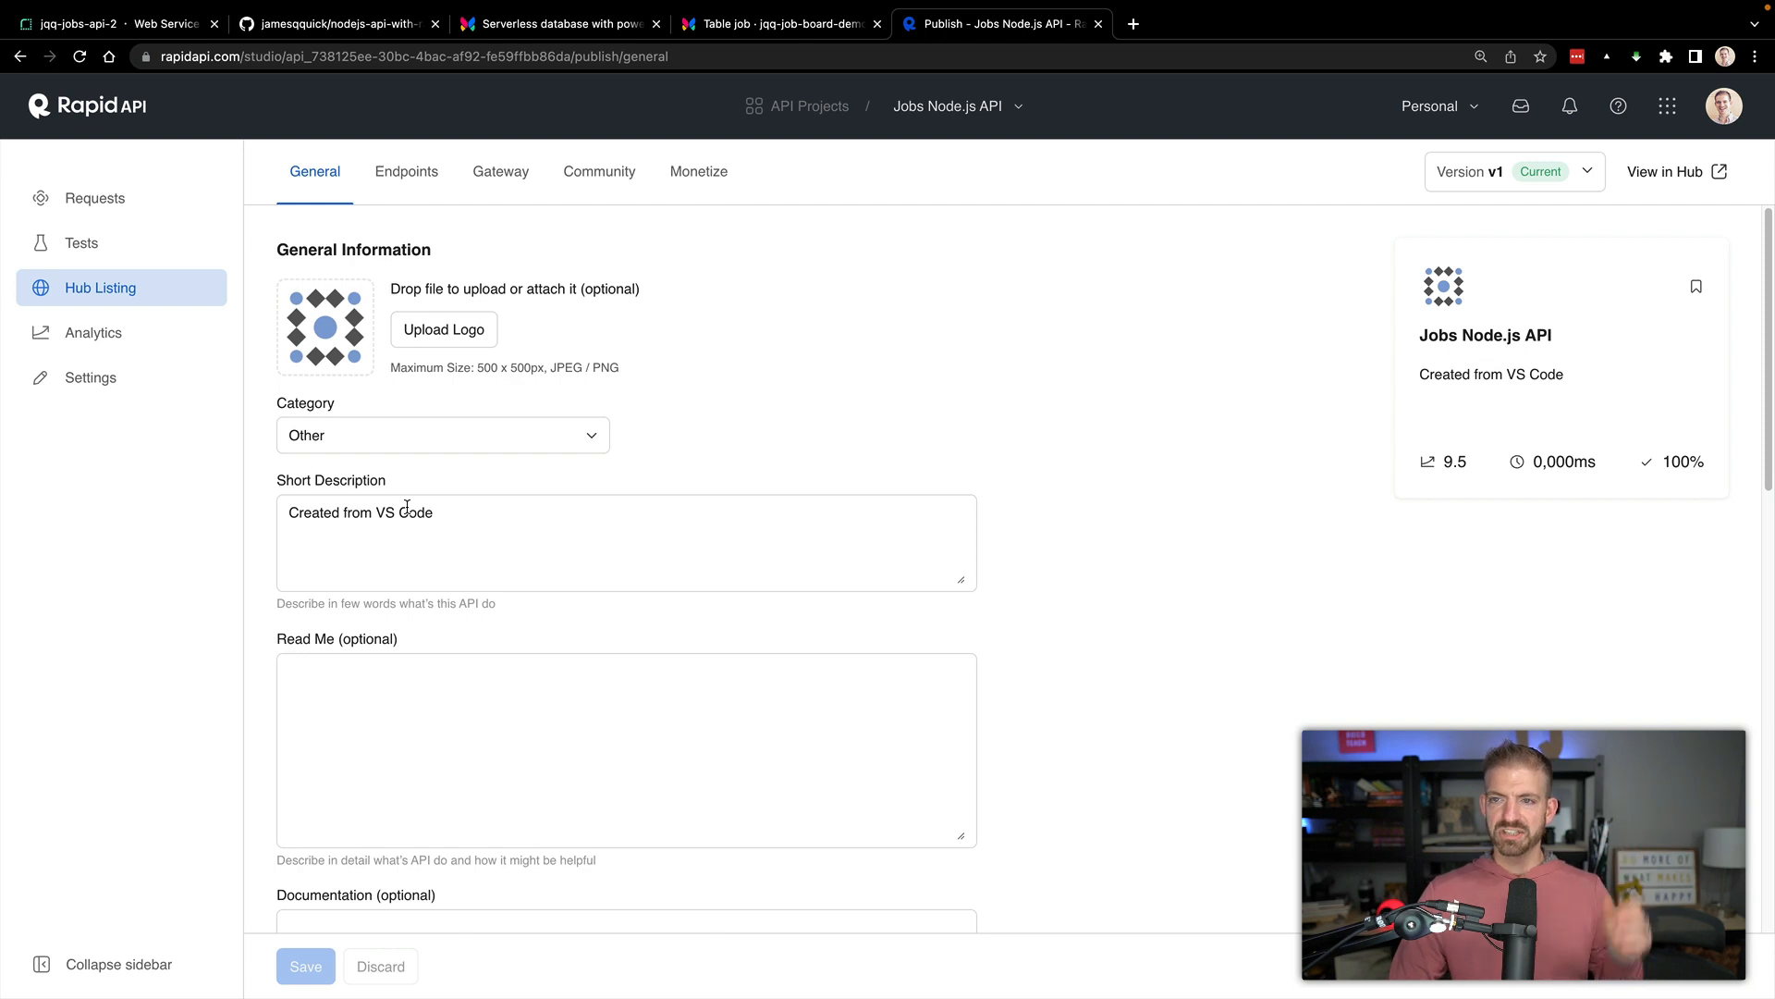
{"action": "type", "text": "Thisis an API"}
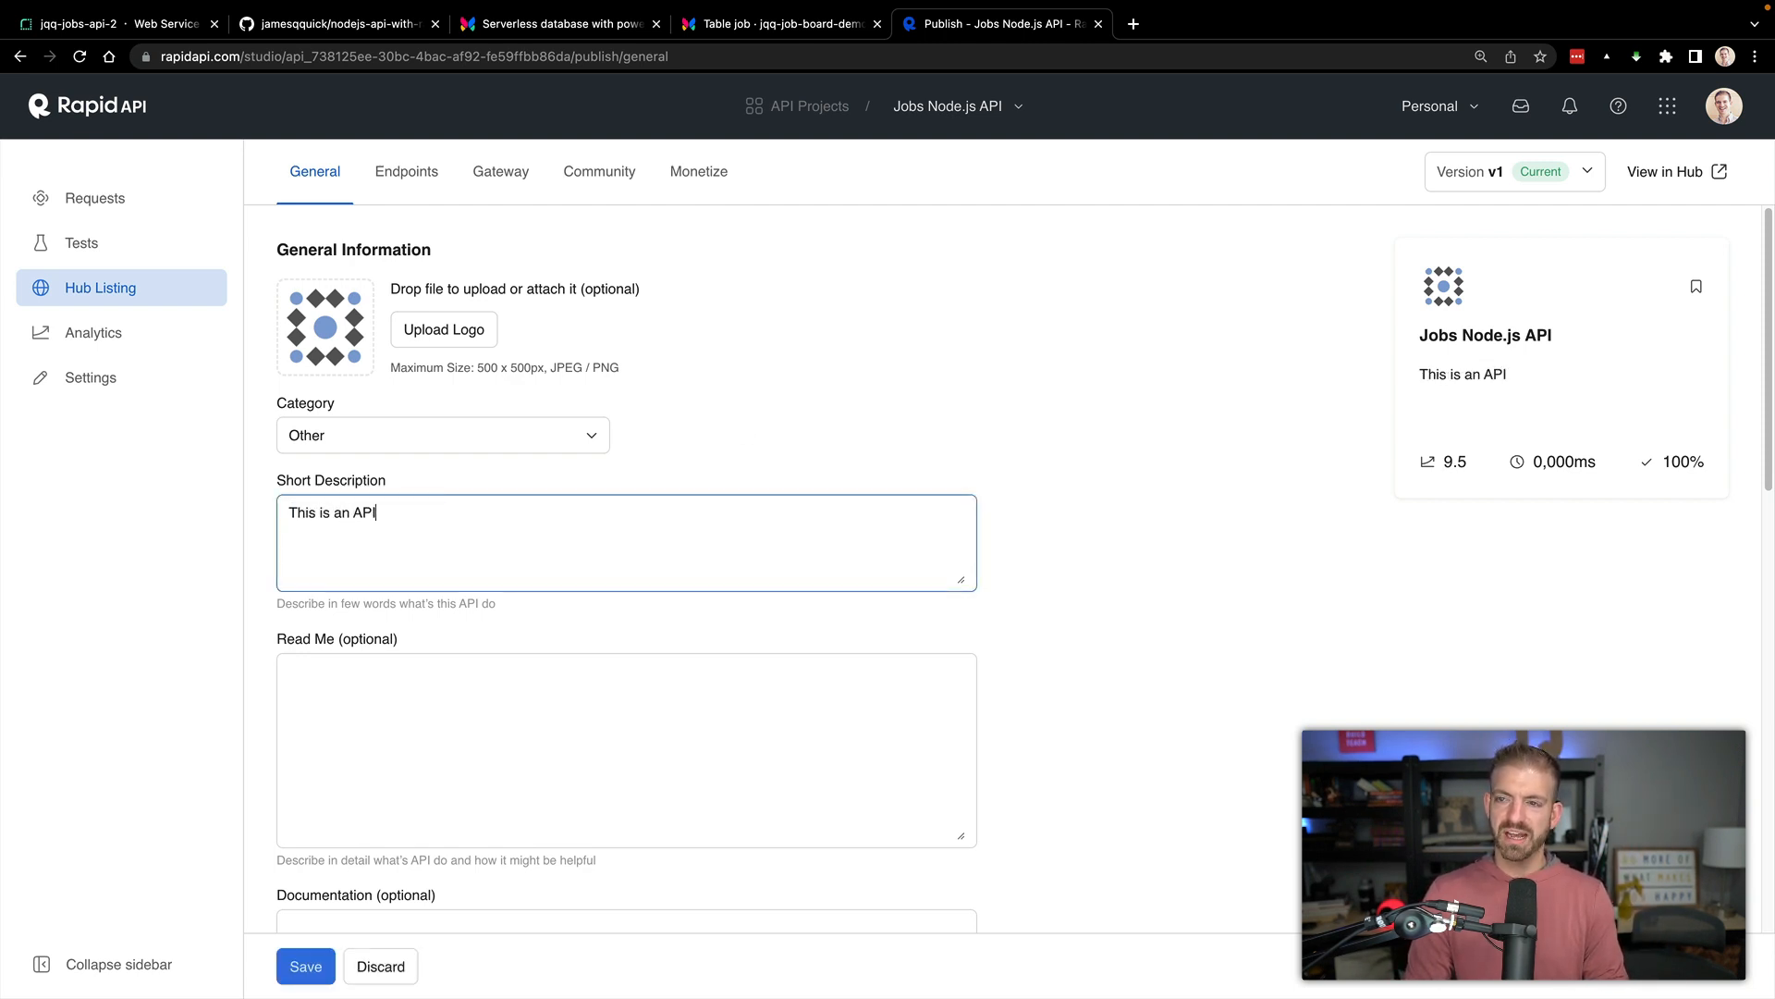
{"action": "type", "text": "for developer jobs!"}
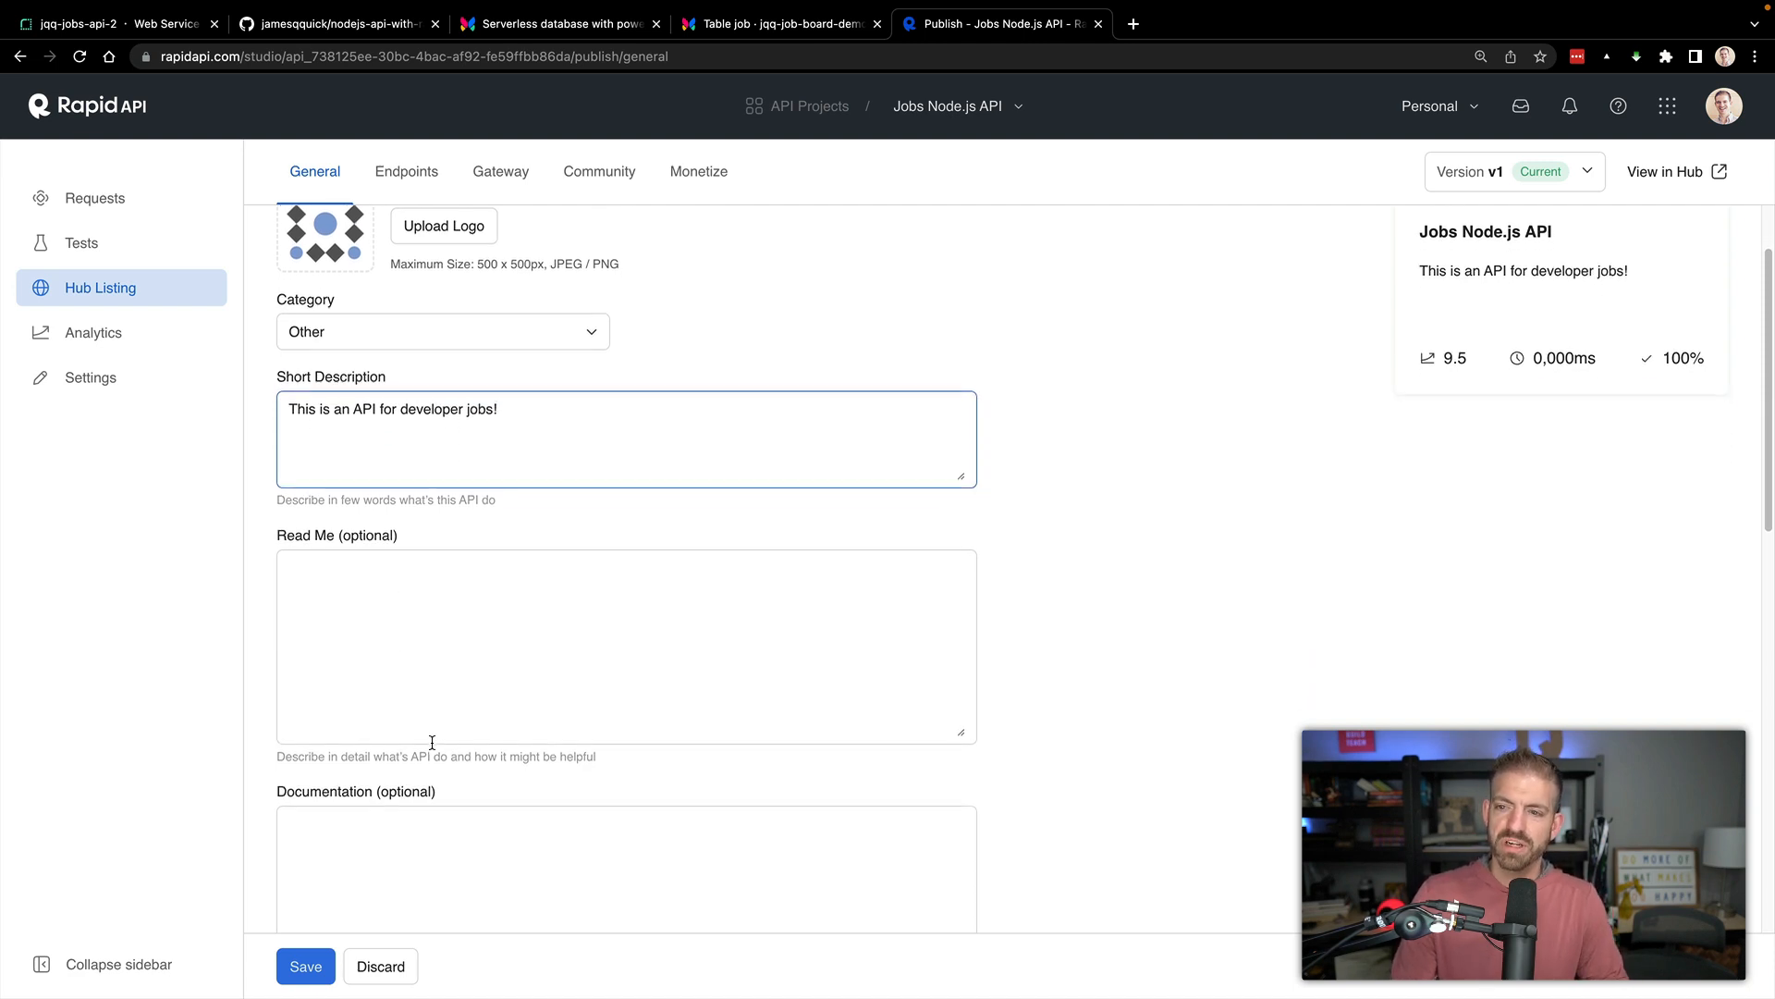
{"action": "scroll", "scroll_direction": "down", "scroll_amount": 3}
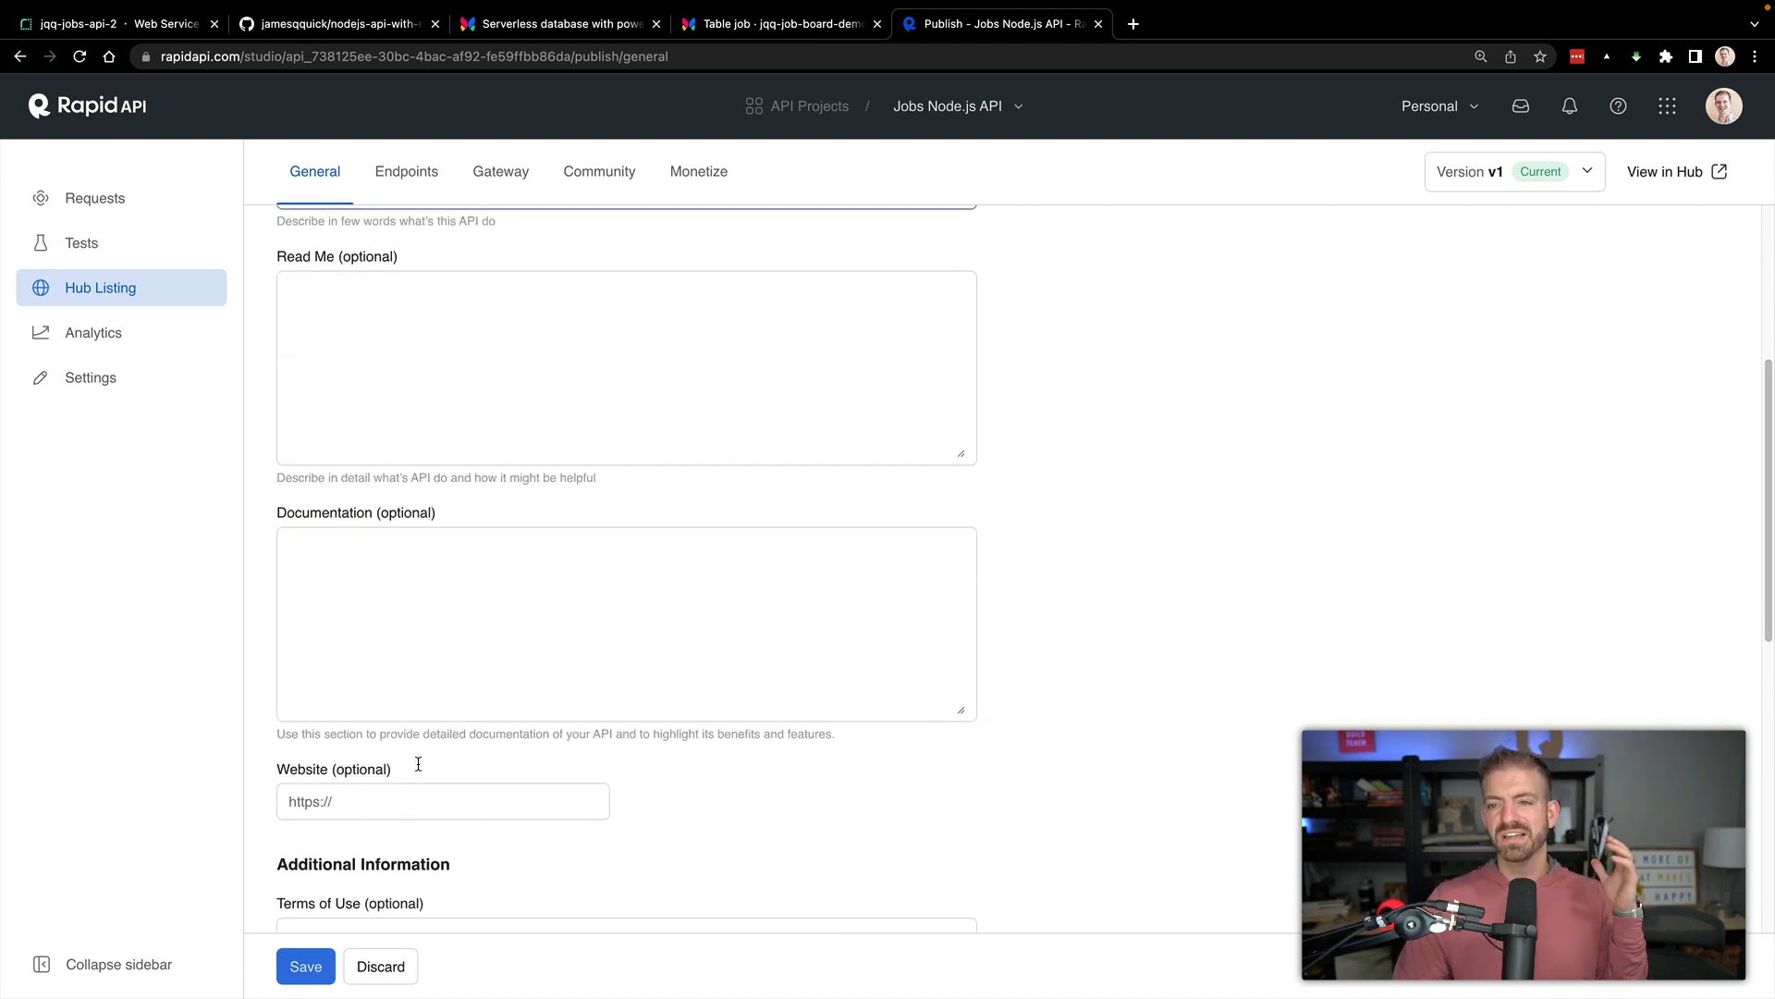
{"action": "scroll", "scroll_direction": "down", "scroll_amount": 3}
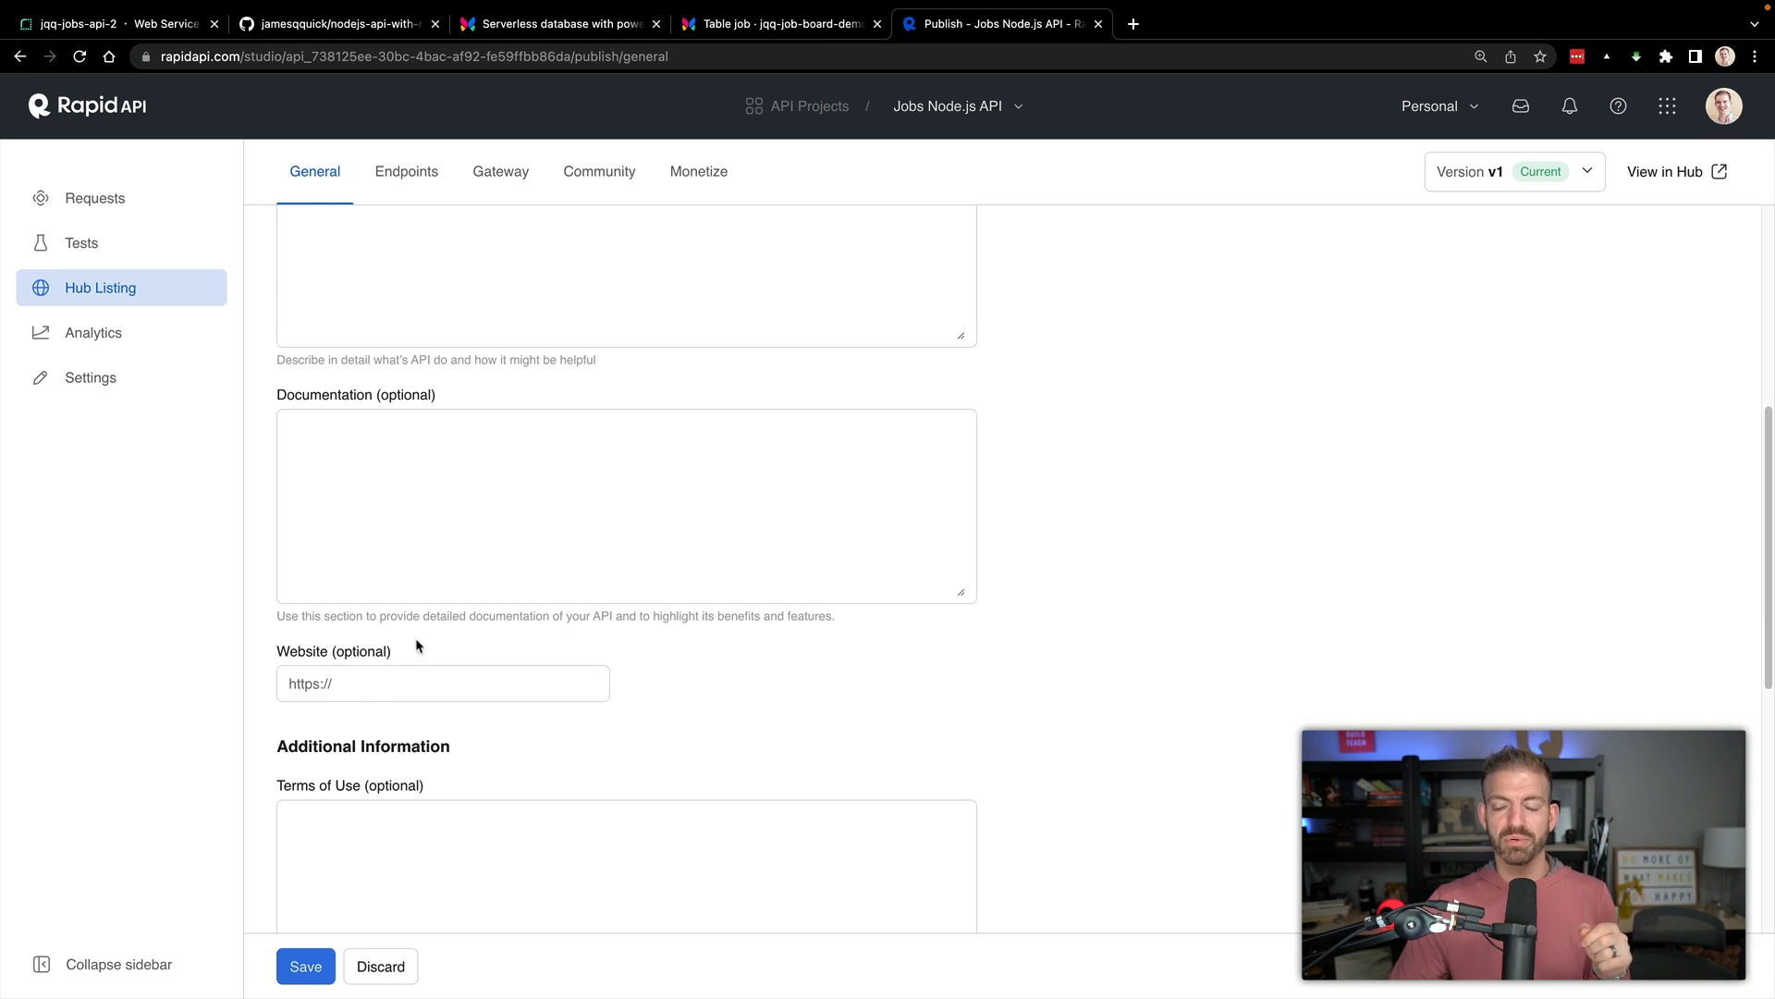
{"action": "type", "text": "https://jqq-jobs-api-2.onrender.com"}
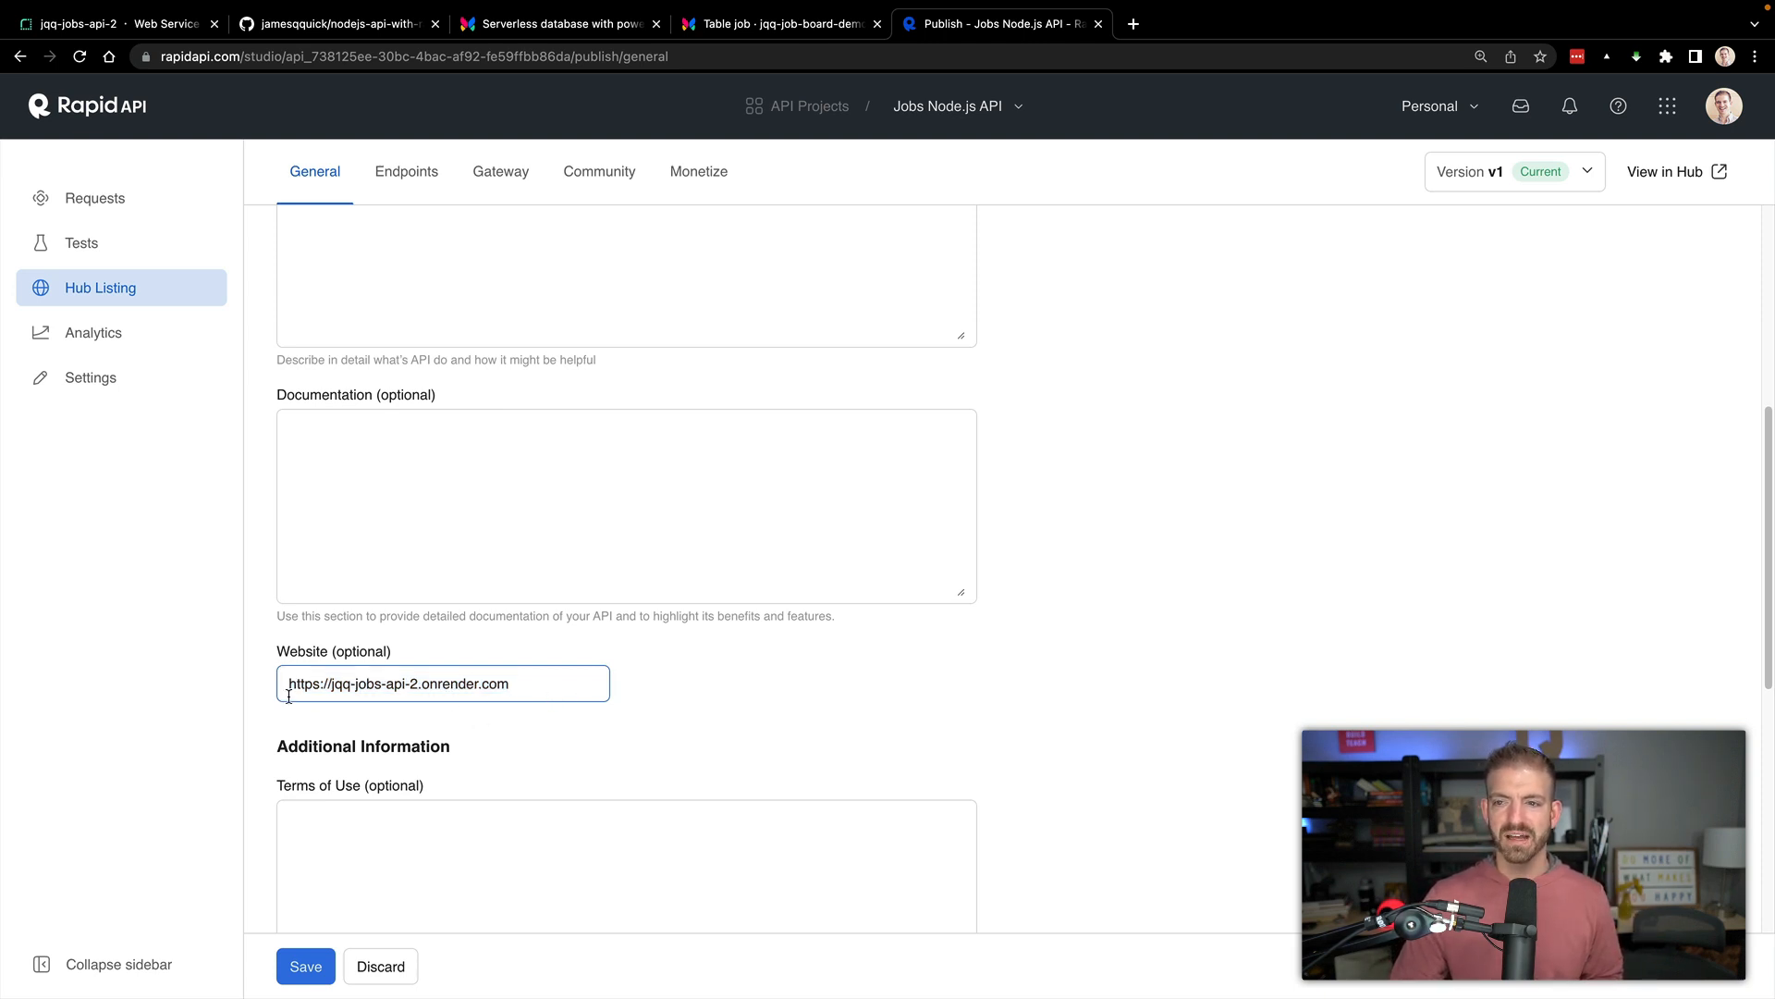
{"action": "scroll", "scroll_direction": "down", "scroll_amount": 3}
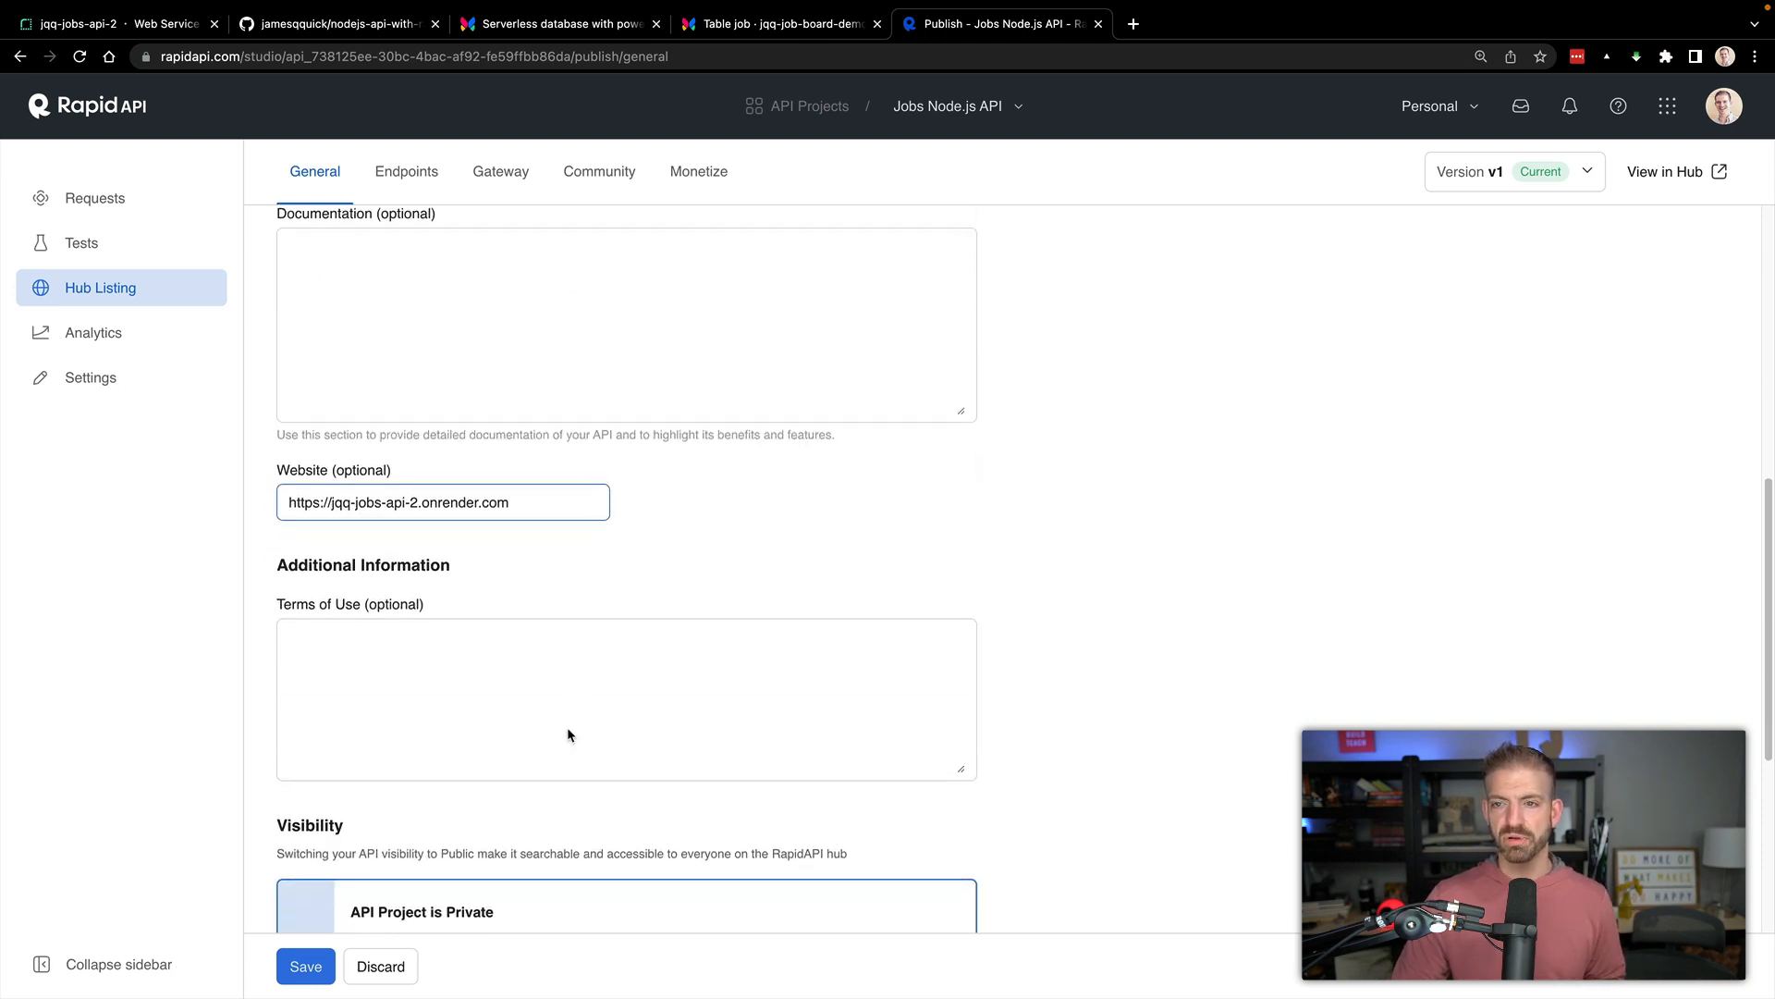
{"action": "scroll", "scroll_direction": "down", "scroll_amount": 3}
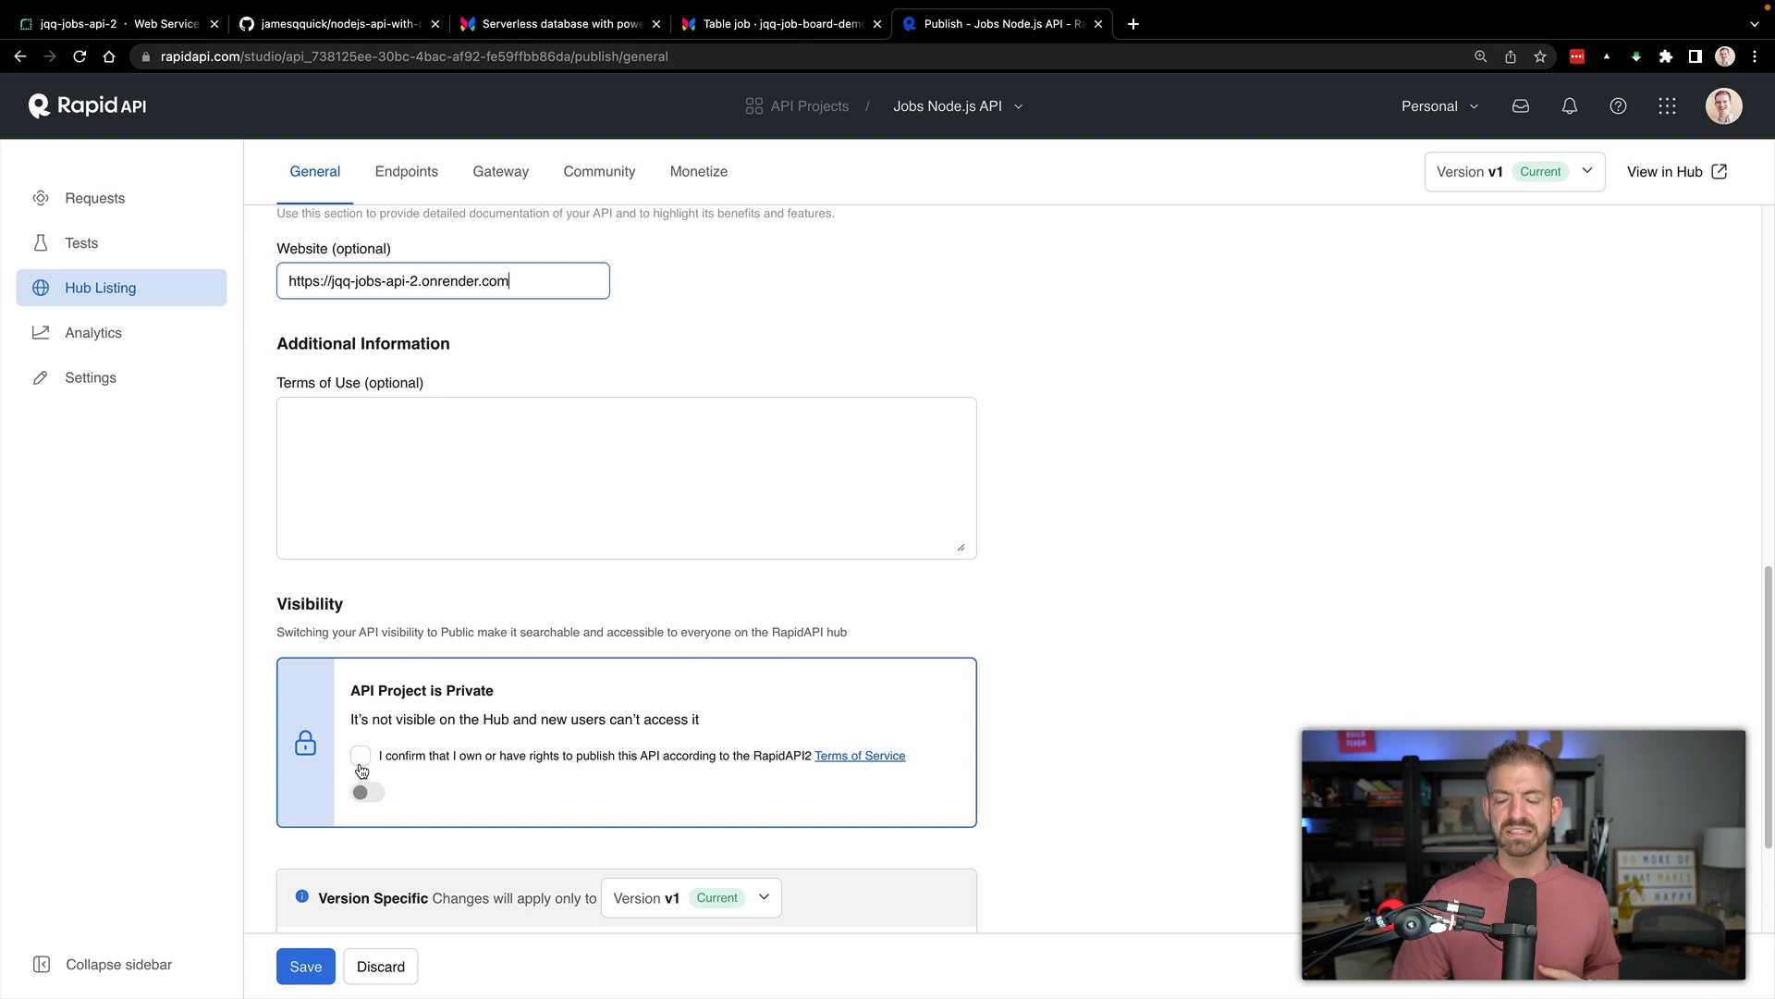
{"action": "scroll", "scroll_direction": "down", "scroll_amount": 3}
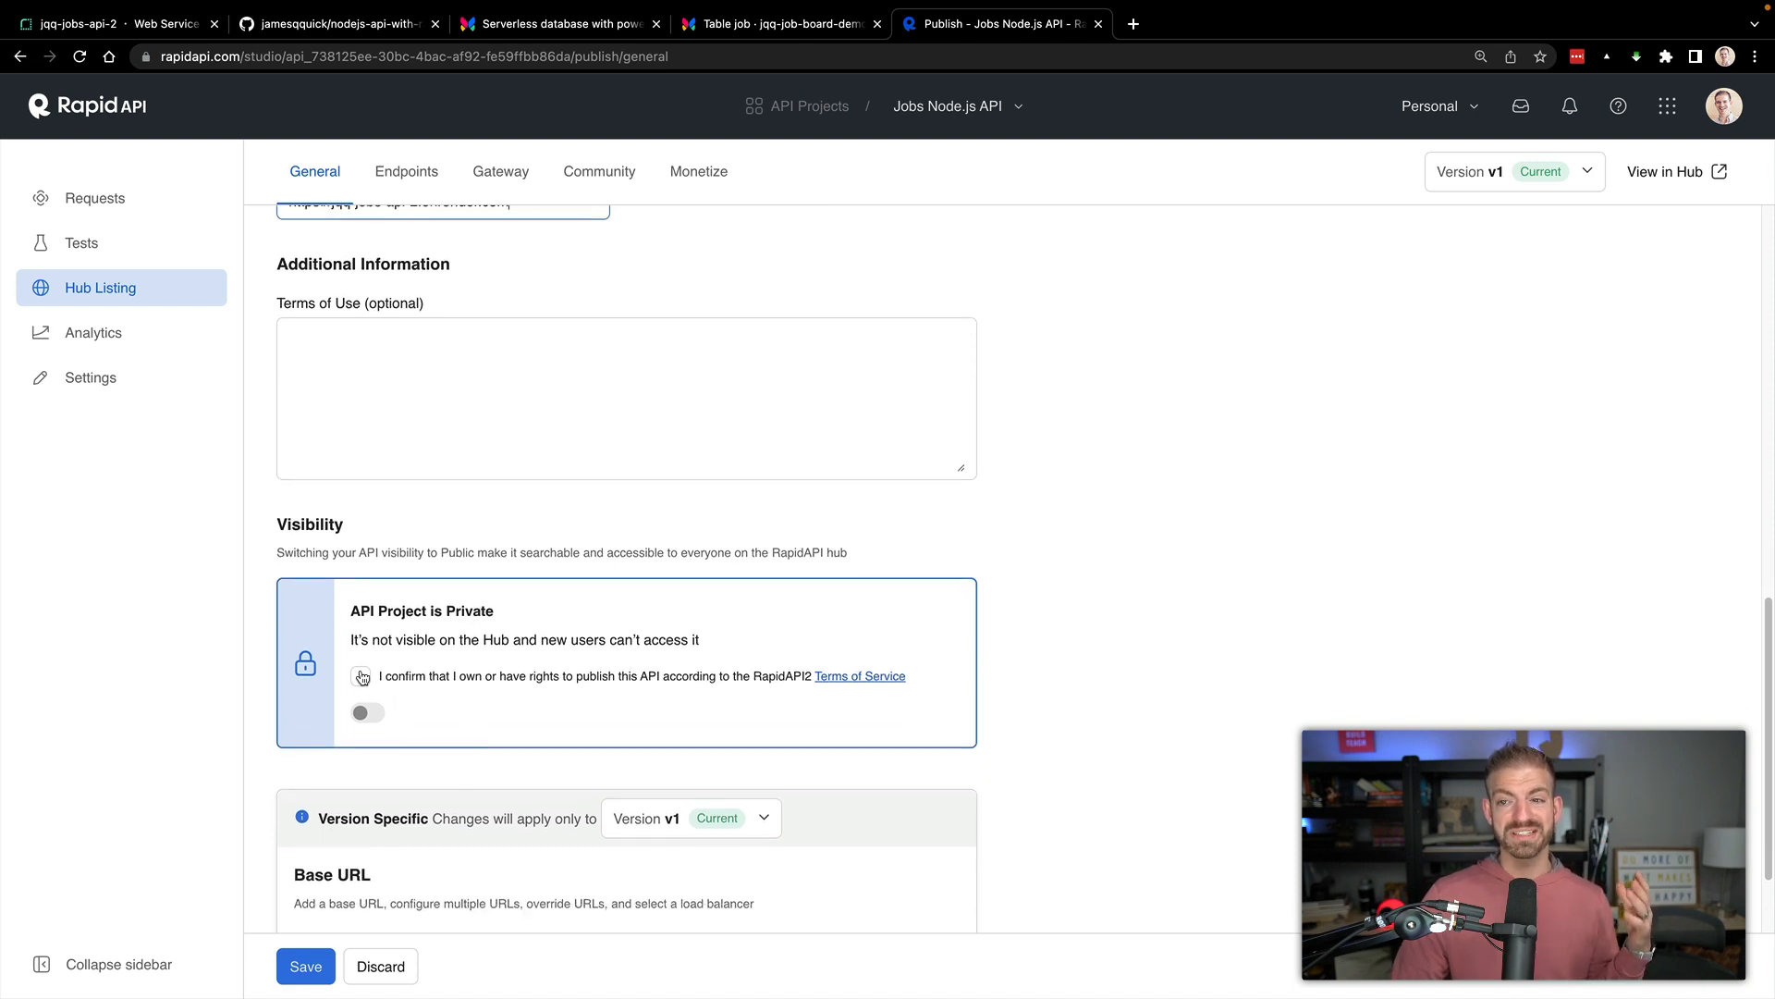
{"action": "scroll", "scroll_direction": "down", "scroll_amount": 3}
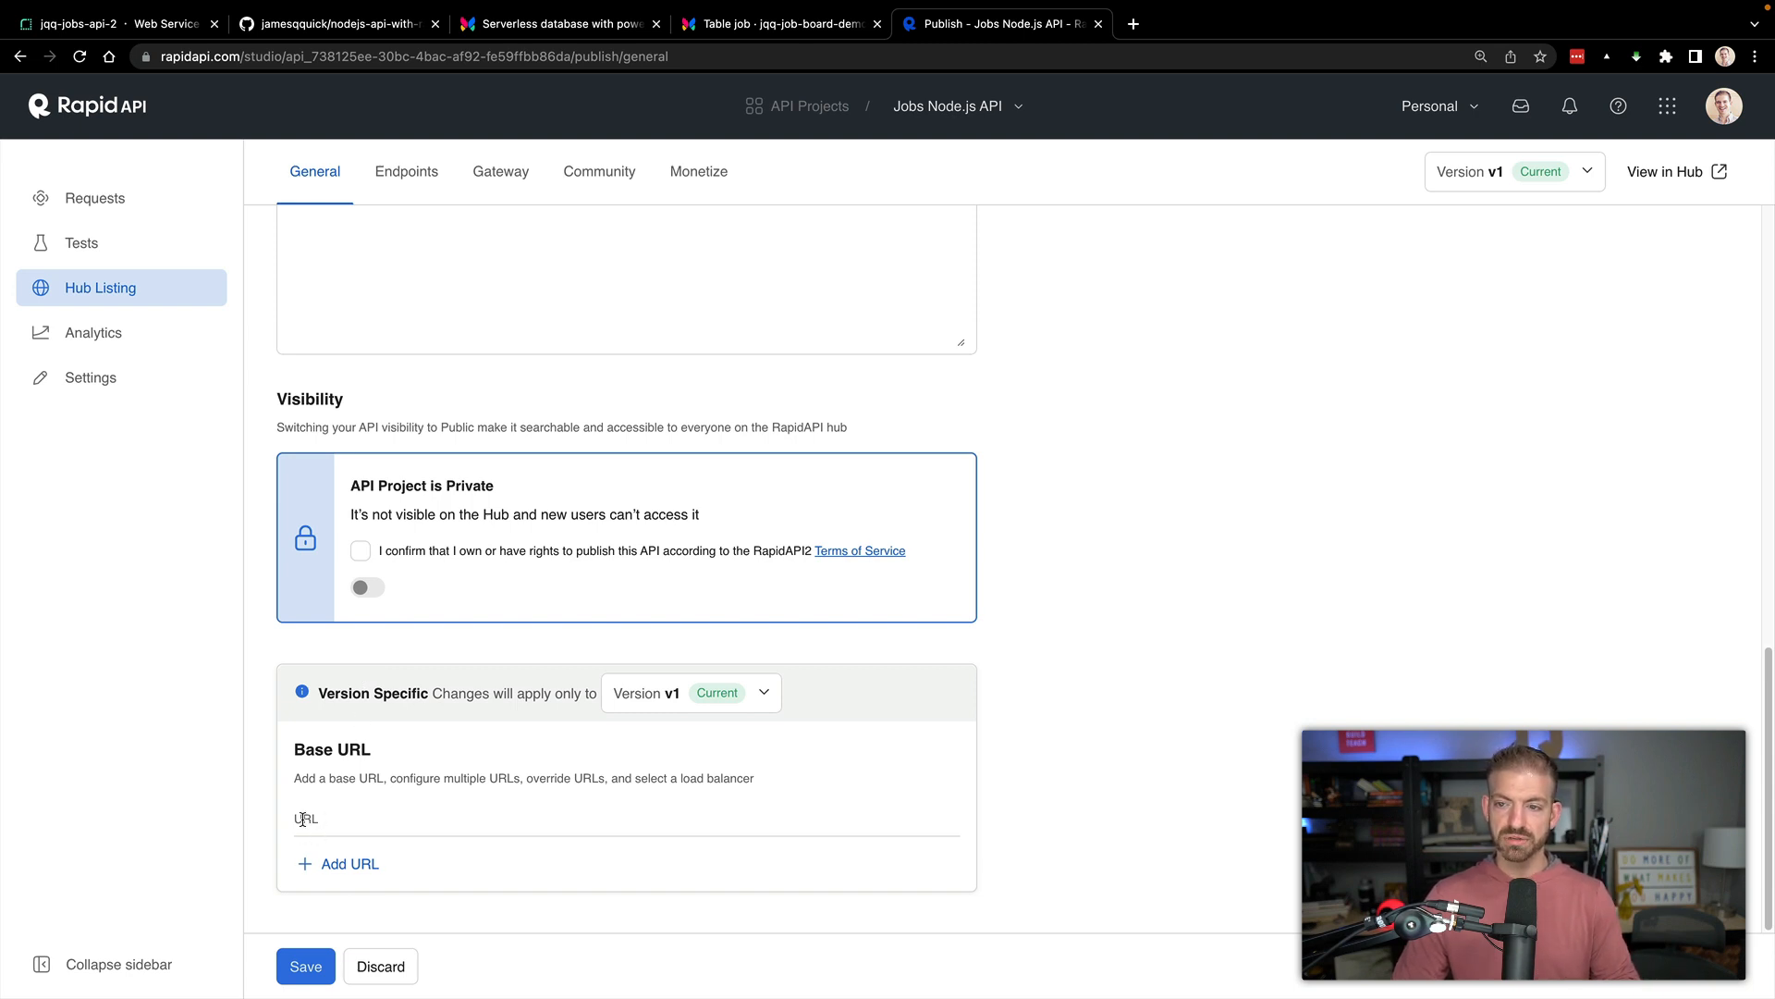
{"action": "type", "text": "https://jqq-jobs-api-2.onrender.com"}
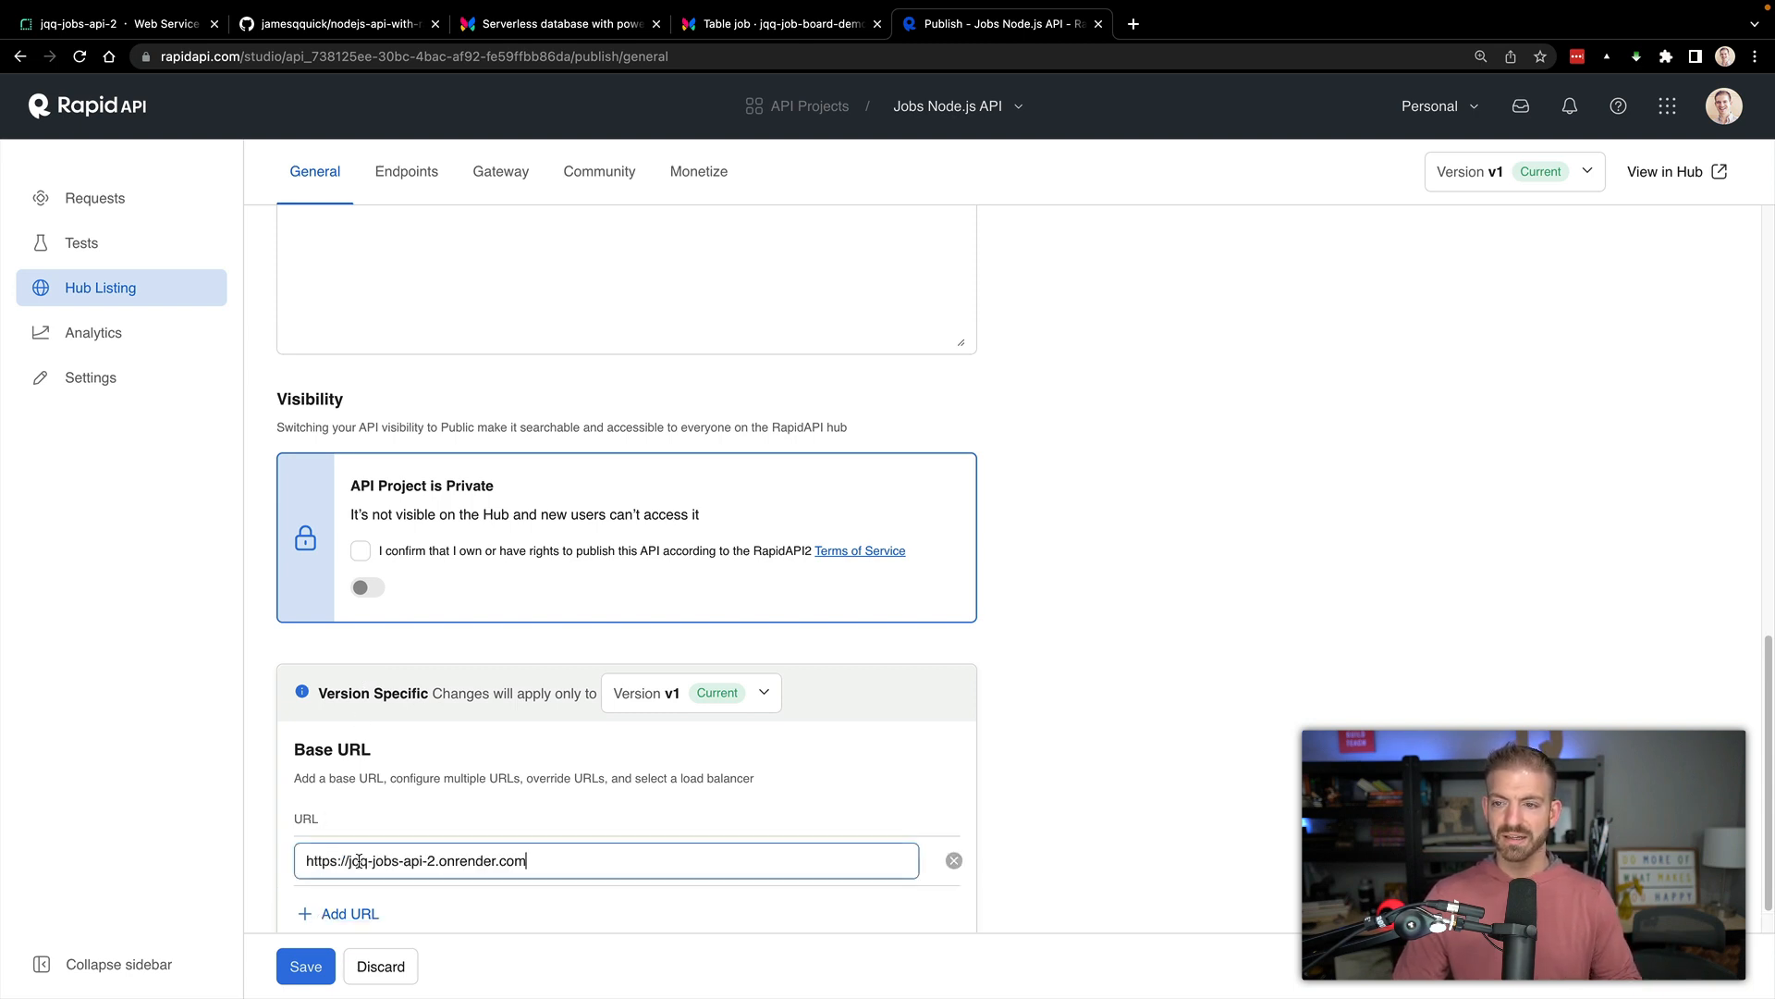
{"action": "scroll", "scroll_direction": "down", "scroll_amount": 3}
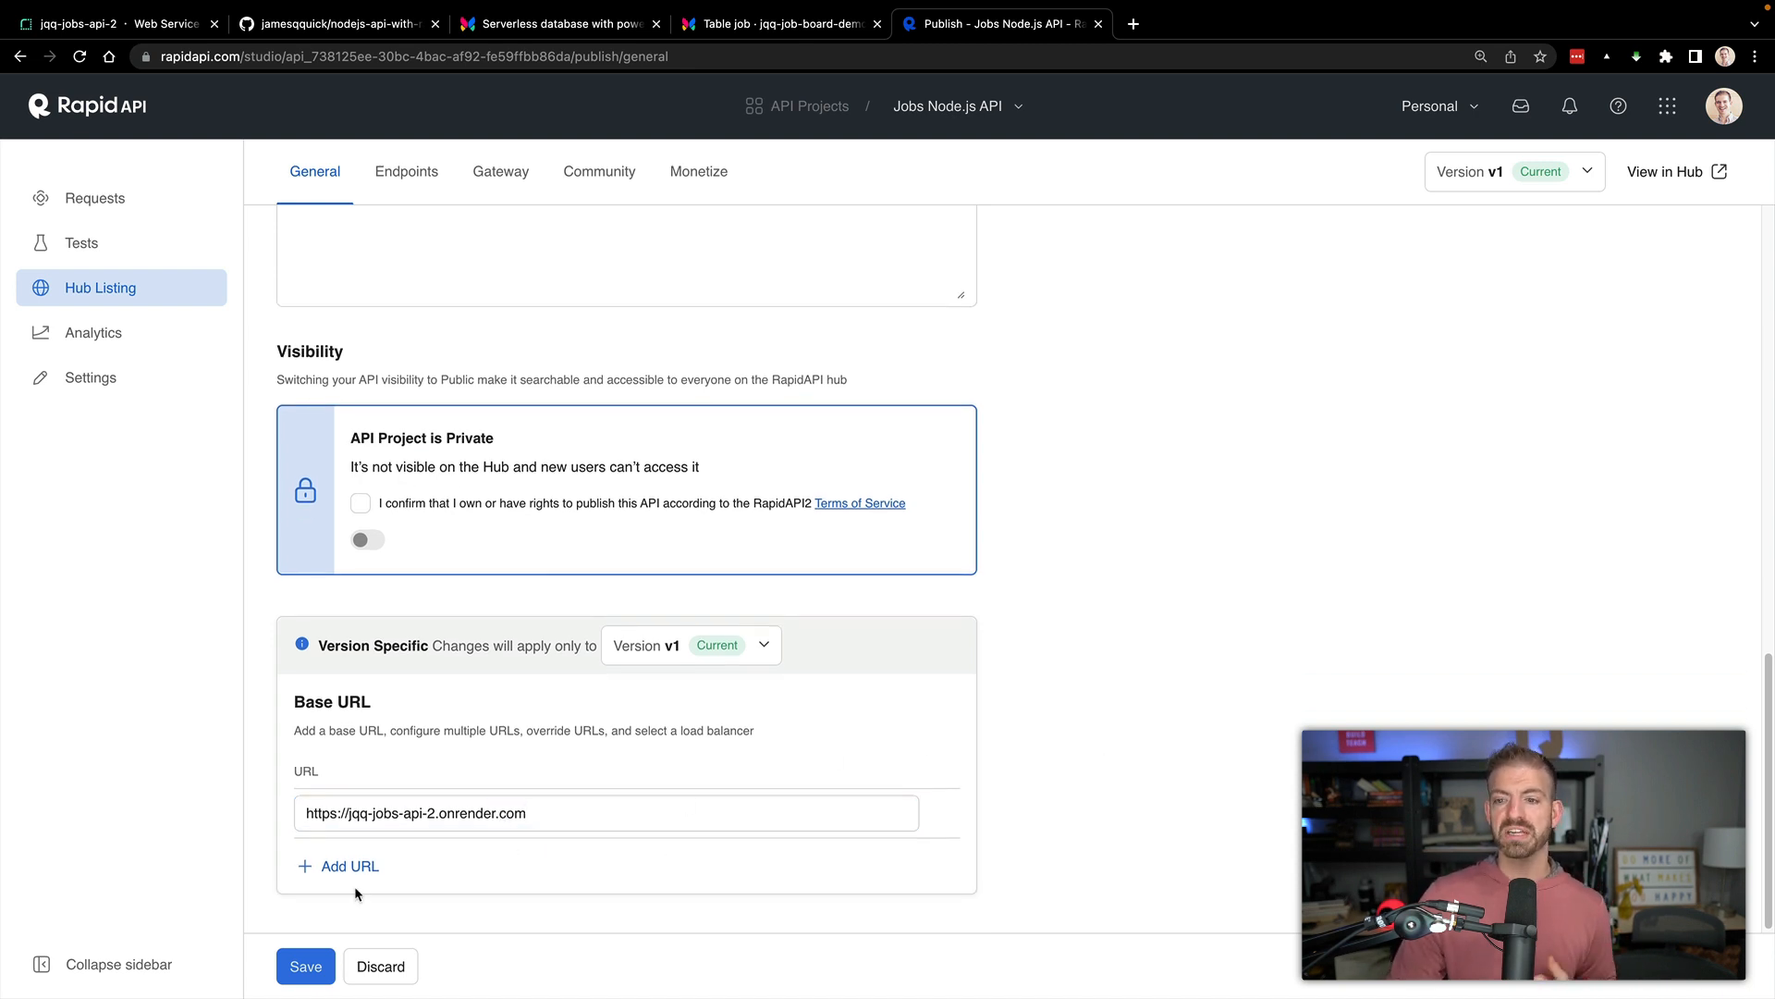
{"action": "left_click", "coordinate": [305, 966]}
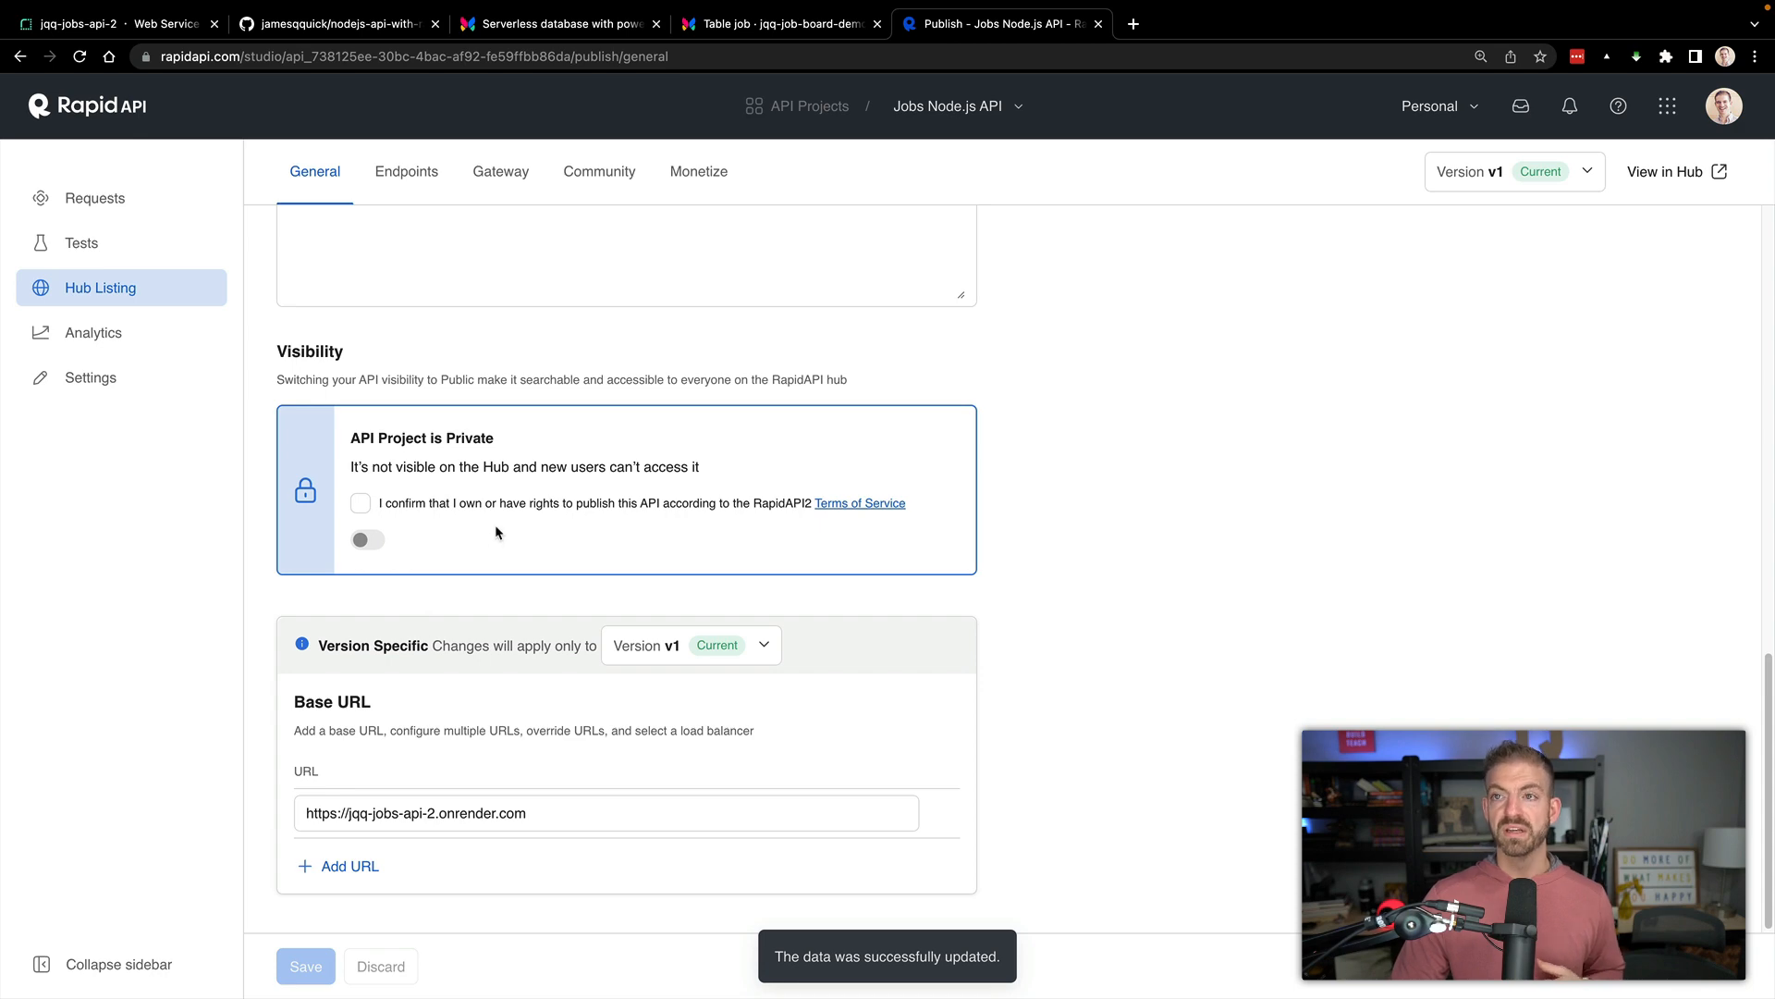
{"action": "left_click", "coordinate": [406, 171]}
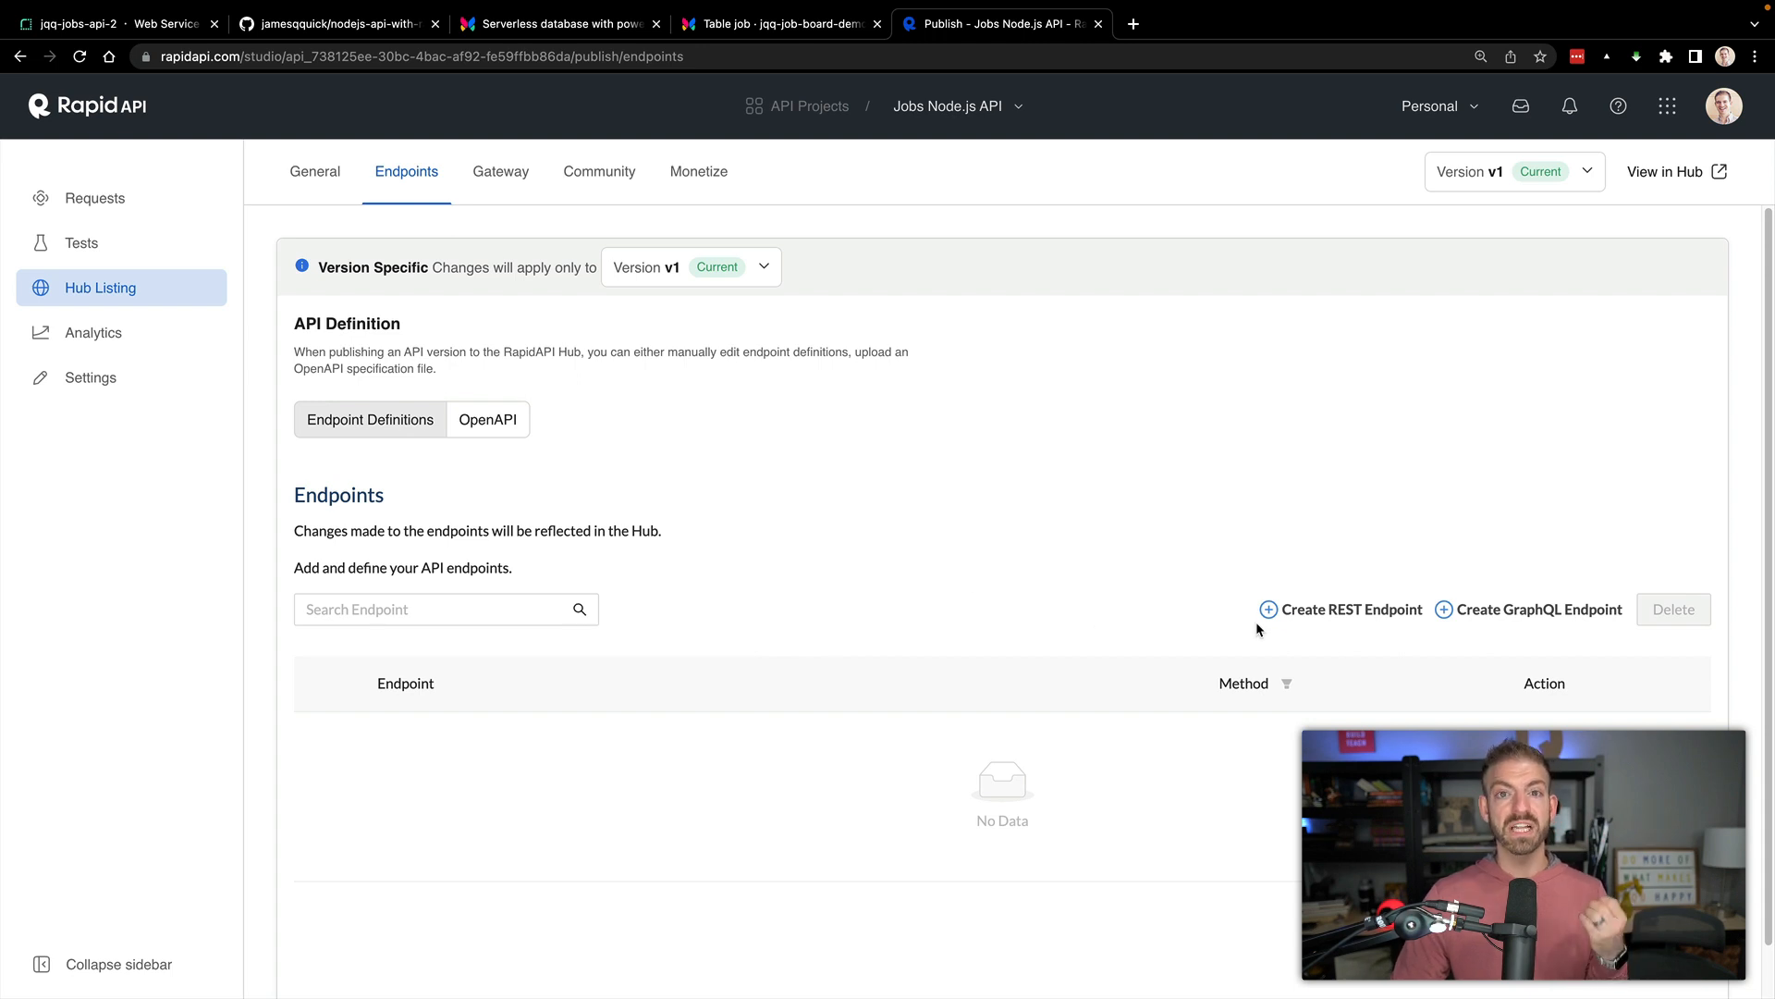
Create a GET endpoint 'Get Jobs' at /api/jobs, described 'Get all developer jobs'.
{"action": "left_click", "coordinate": [1342, 610]}
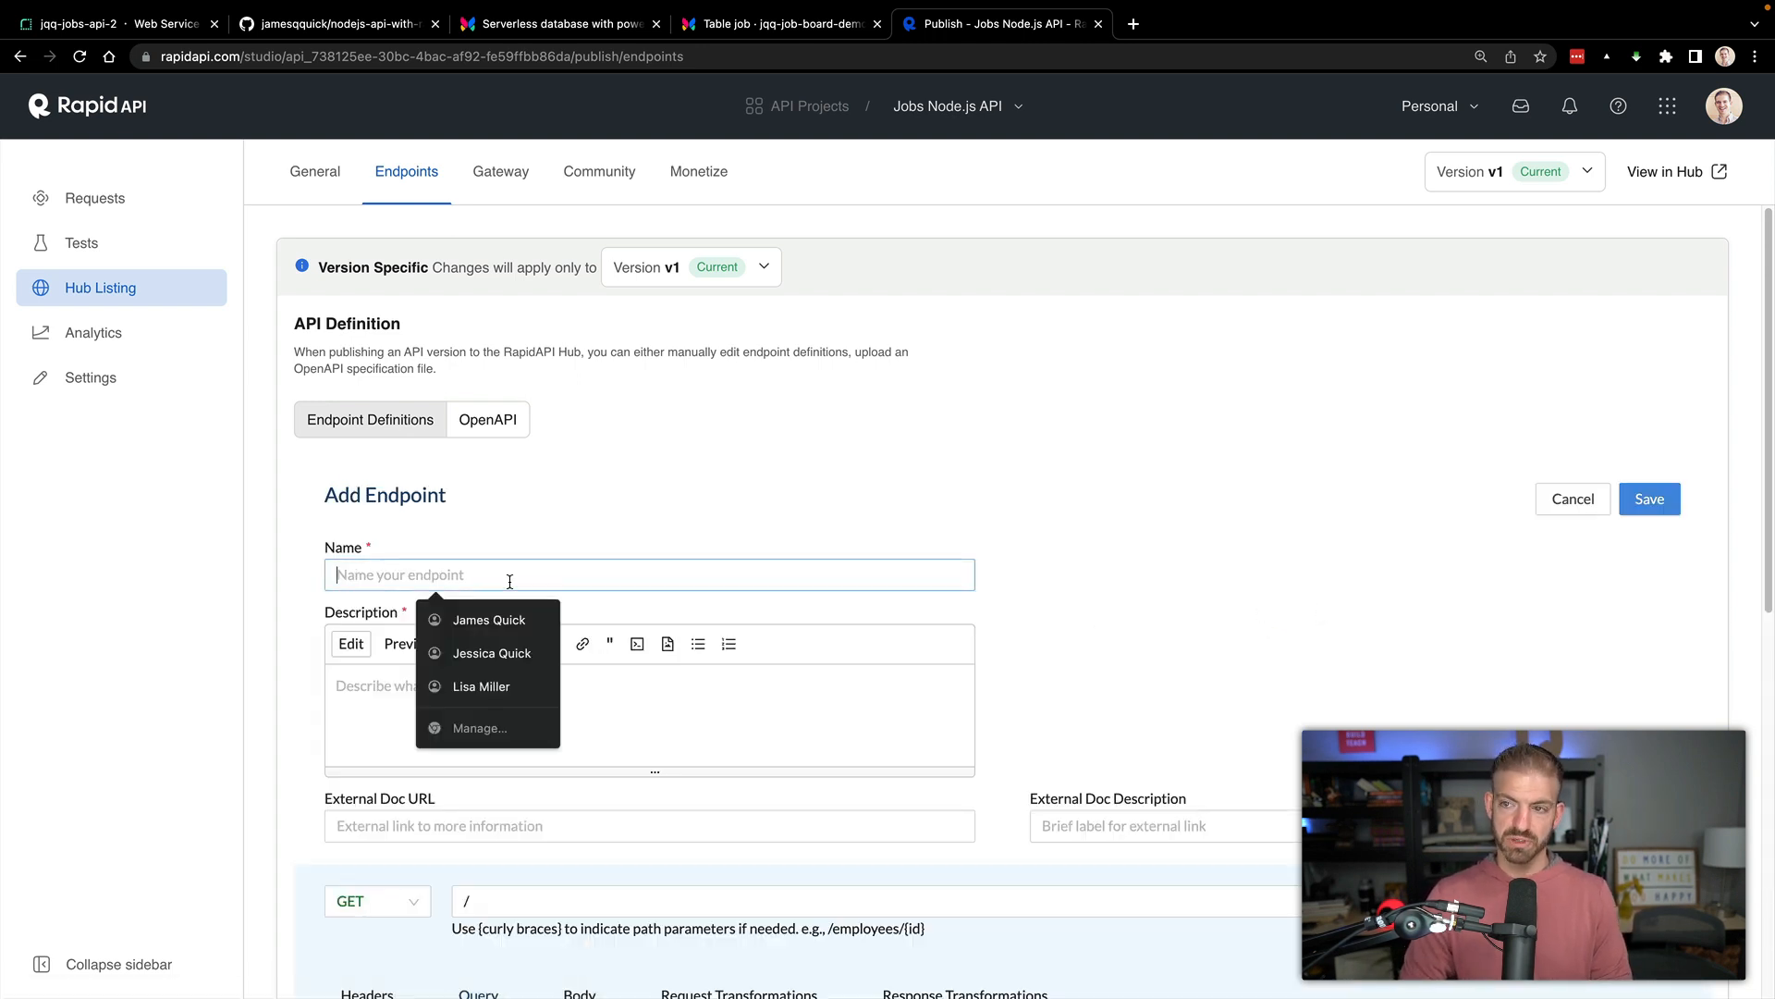
{"action": "type", "text": "Get Jobs"}
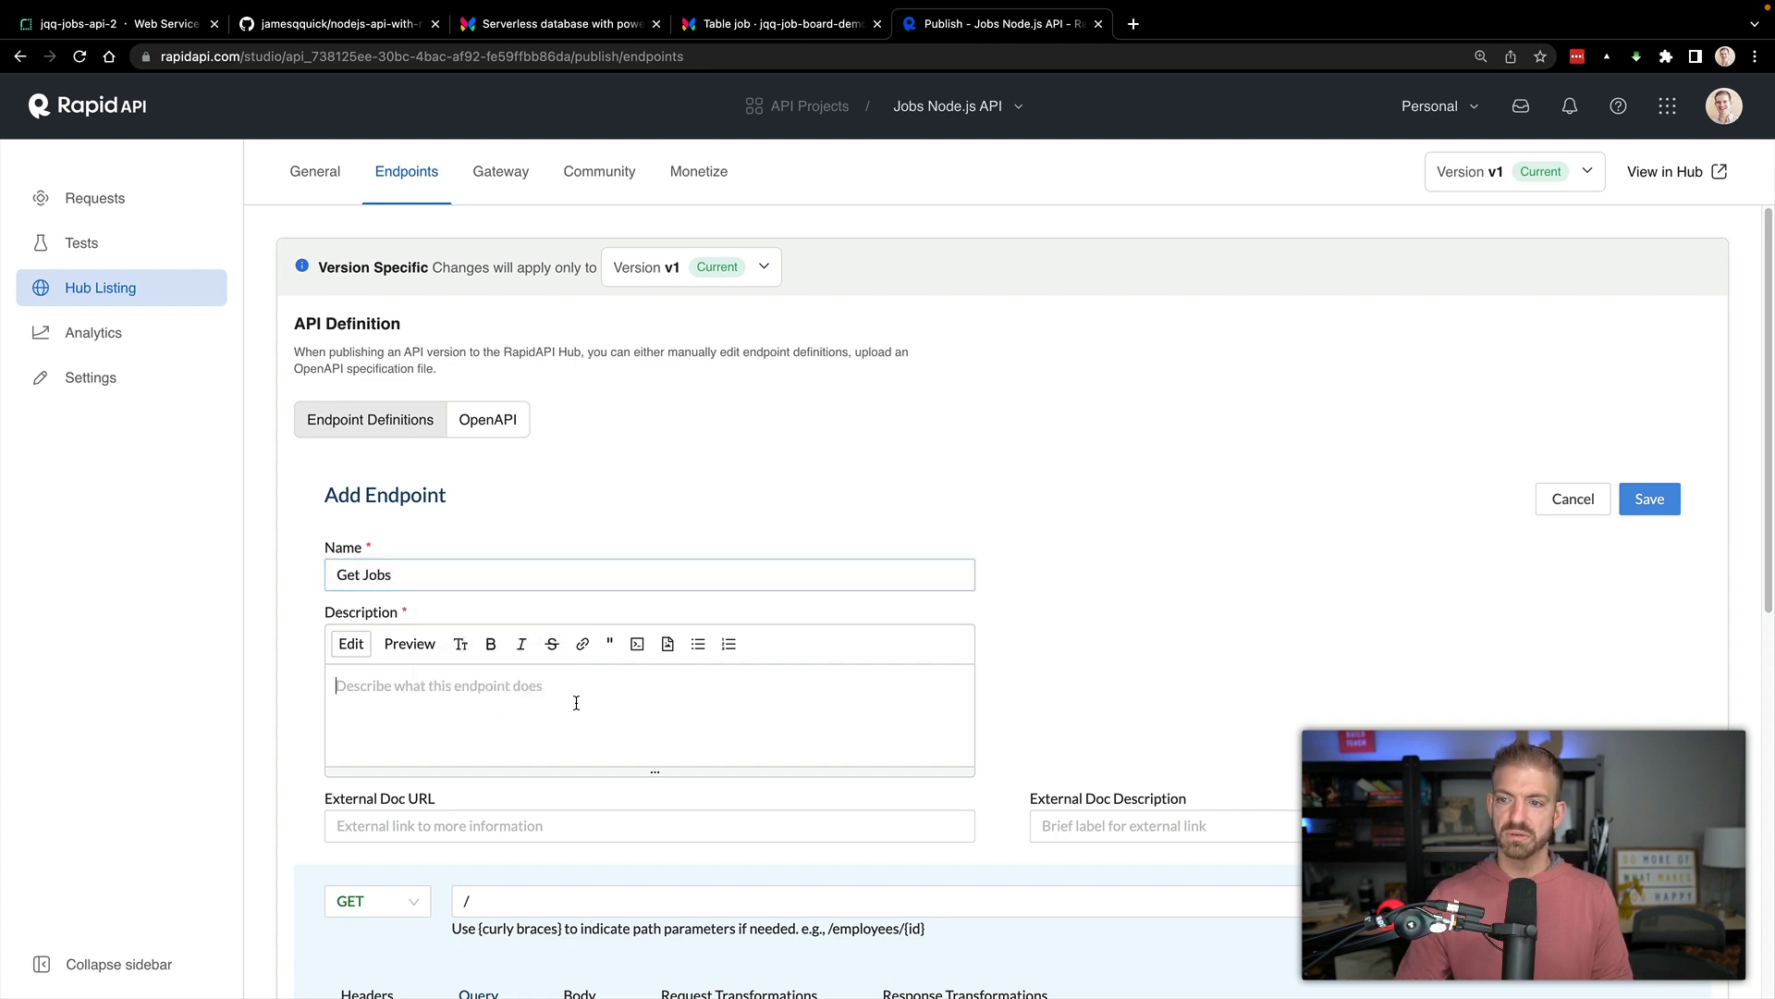
{"action": "type", "text": "Get all developer jobs"}
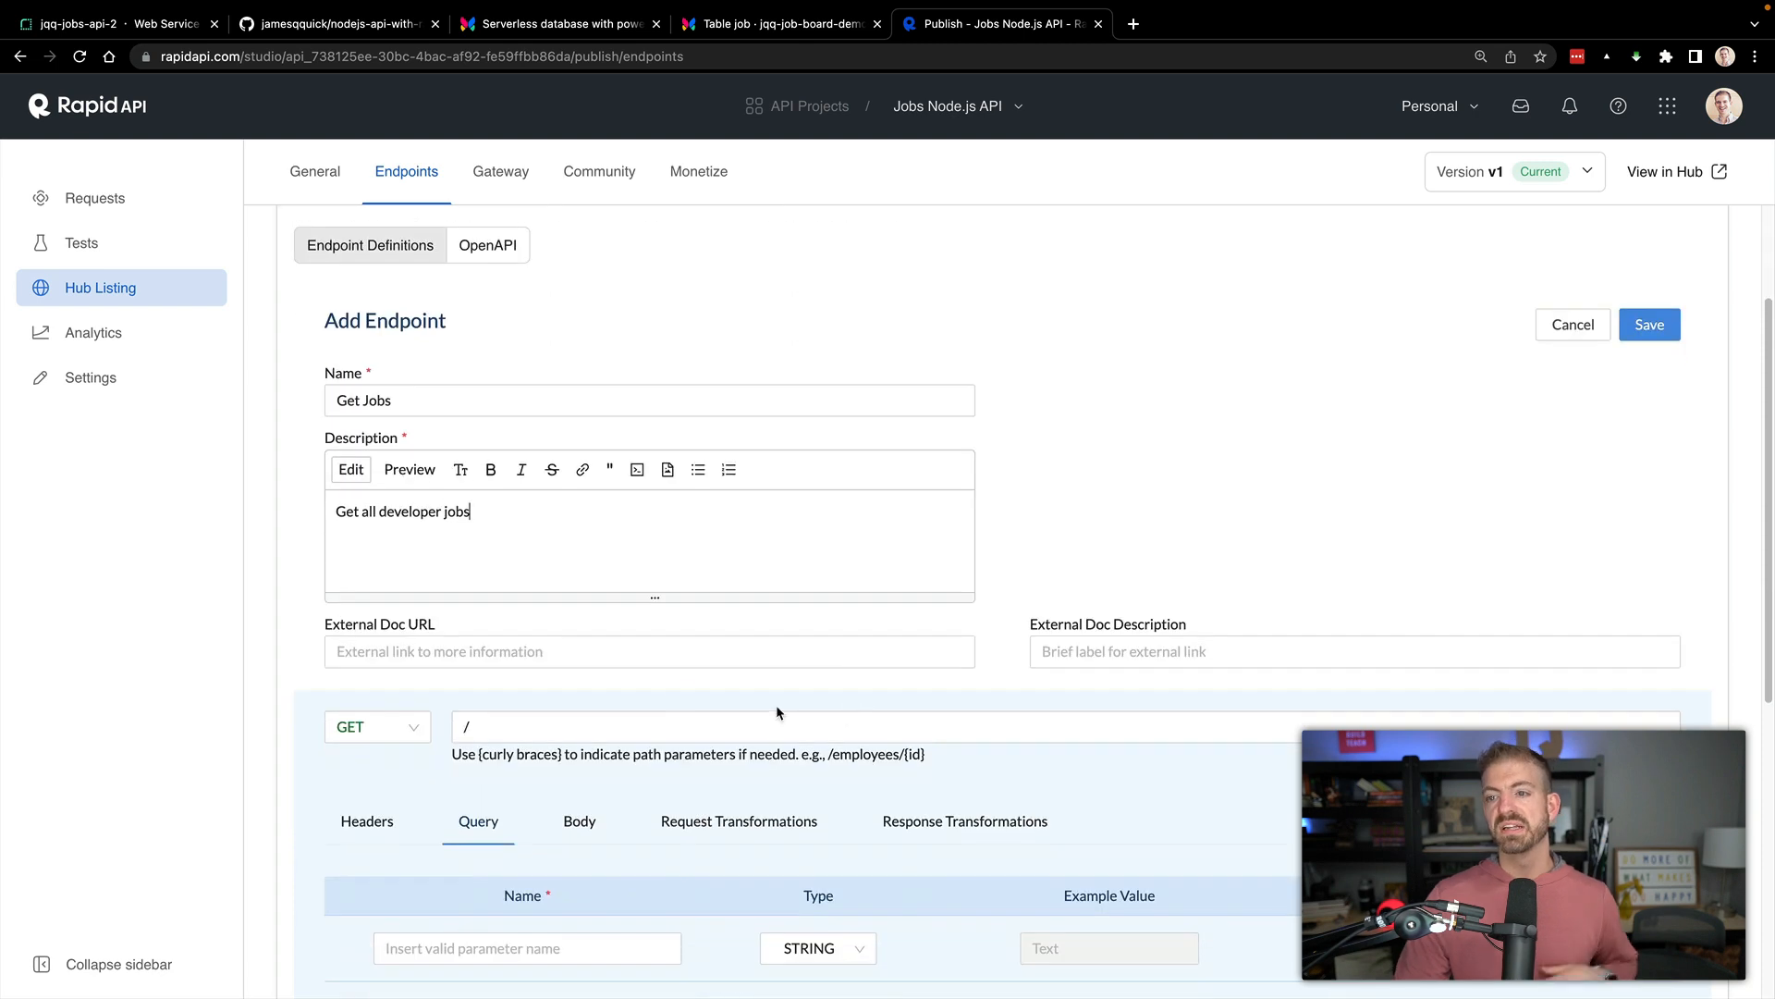
{"action": "type", "text": "/api/"}
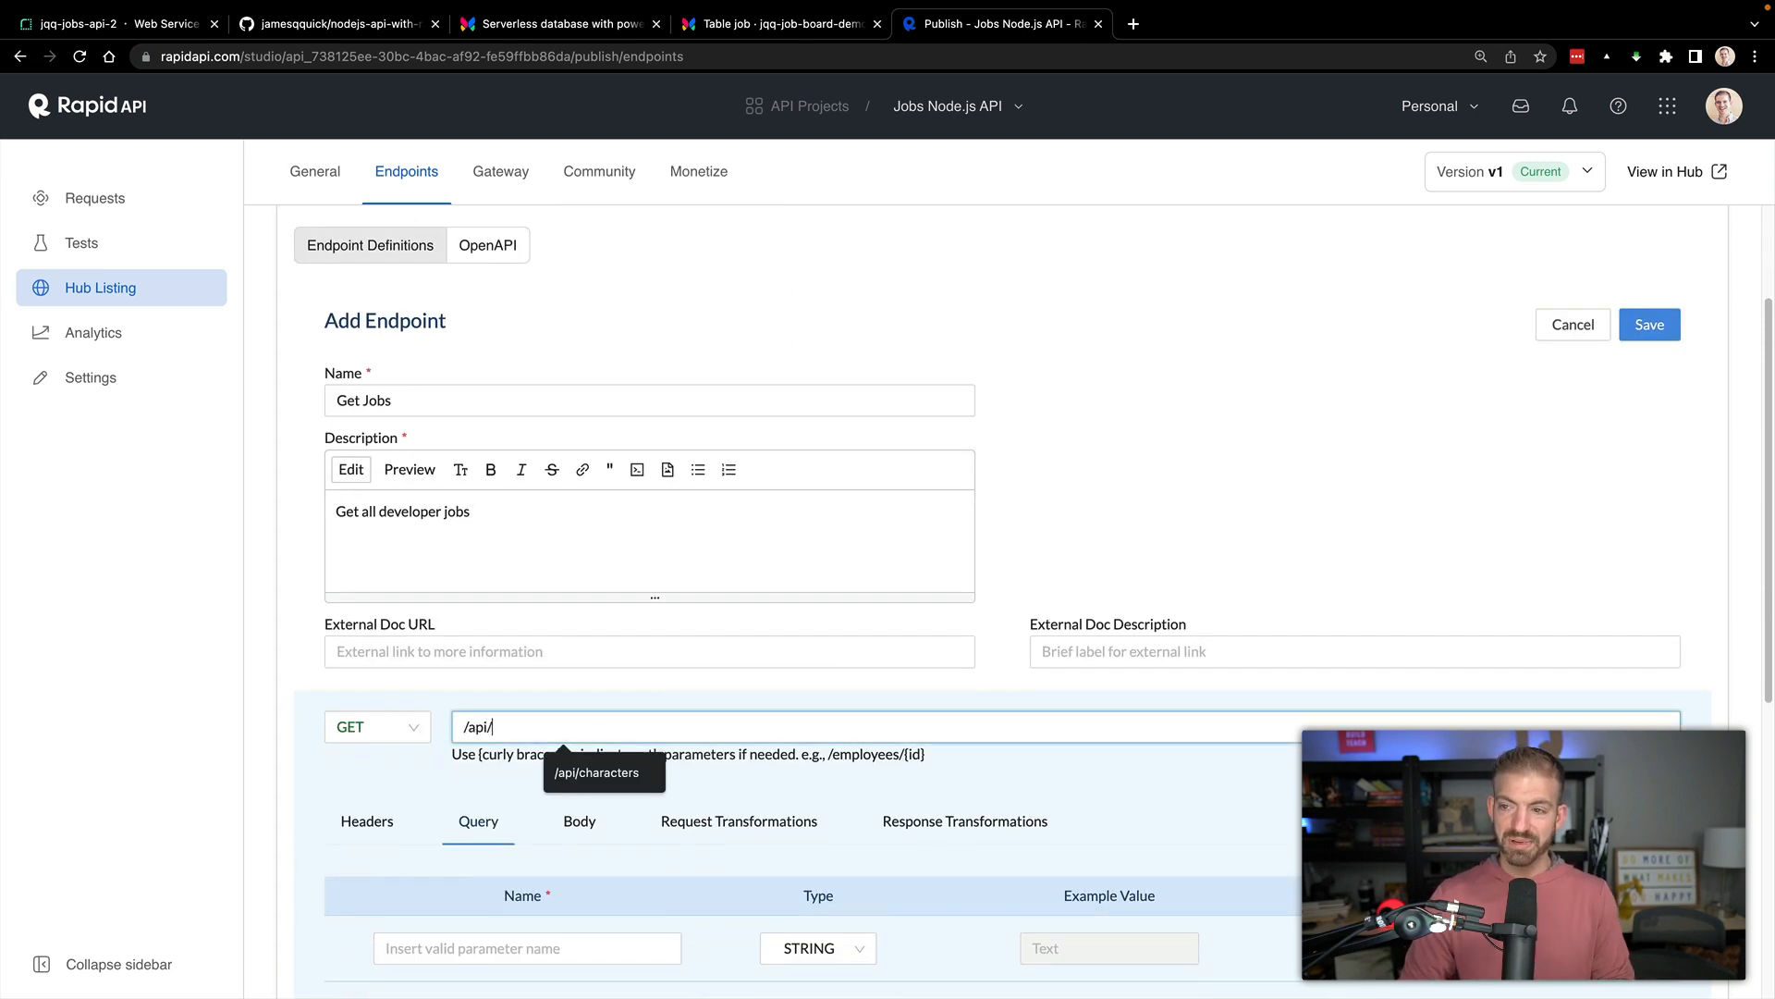
{"action": "type", "text": "jobs"}
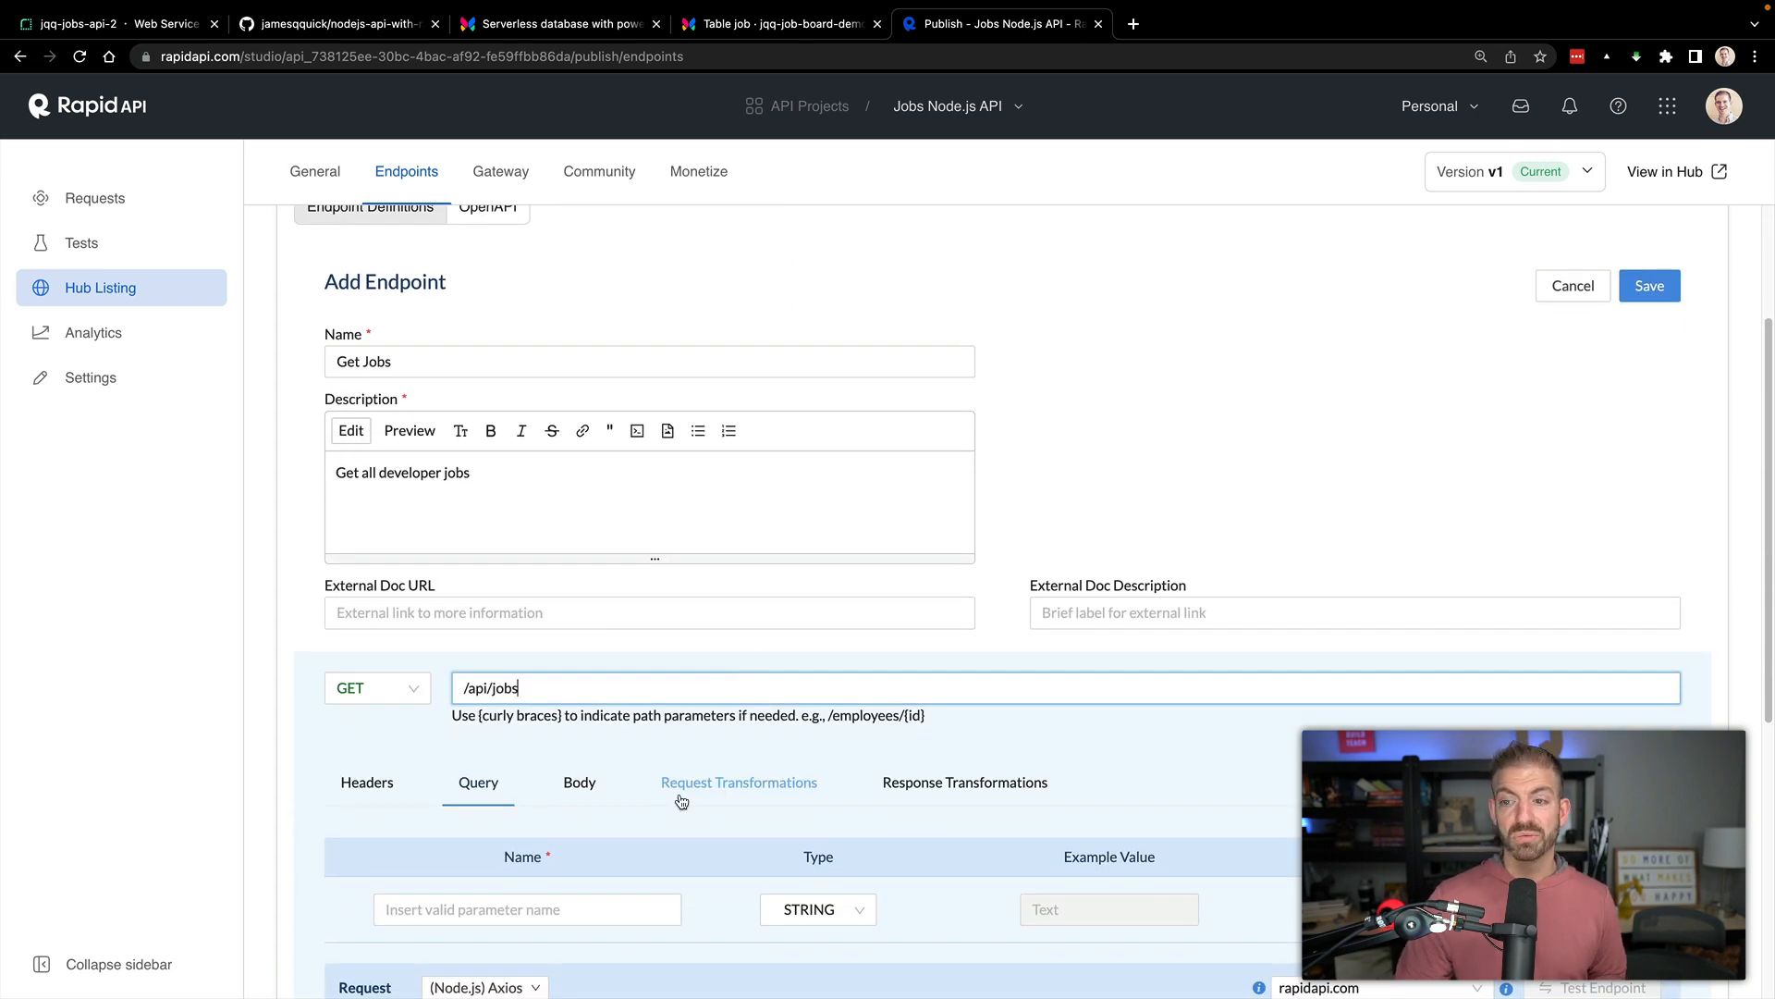
{"action": "scroll", "scroll_direction": "down", "scroll_amount": 3}
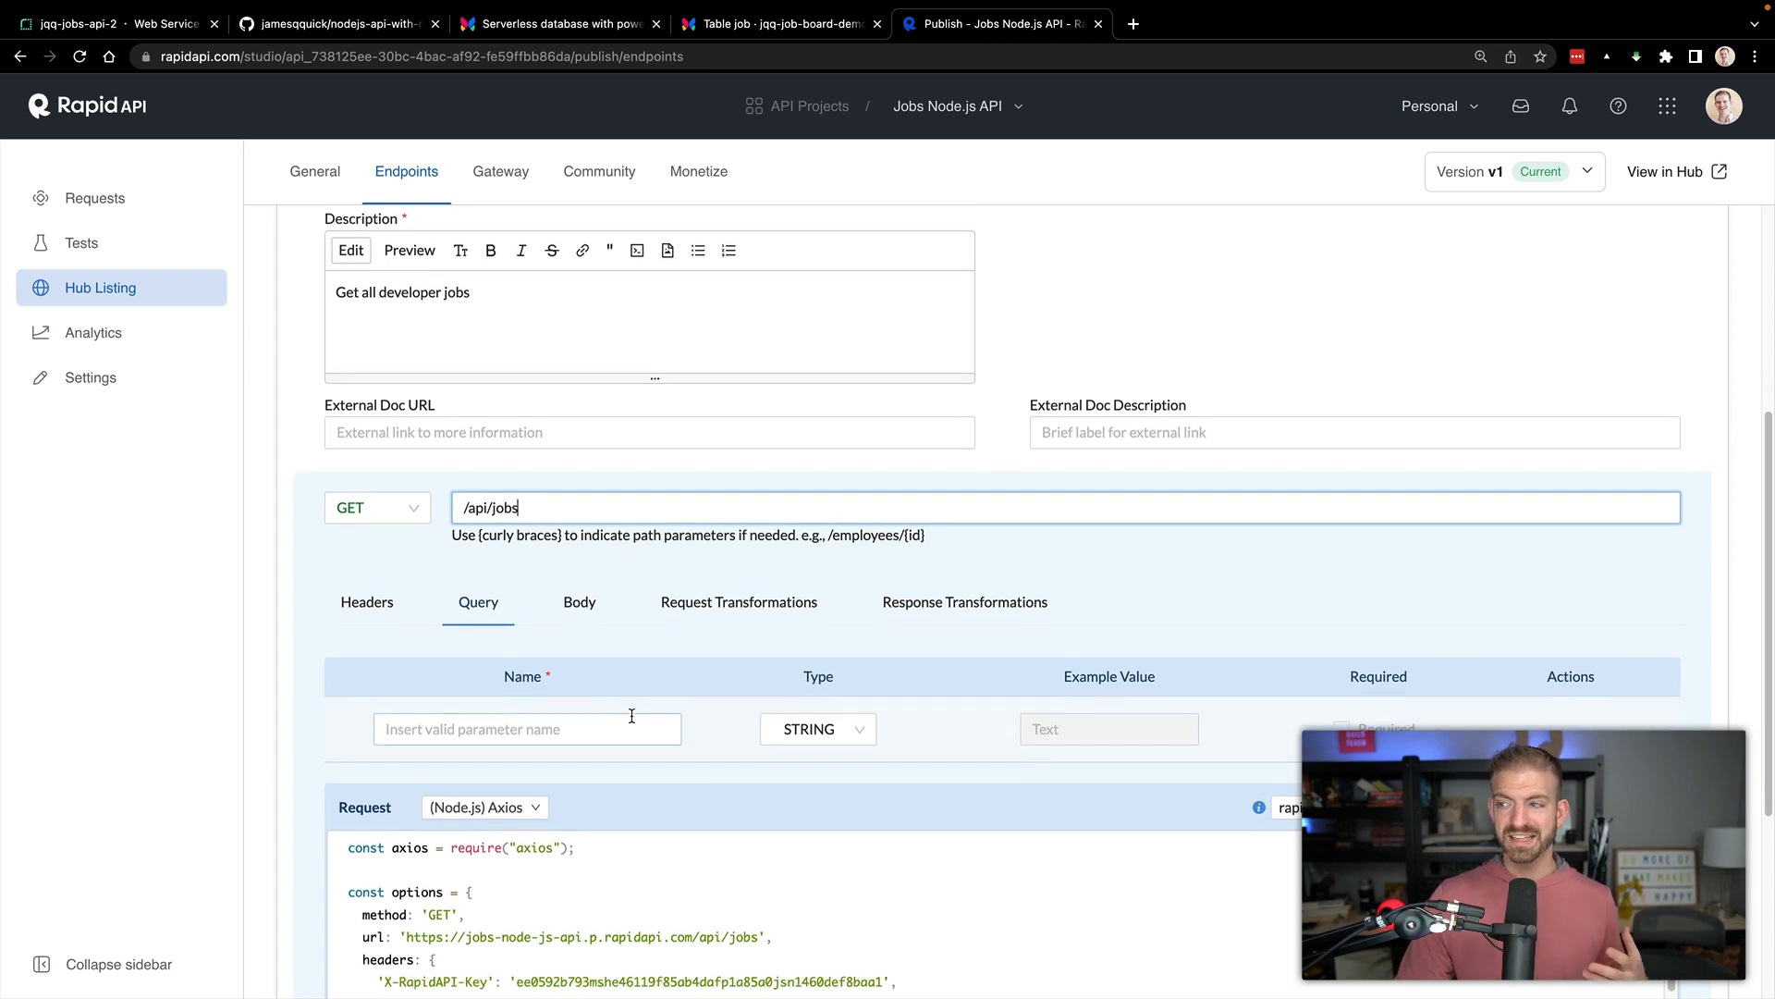
{"action": "scroll", "scroll_direction": "down", "scroll_amount": 3}
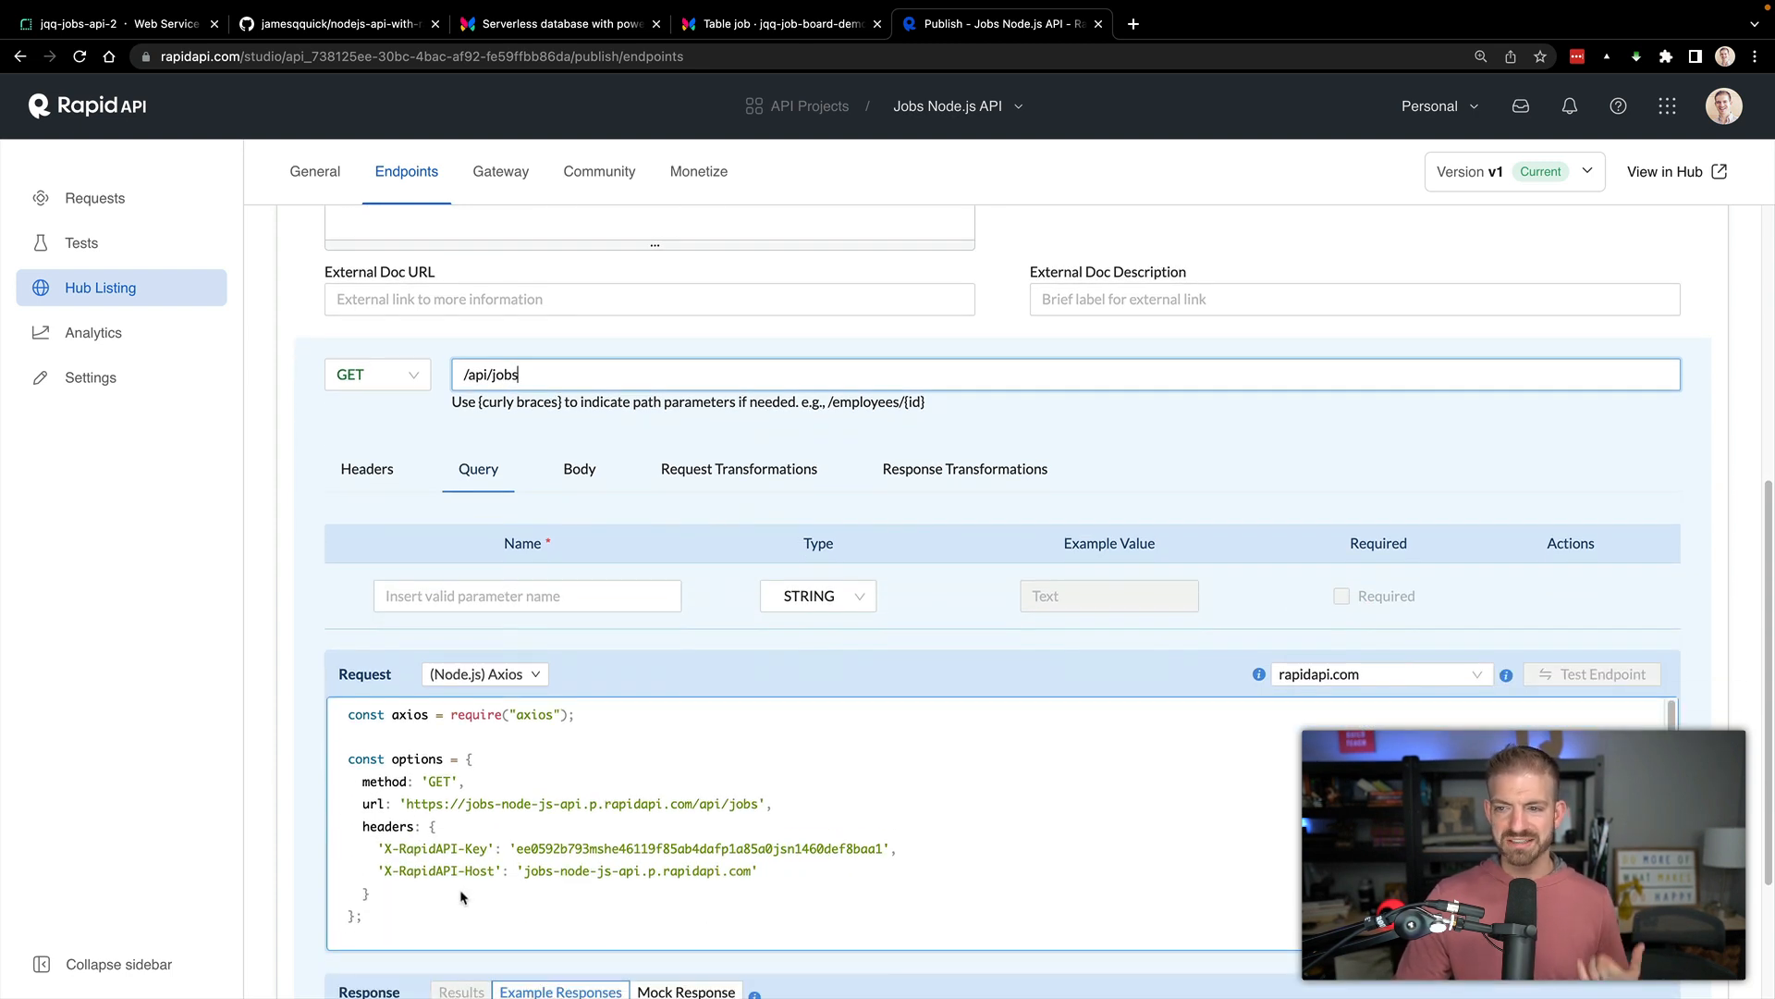
{"action": "scroll", "scroll_direction": "down", "scroll_amount": 3}
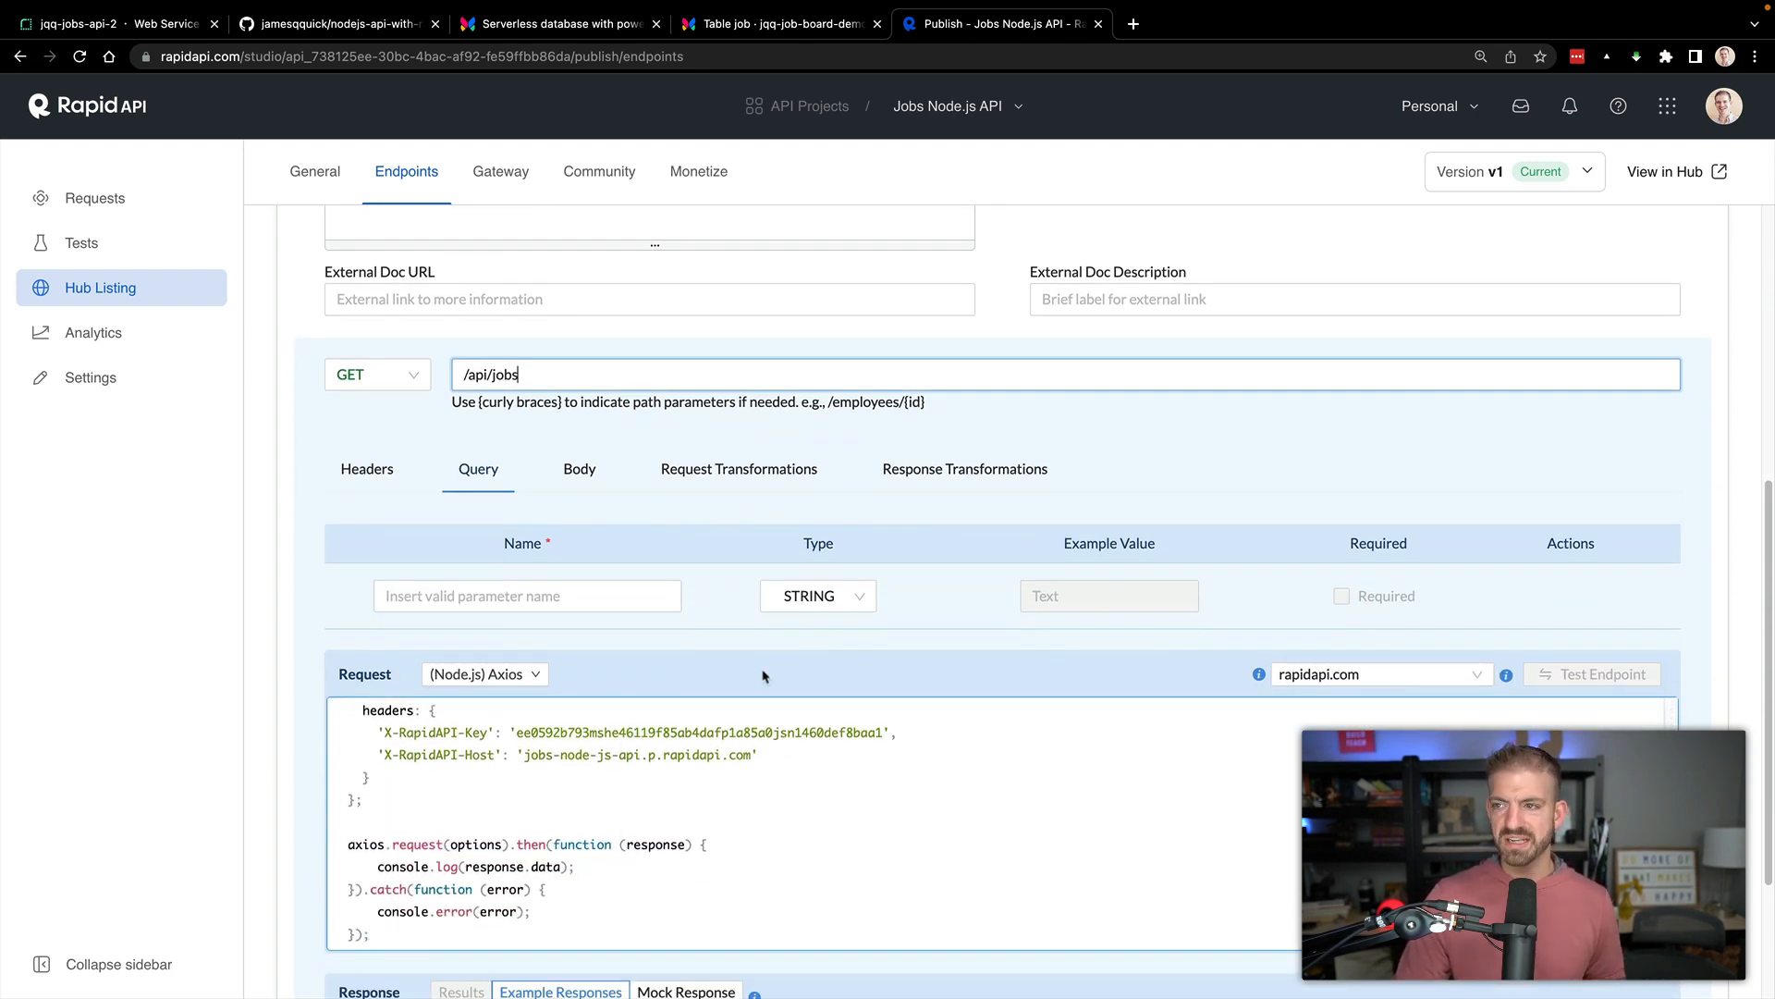
{"action": "scroll", "scroll_direction": "down", "scroll_amount": 3}
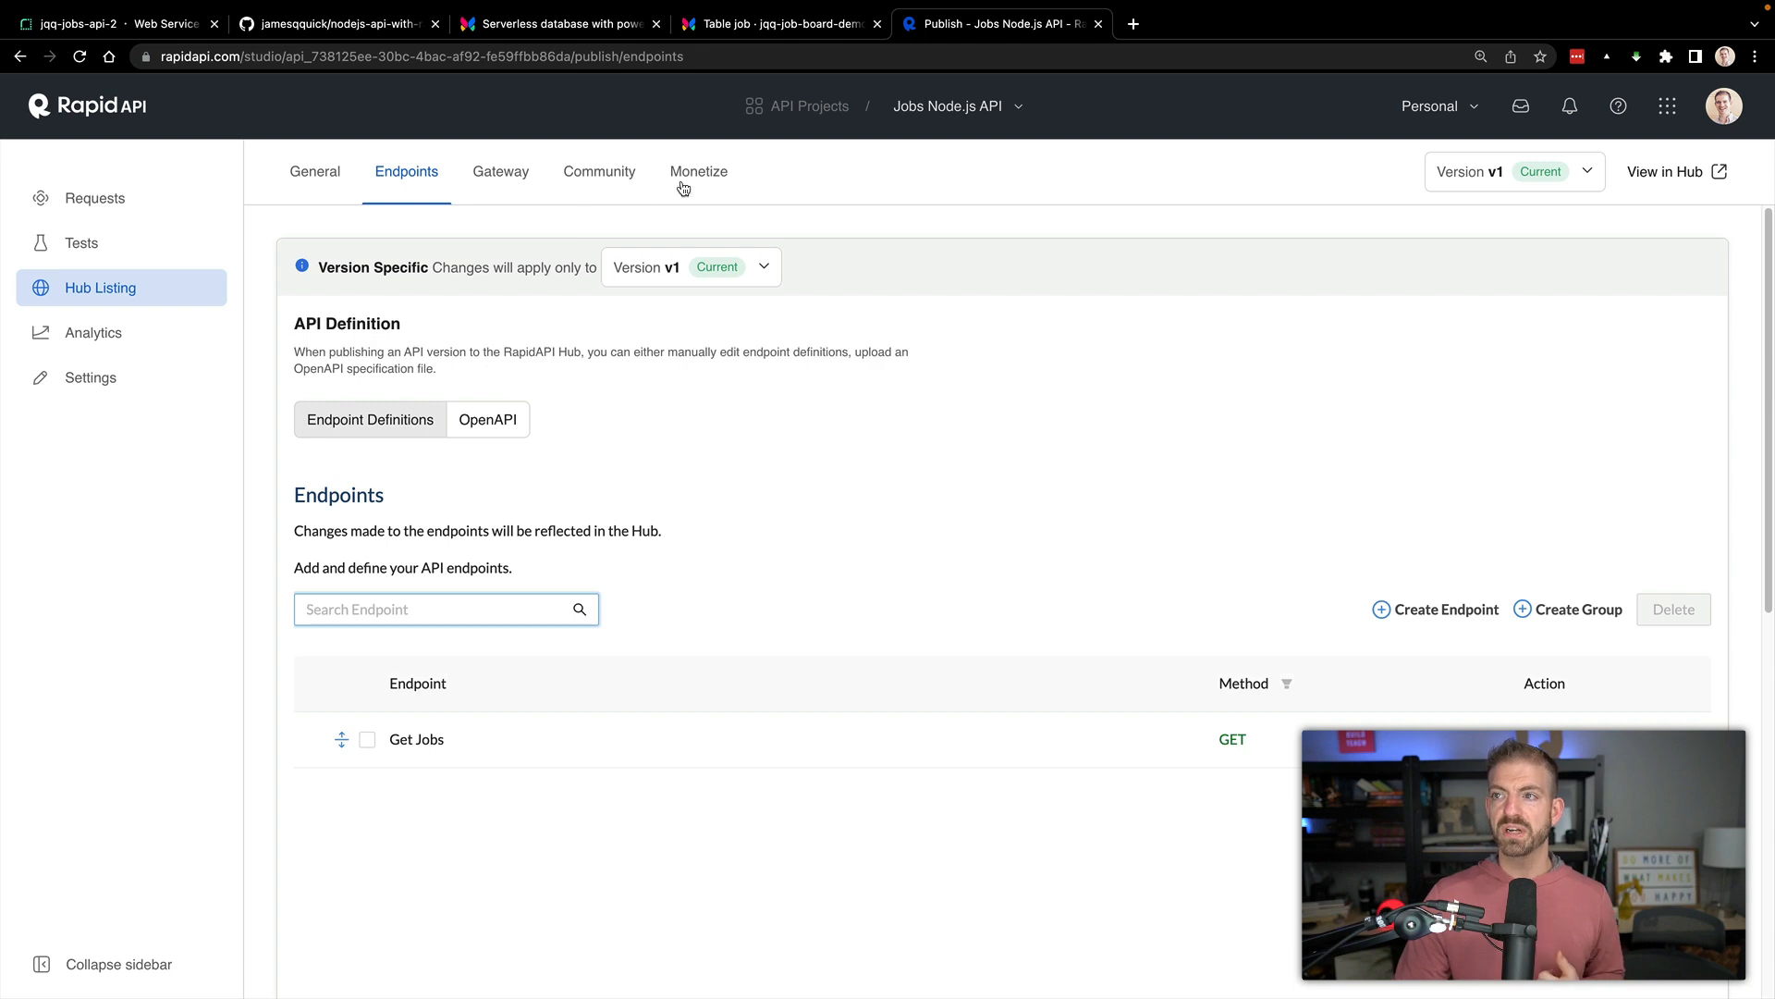
{"action": "left_click", "coordinate": [698, 172]}
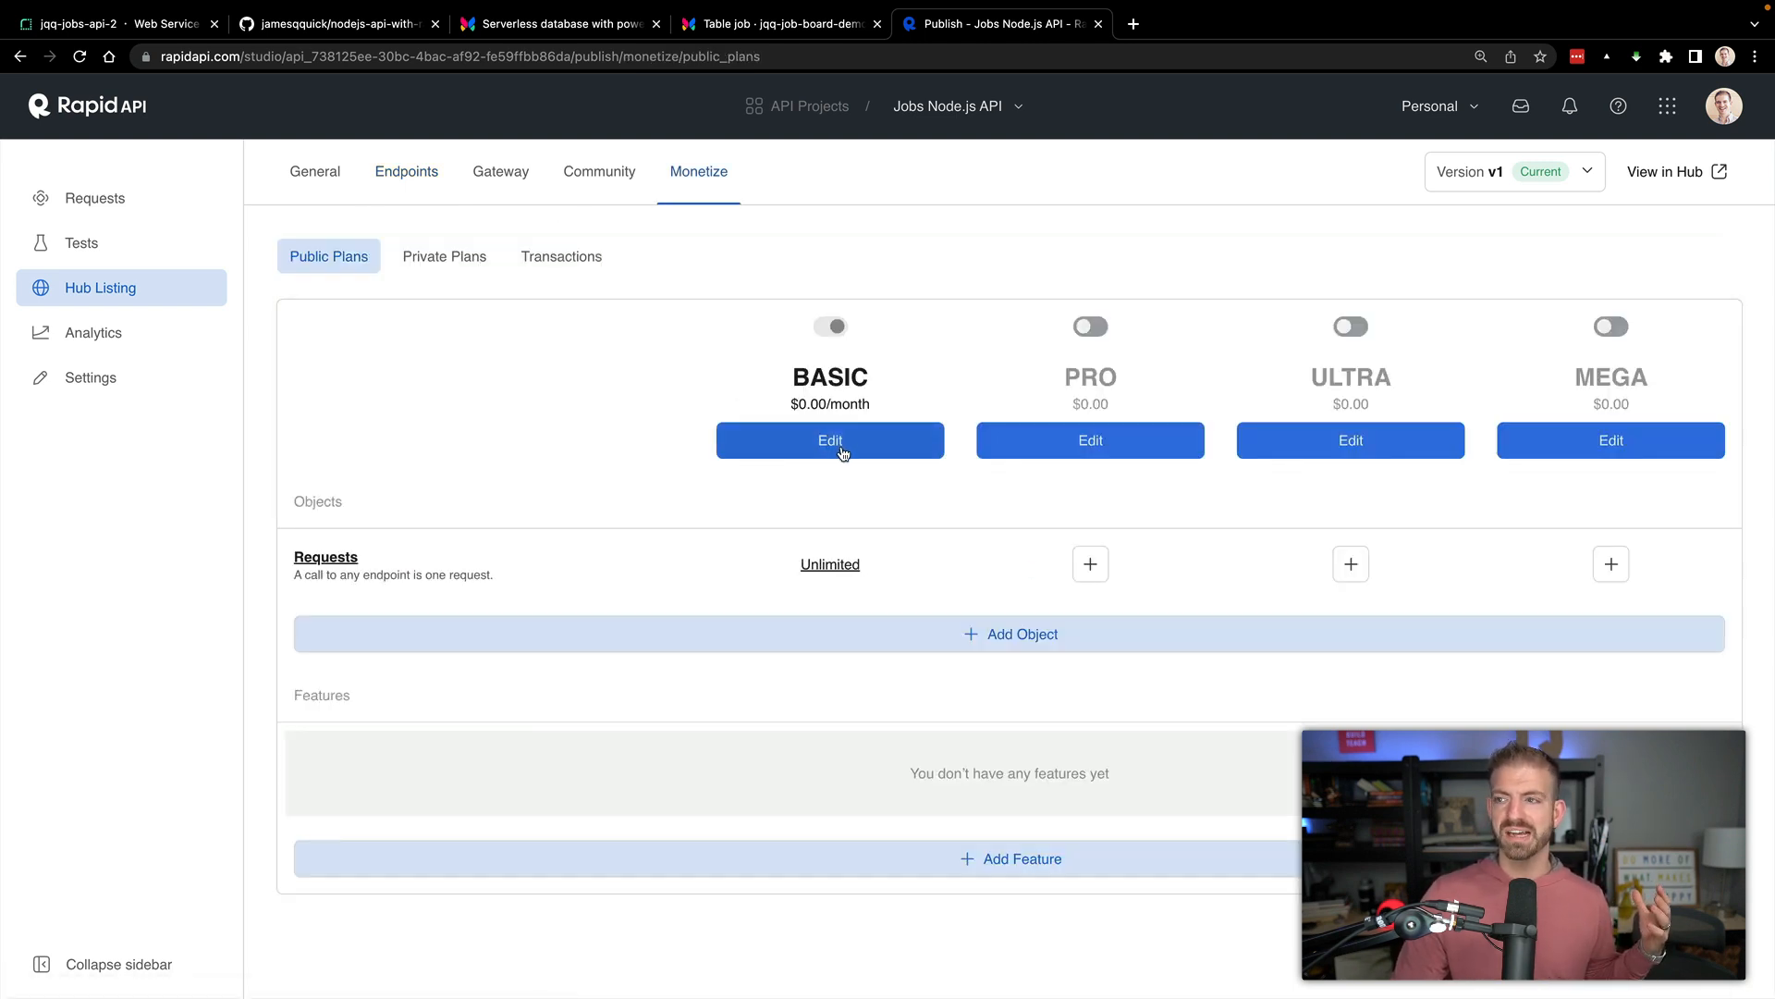
{"action": "mouse_move", "coordinate": [846, 445]}
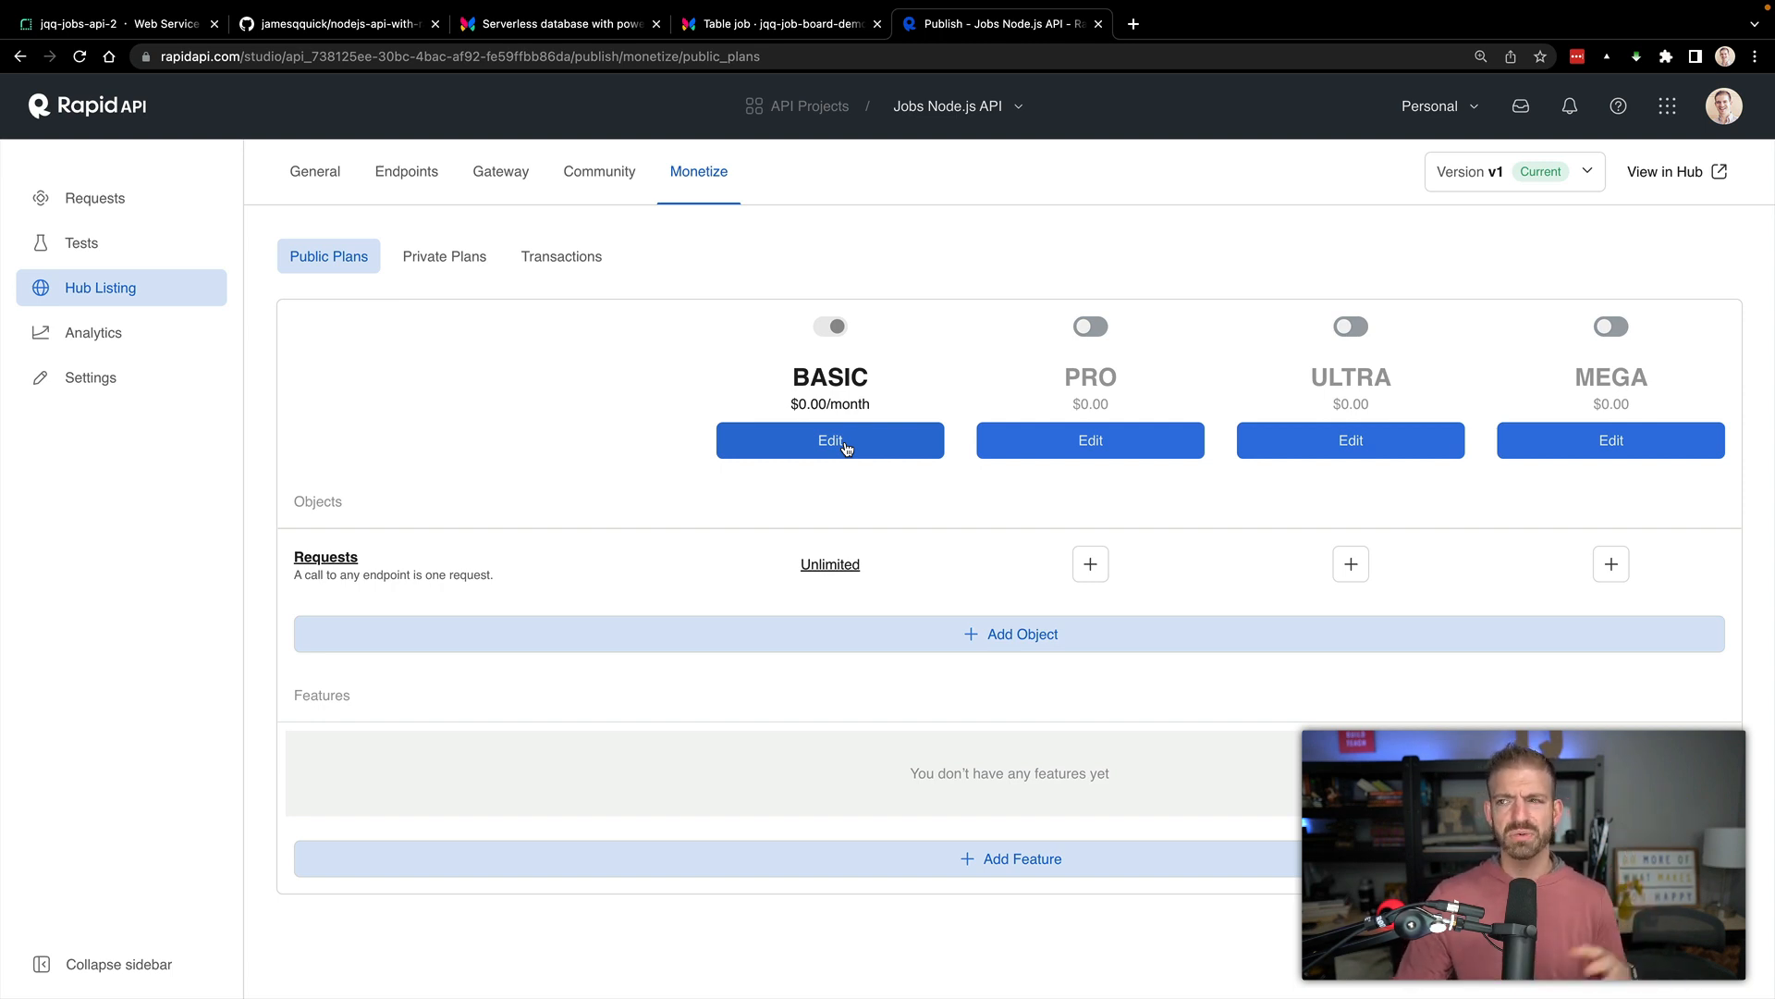
{"action": "mouse_move", "coordinate": [744, 413]}
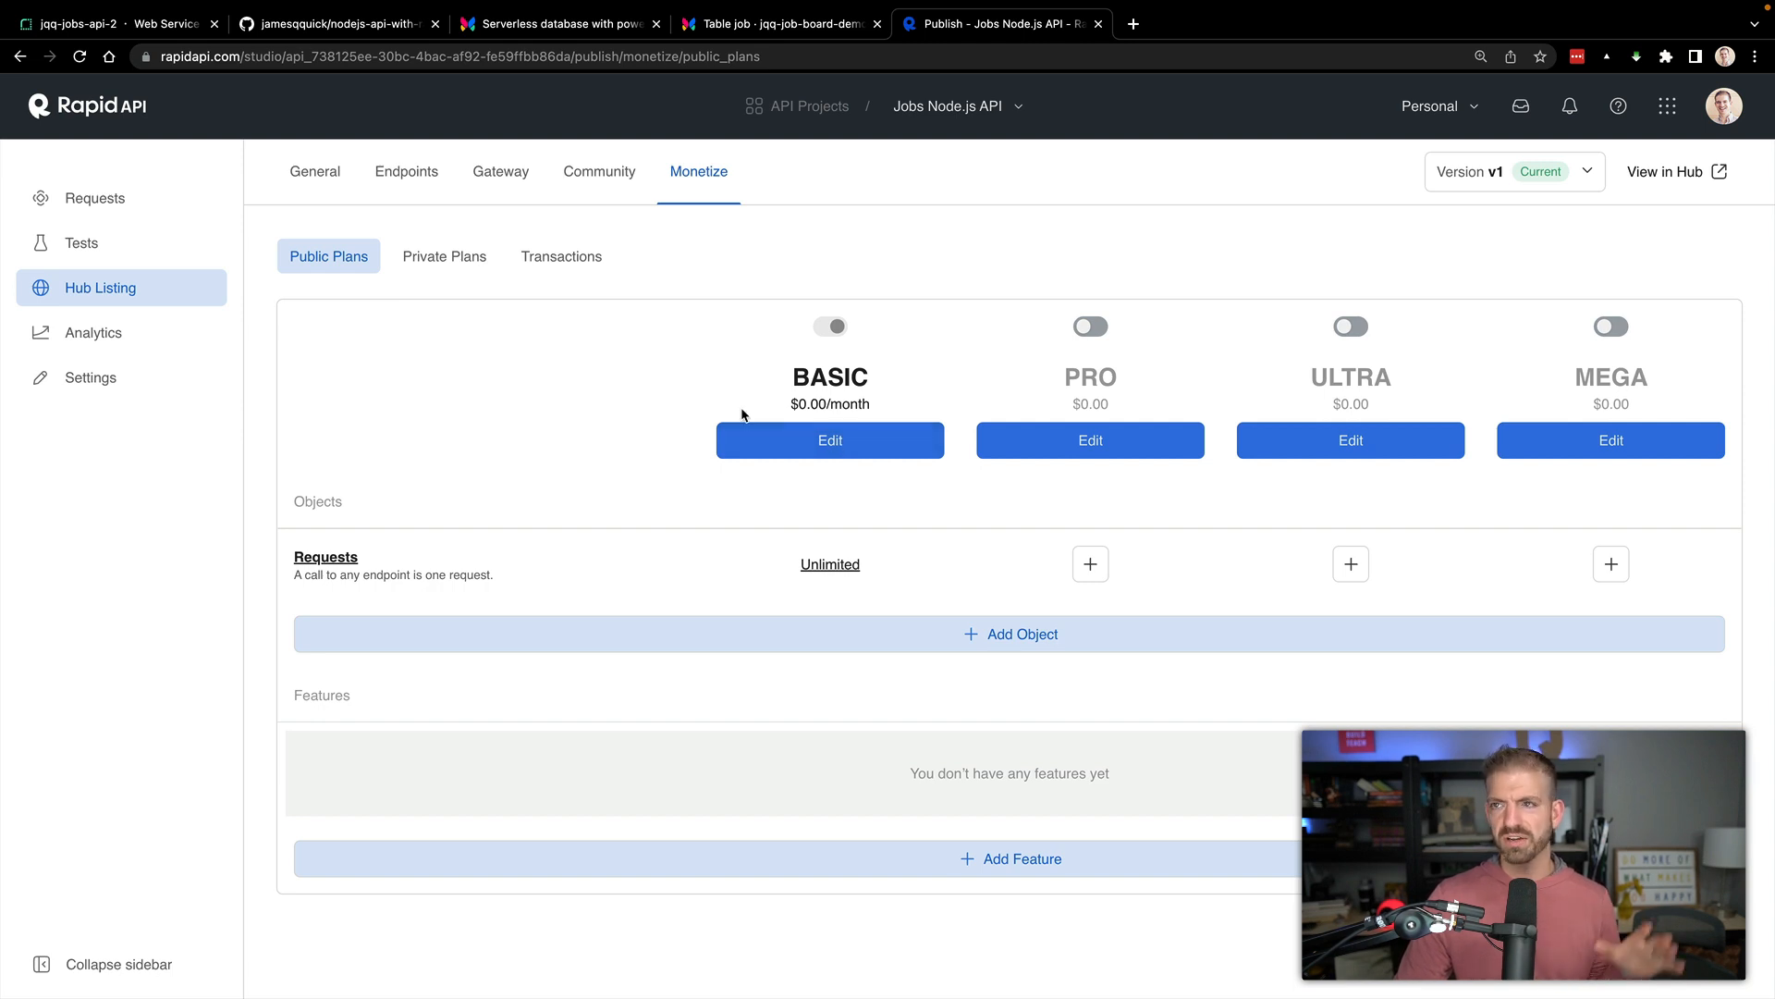
{"action": "mouse_move", "coordinate": [407, 183]}
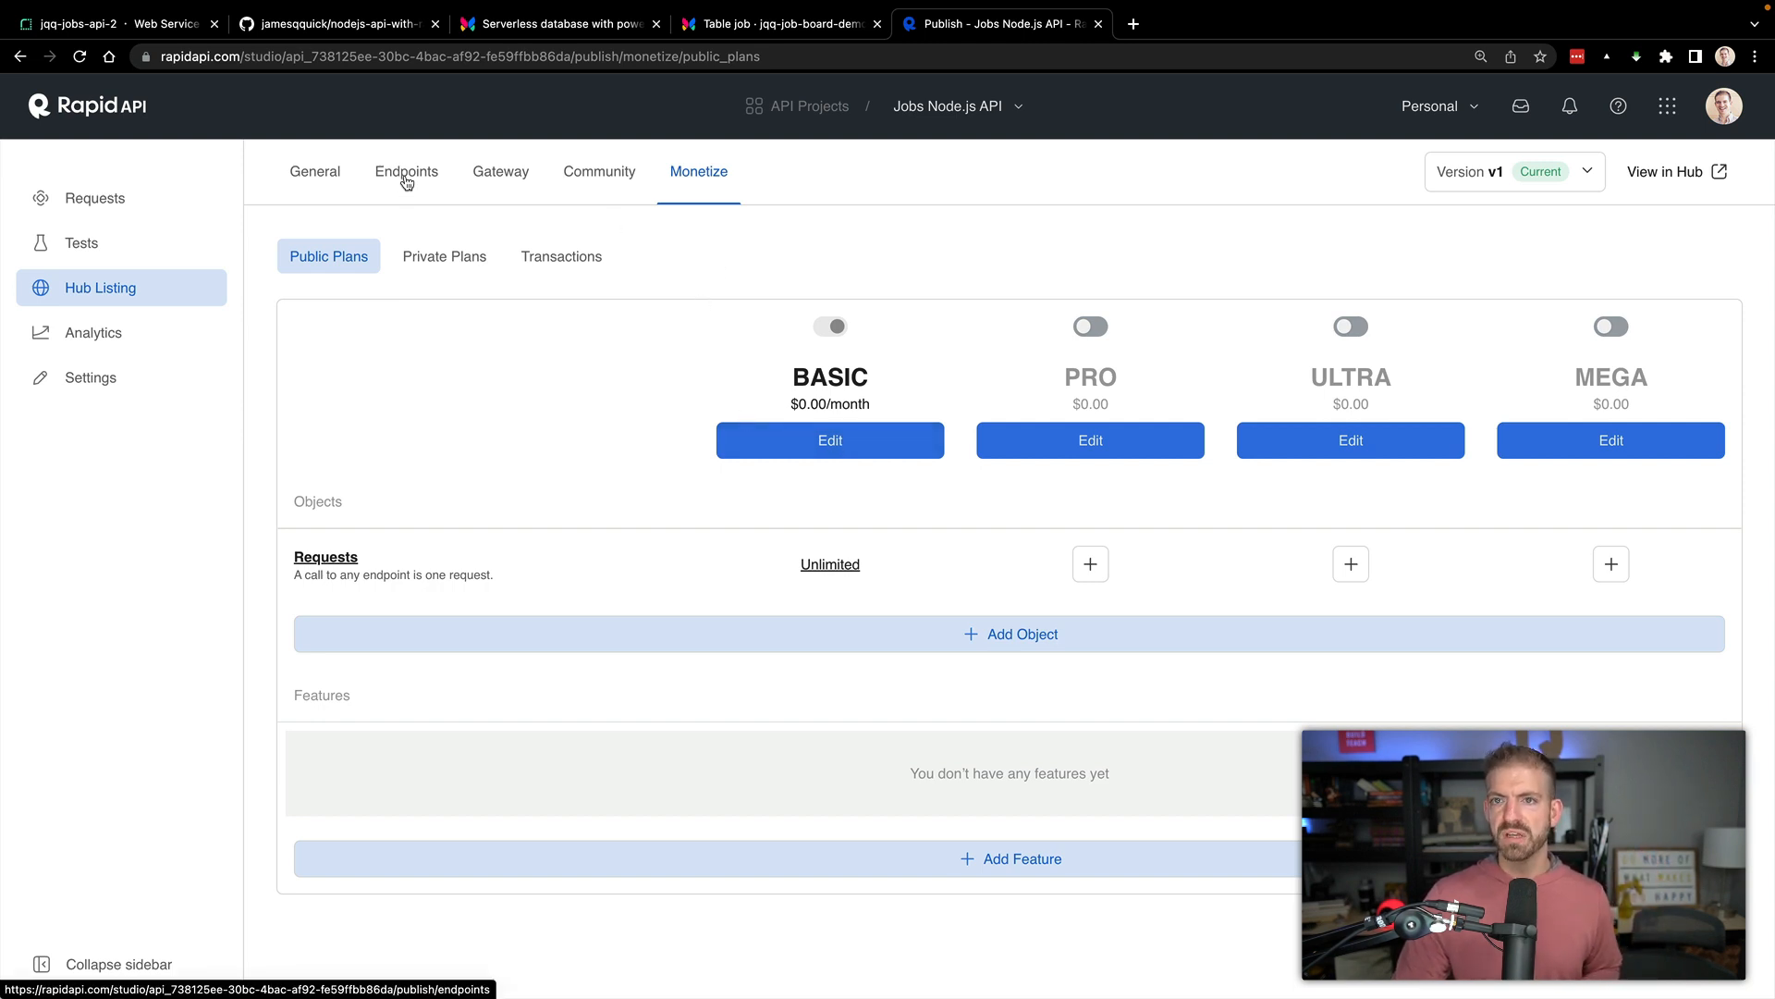
{"action": "left_click", "coordinate": [407, 172]}
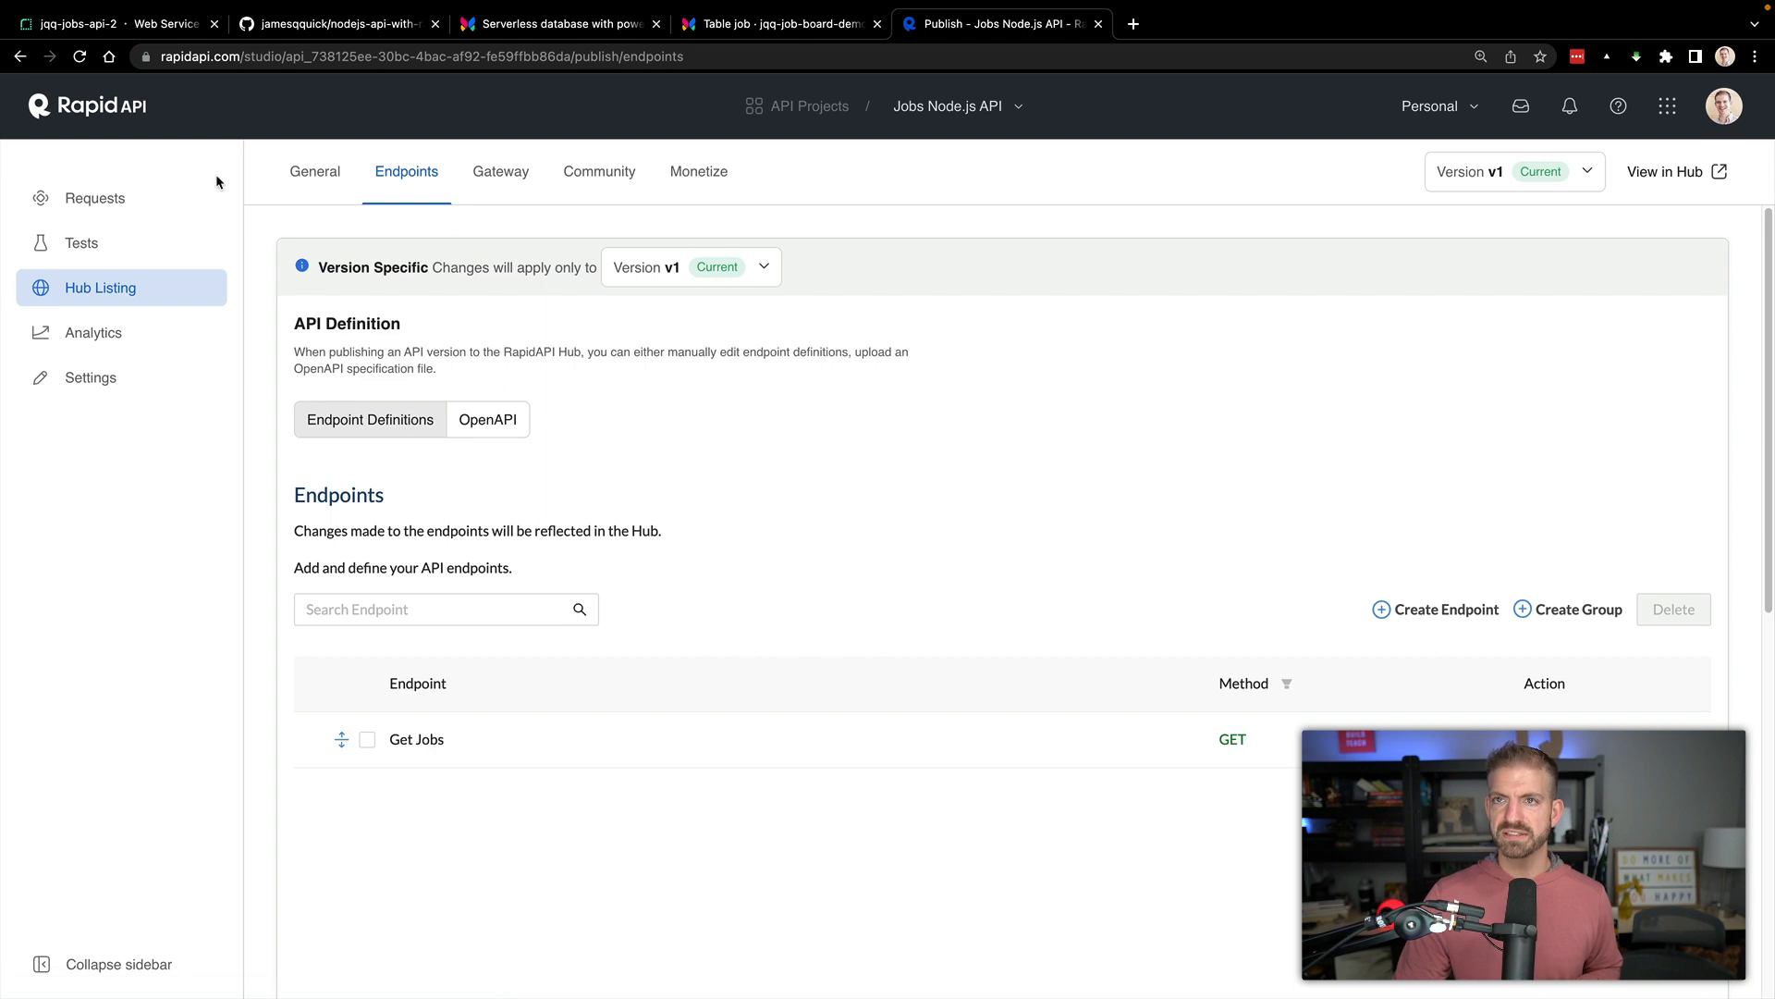
Return to the Render tab to follow the jqq-jobs-api-2 deploy logs.
{"action": "left_click", "coordinate": [111, 23]}
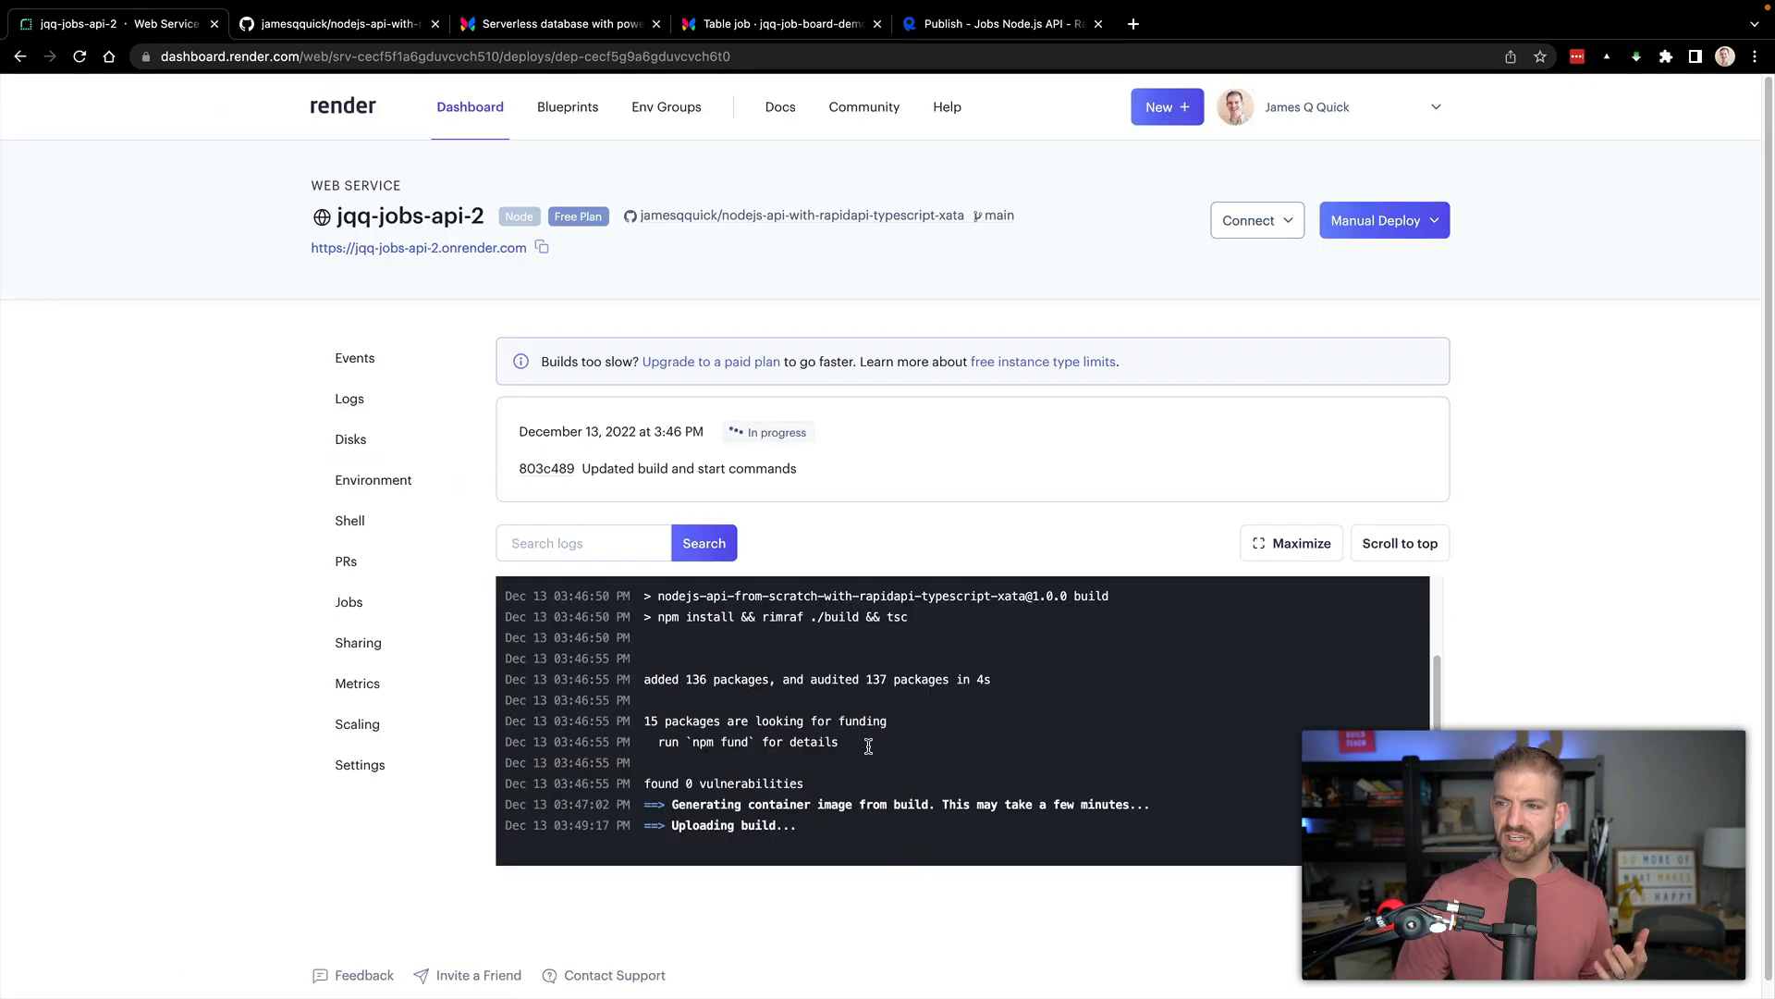
{"action": "mouse_move", "coordinate": [702, 135]}
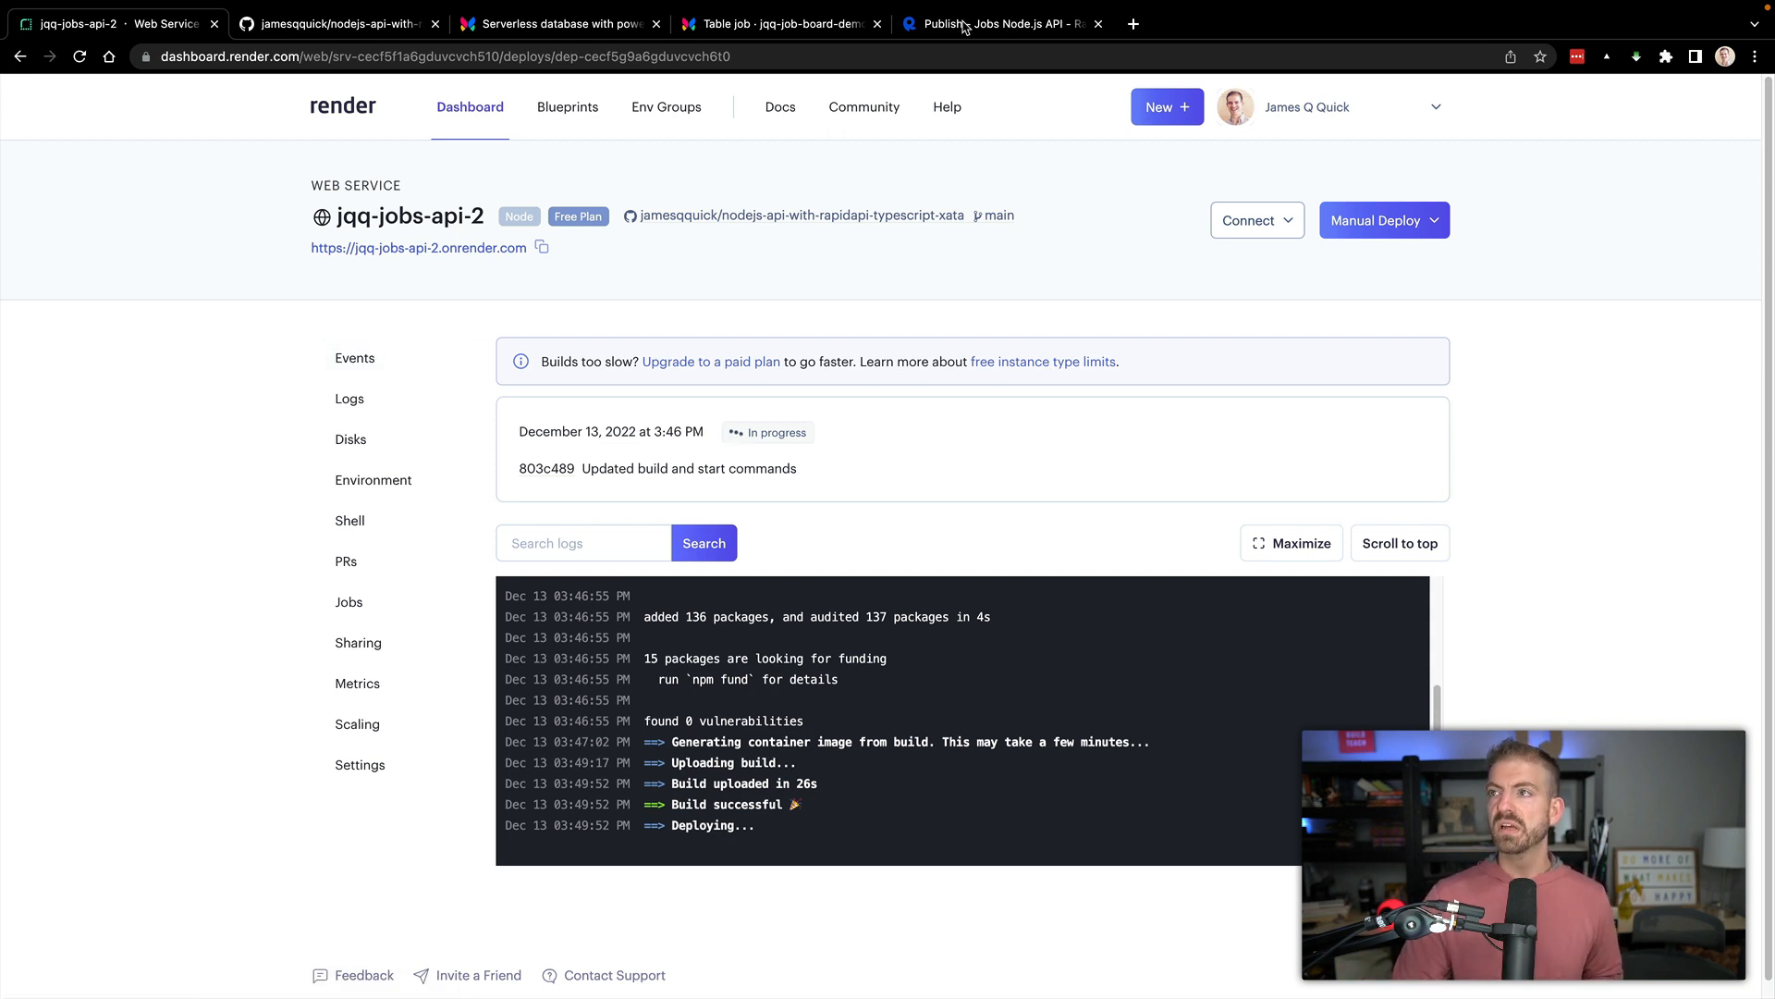
Open the Jobs Node.js API public page via View in Hub, then check Render.
{"action": "left_click", "coordinate": [1001, 23]}
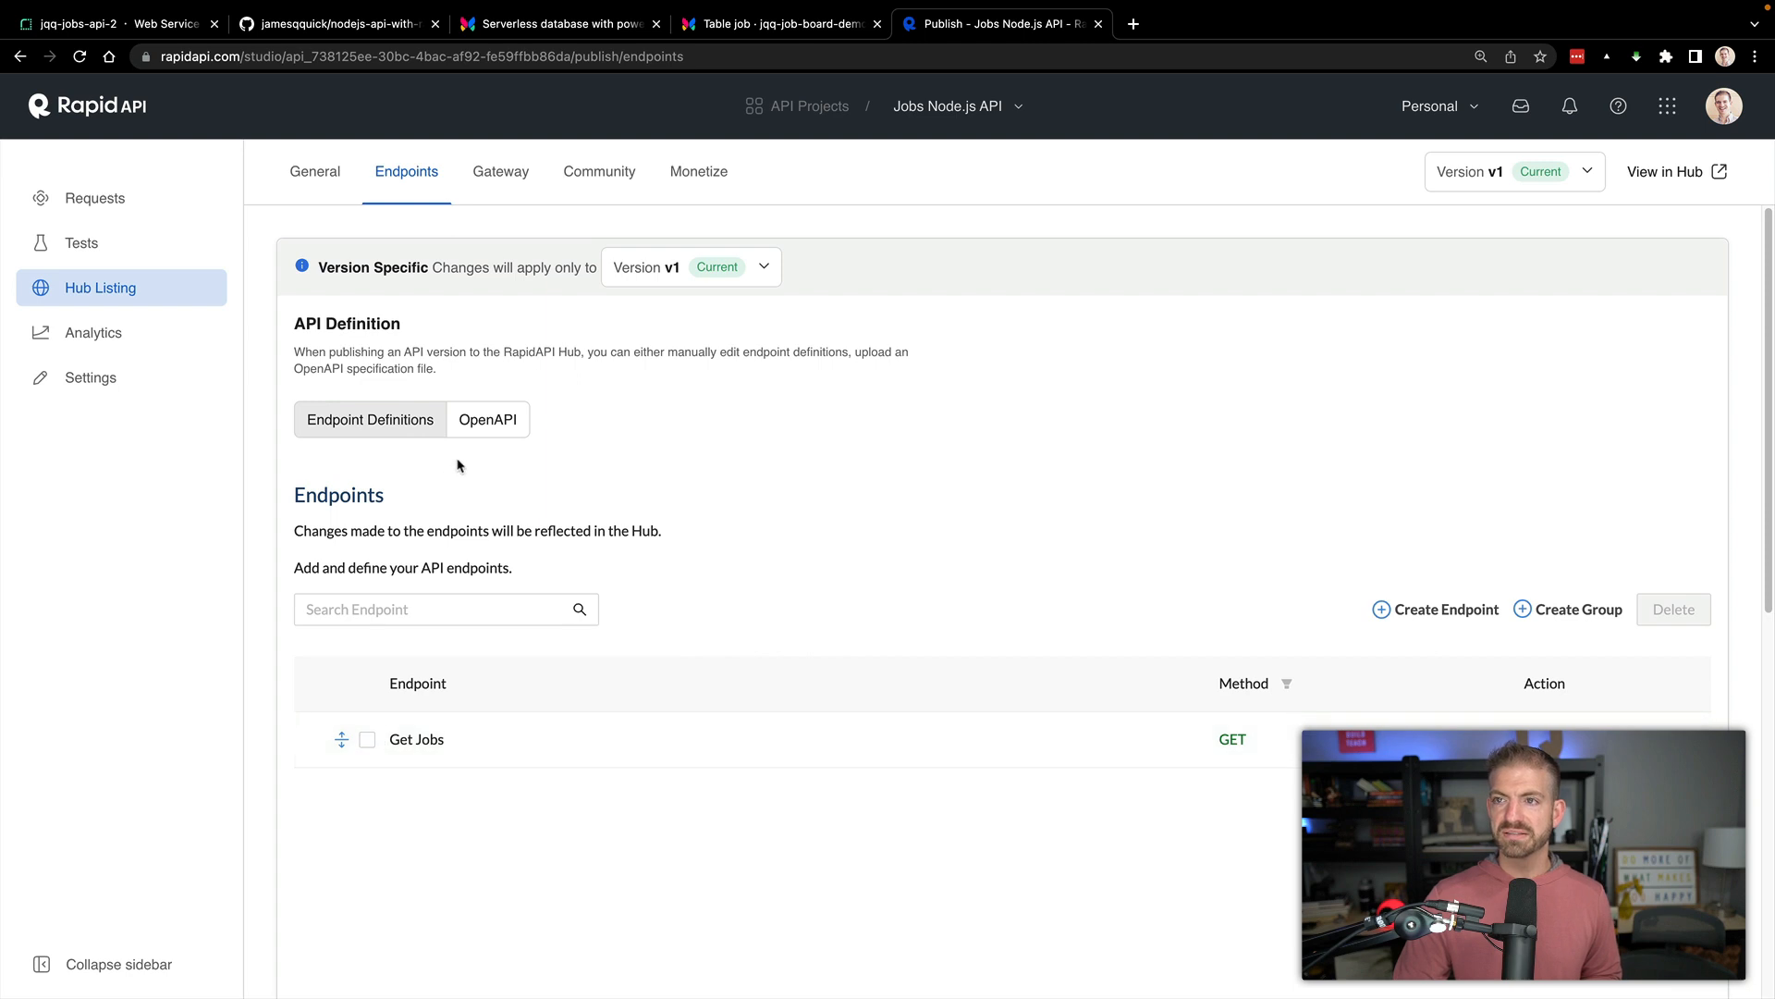
{"action": "mouse_move", "coordinate": [1655, 211]}
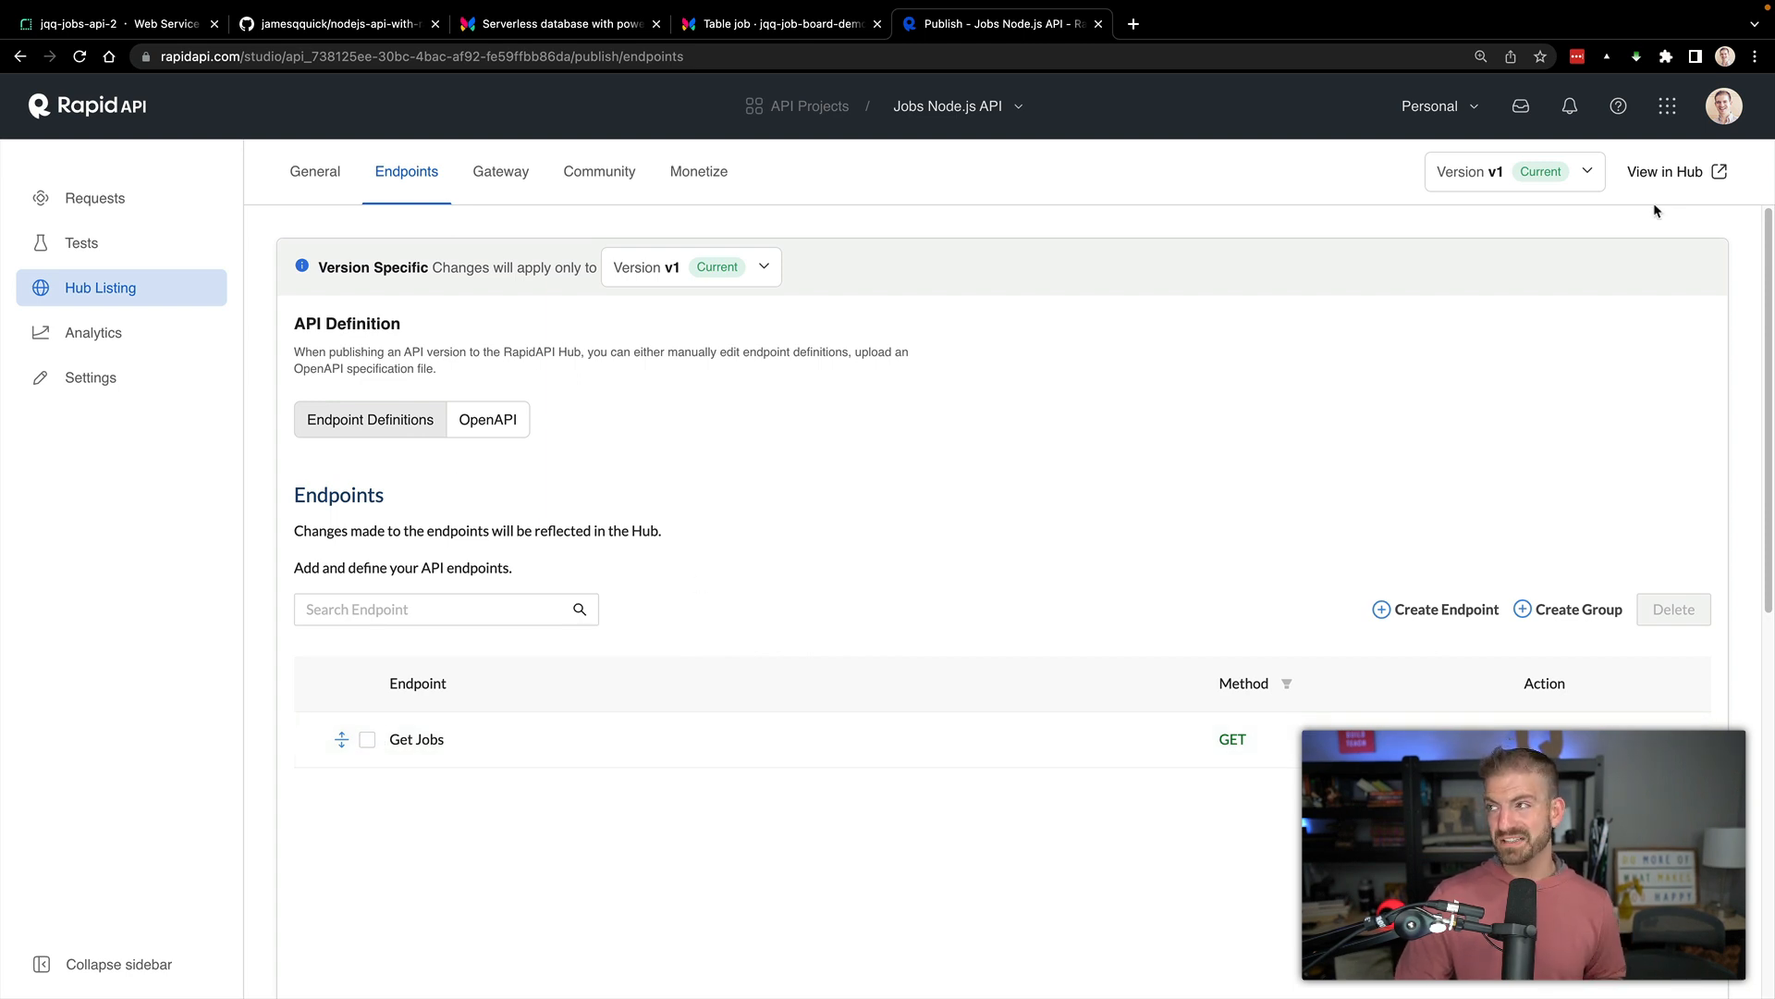
{"action": "left_click", "coordinate": [1673, 172]}
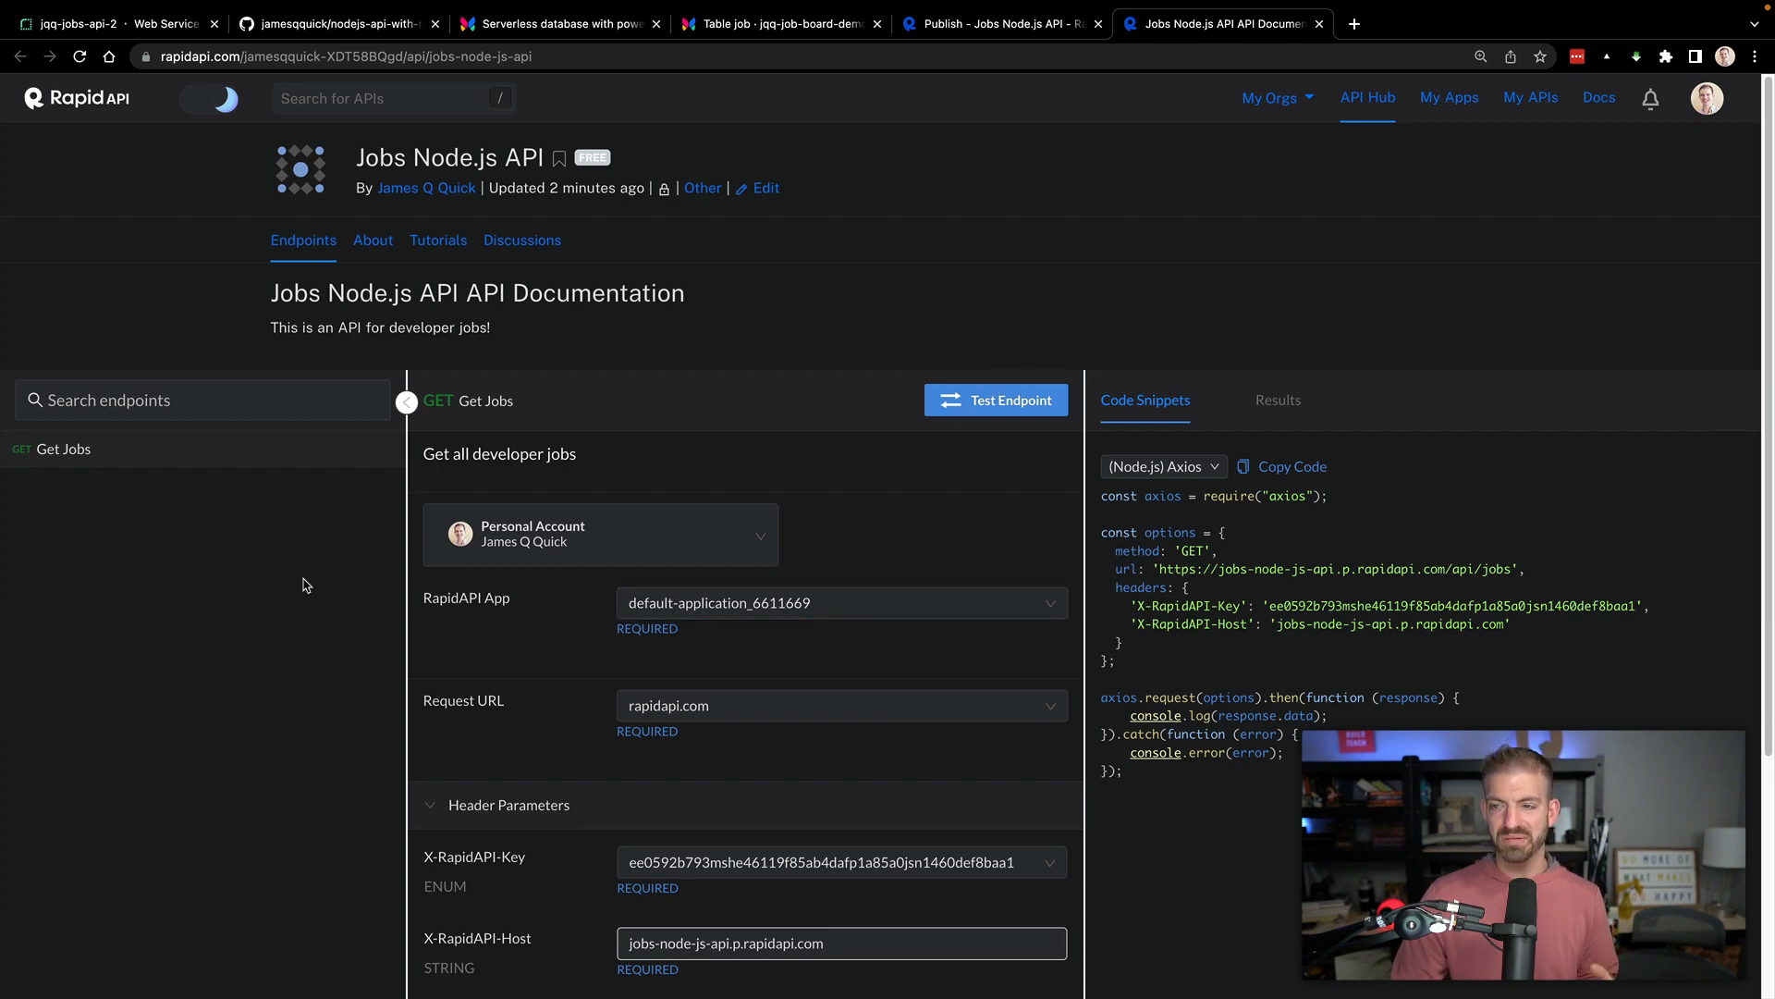
{"action": "left_click", "coordinate": [101, 23]}
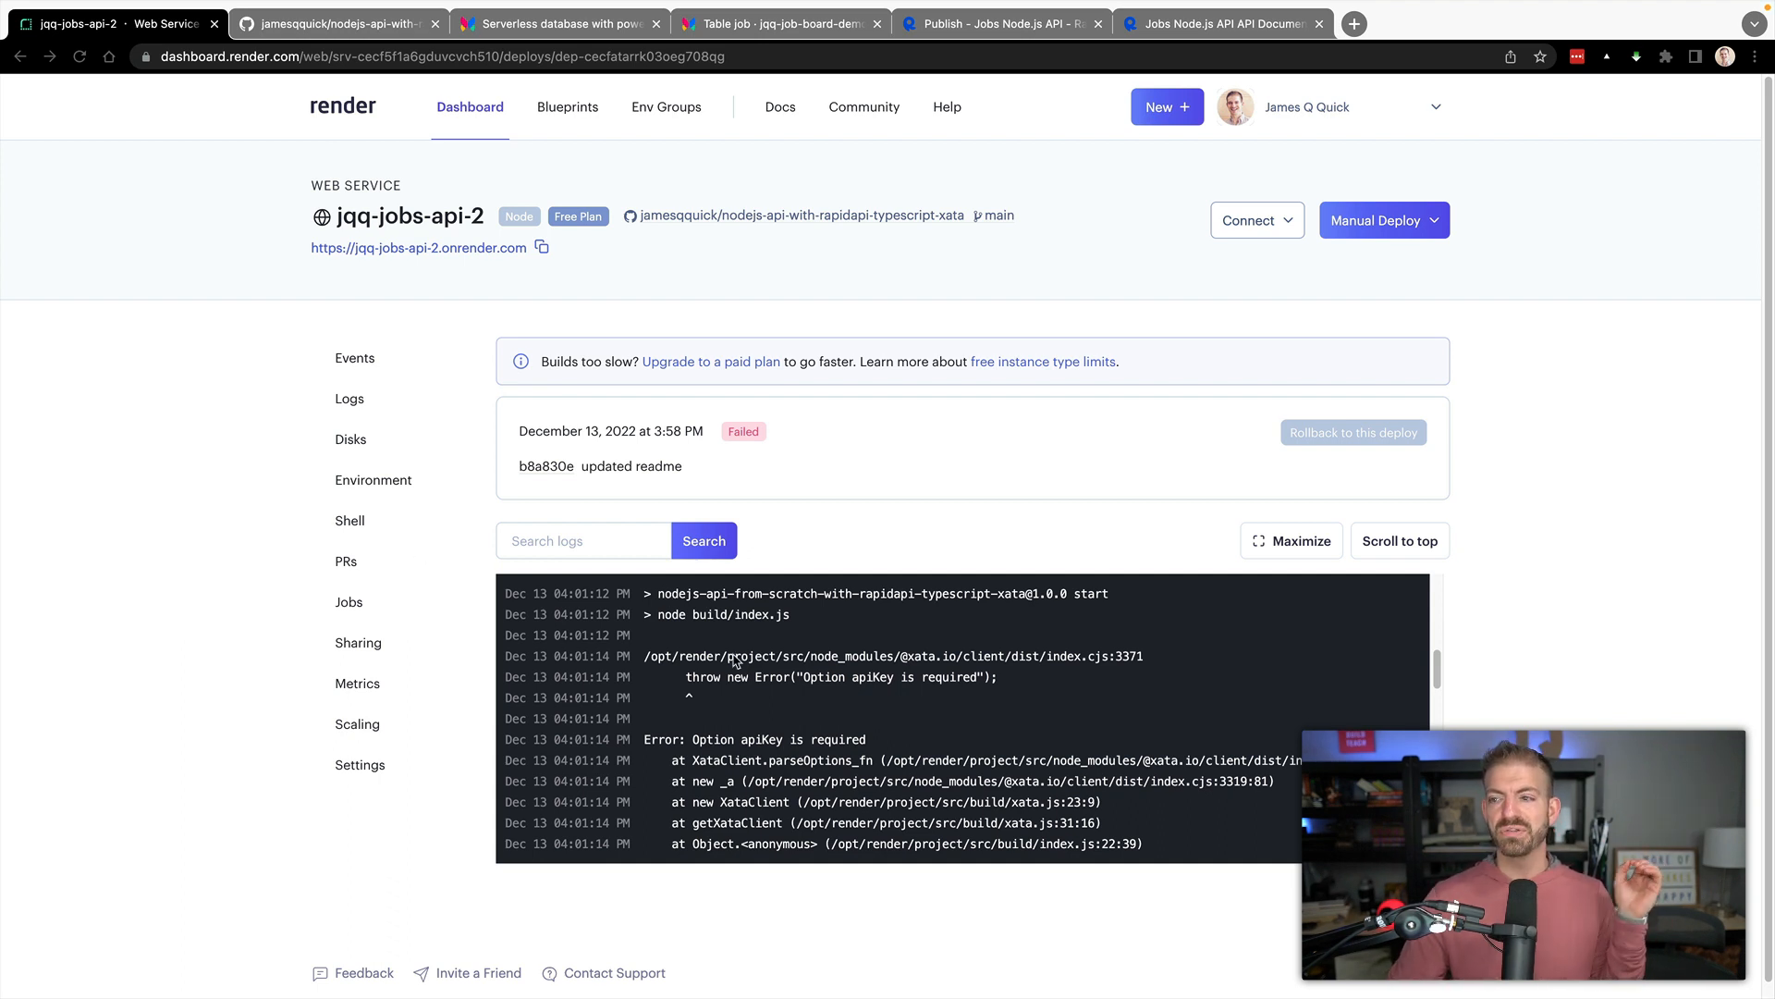
{"action": "mouse_move", "coordinate": [779, 742]}
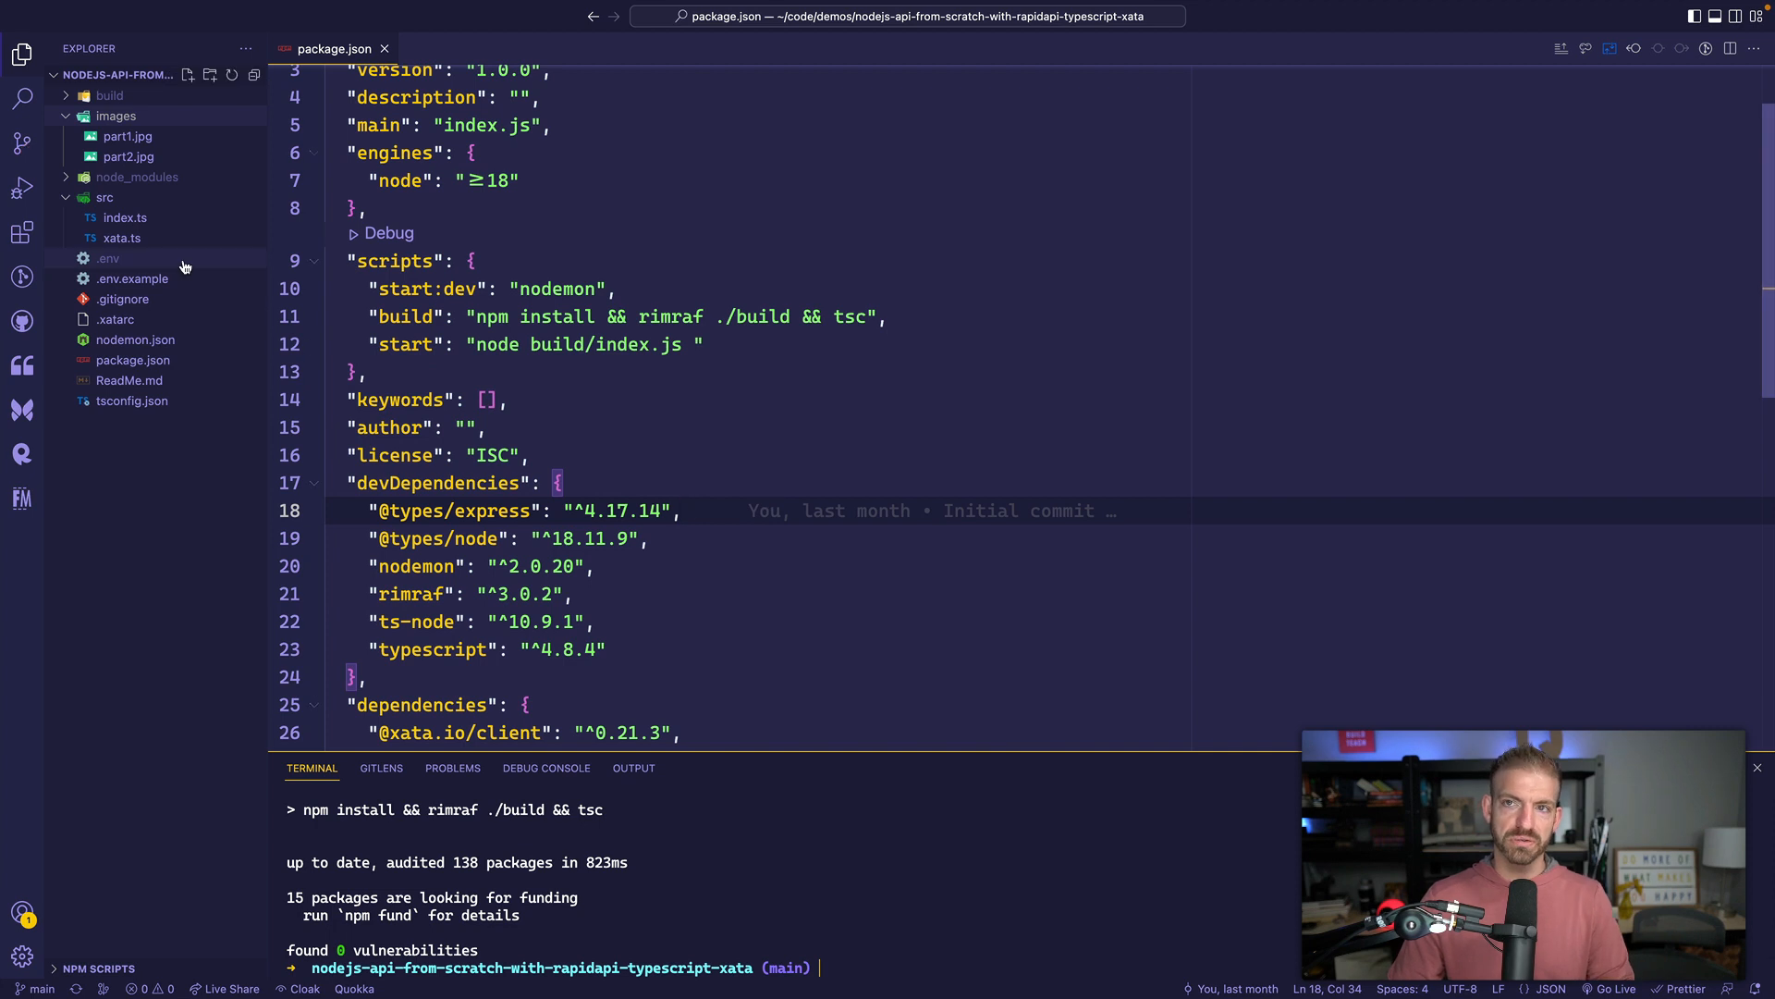
Review the failed deploy's 'apiKey is required' error and open the service Settings.
{"action": "left_click", "coordinate": [108, 258]}
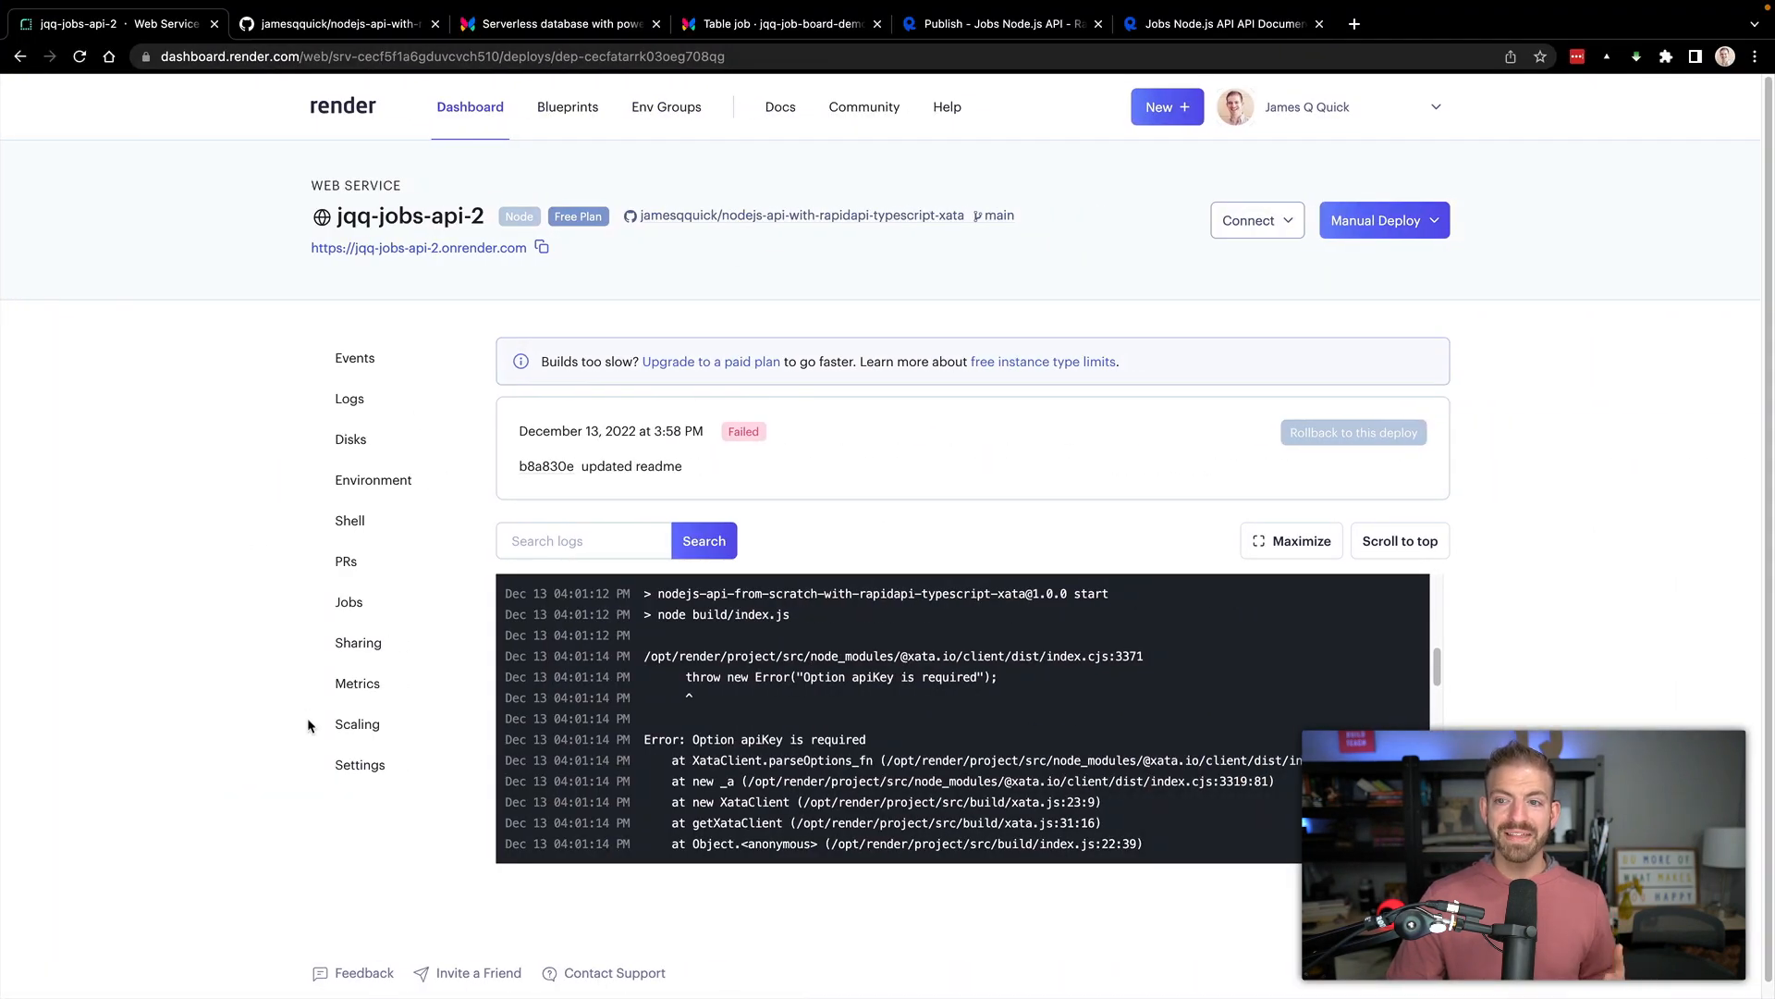
{"action": "left_click", "coordinate": [360, 765]}
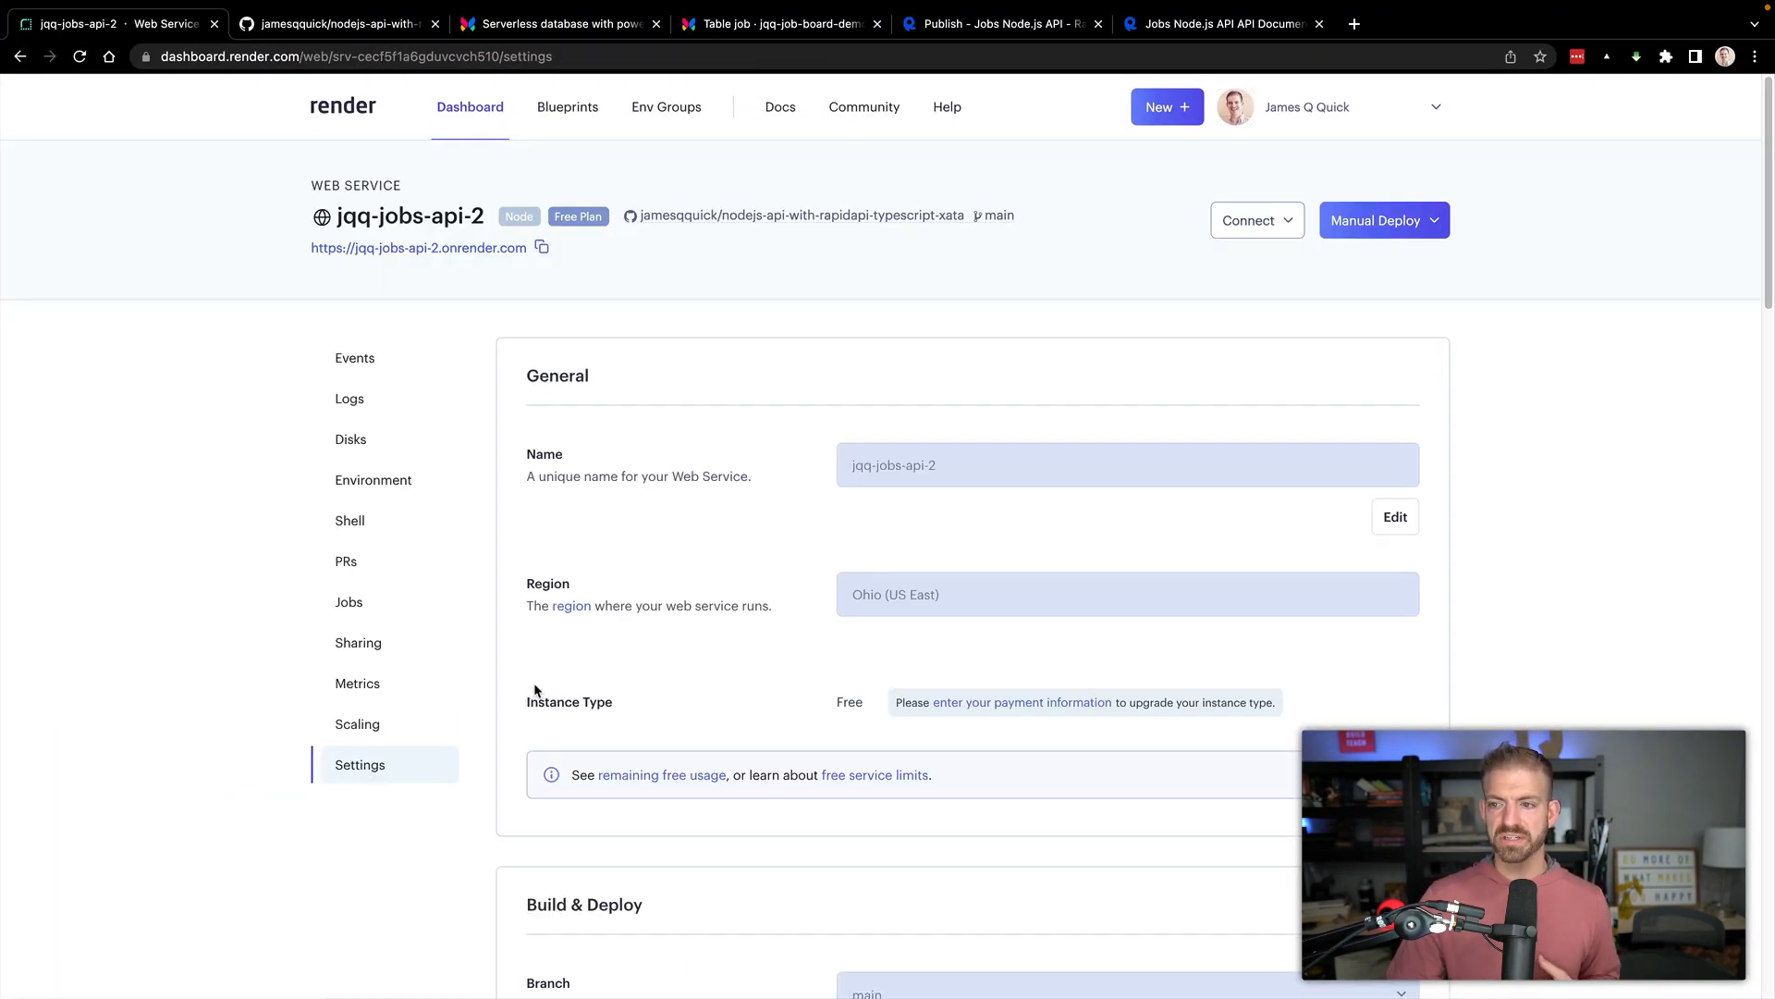
Add and save the XATA_API_KEY environment variable, then manually redeploy the latest commit.
{"action": "scroll", "scroll_direction": "down", "scroll_amount": 3}
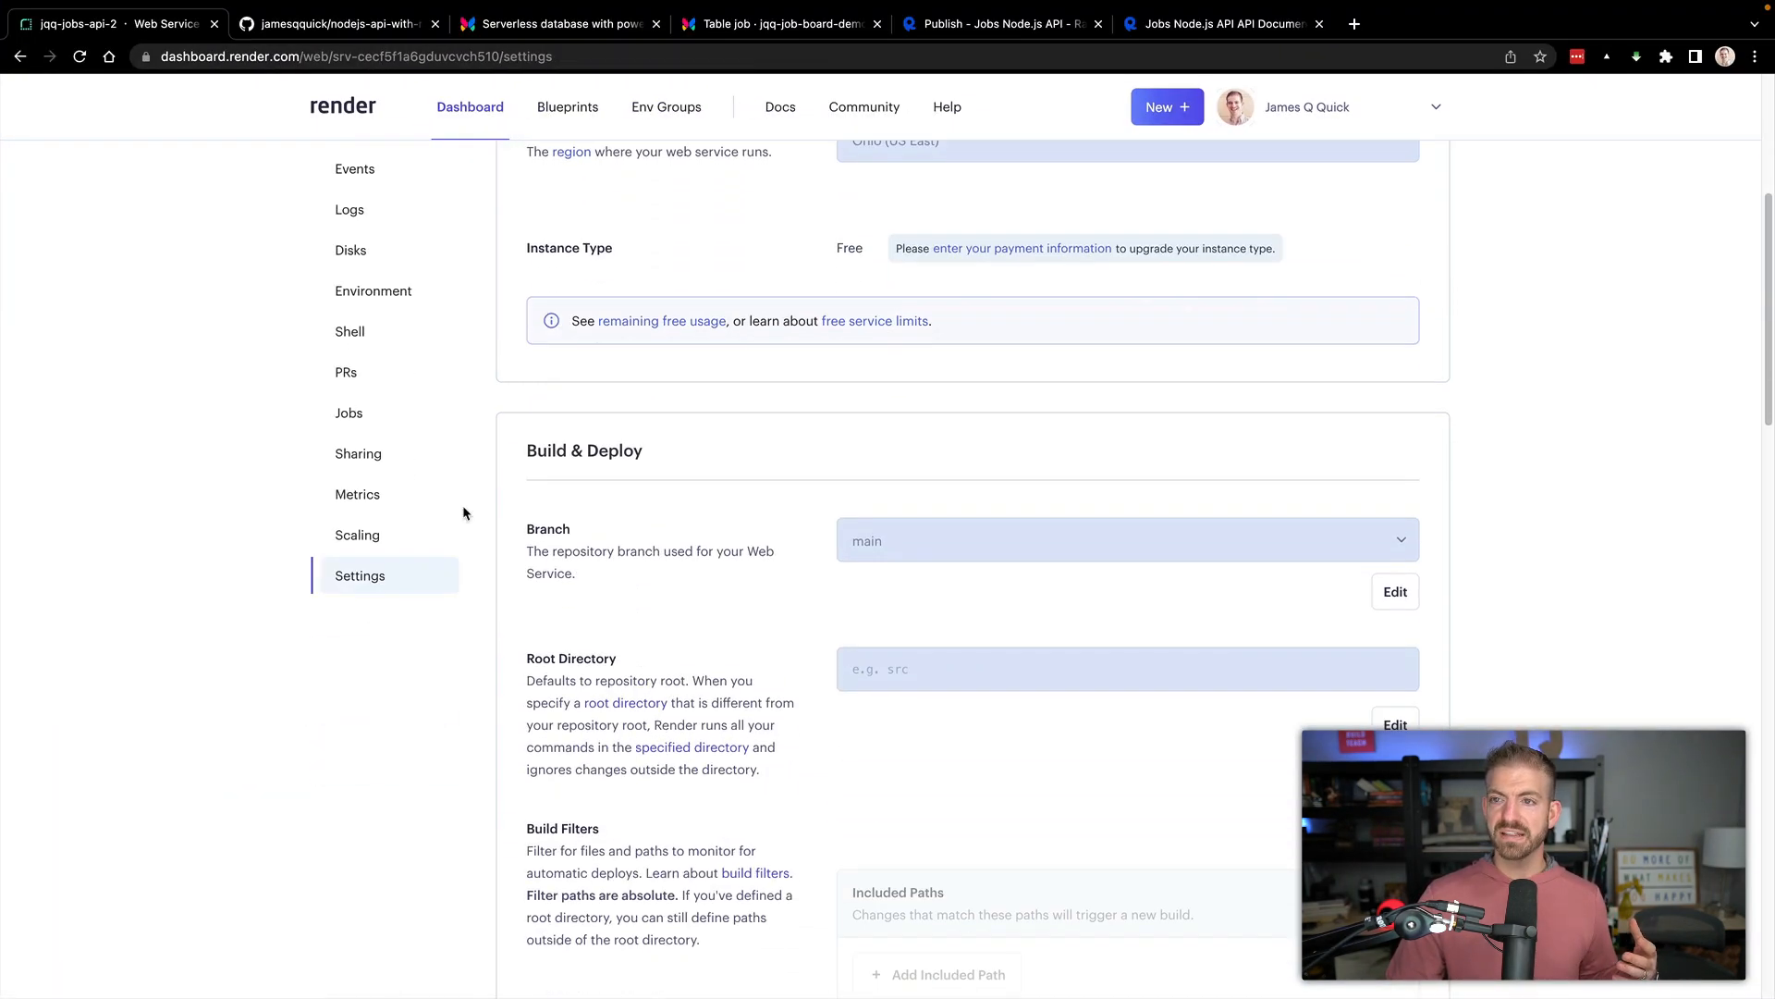
{"action": "left_click", "coordinate": [372, 291]}
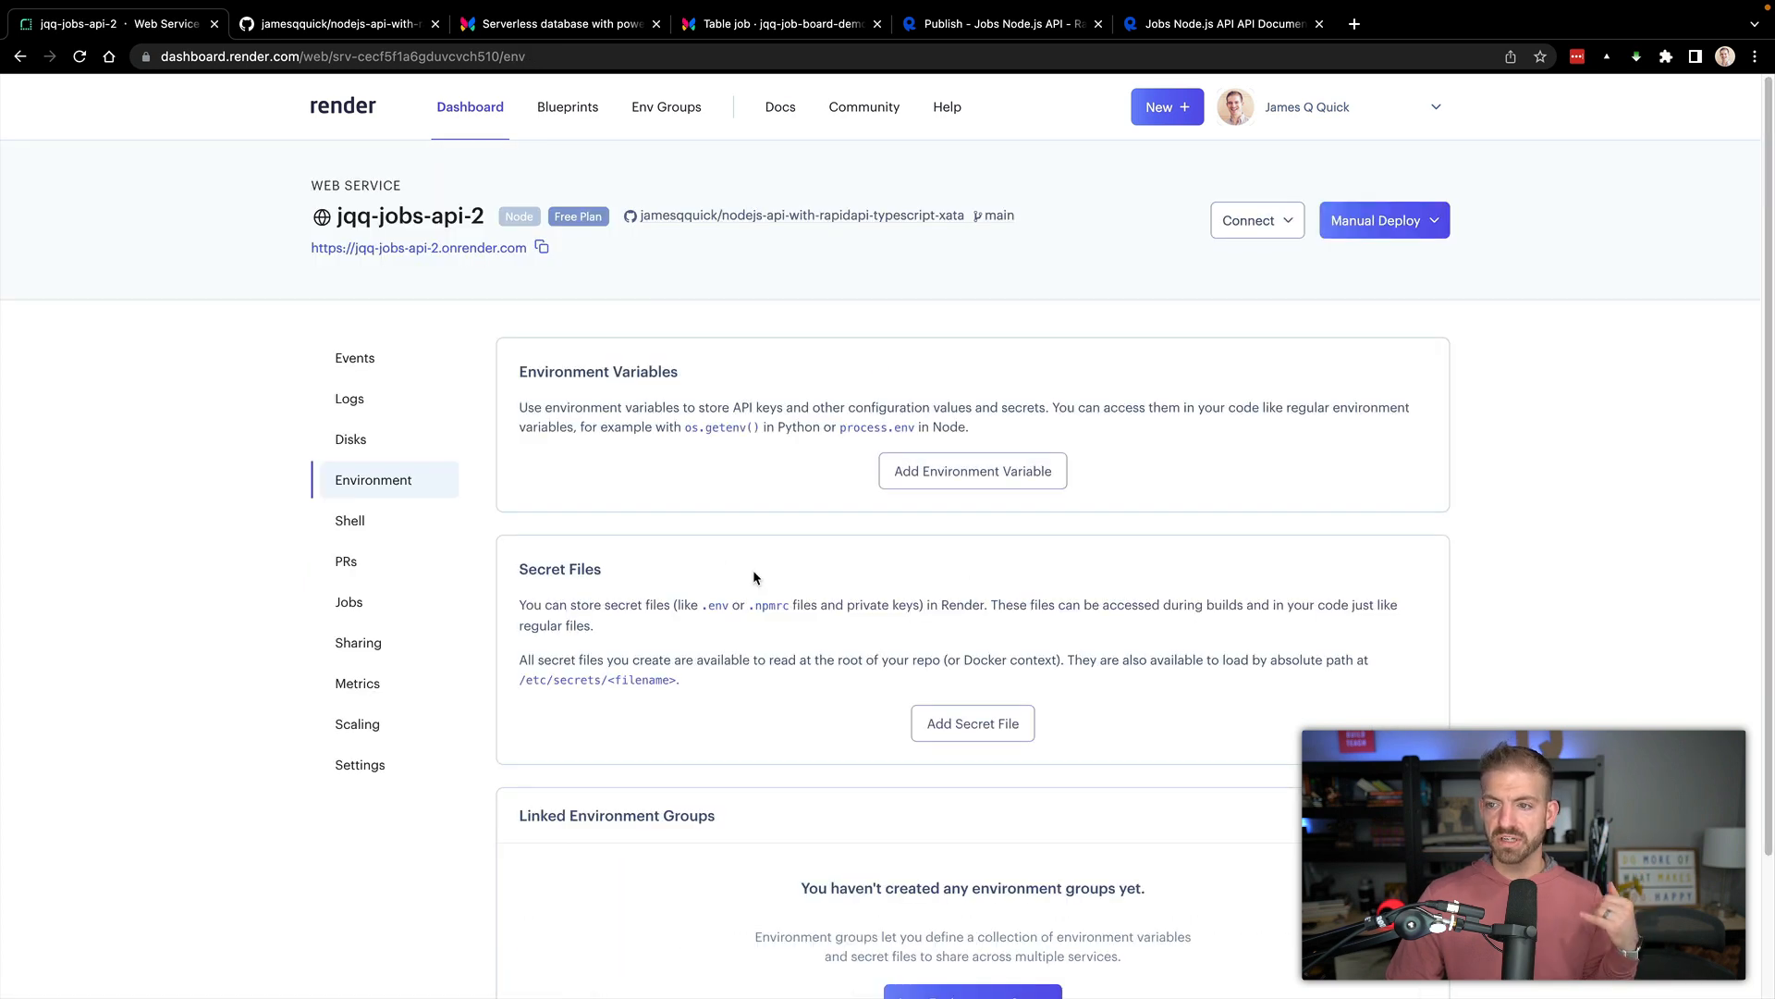
{"action": "left_click", "coordinate": [973, 471]}
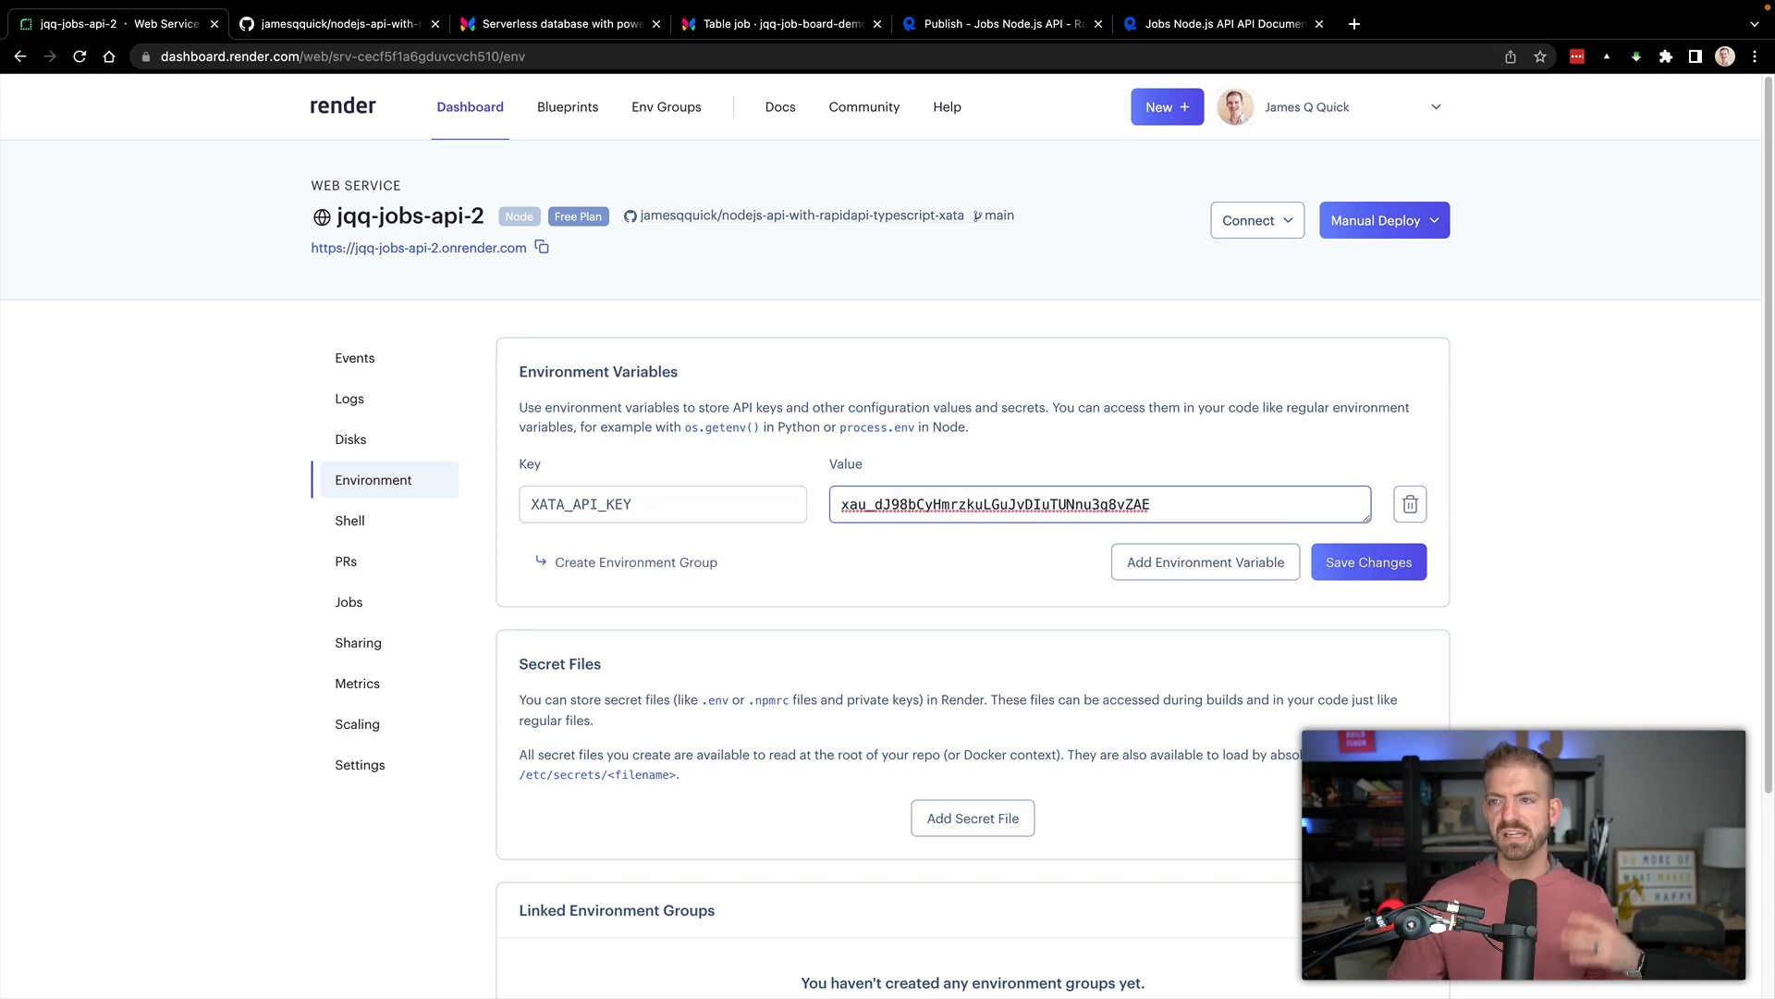
{"action": "left_click", "coordinate": [1369, 562]}
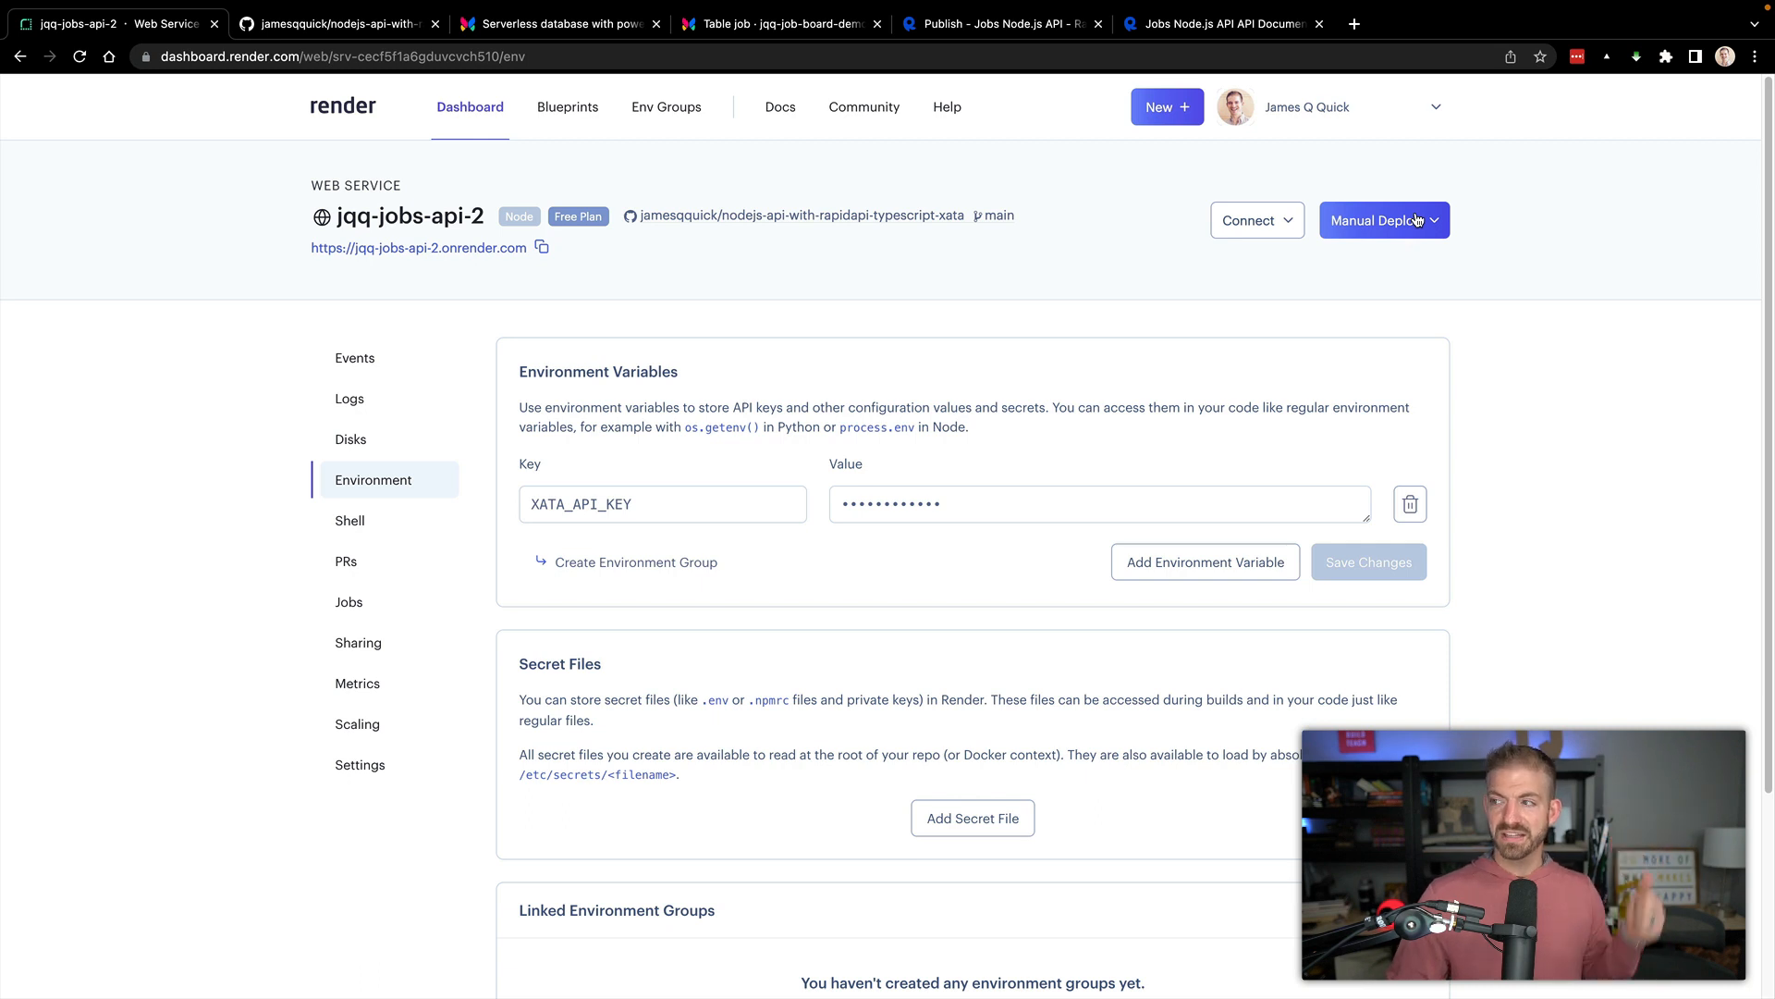
{"action": "left_click", "coordinate": [1384, 220]}
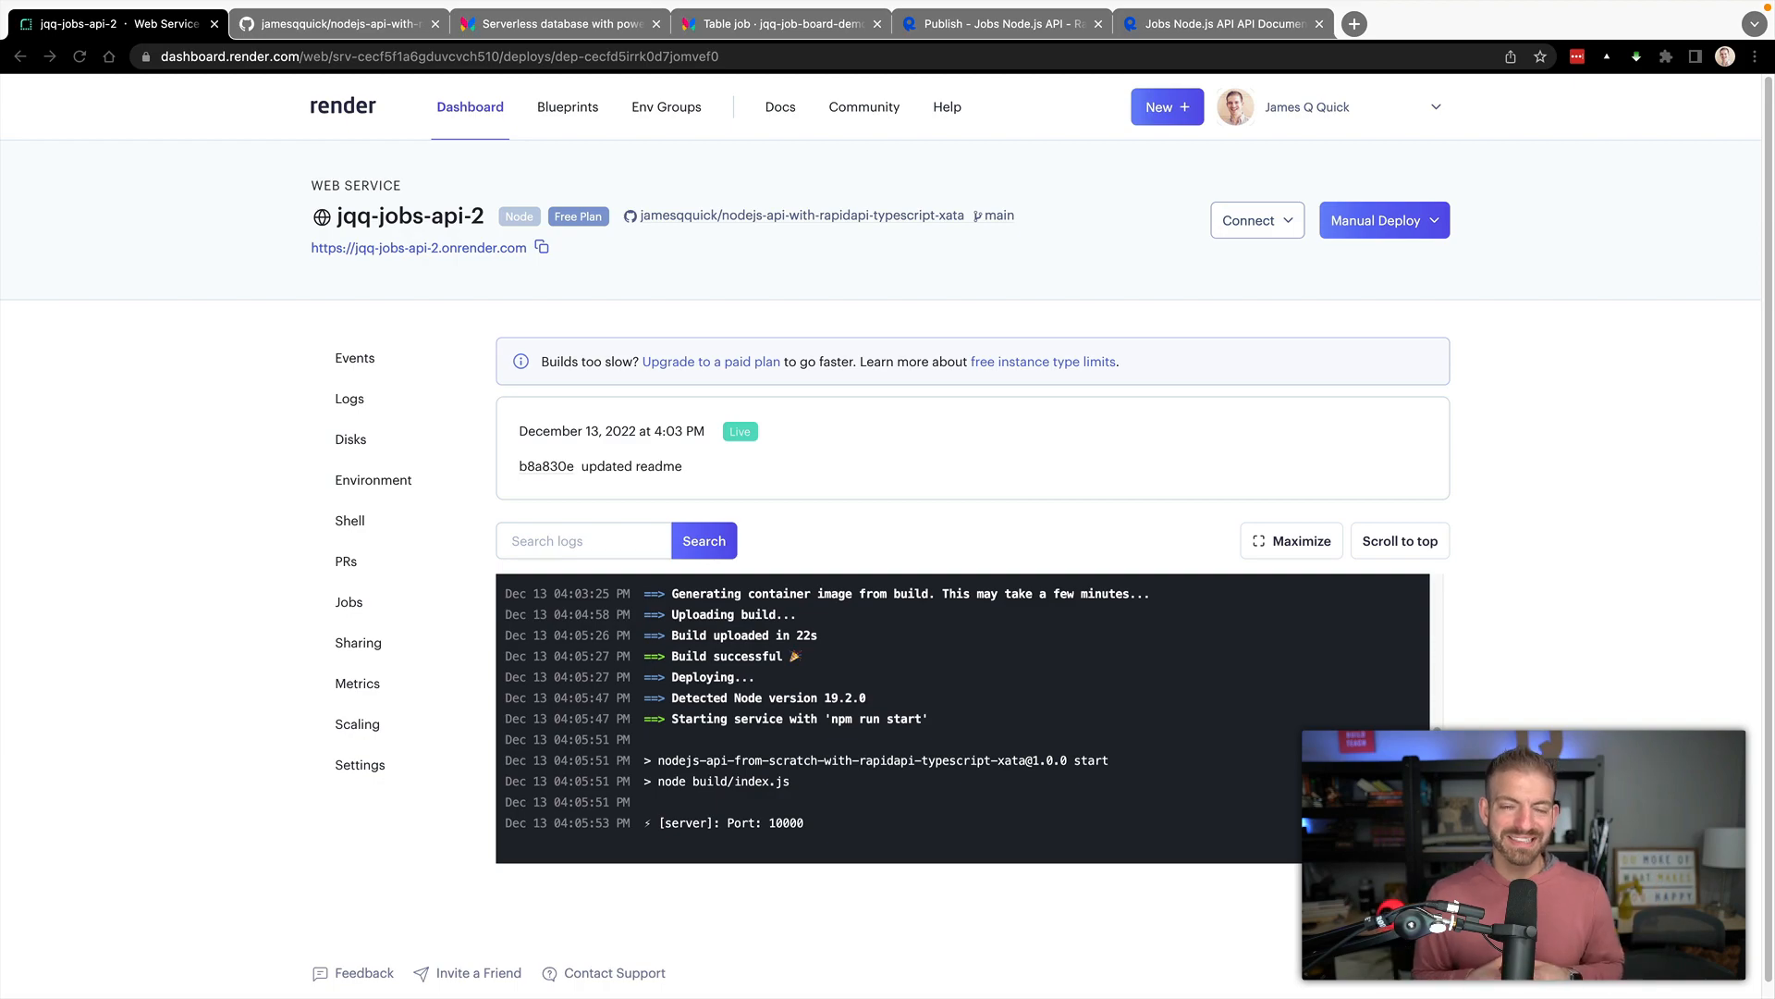
{"action": "mouse_move", "coordinate": [415, 265]}
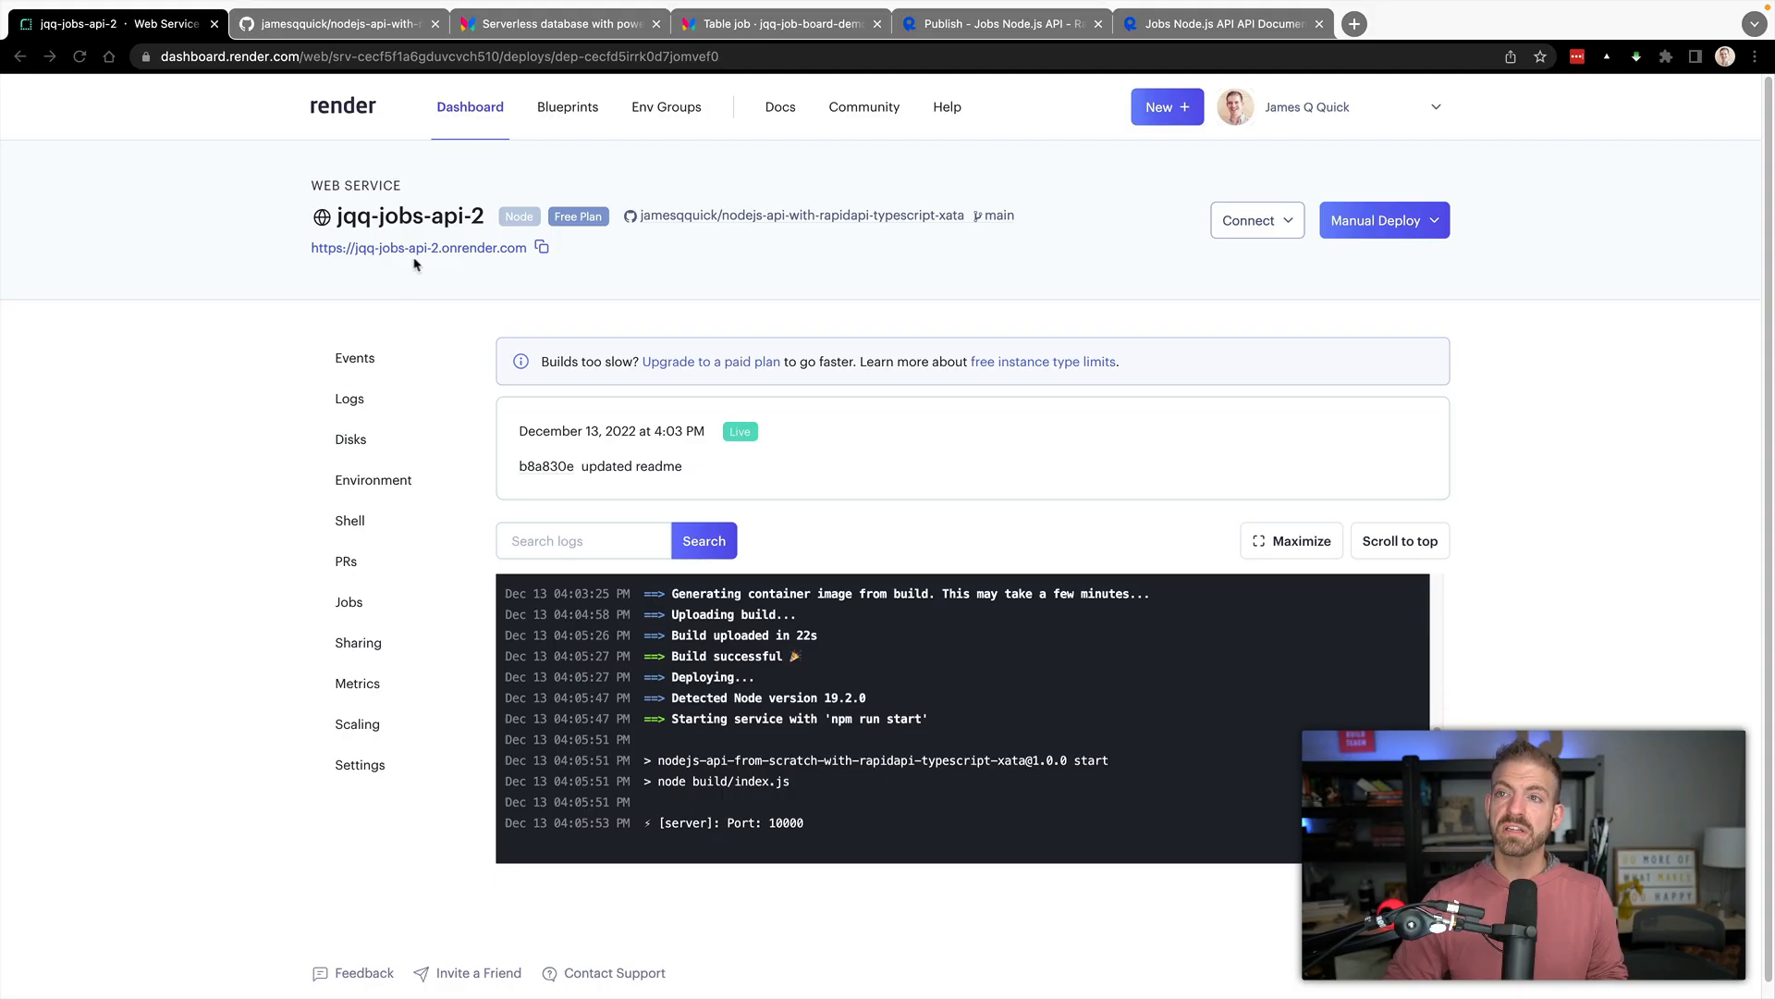
{"action": "mouse_move", "coordinate": [544, 250]}
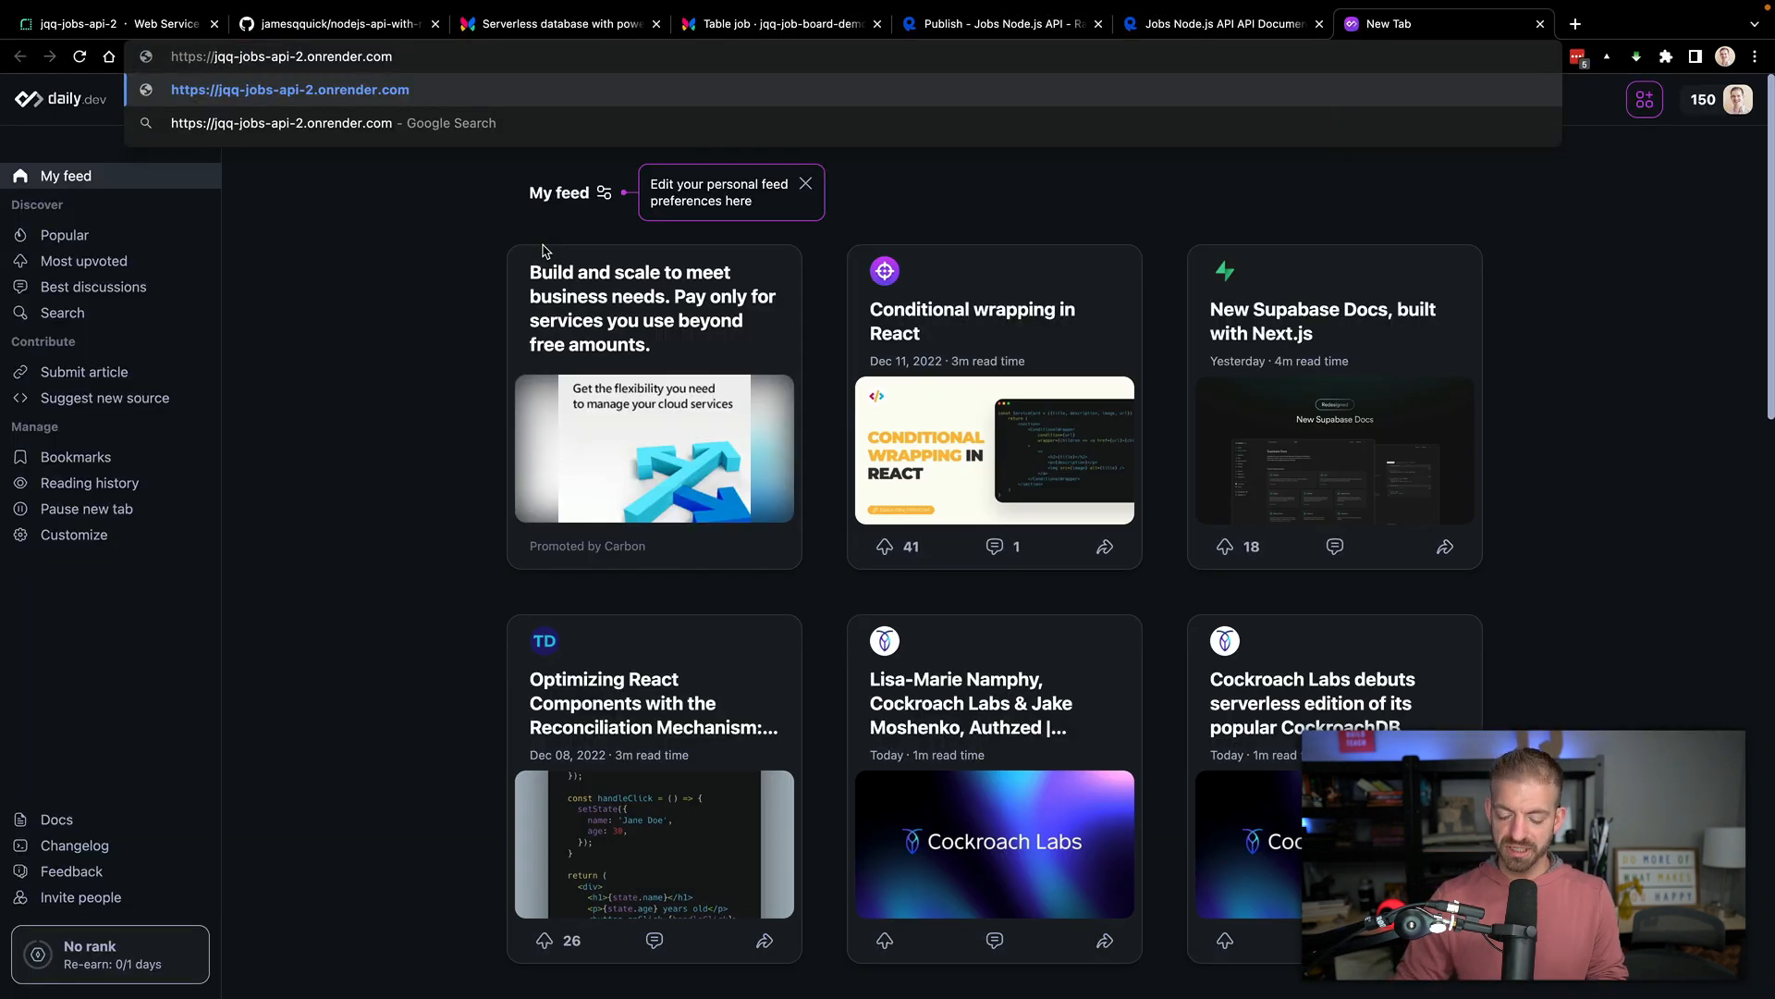
Load the deployed onrender.com /api/jobs endpoint, confirm the Deepgram and Test Company jobs, and return to RapidAPI Hub.
{"action": "type", "text": "/api/job"}
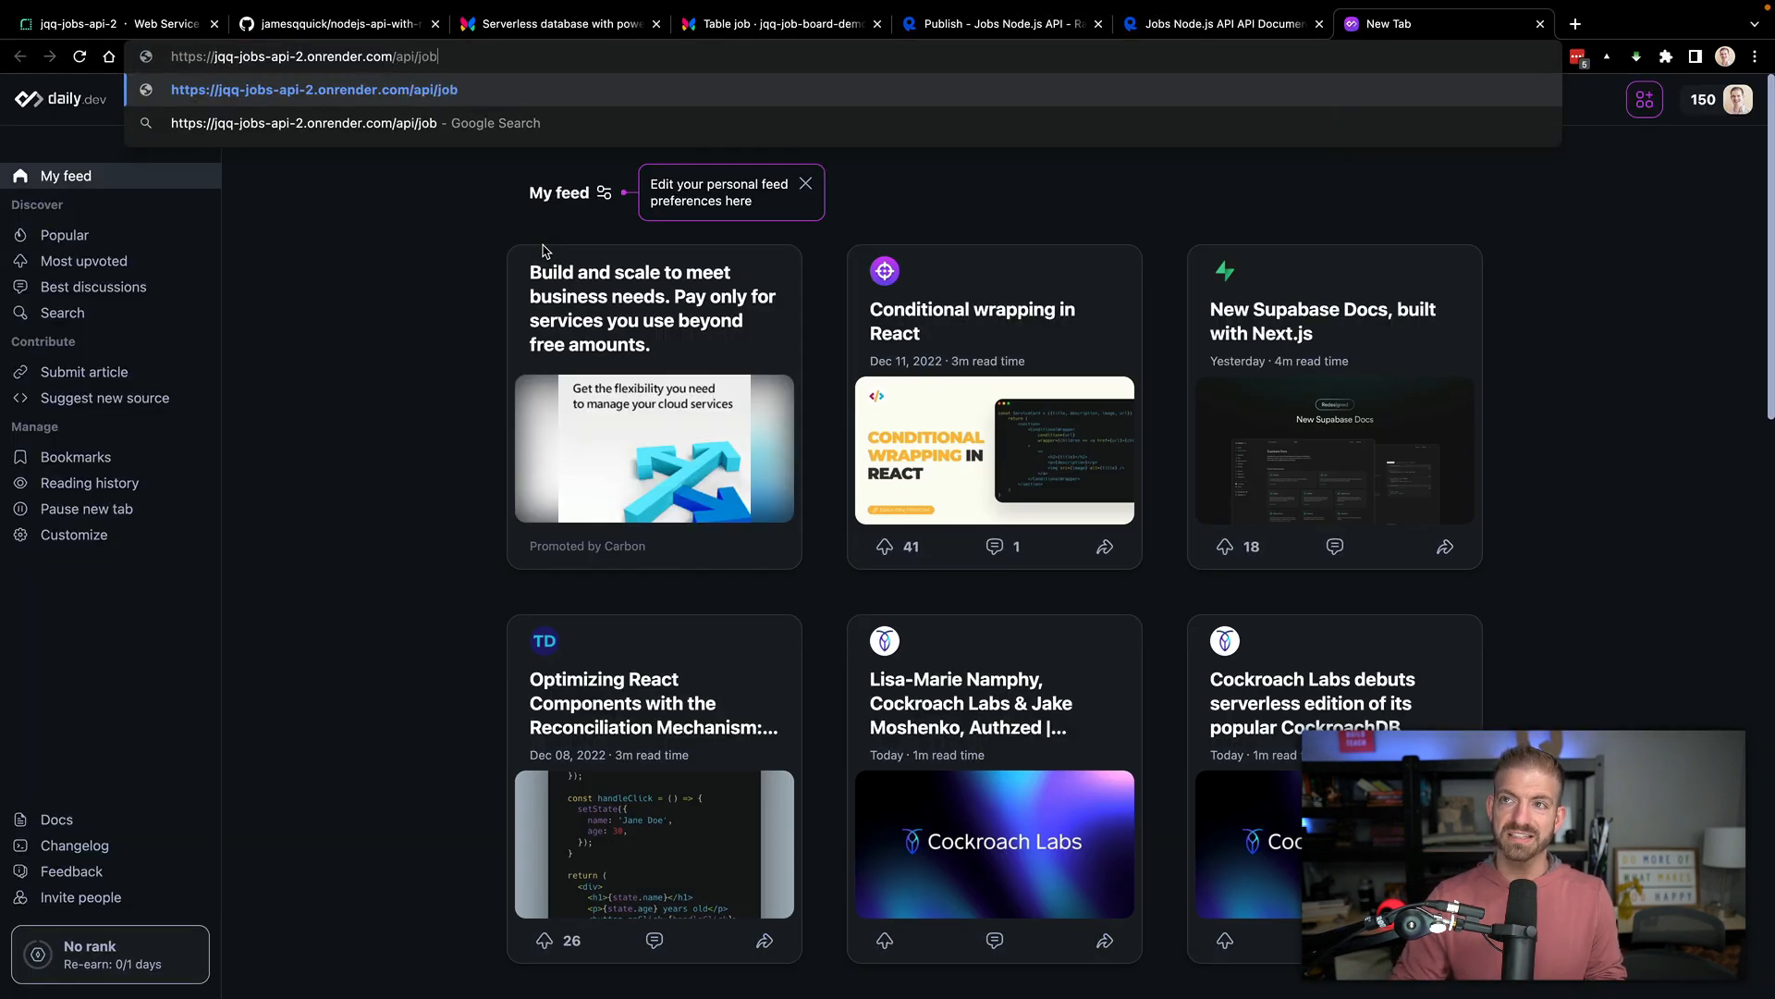
{"action": "type", "text": "s"}
{"action": "key", "text": "Enter"}
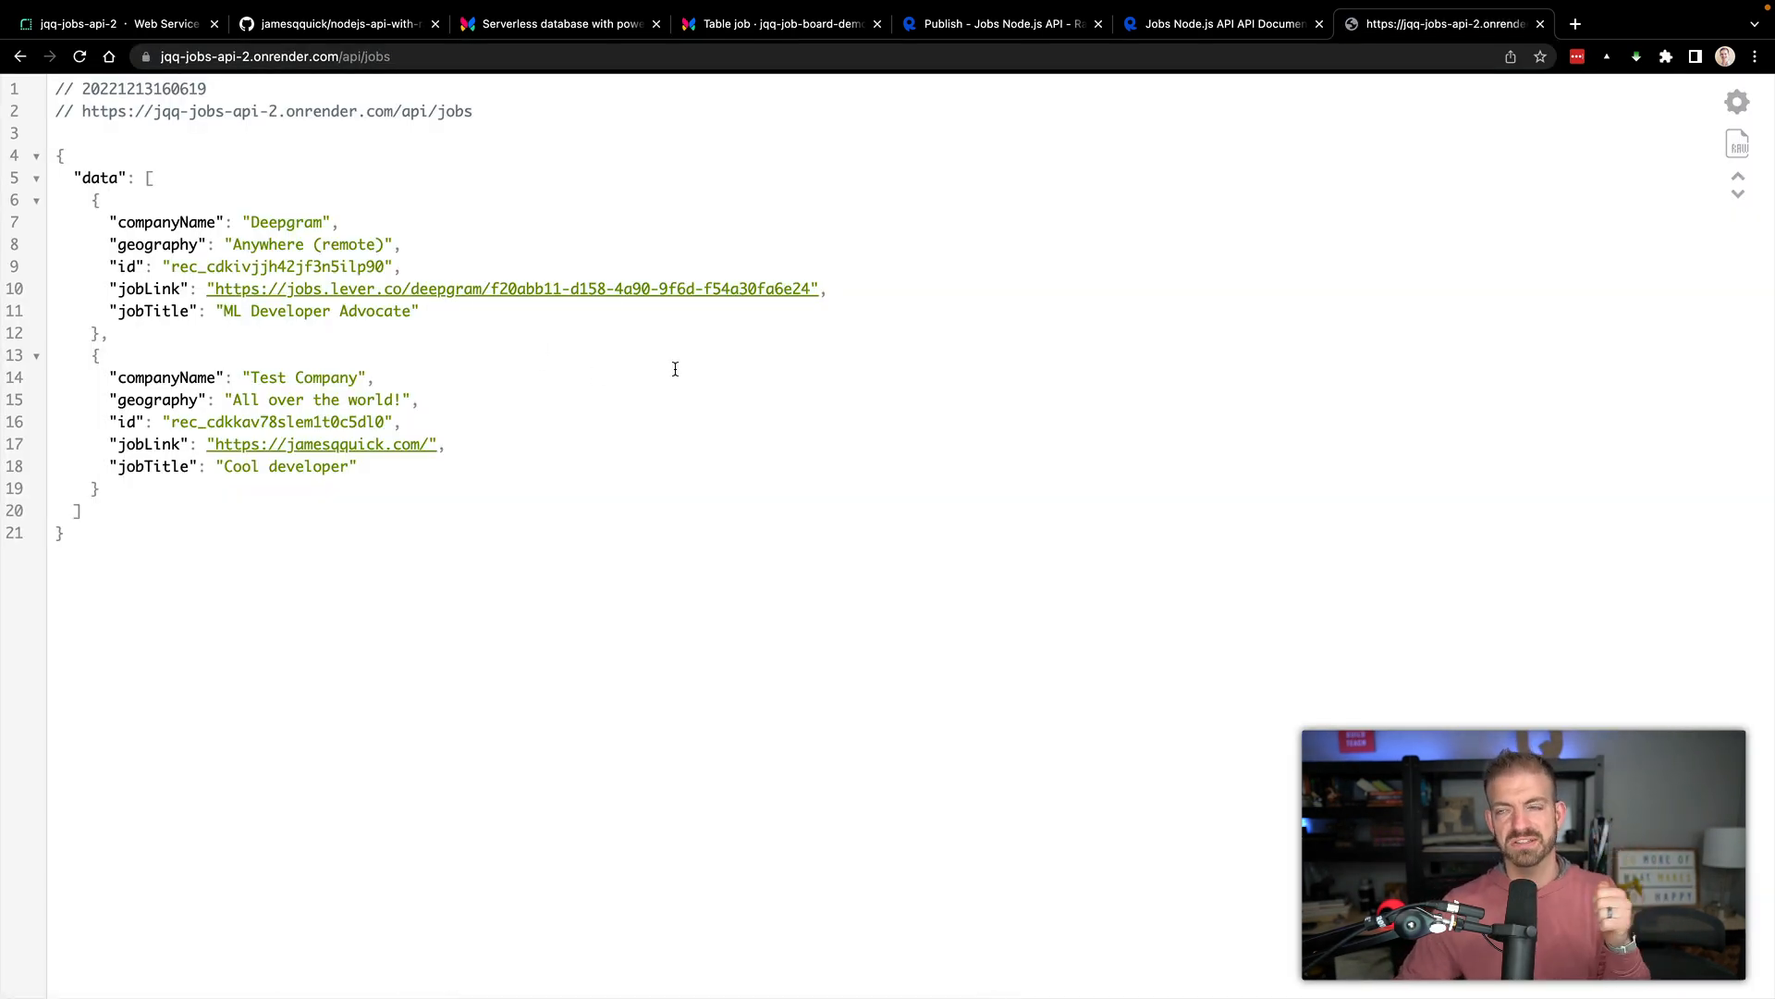
{"action": "left_click", "coordinate": [1222, 24]}
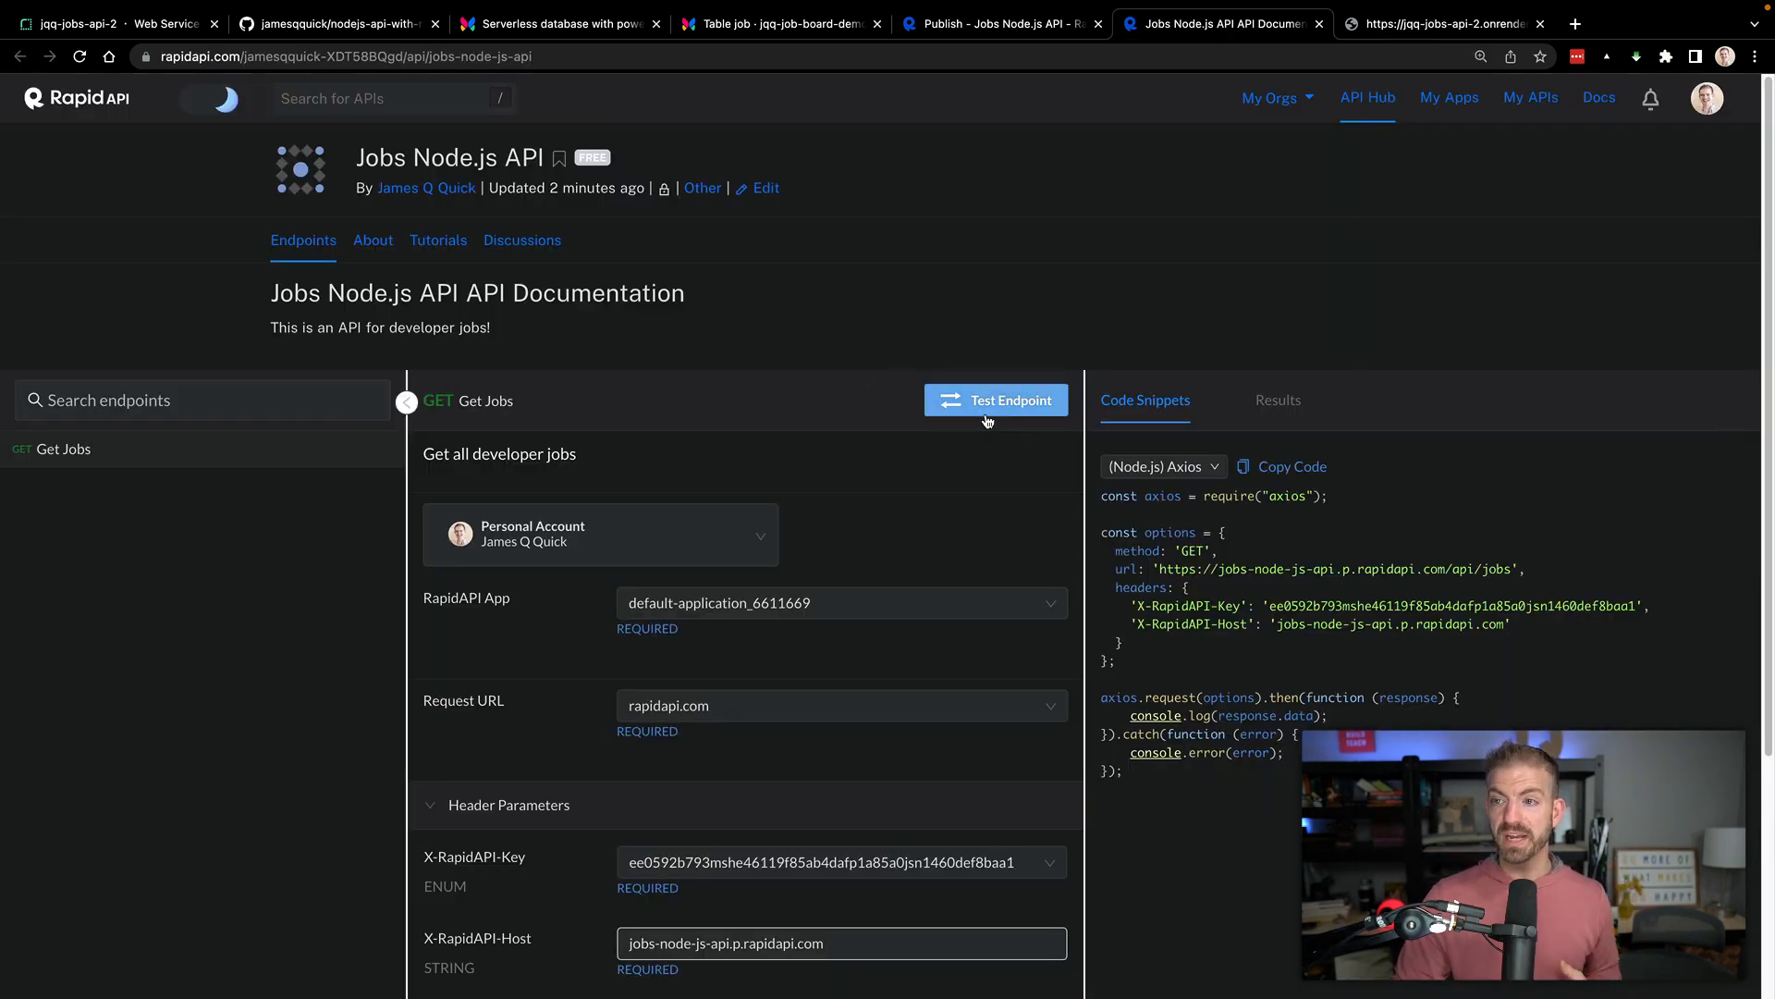
Test the Get Jobs endpoint and expand result item 0, Deepgram's ML Developer Advocate.
{"action": "scroll", "scroll_direction": "down", "scroll_amount": 3}
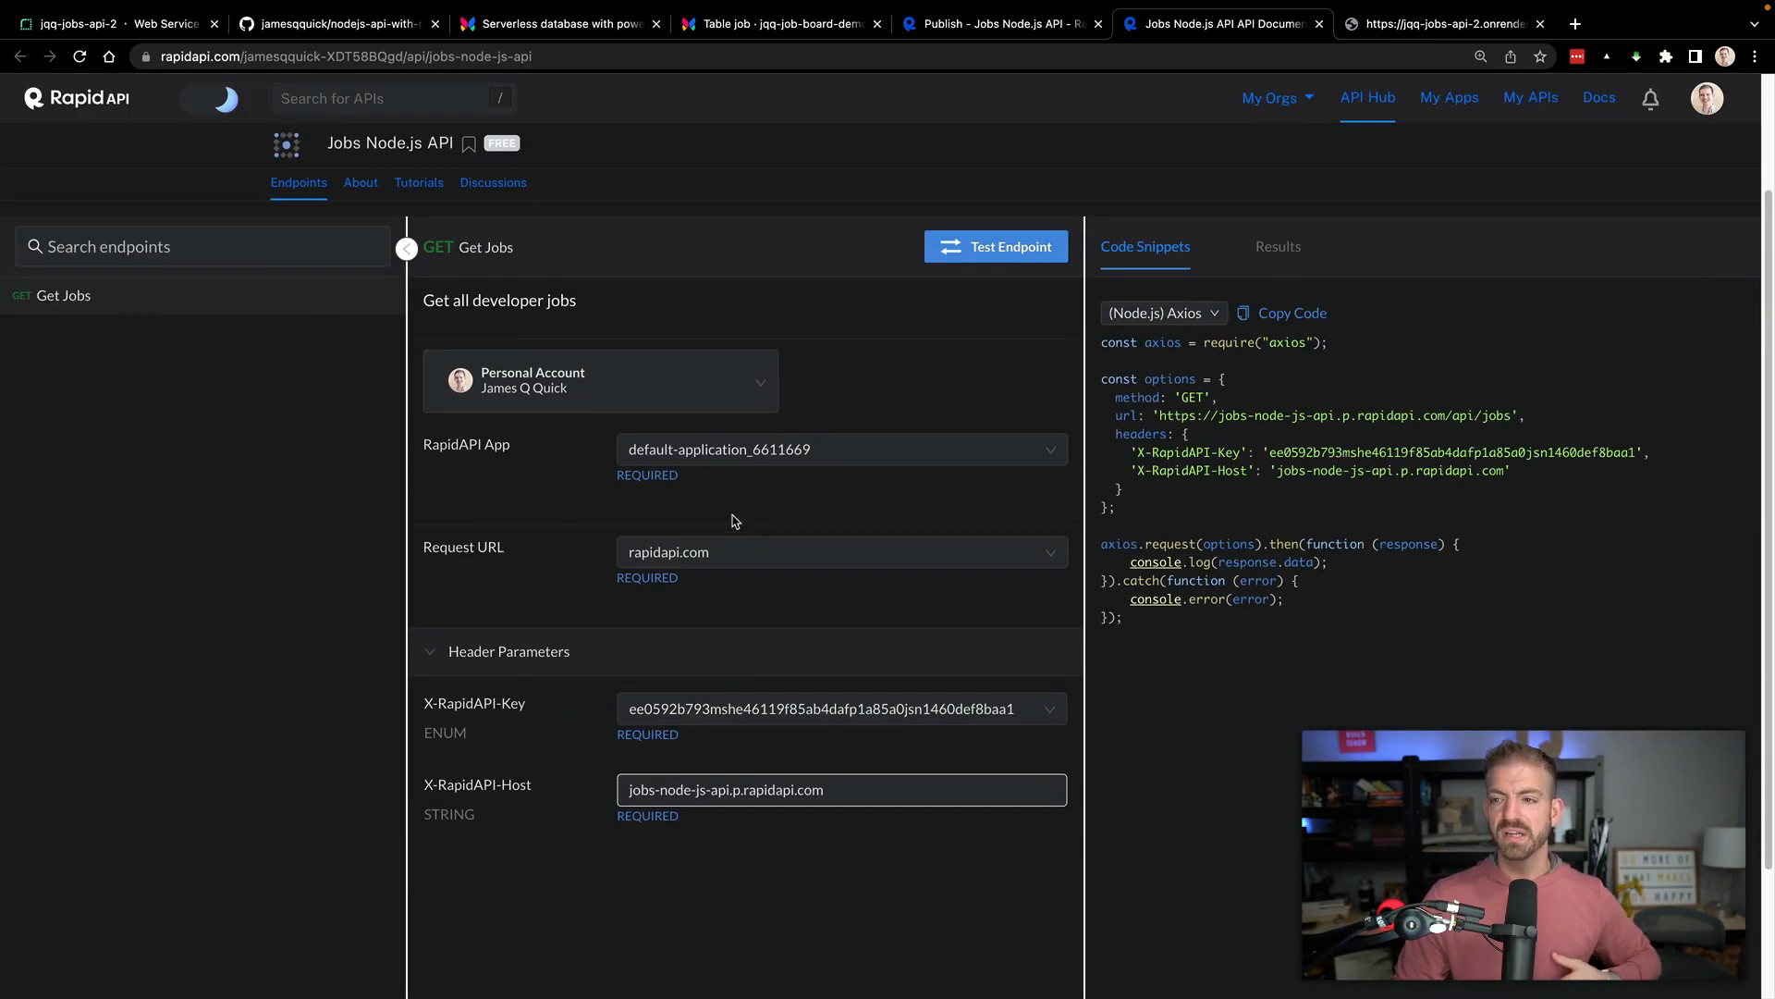
{"action": "mouse_move", "coordinate": [737, 337]}
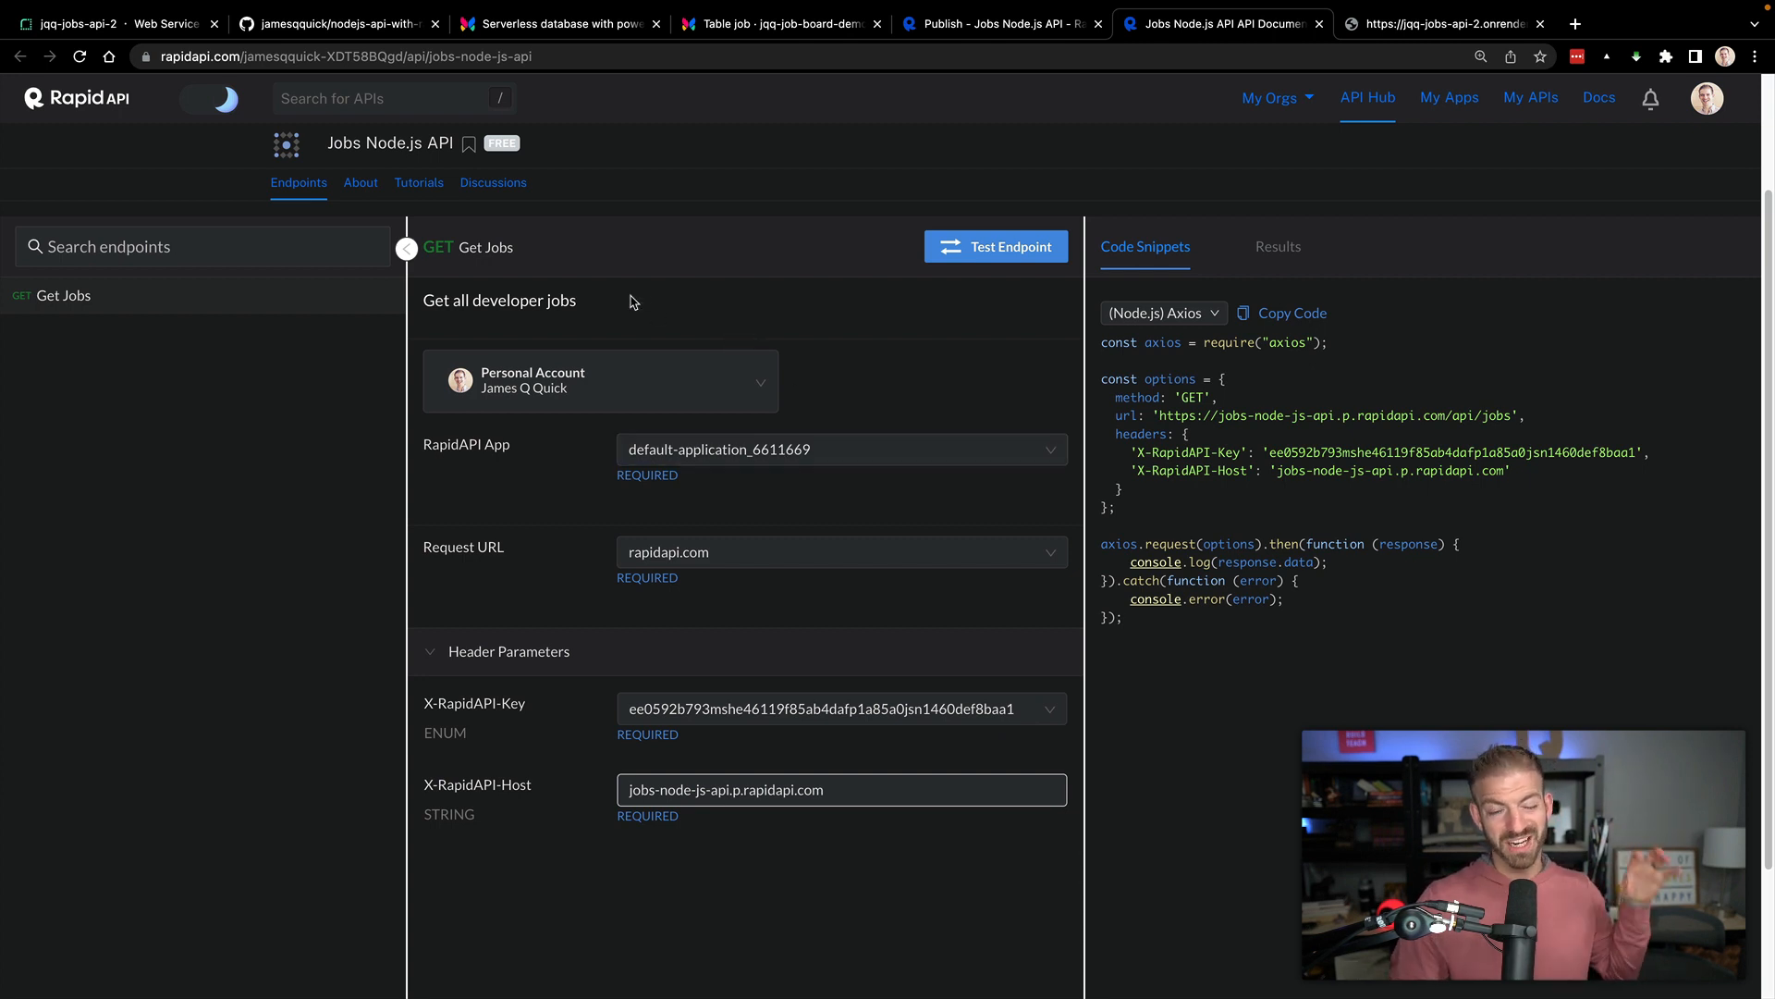
{"action": "mouse_move", "coordinate": [777, 302]}
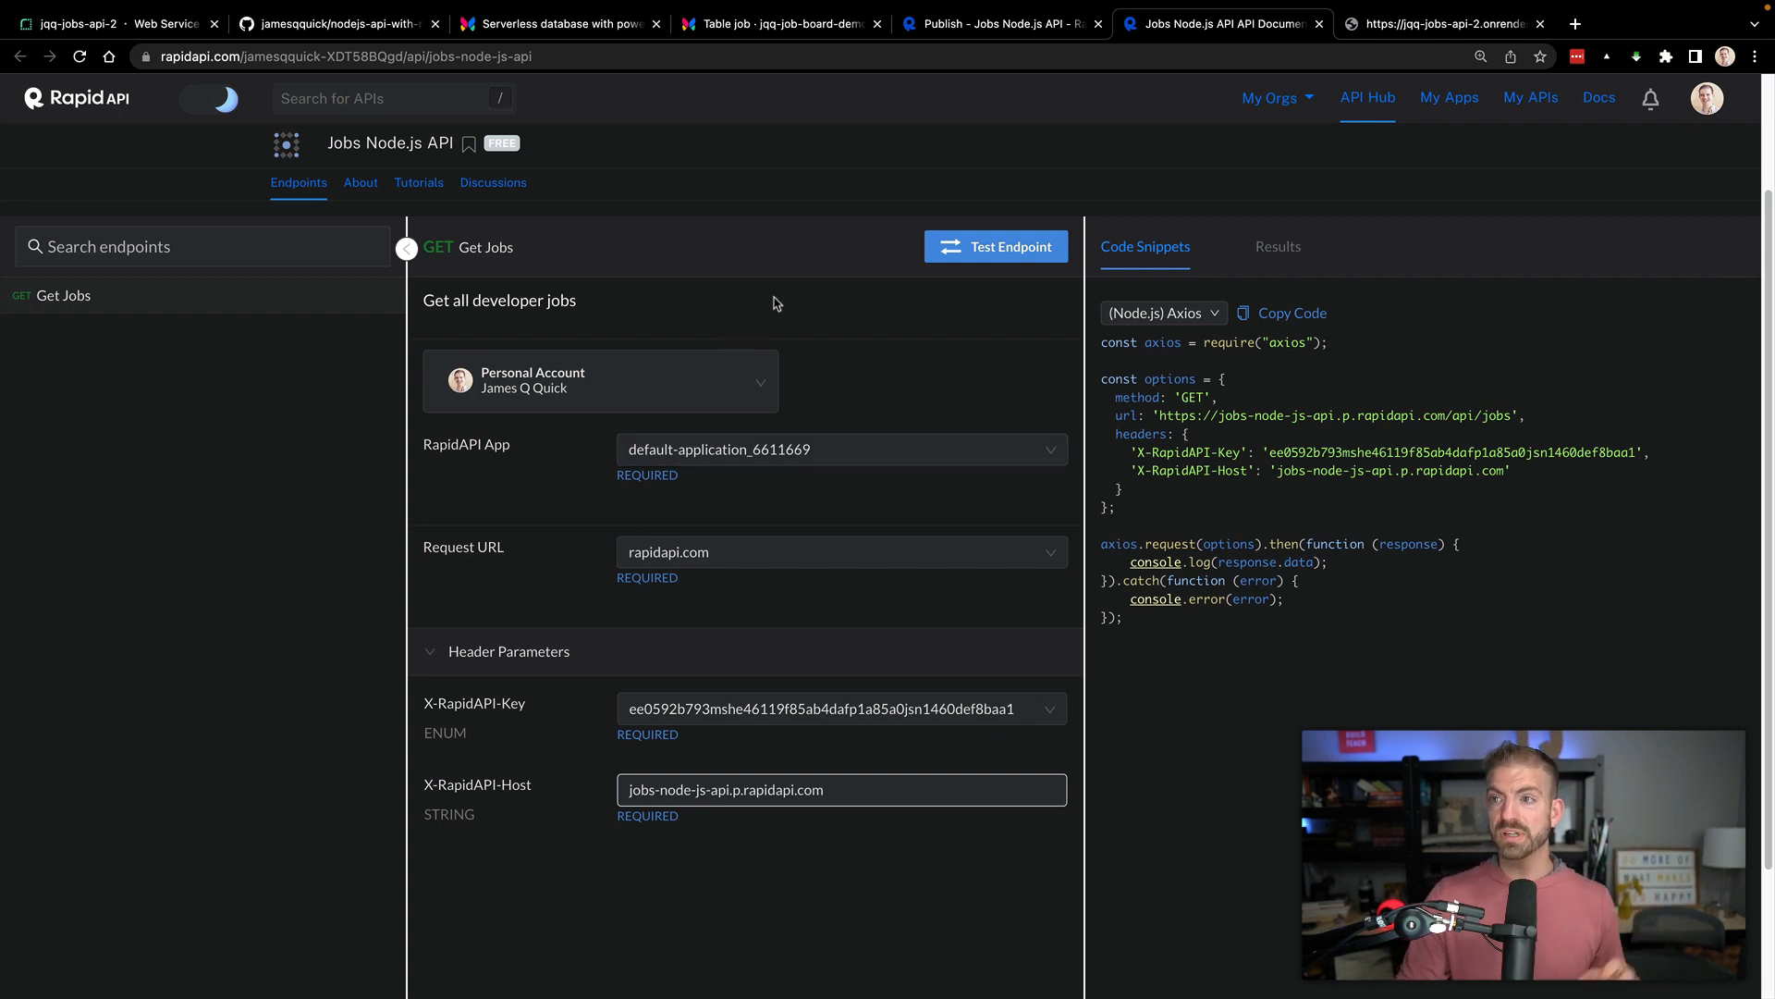
{"action": "mouse_move", "coordinate": [861, 290]}
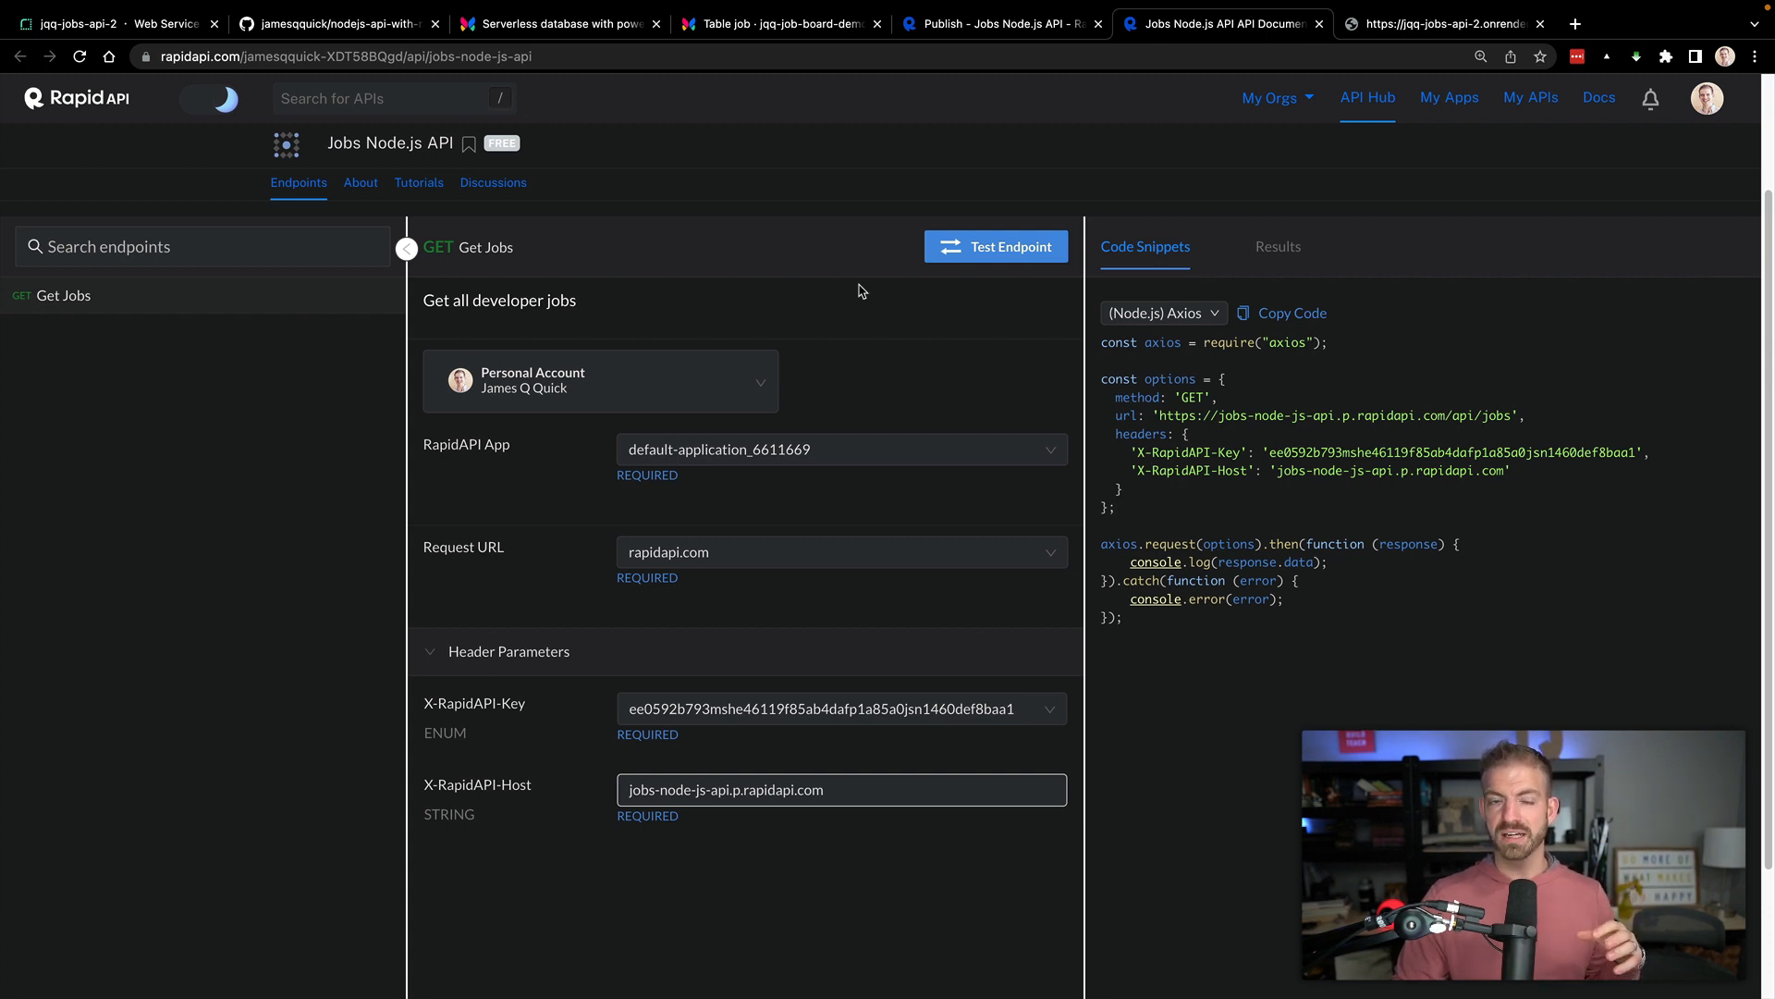
{"action": "mouse_move", "coordinate": [935, 266]}
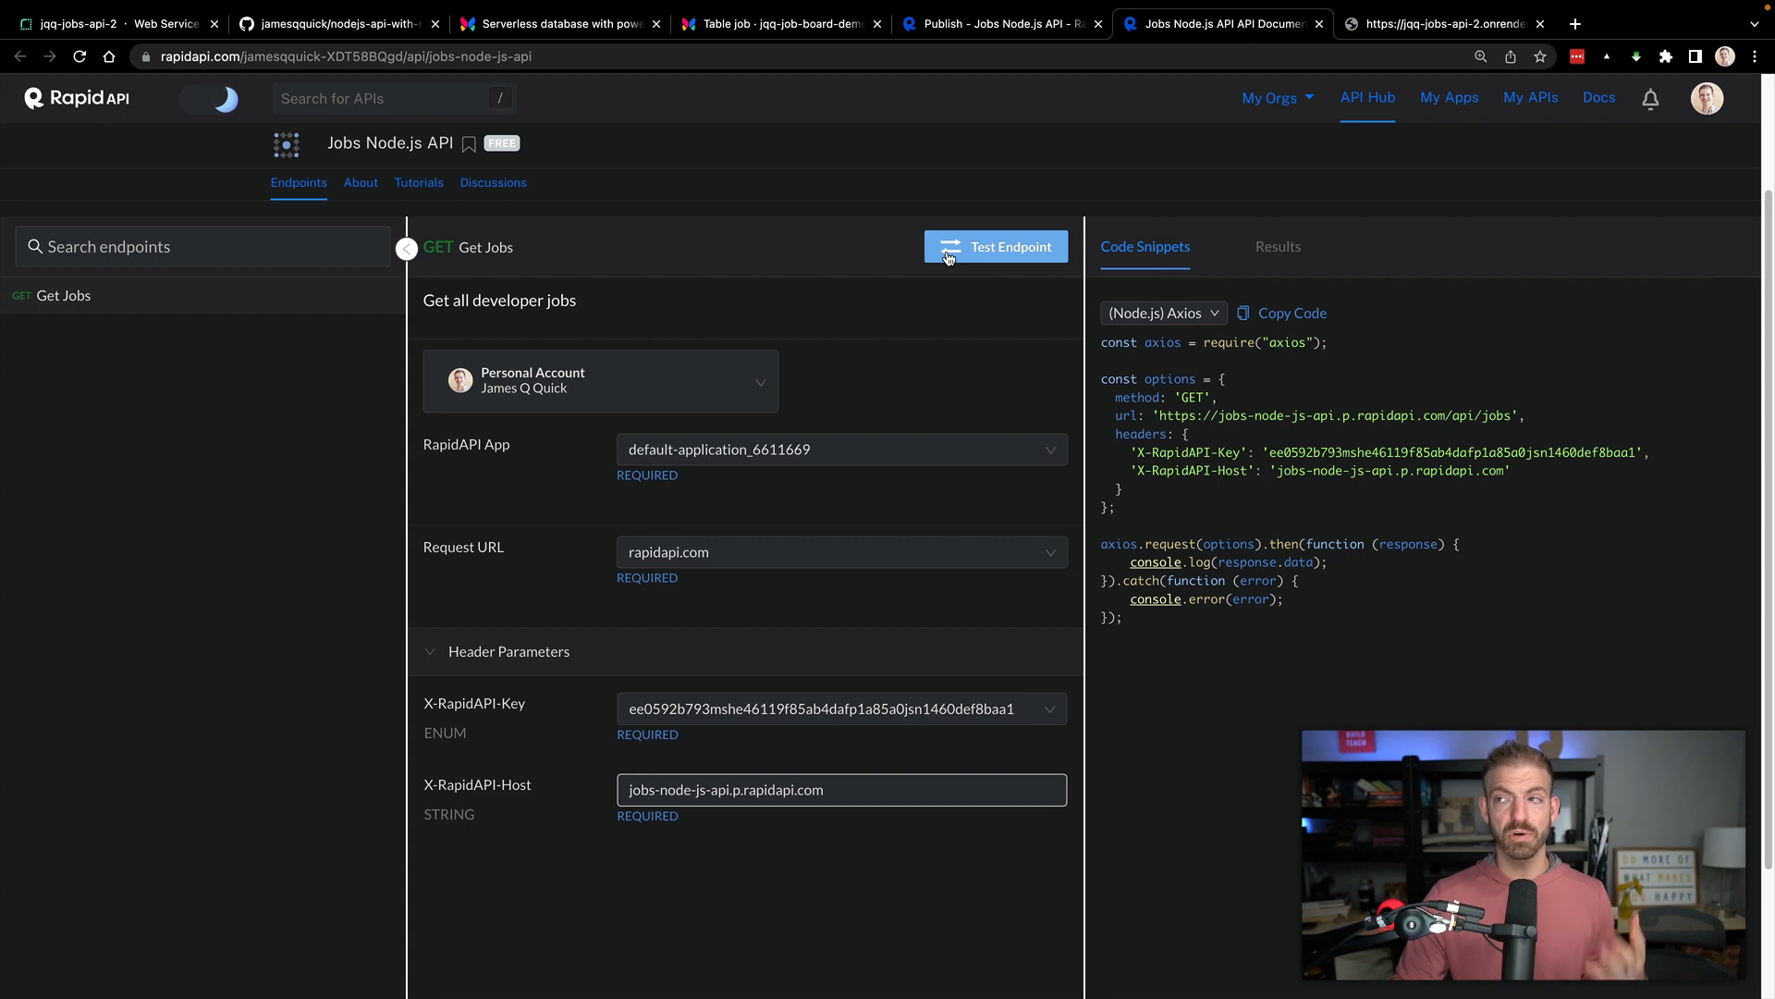
{"action": "left_click", "coordinate": [996, 246]}
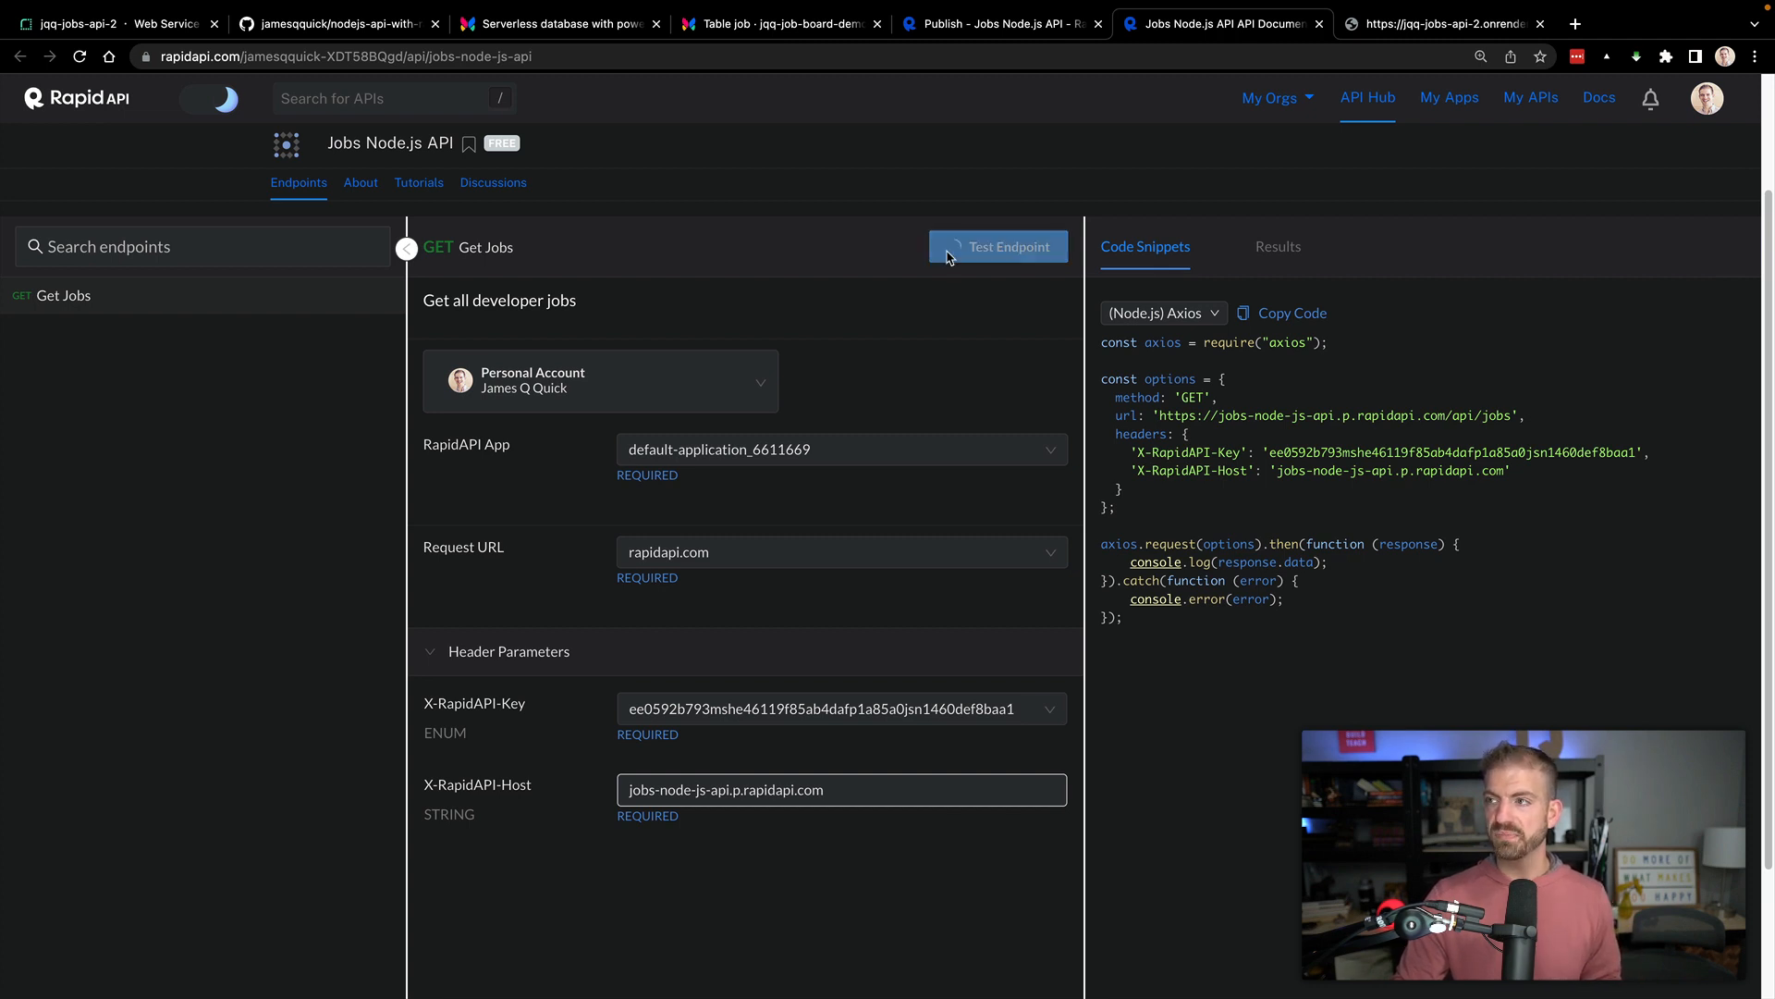
{"action": "left_click", "coordinate": [999, 246]}
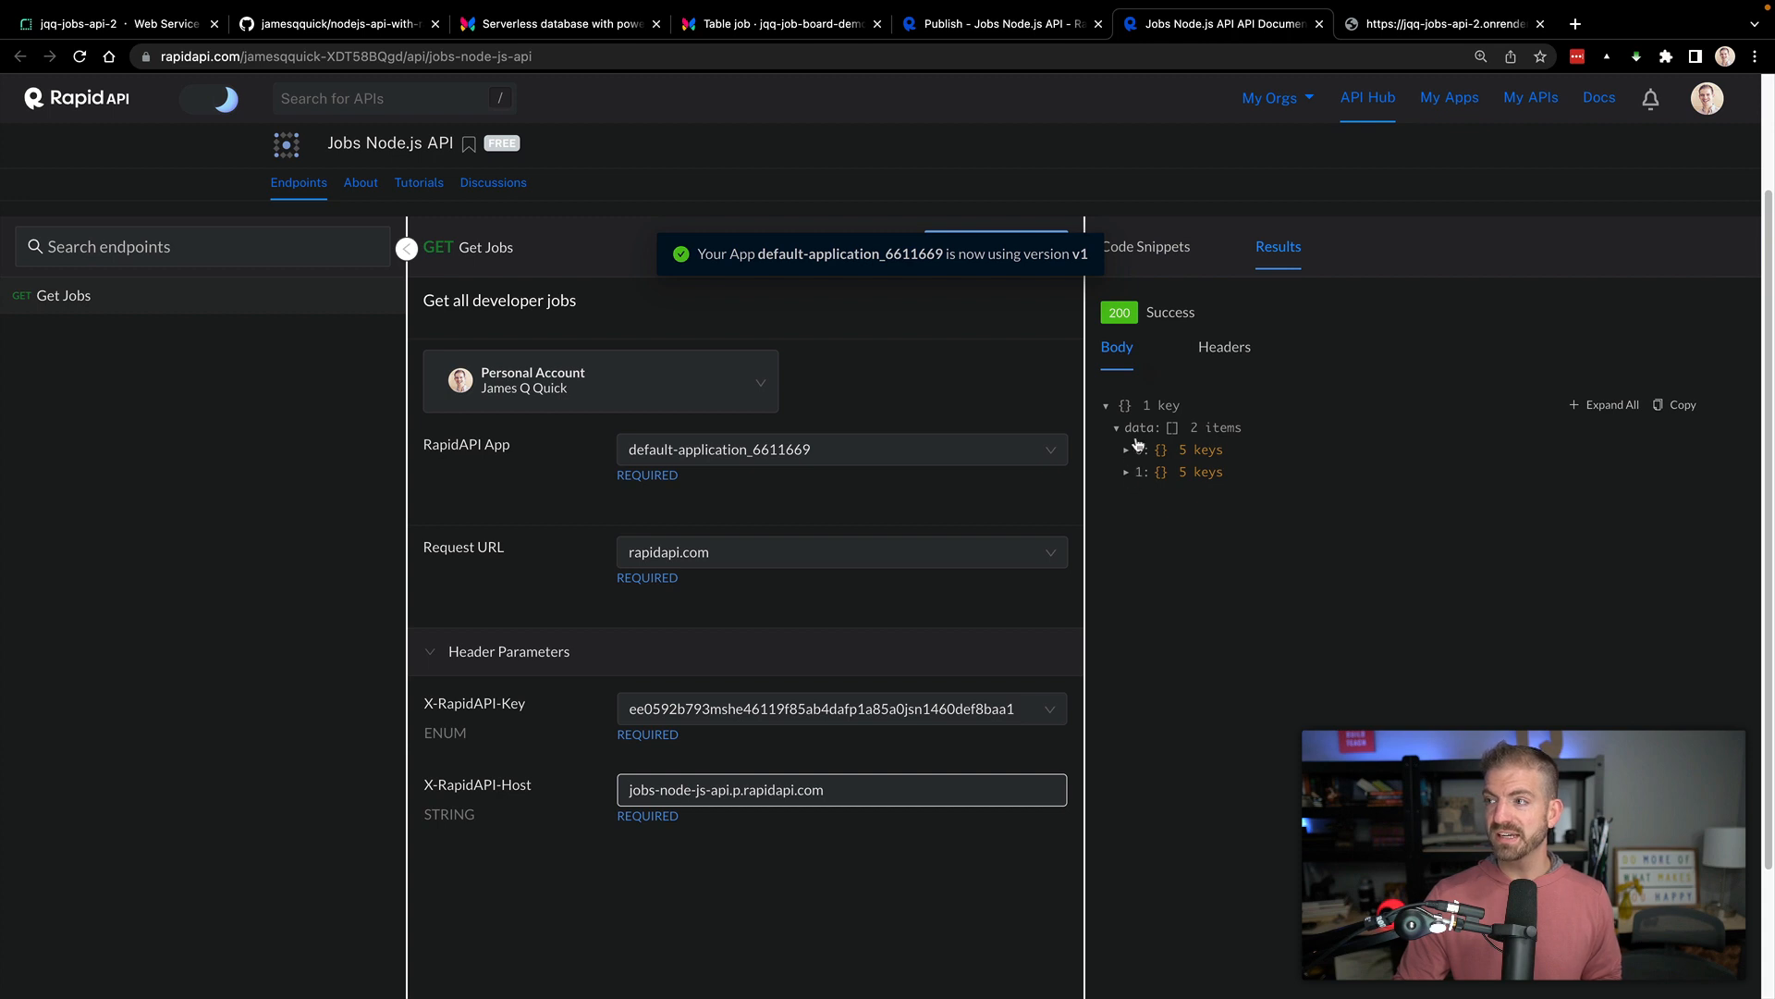
{"action": "left_click", "coordinate": [1127, 450]}
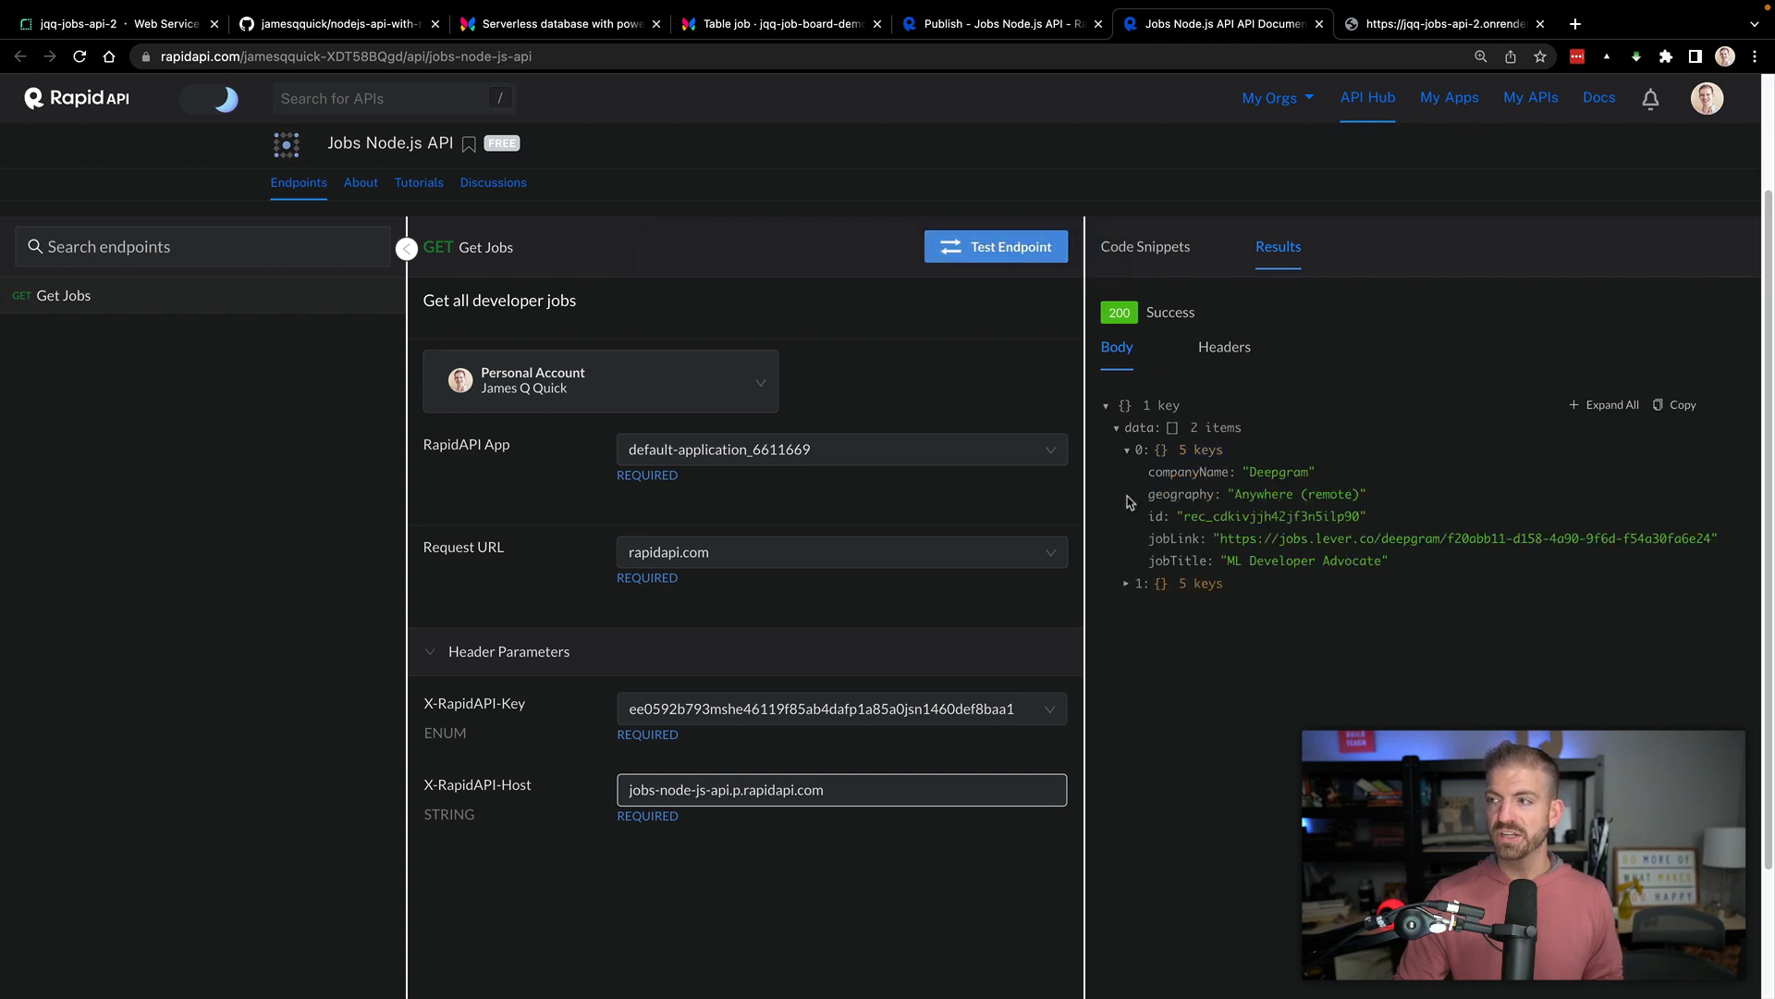